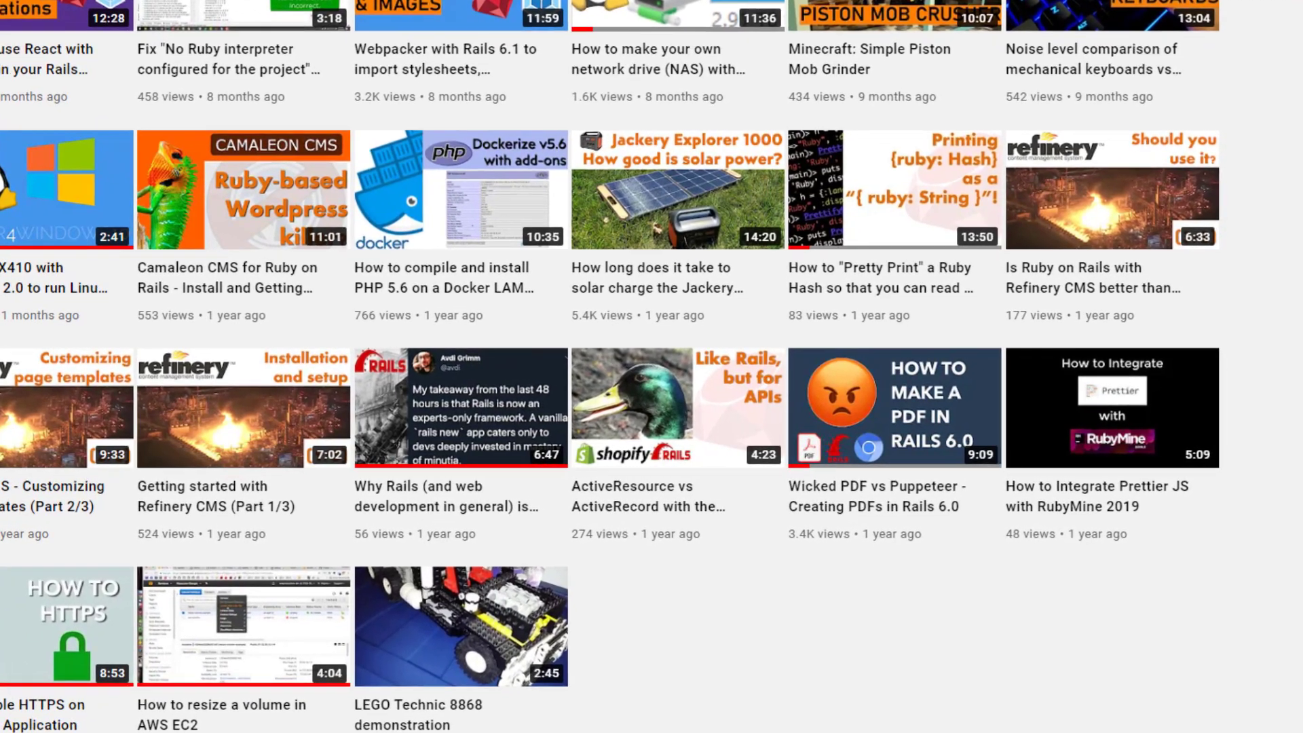
# - Scroll to the end of the Gemfile to add prawn and wicked_pdf under '# PDF Benchmark Testing'
pyautogui.scroll(-3)
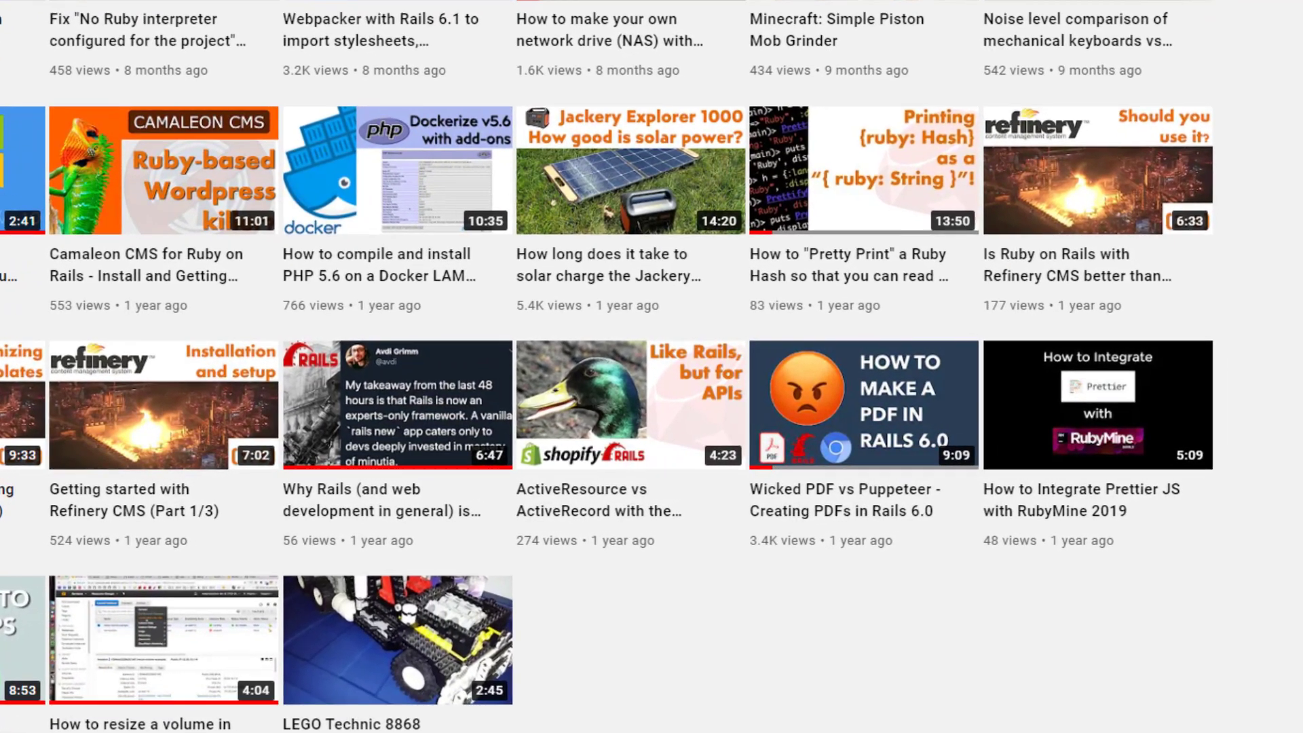
pyautogui.scroll(-3)
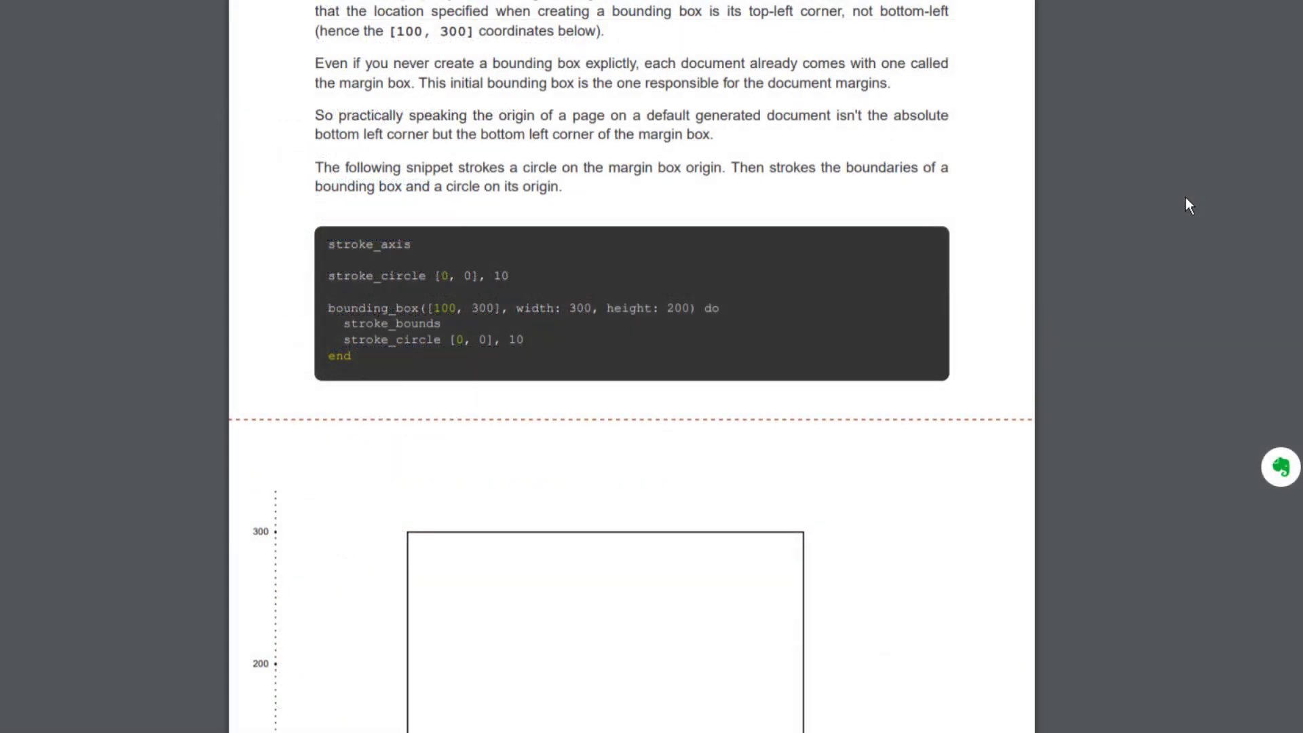
pyautogui.scroll(-3)
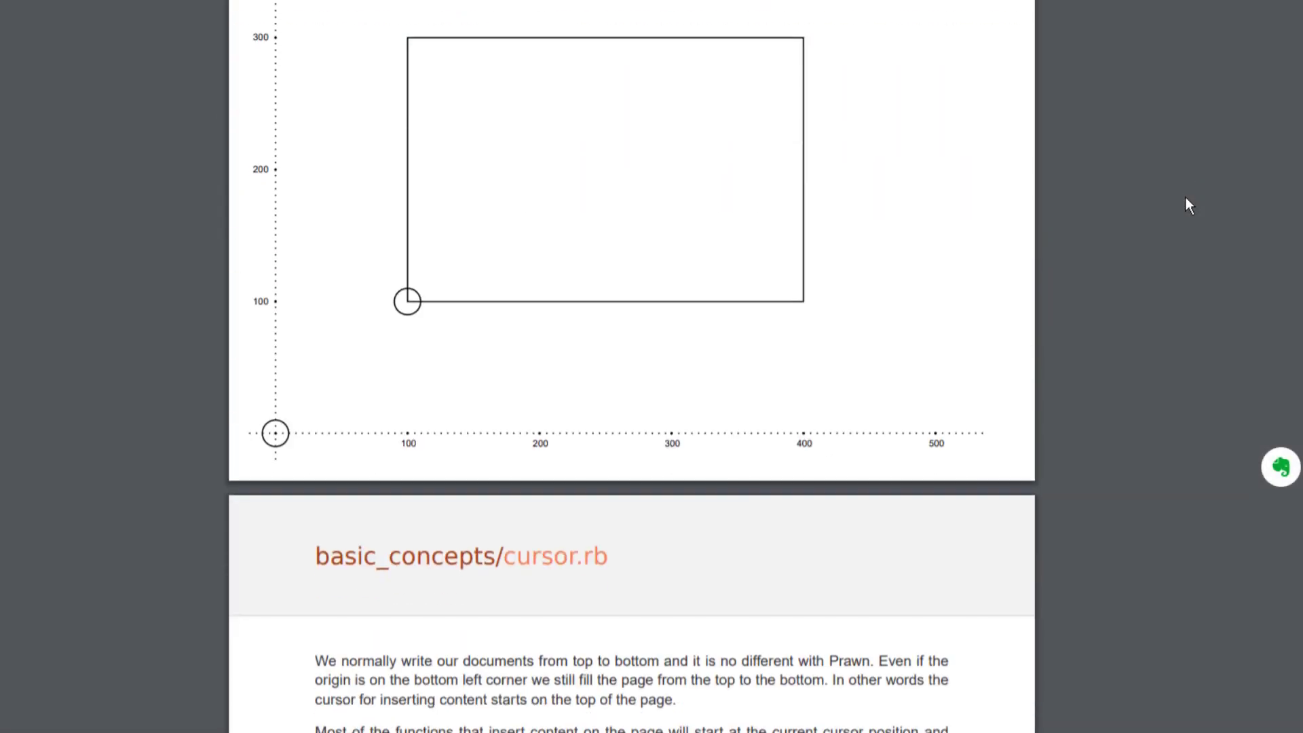
pyautogui.scroll(-3)
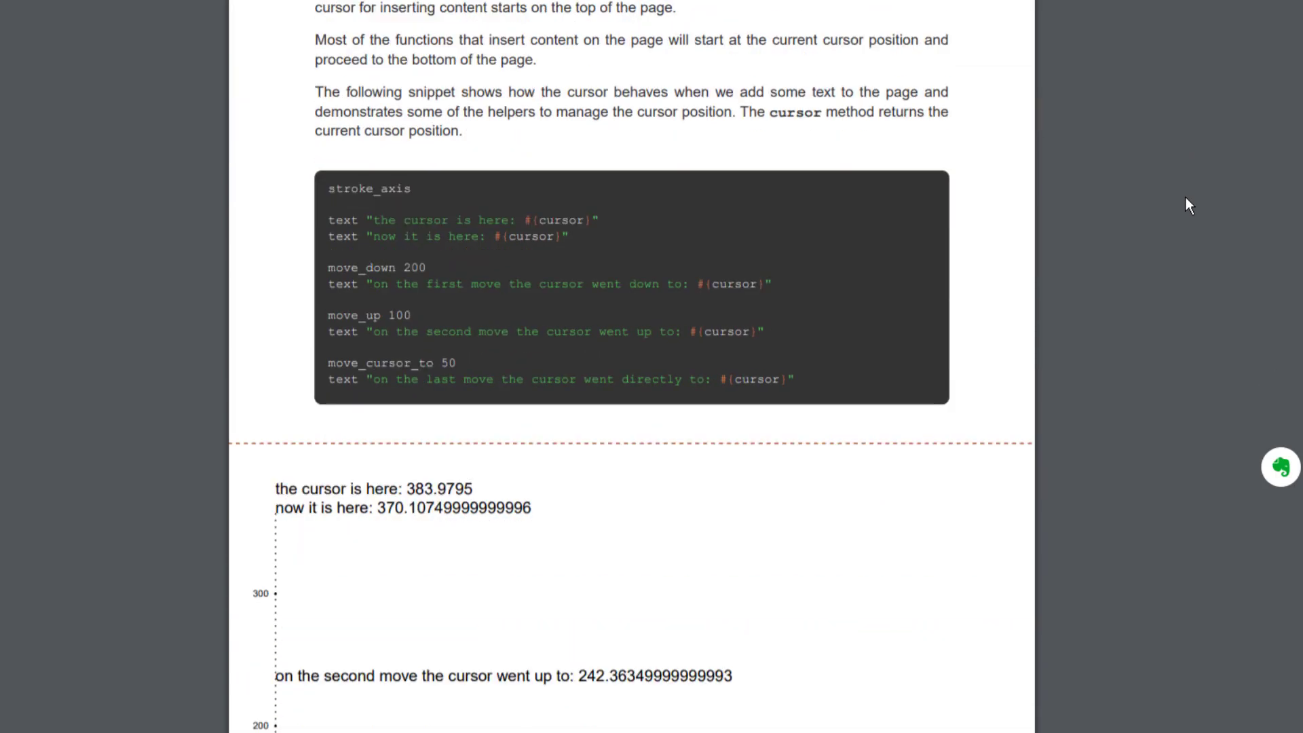
pyautogui.scroll(-3)
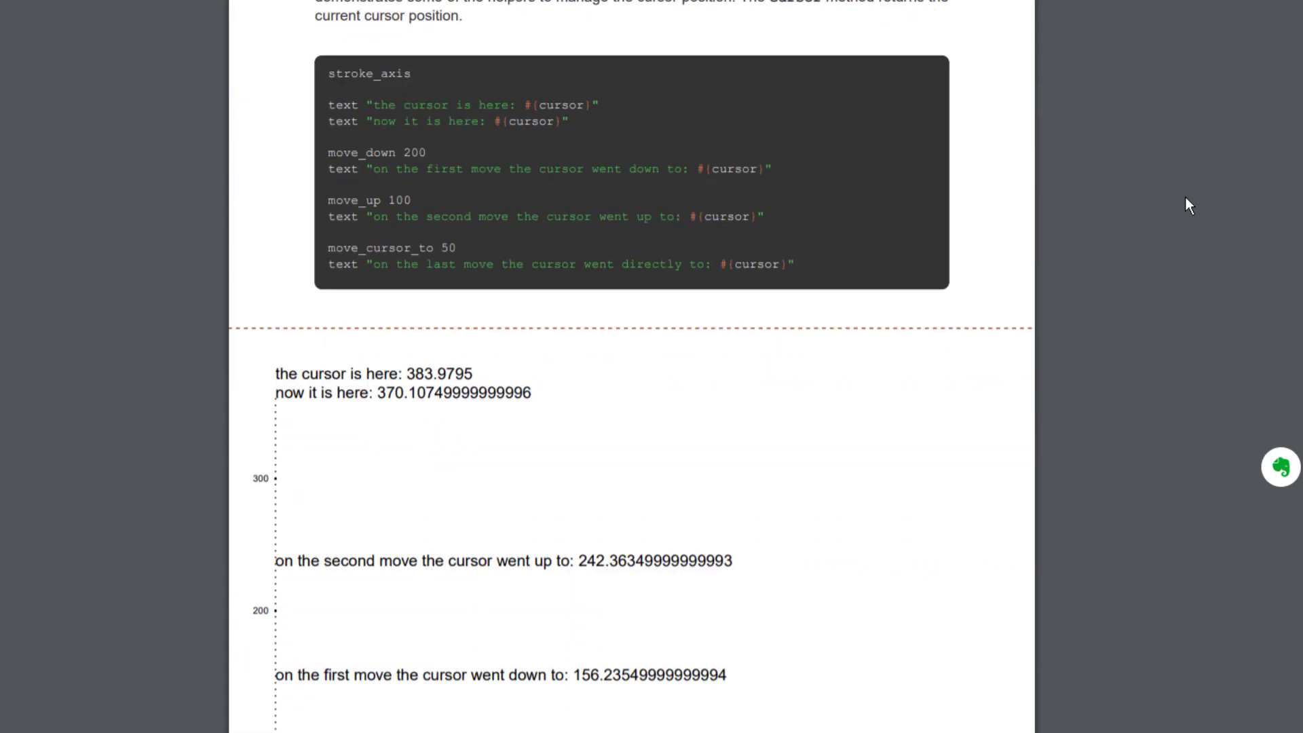
pyautogui.scroll(-3)
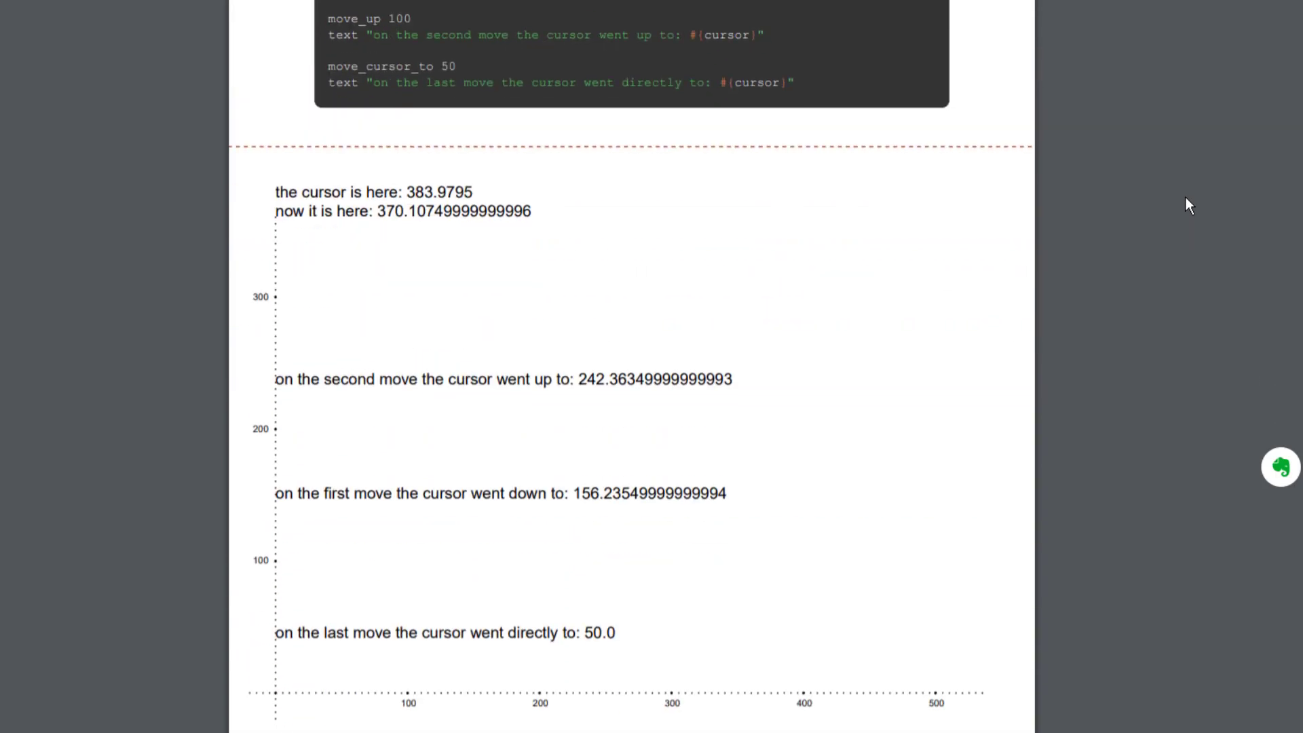
pyautogui.scroll(-3)
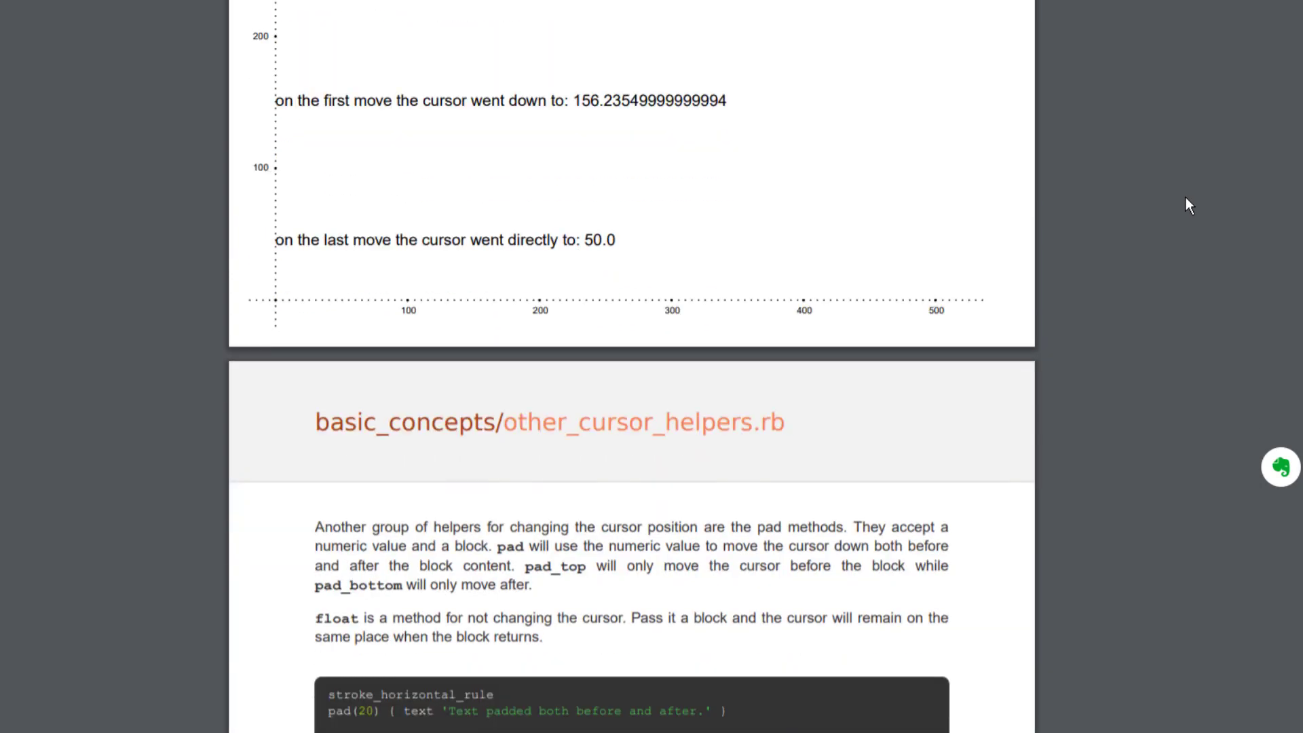
pyautogui.scroll(-3)
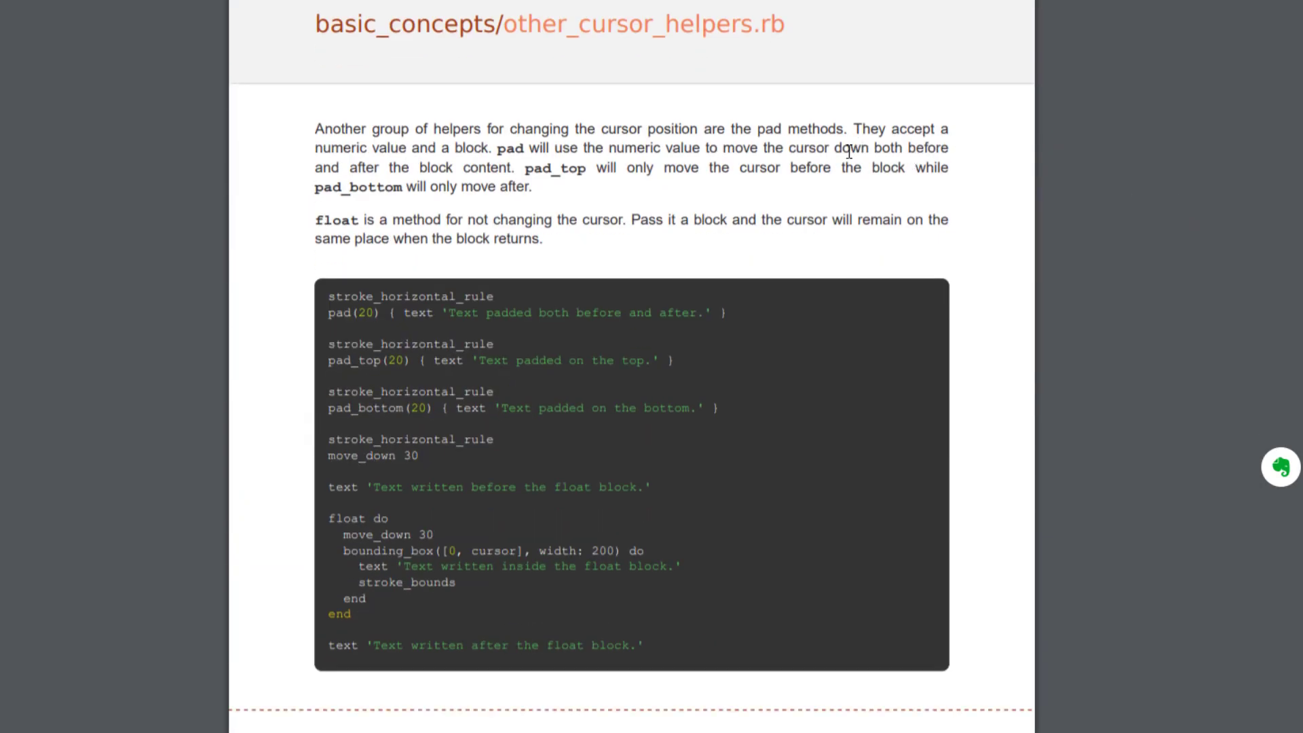
pyautogui.moveTo(1144, 227)
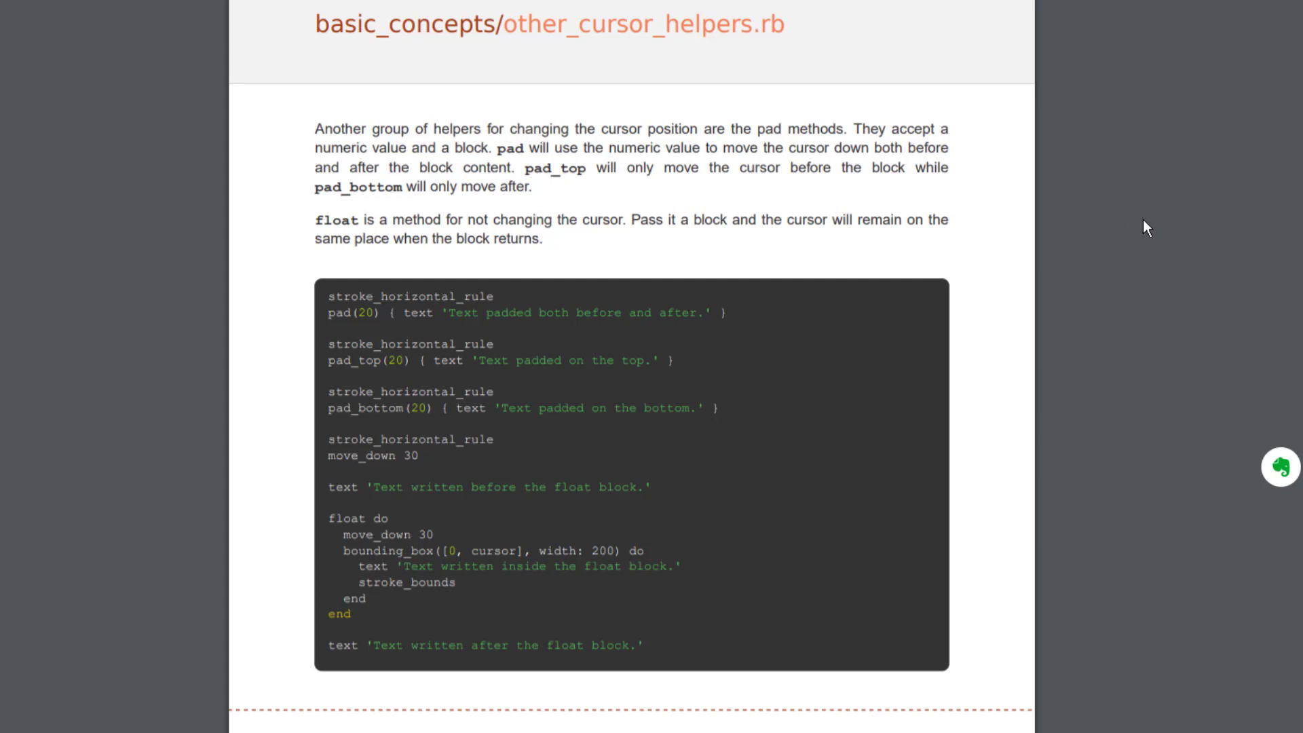
pyautogui.moveTo(1184, 236)
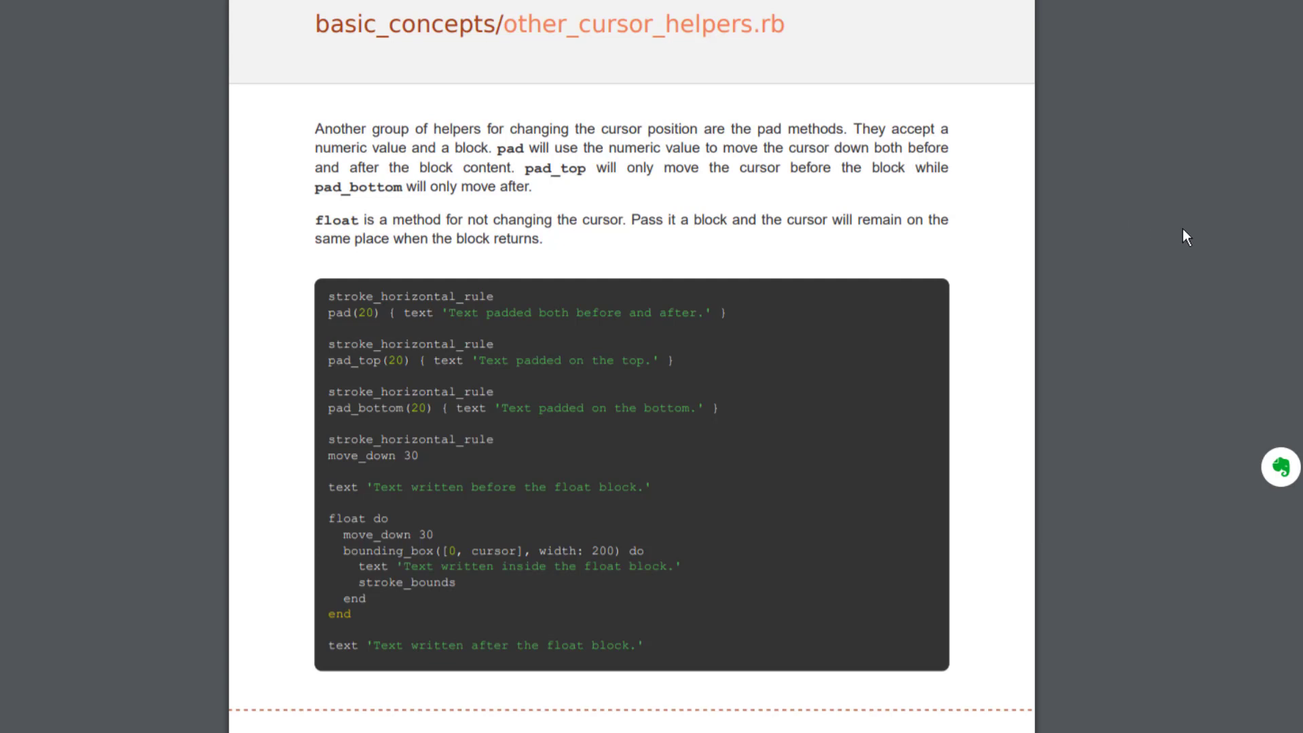
pyautogui.scroll(-3)
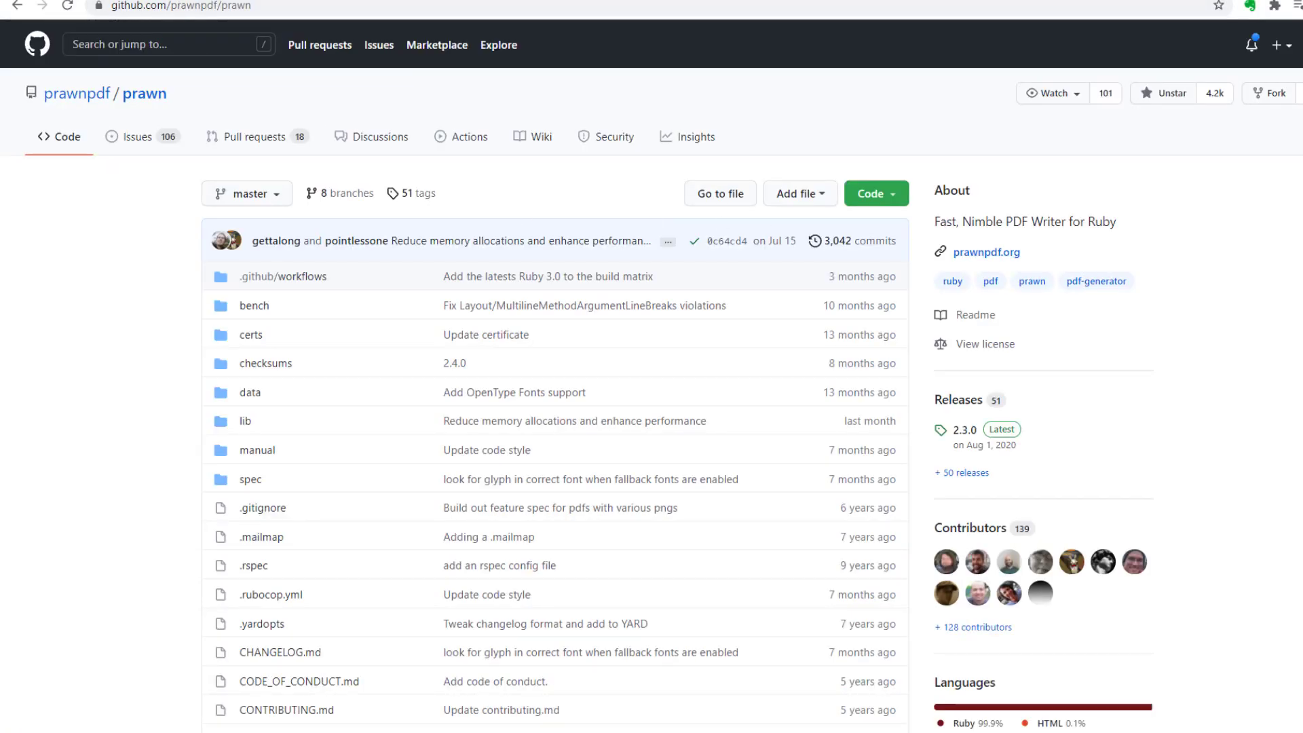
pyautogui.scroll(-3)
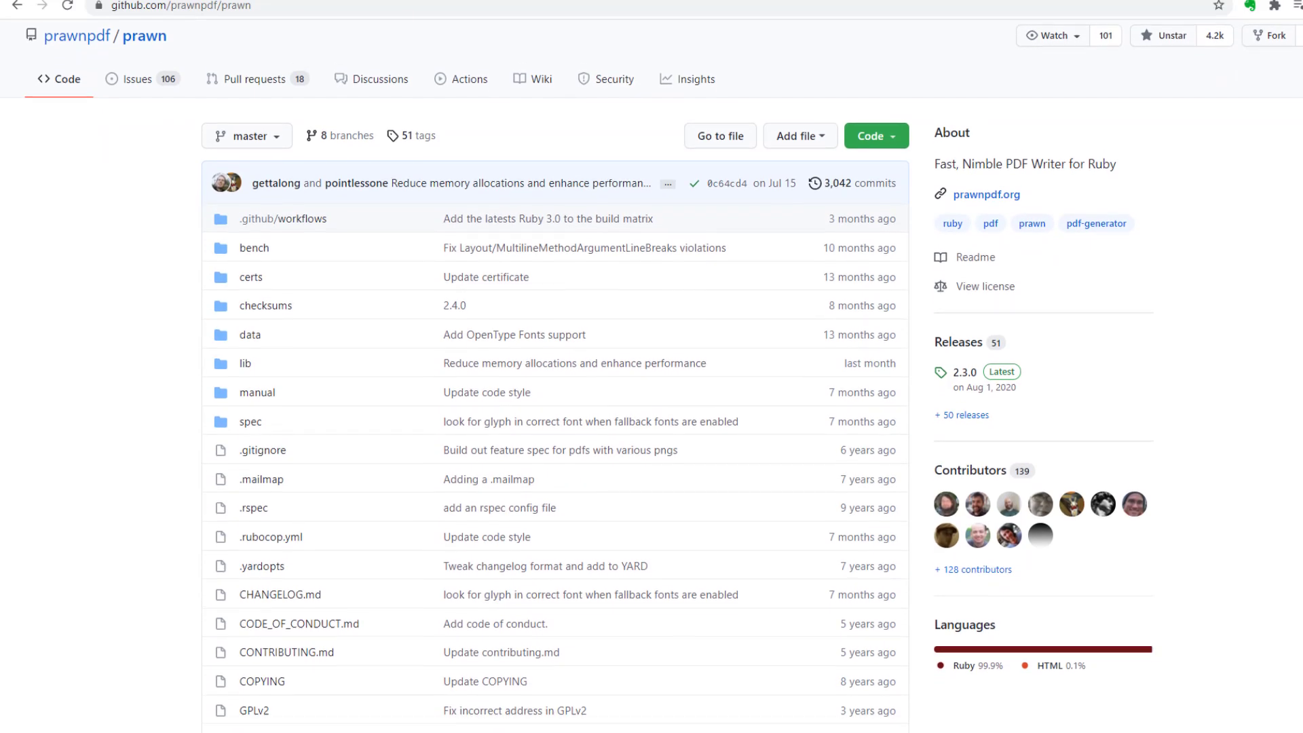
pyautogui.scroll(-3)
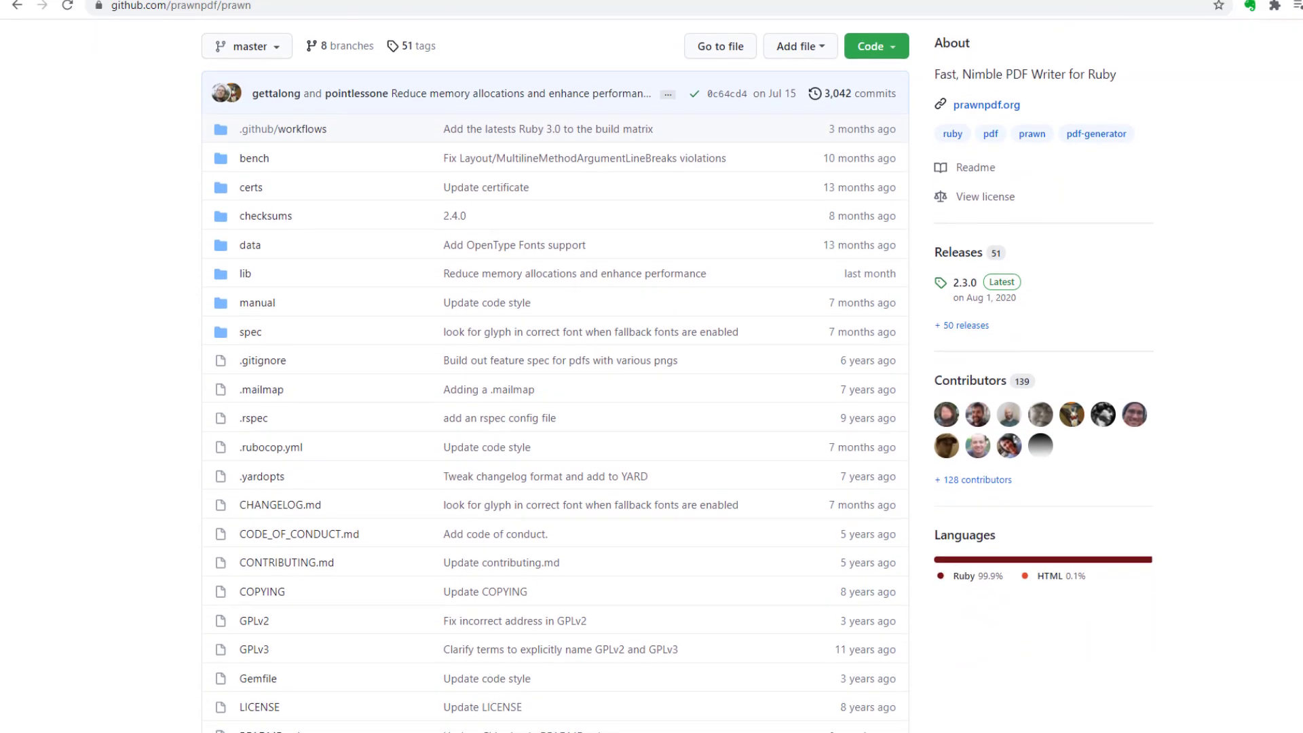
pyautogui.scroll(-3)
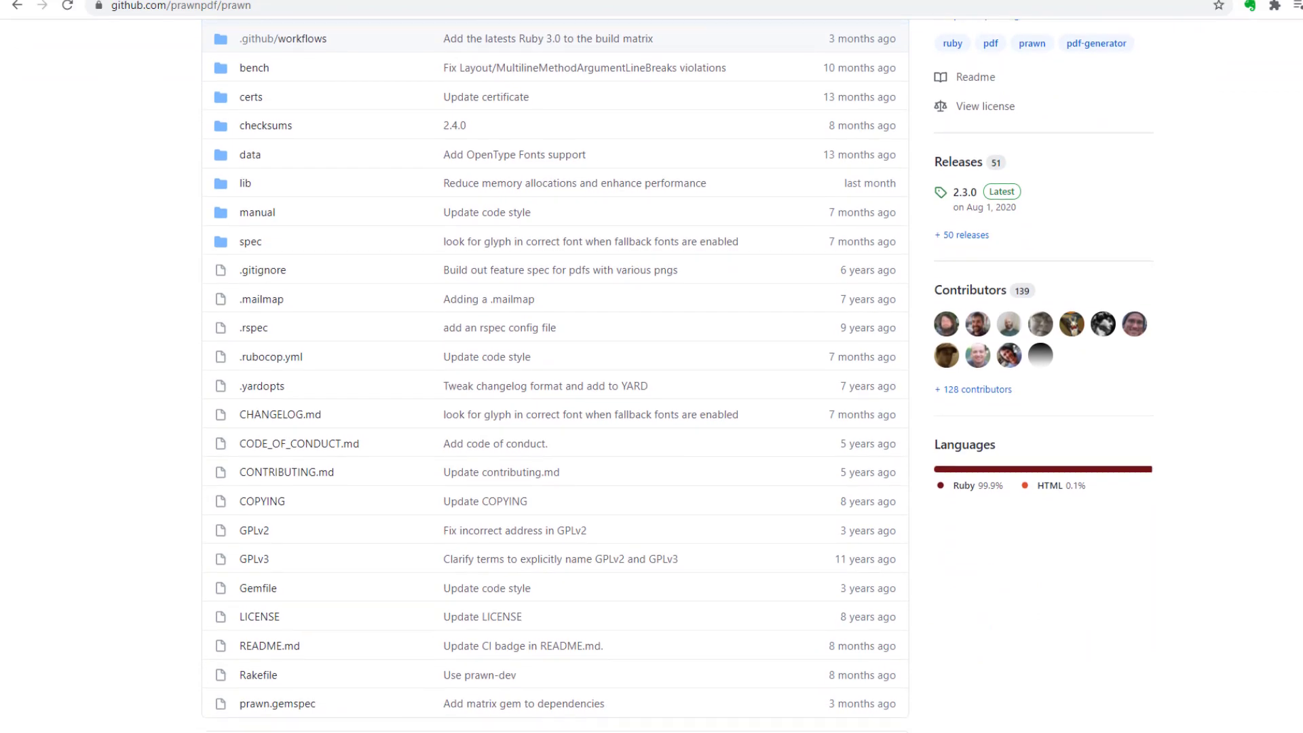
pyautogui.scroll(-3)
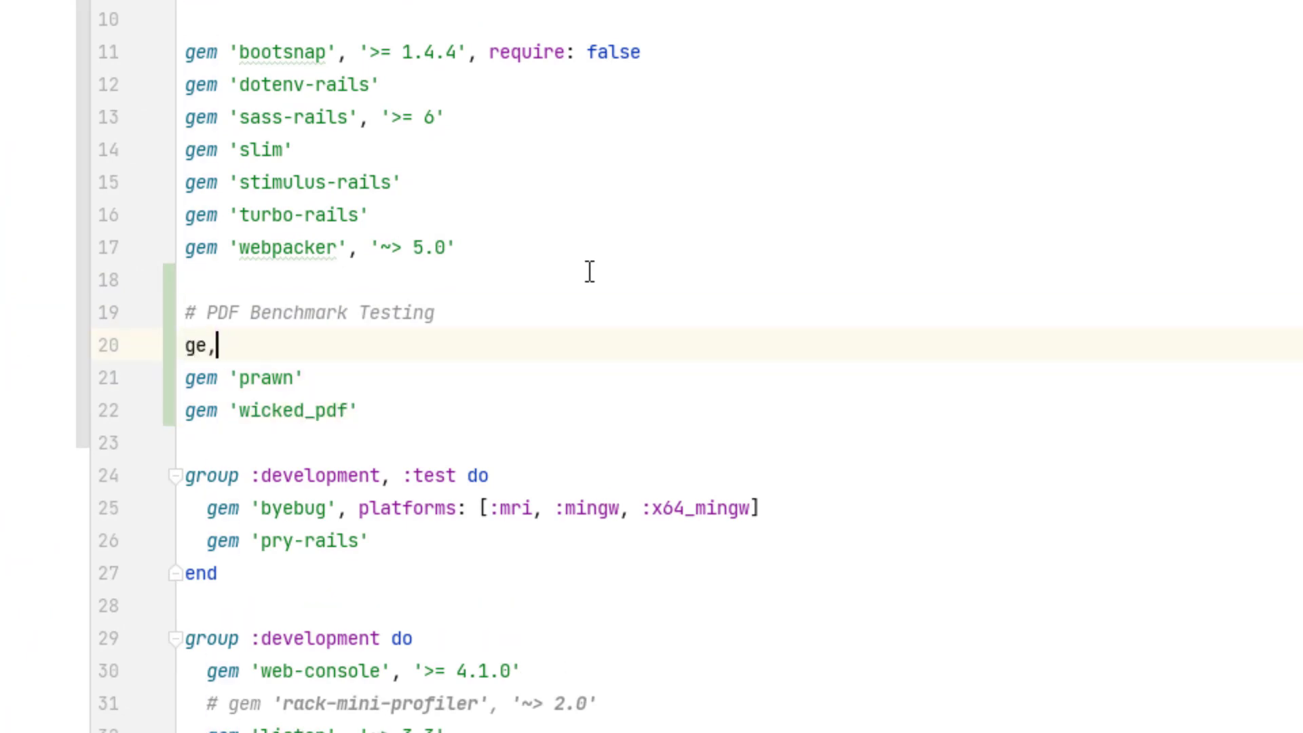
pyautogui.click(508, 49)
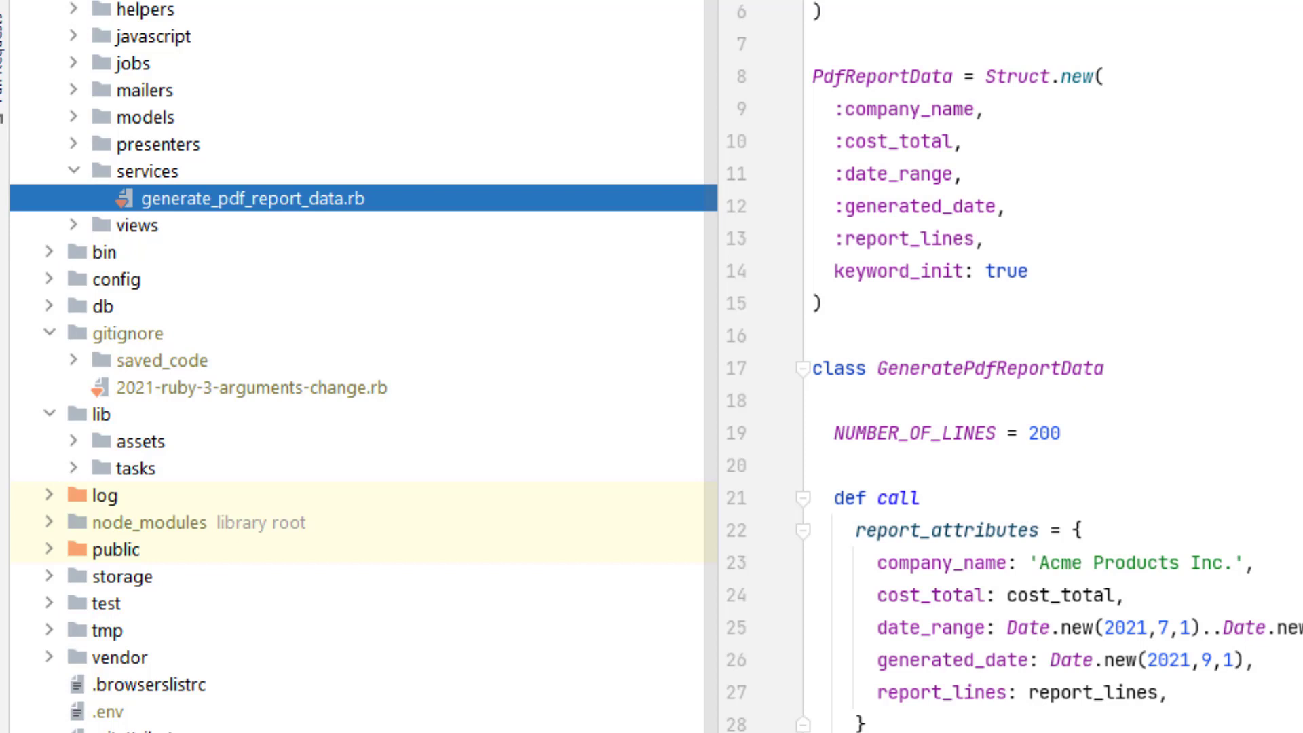
pyautogui.moveTo(1121, 143)
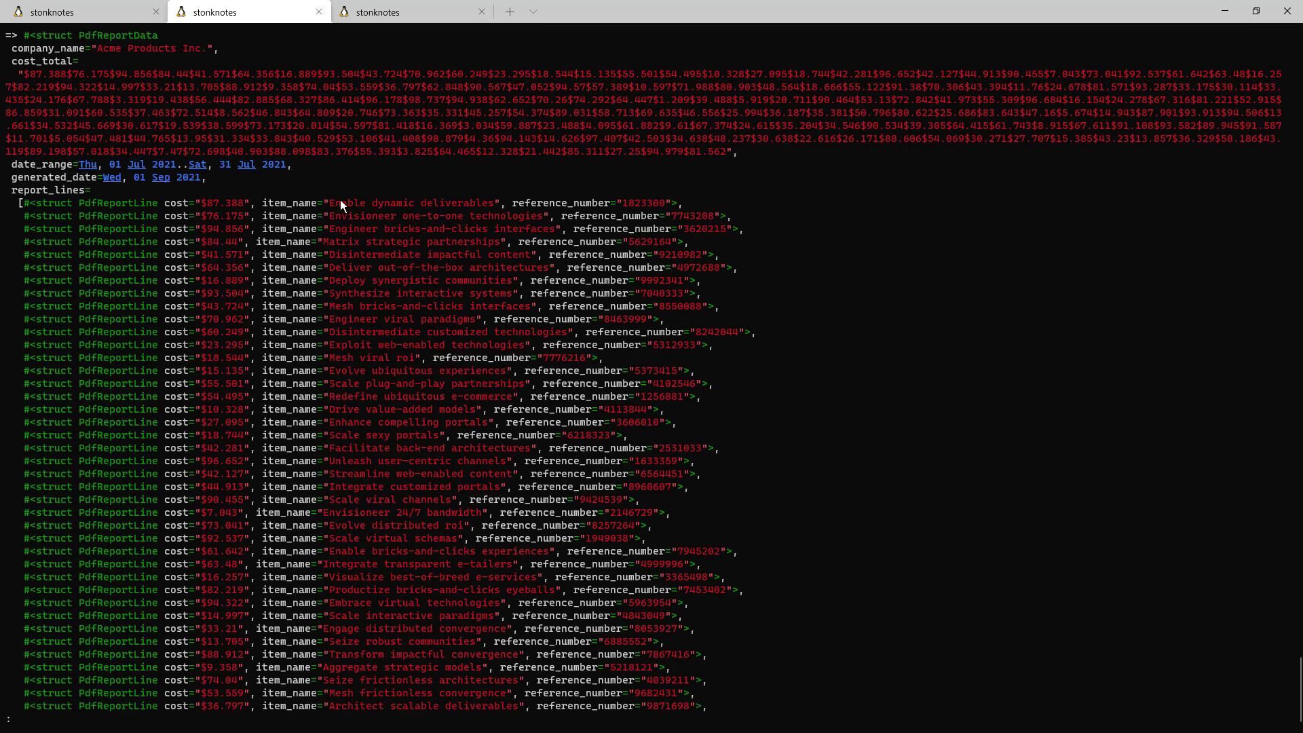
pyautogui.moveTo(539, 181)
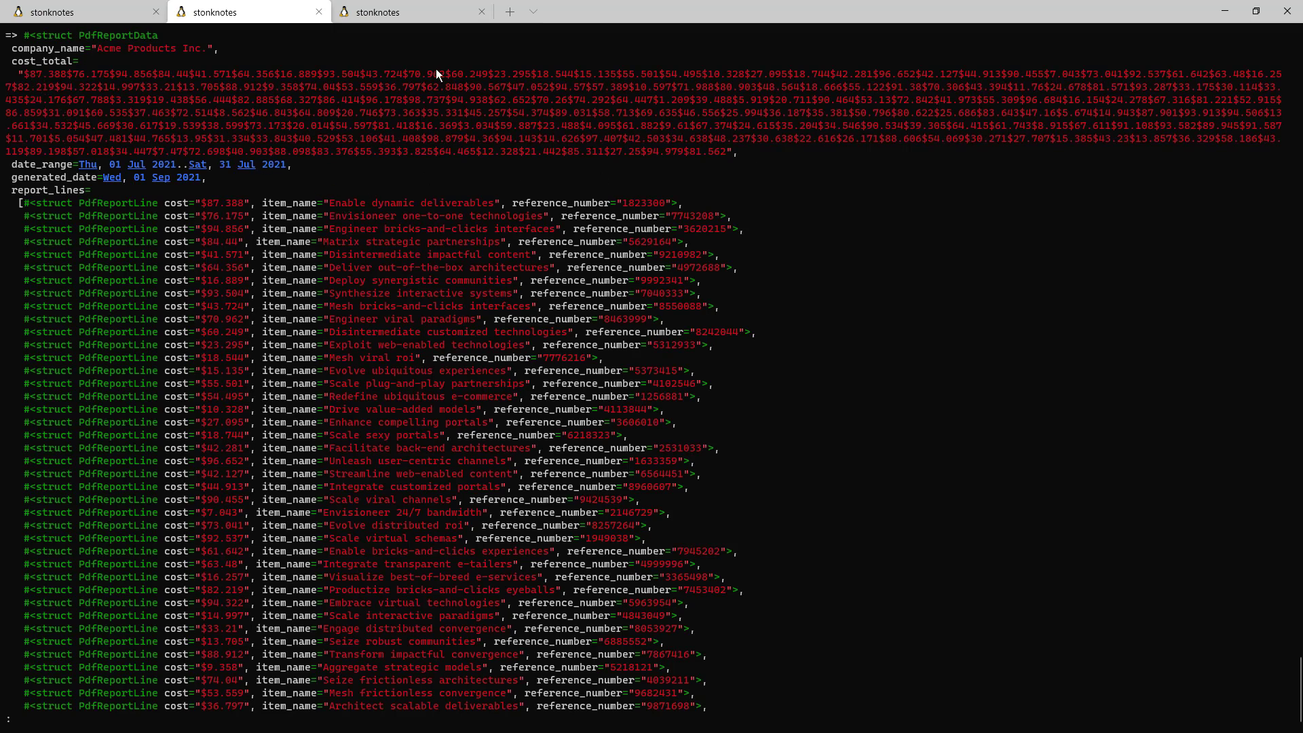
pyautogui.moveTo(678, 115)
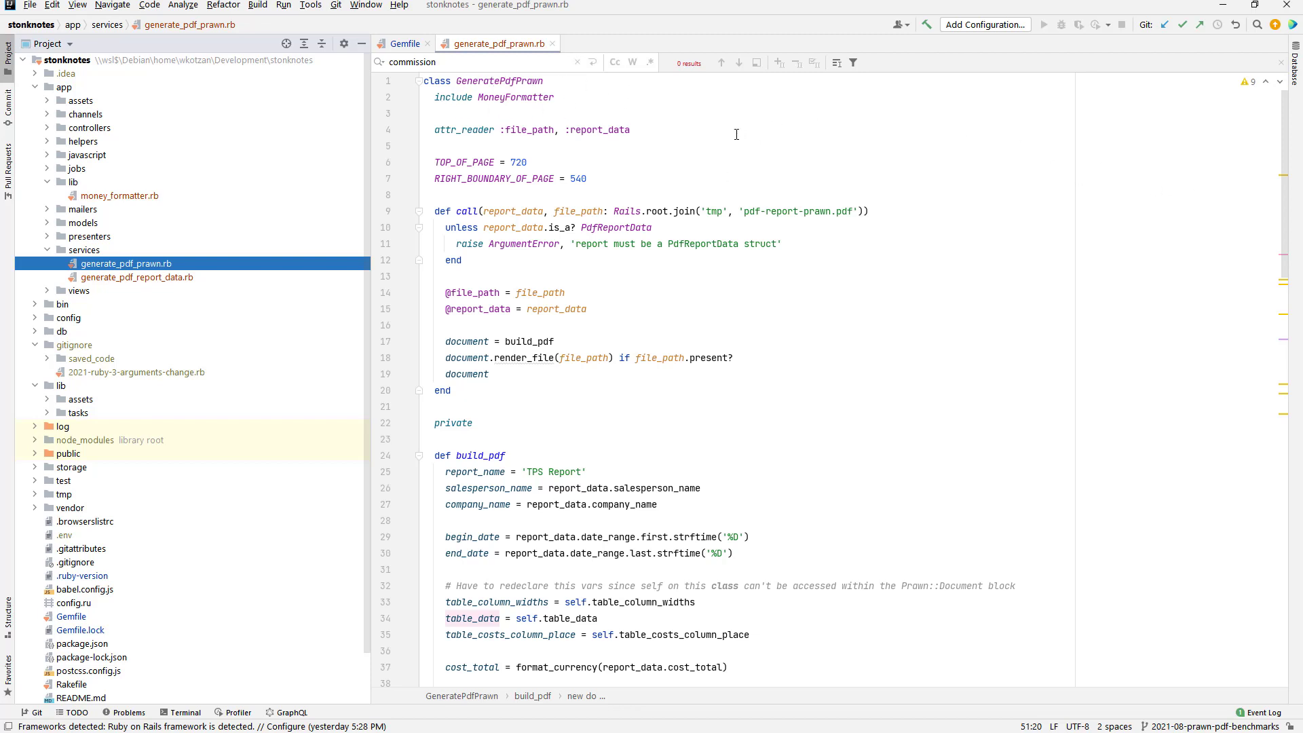
pyautogui.moveTo(1014, 149)
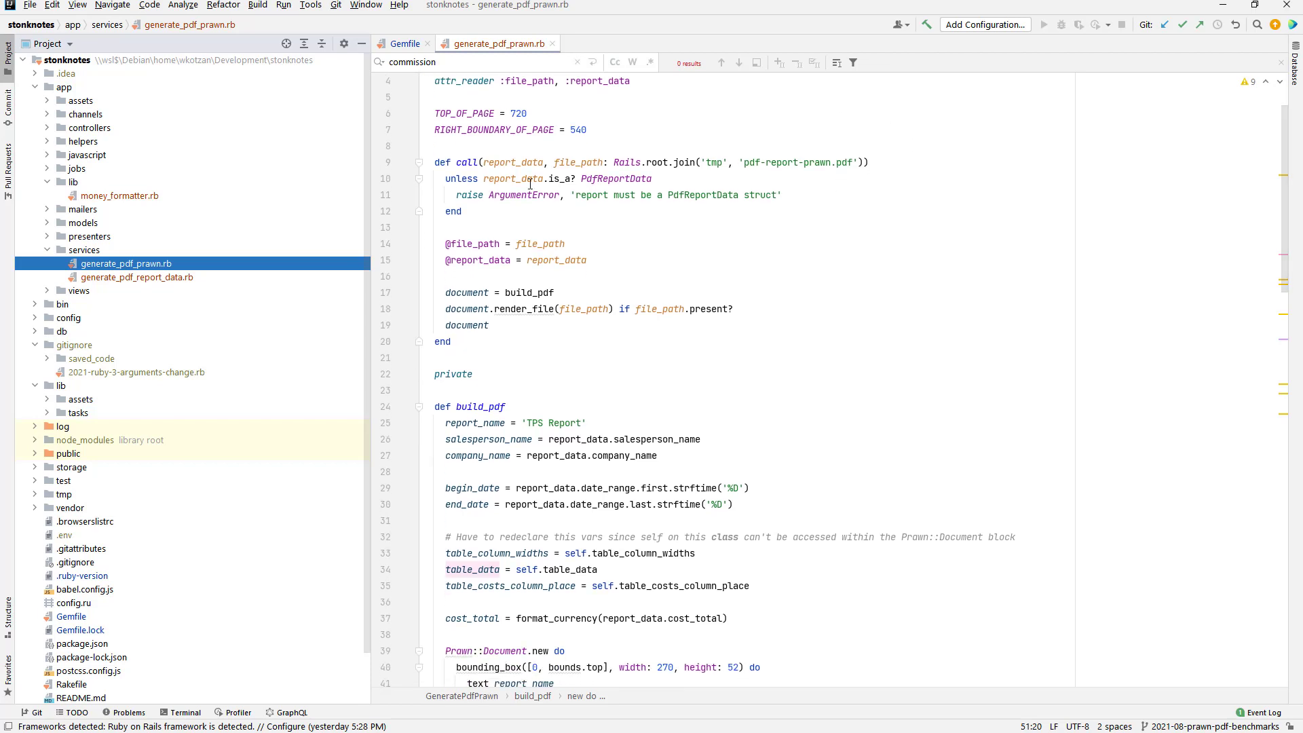
pyautogui.moveTo(790, 152)
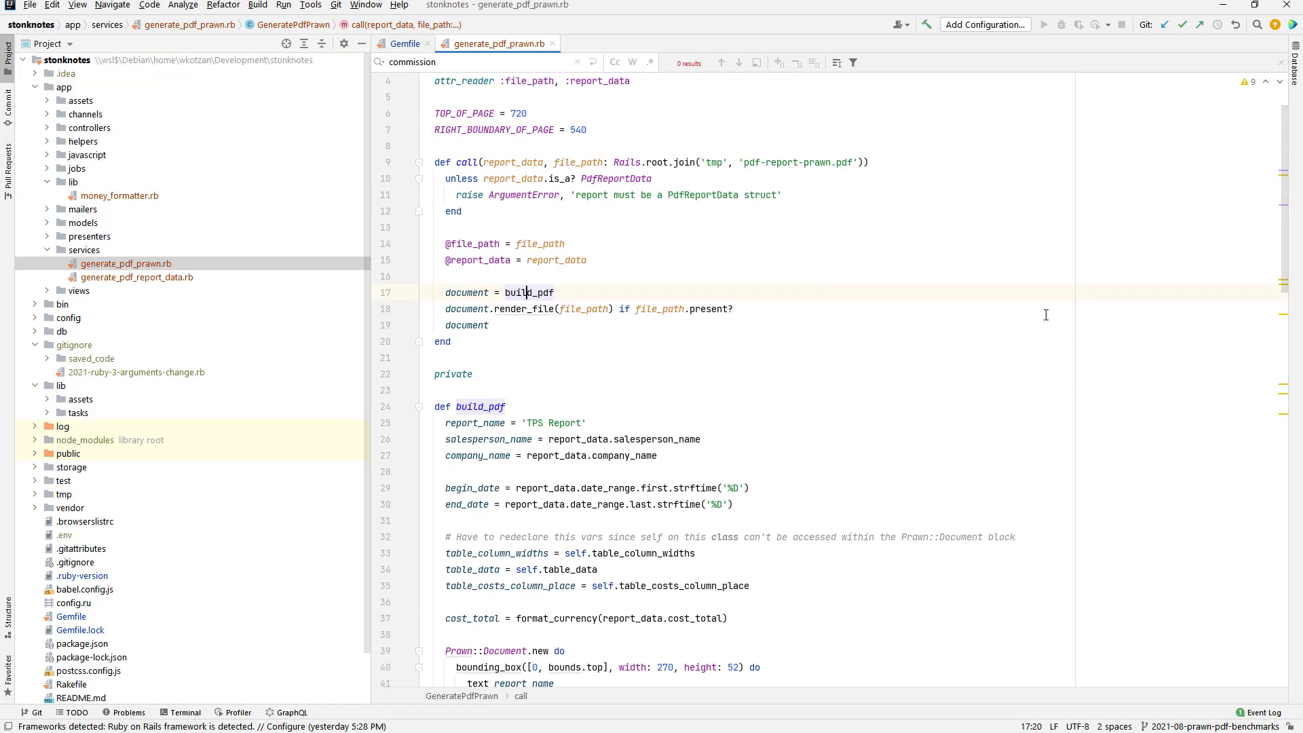
# - Scroll through build_pdf in generate_pdf_prawn.rb: Prawn::Document block, bounding boxes, table and total
pyautogui.scroll(-3)
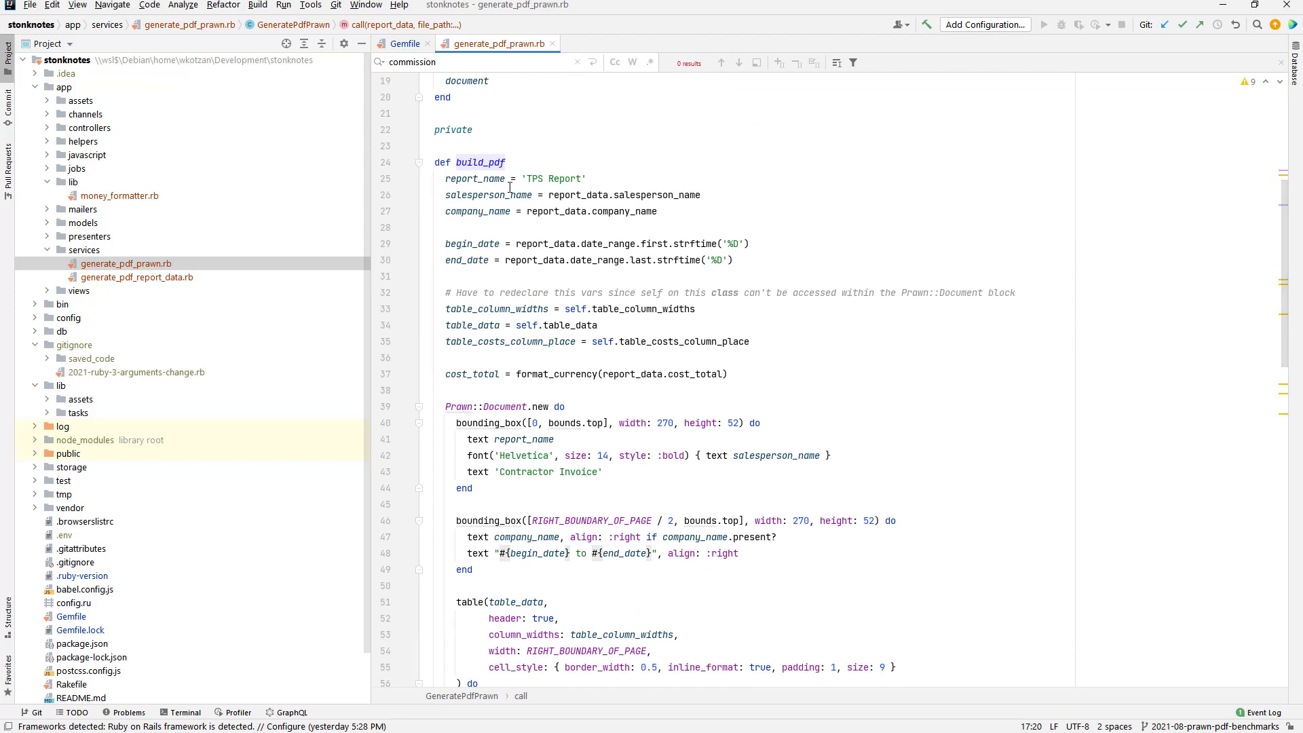
pyautogui.scroll(-3)
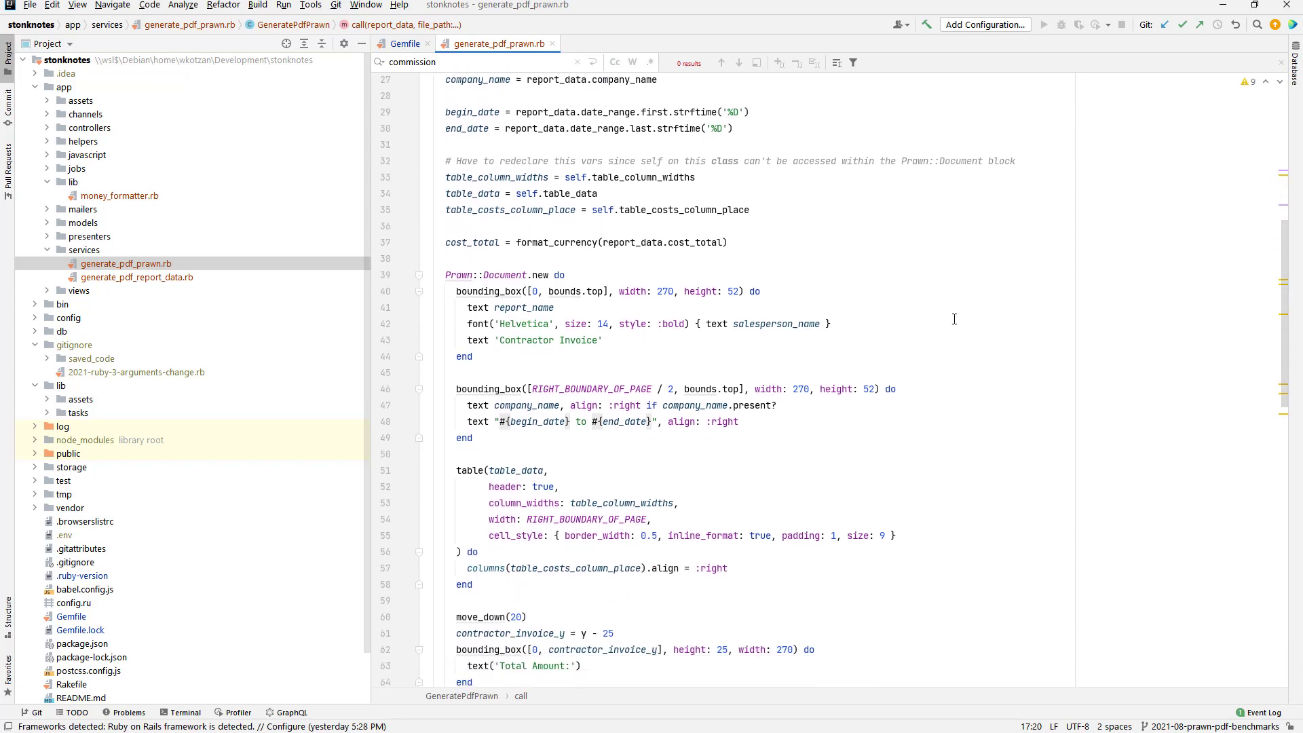
pyautogui.scroll(-3)
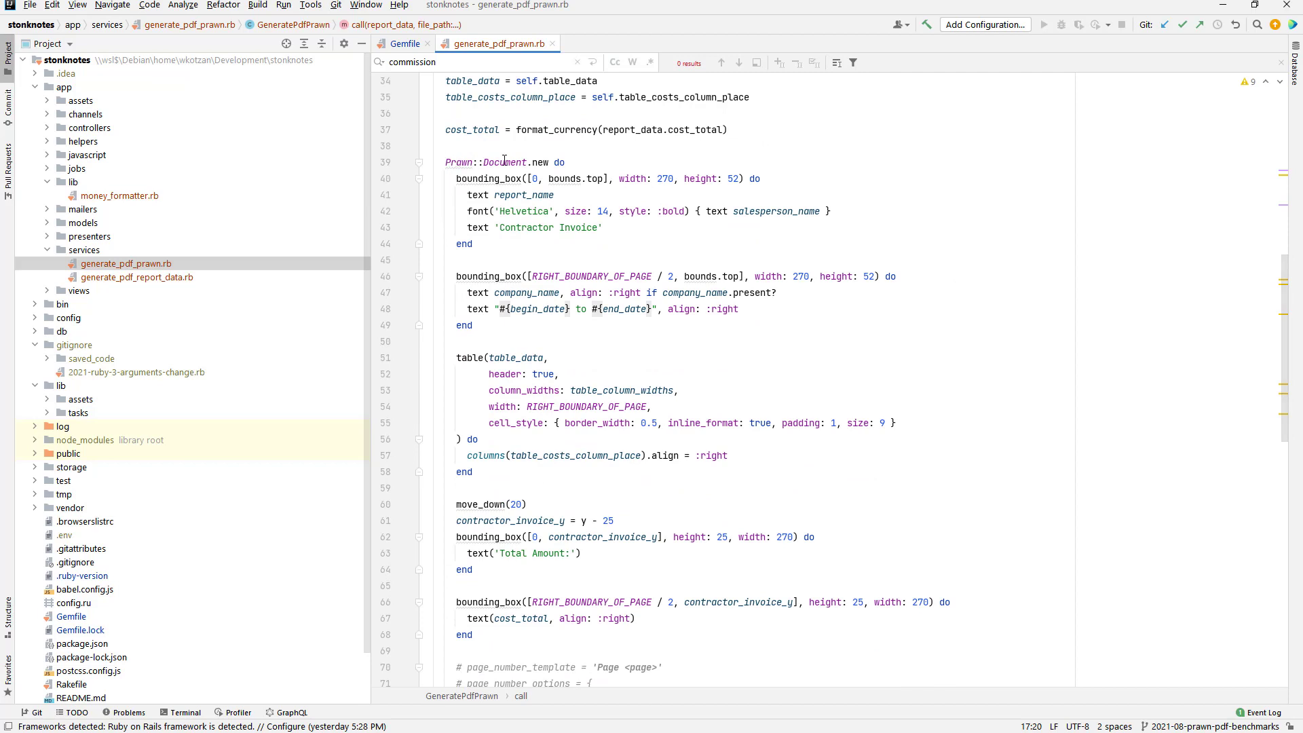
pyautogui.moveTo(543, 268)
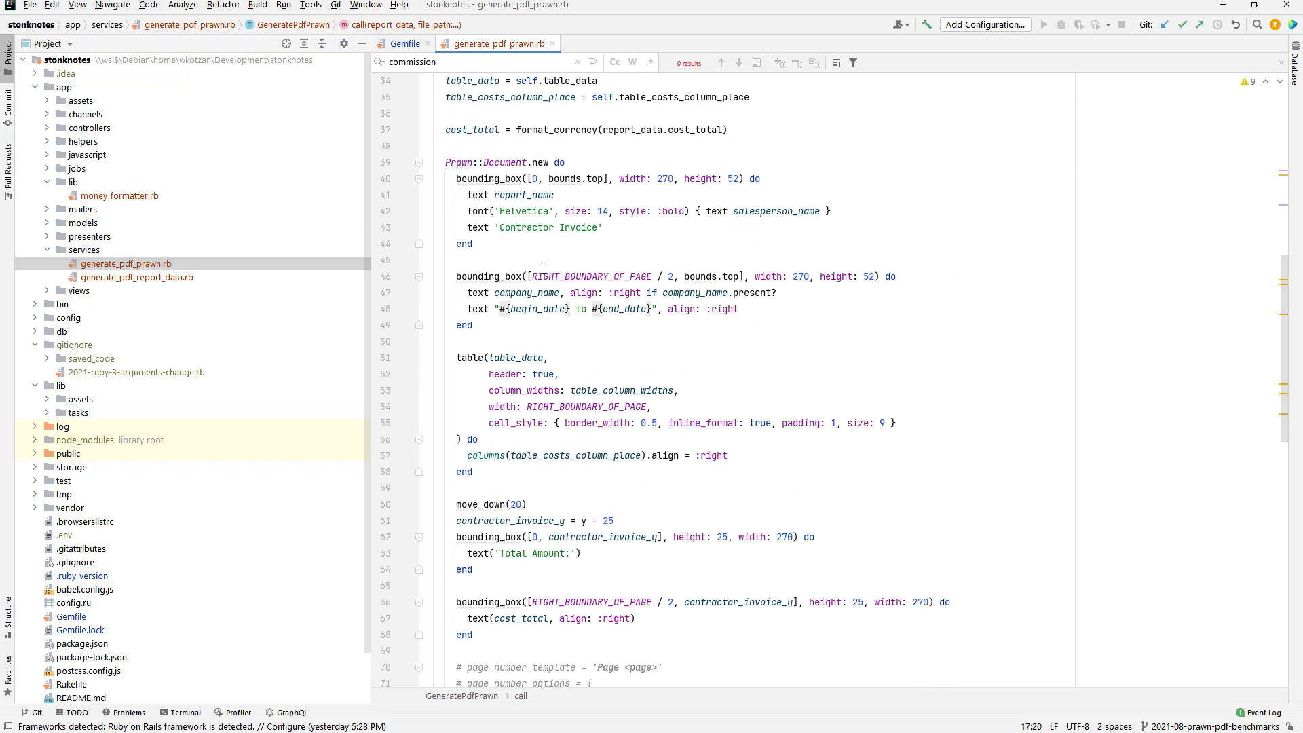
pyautogui.scroll(-3)
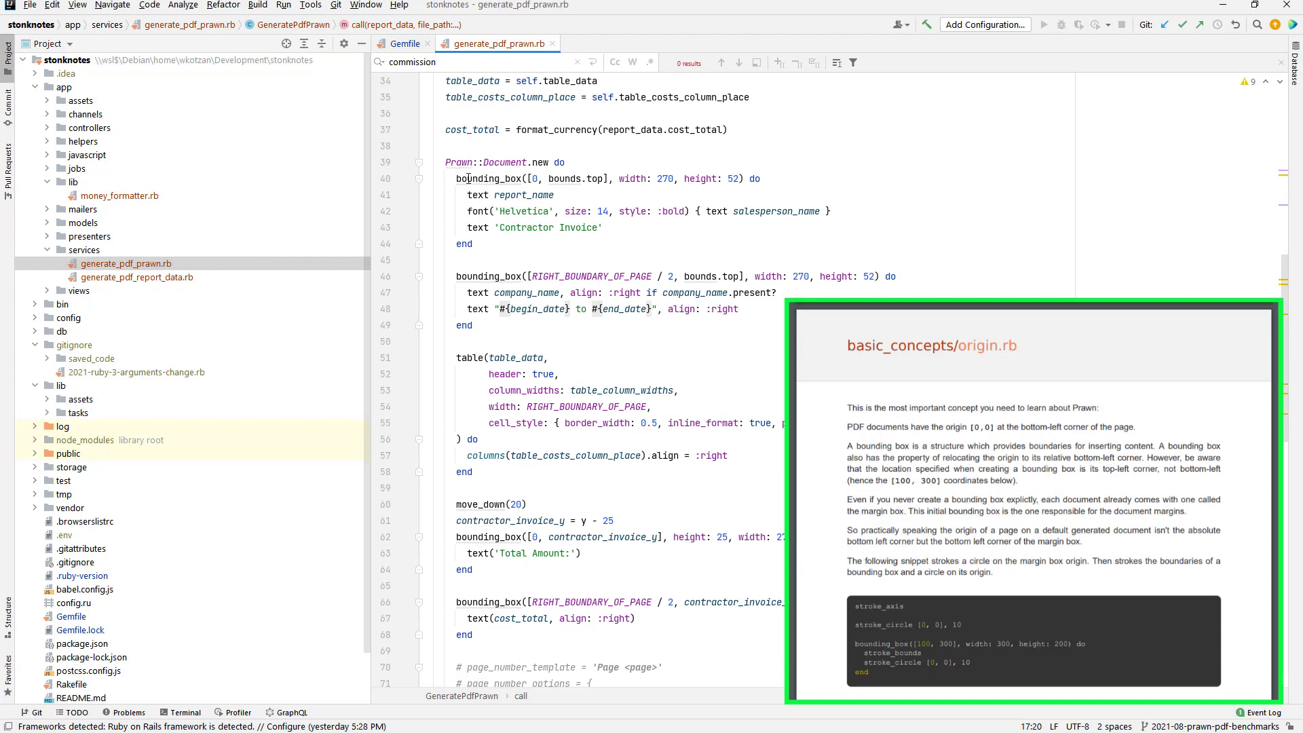
pyautogui.scroll(-3)
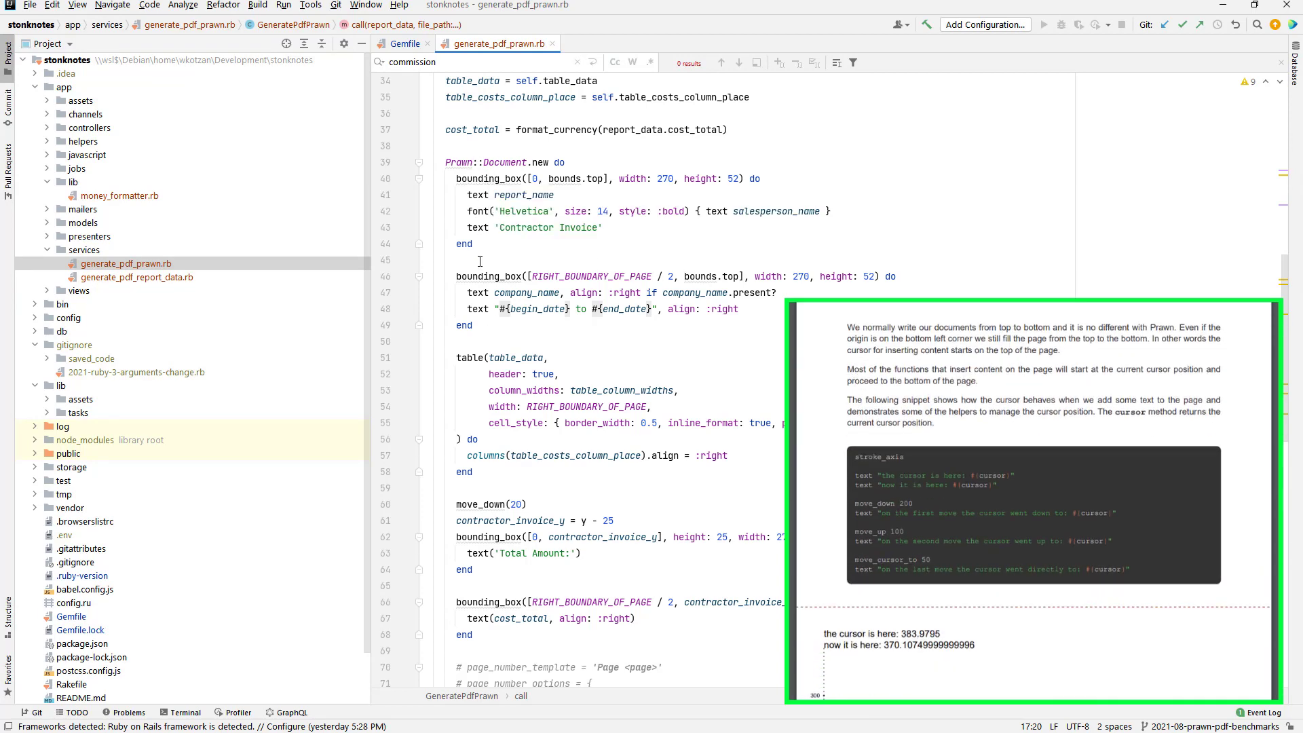
pyautogui.scroll(-3)
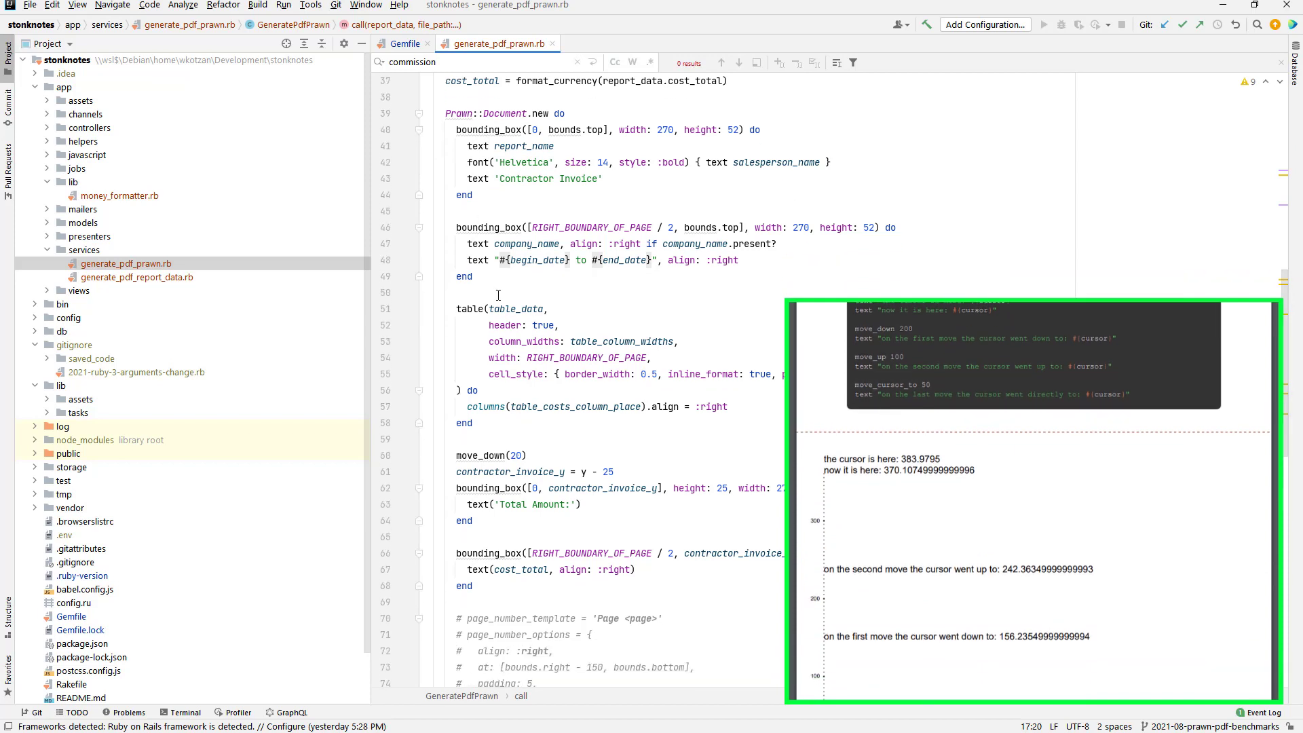
pyautogui.click(466, 308)
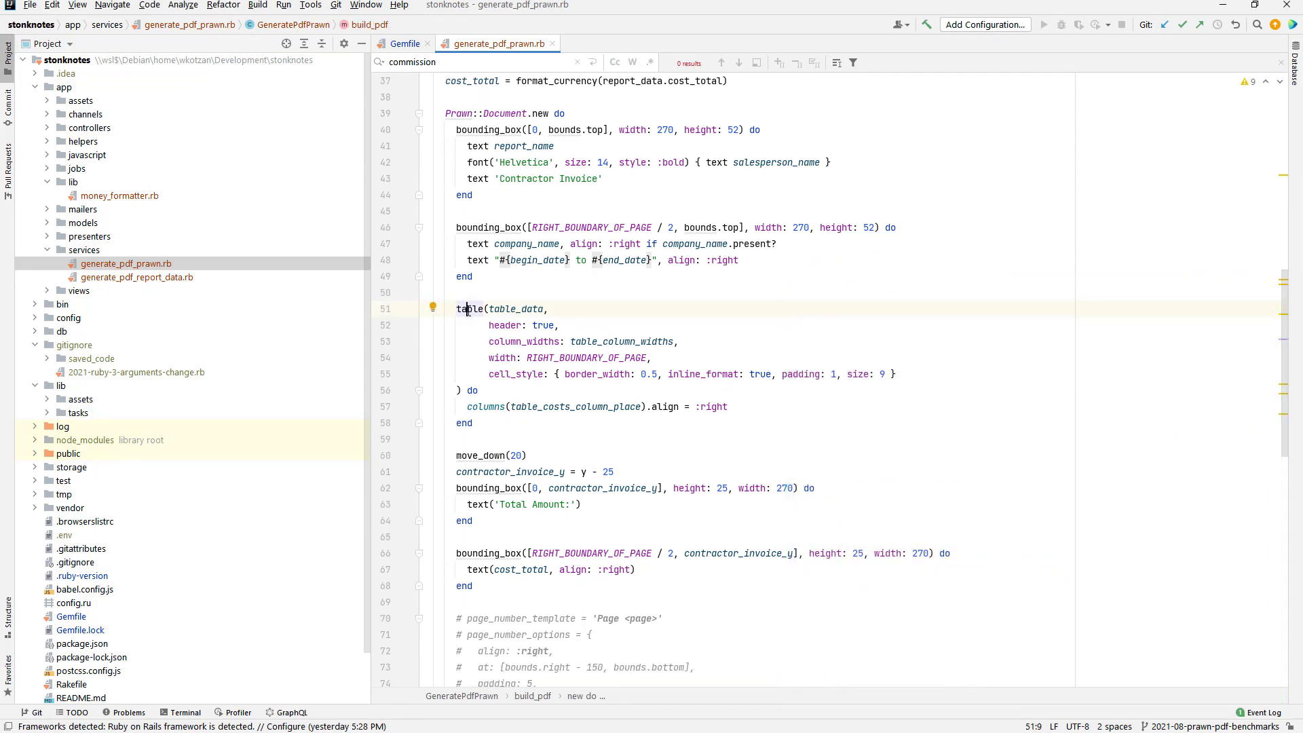
pyautogui.moveTo(517, 269)
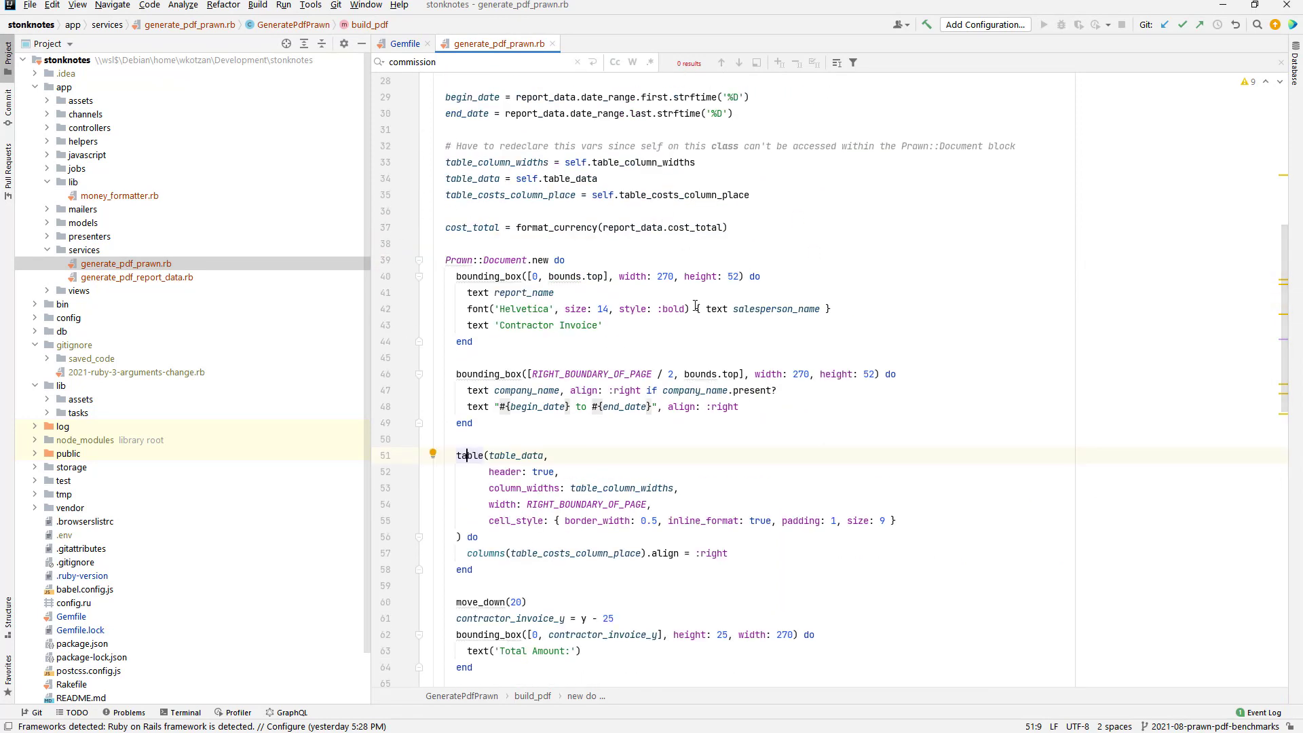
pyautogui.scroll(-3)
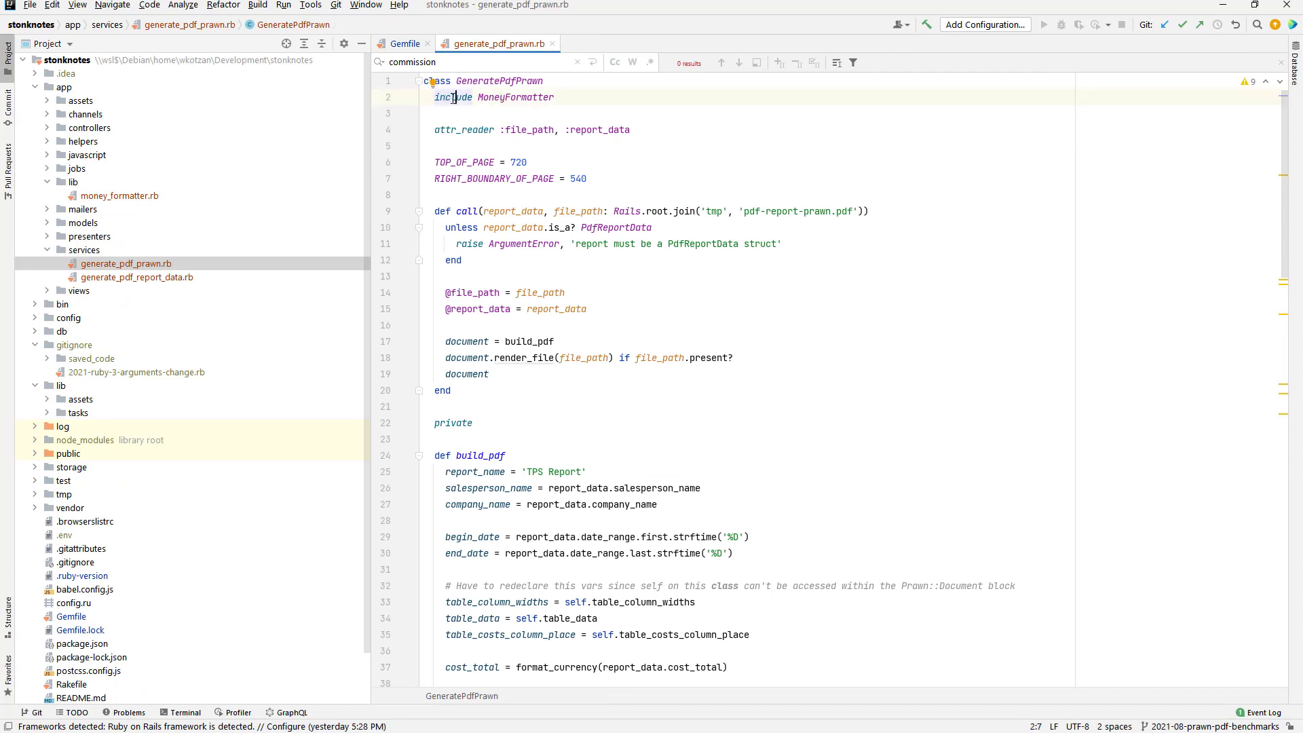
pyautogui.scroll(-3)
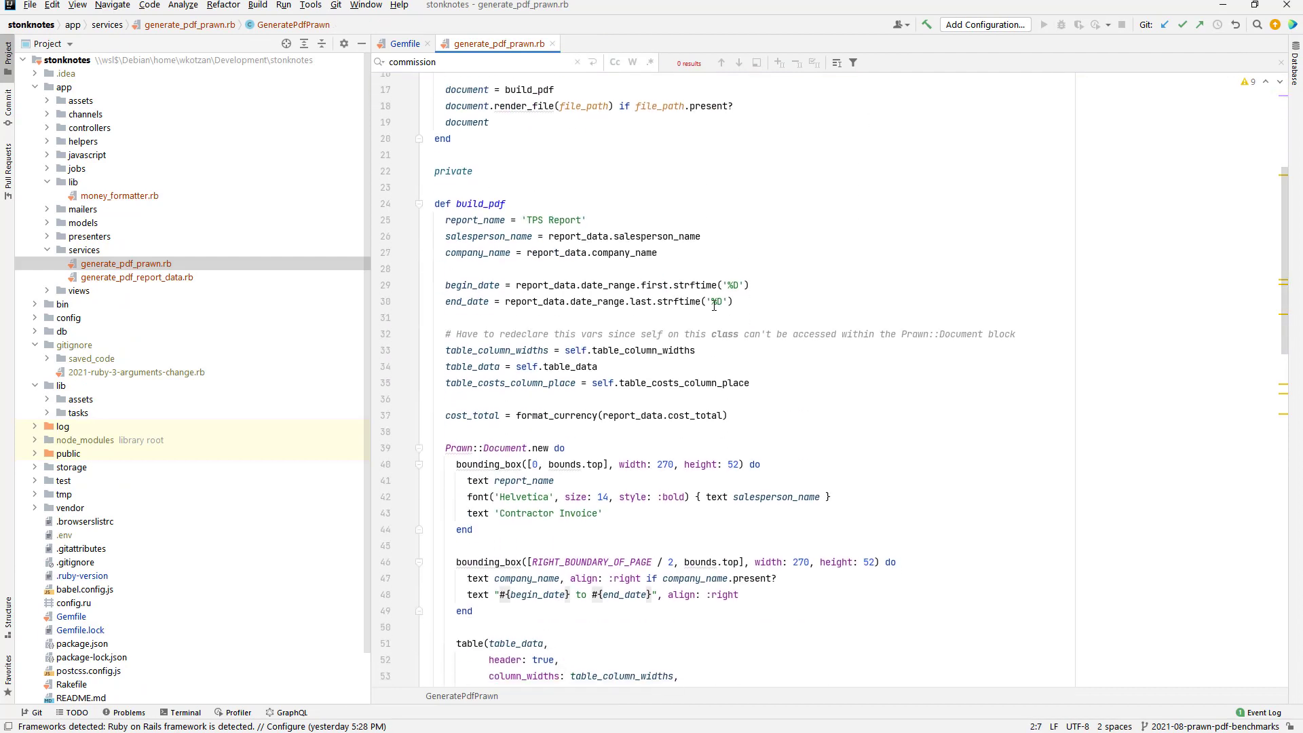
pyautogui.scroll(-3)
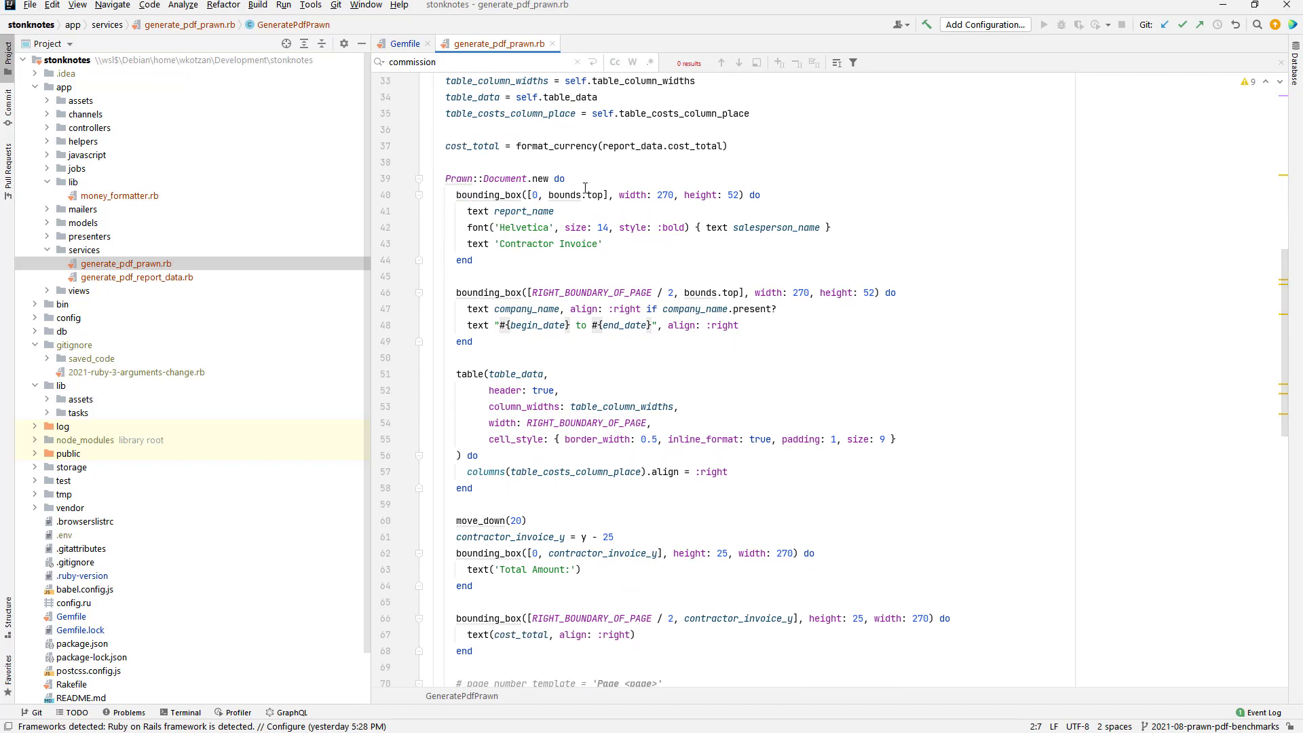
pyautogui.scroll(-3)
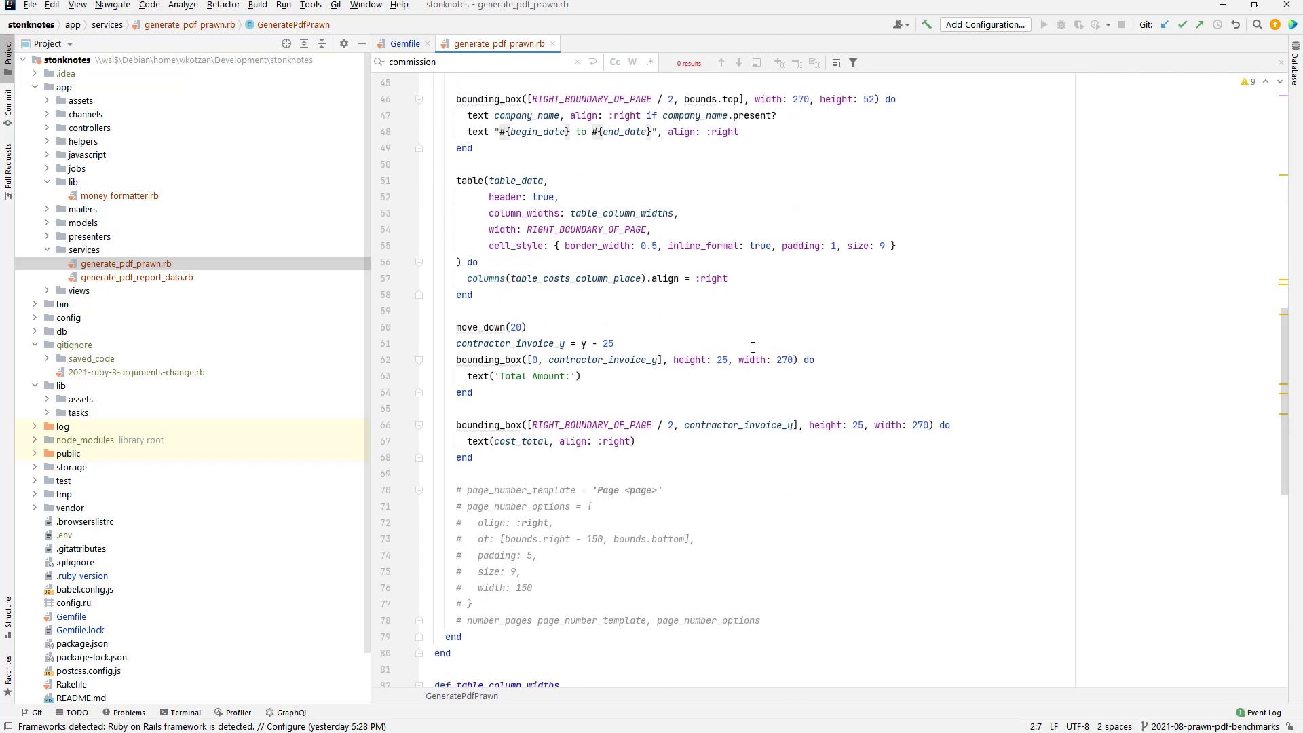
pyautogui.scroll(3)
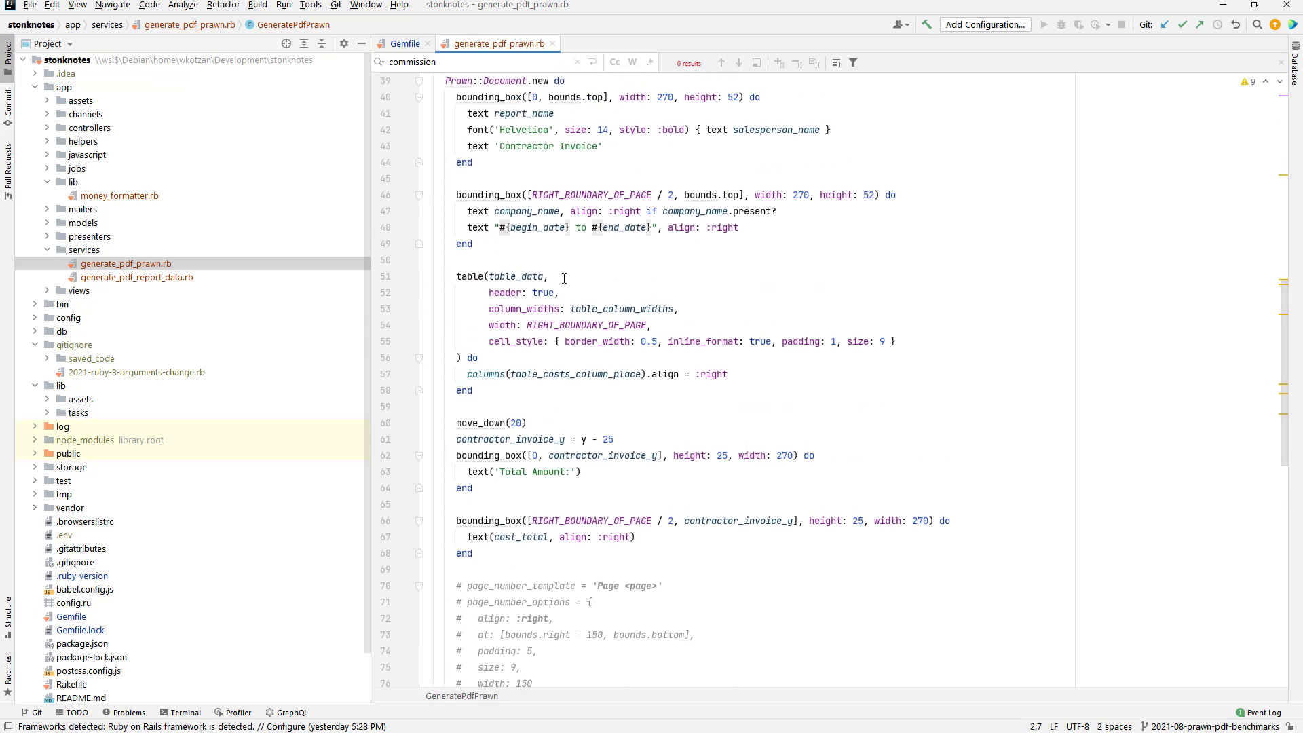
pyautogui.scroll(-3)
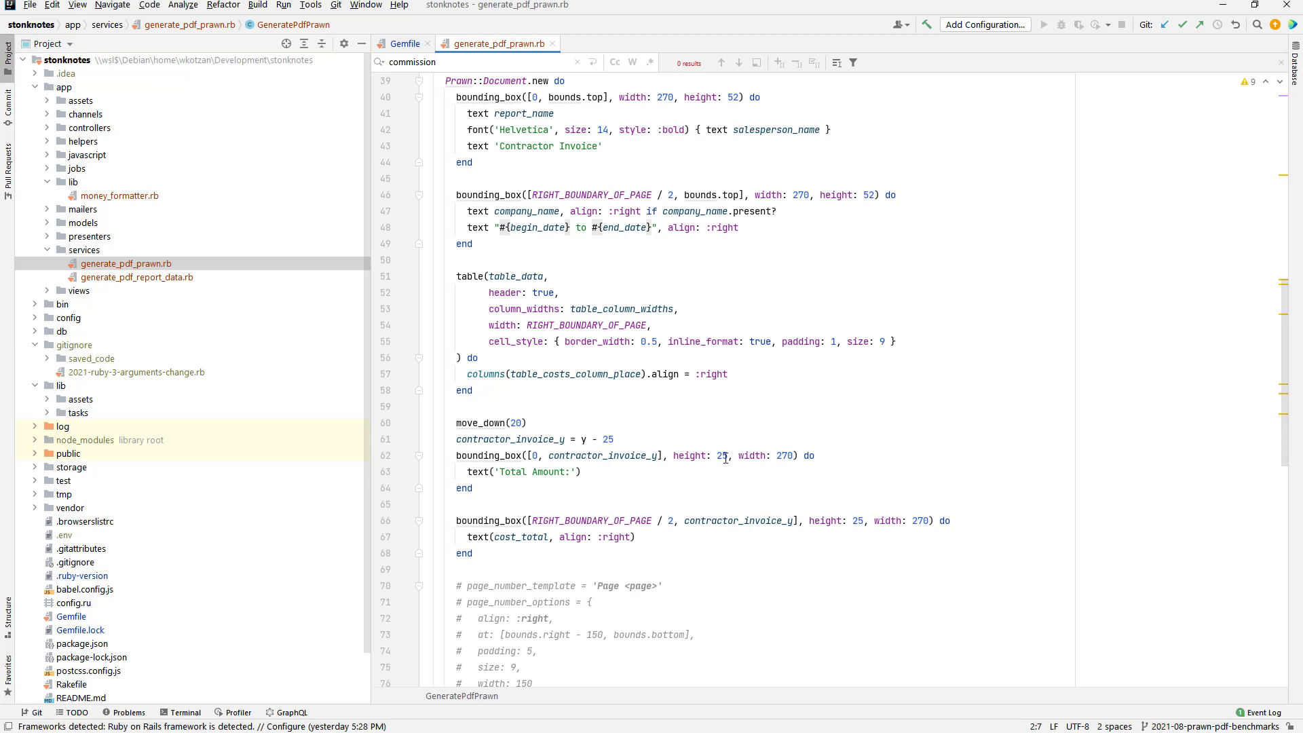
pyautogui.moveTo(990, 344)
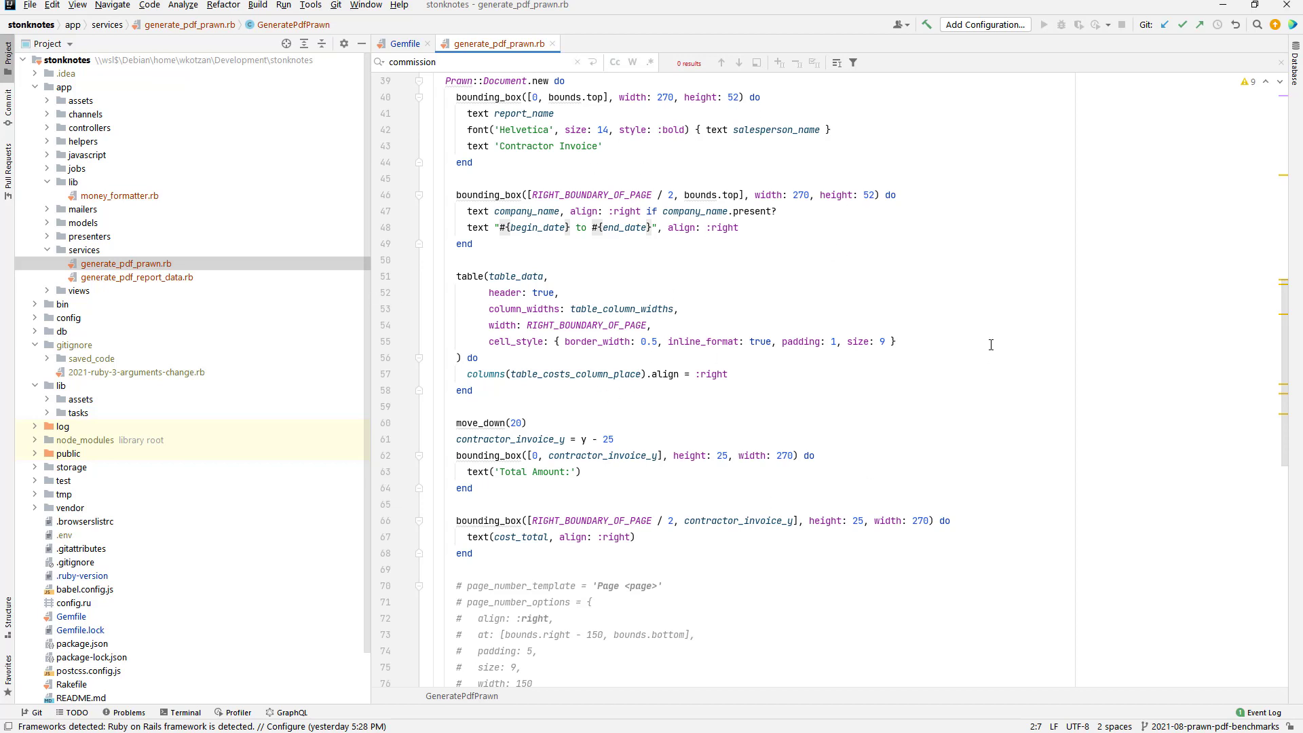
pyautogui.moveTo(854, 414)
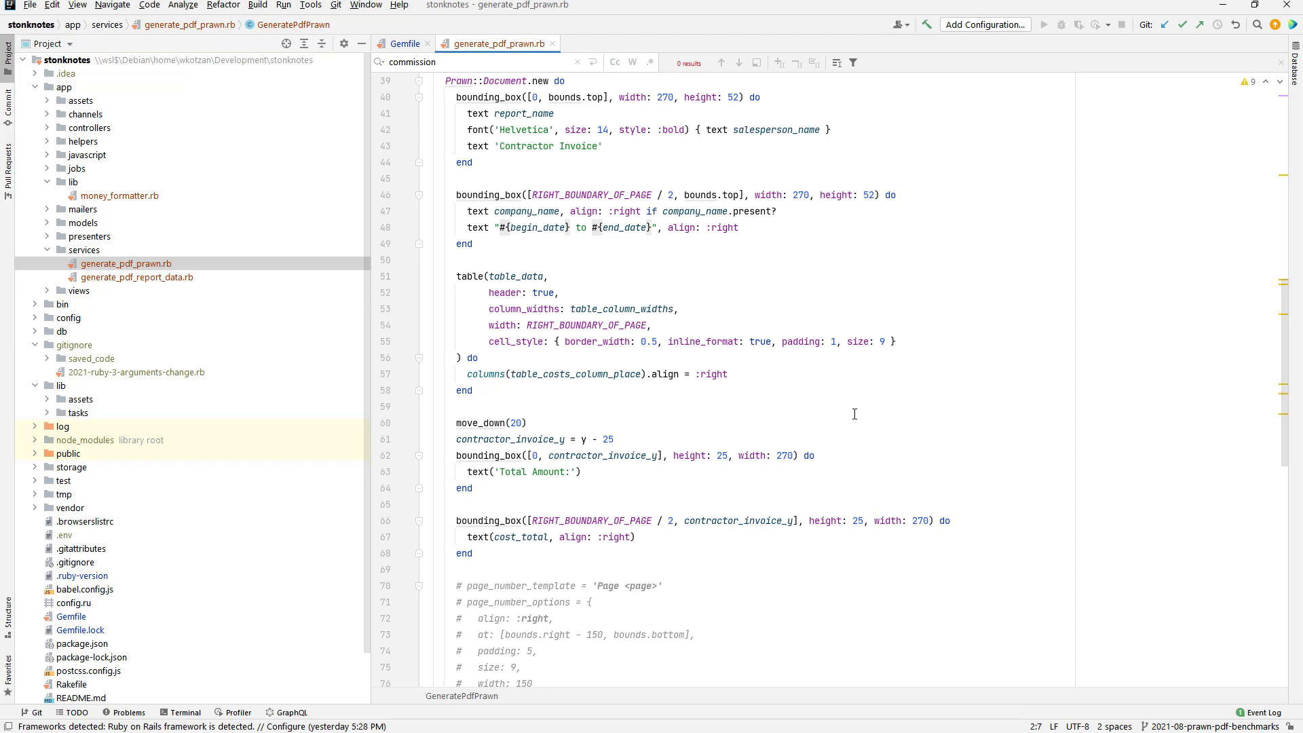
pyautogui.moveTo(709, 204)
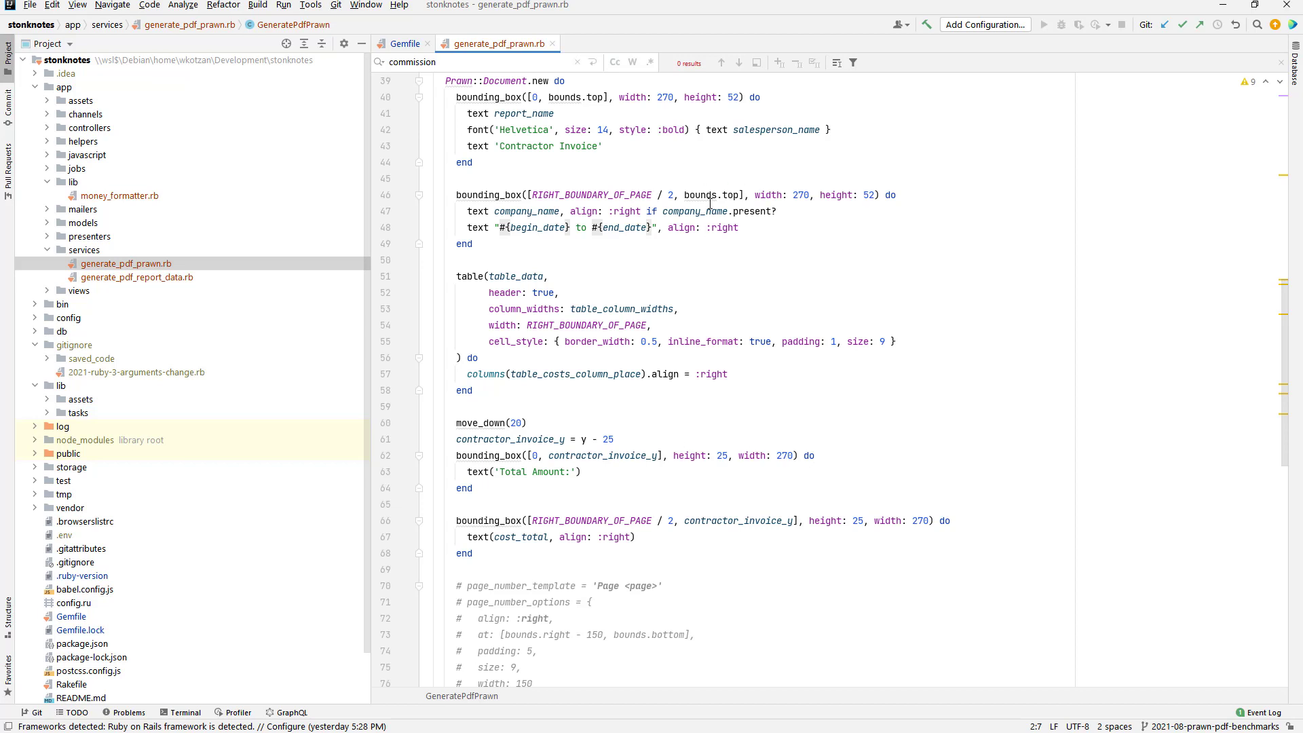
pyautogui.moveTo(680, 229)
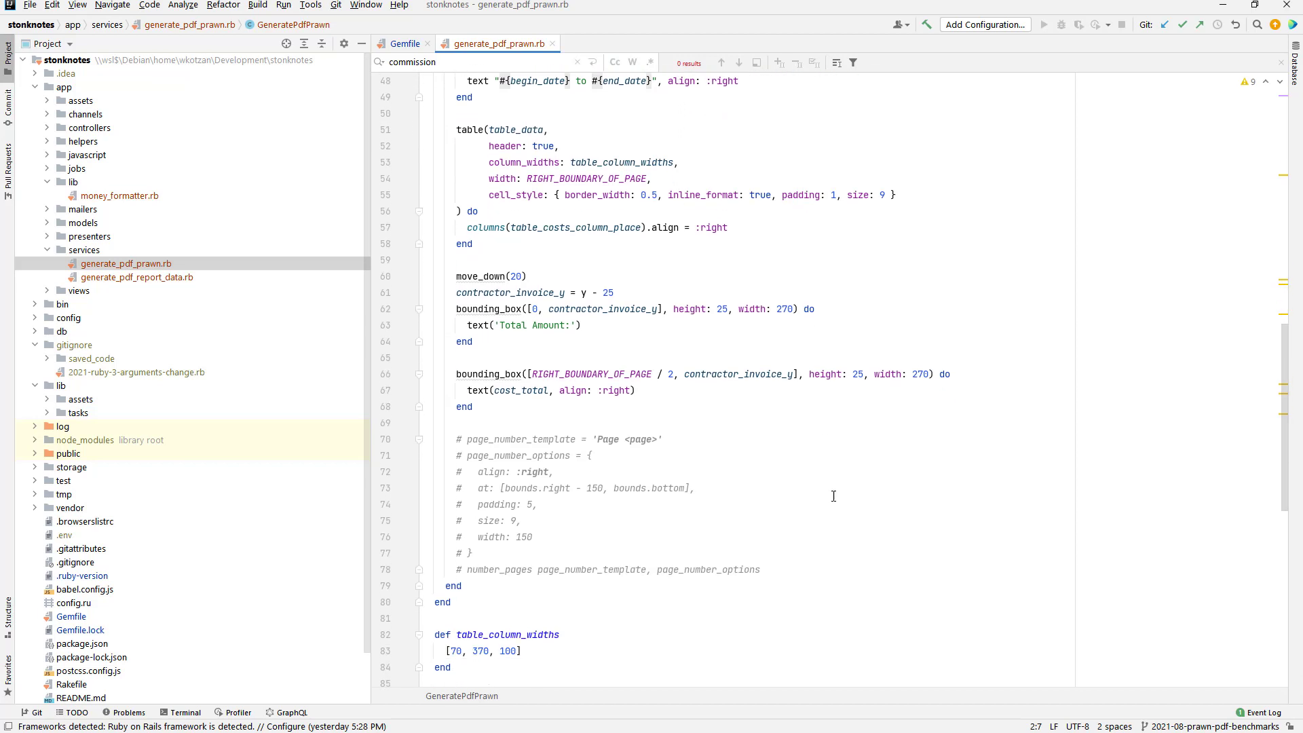
pyautogui.moveTo(499, 536)
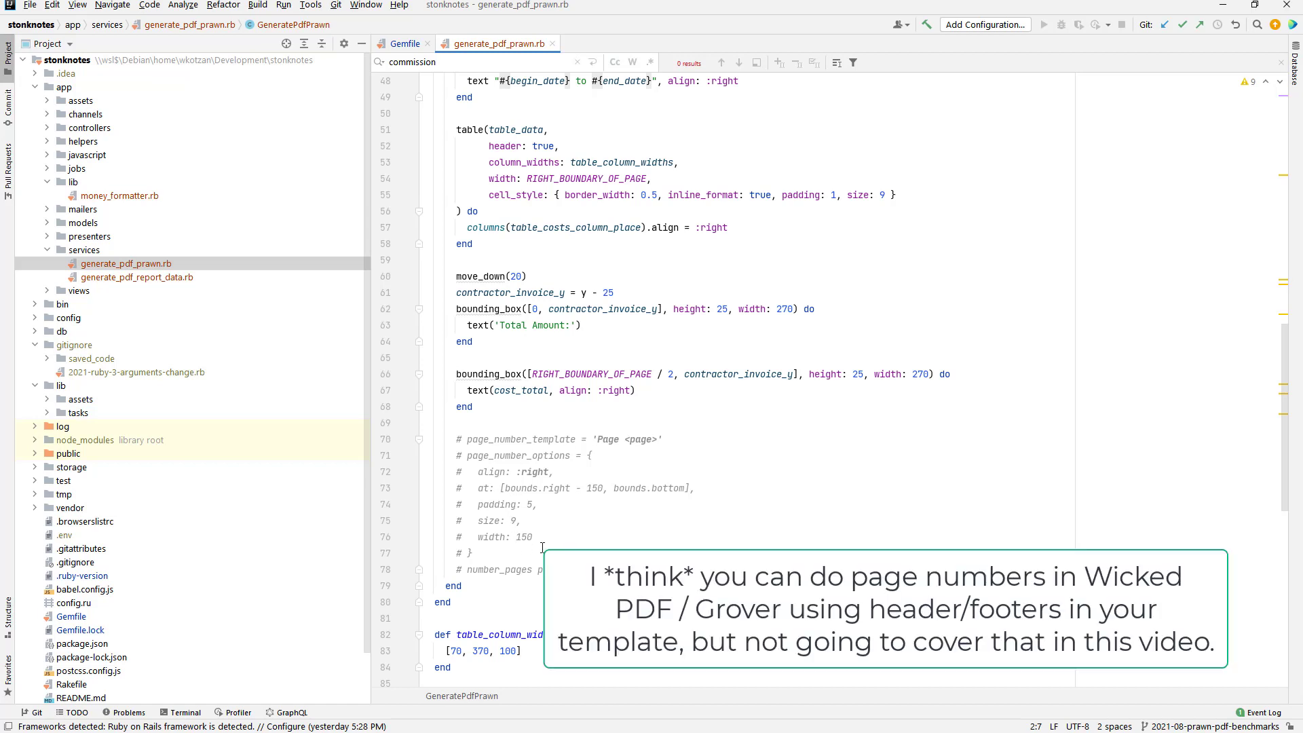
pyautogui.moveTo(569, 488)
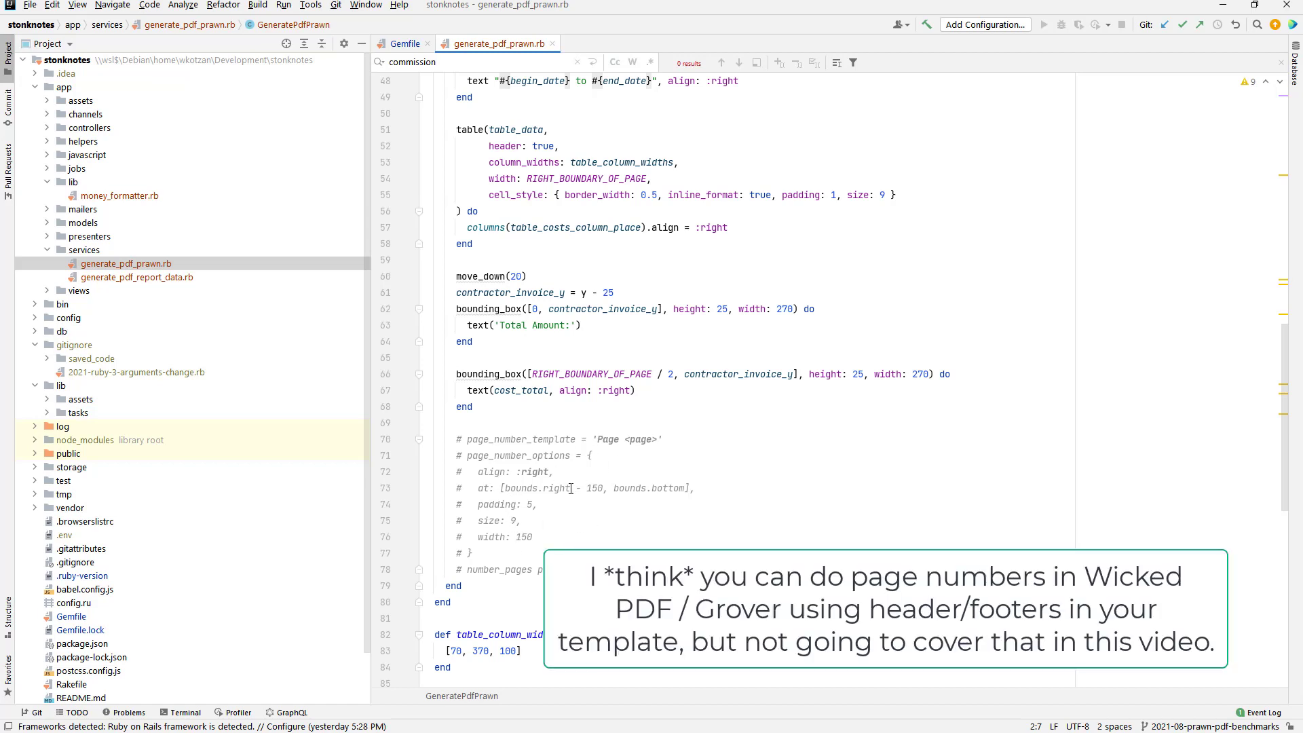
pyautogui.moveTo(865, 437)
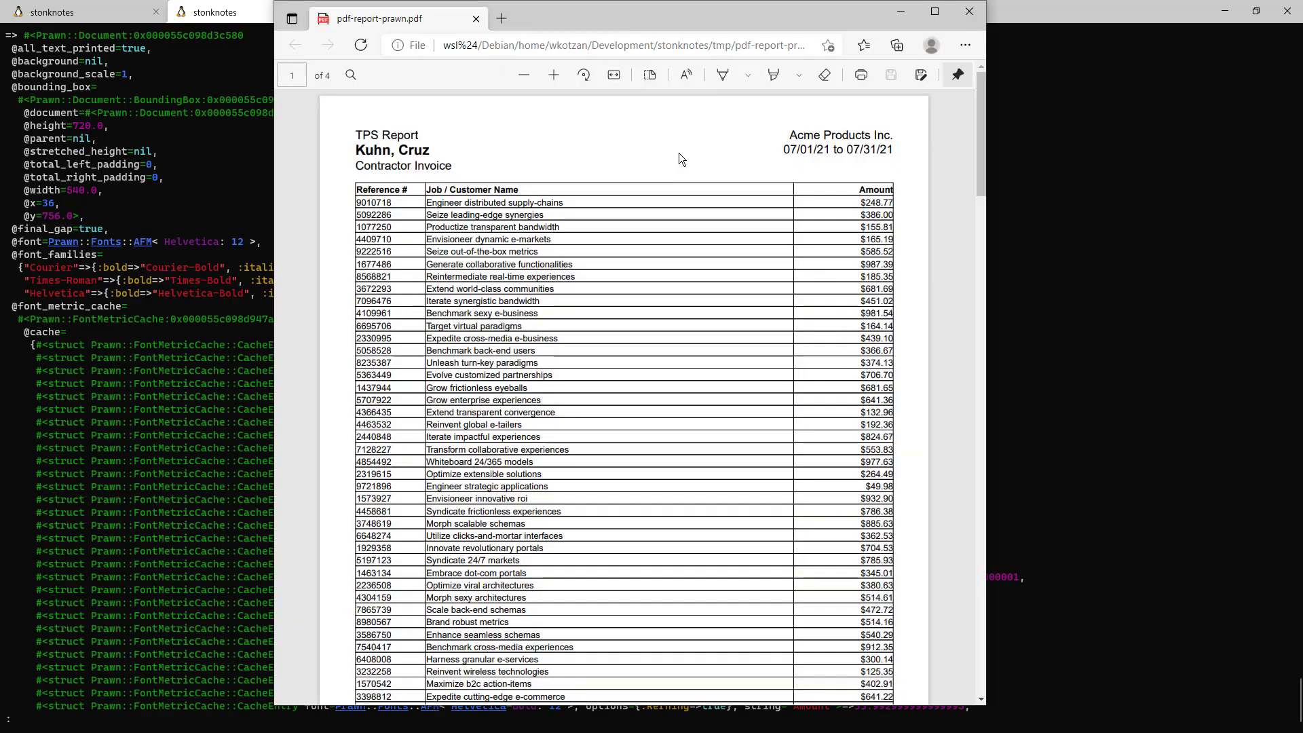
# - Scroll through pages one to three of the Prawn TPS Report's line-item table
pyautogui.scroll(-3)
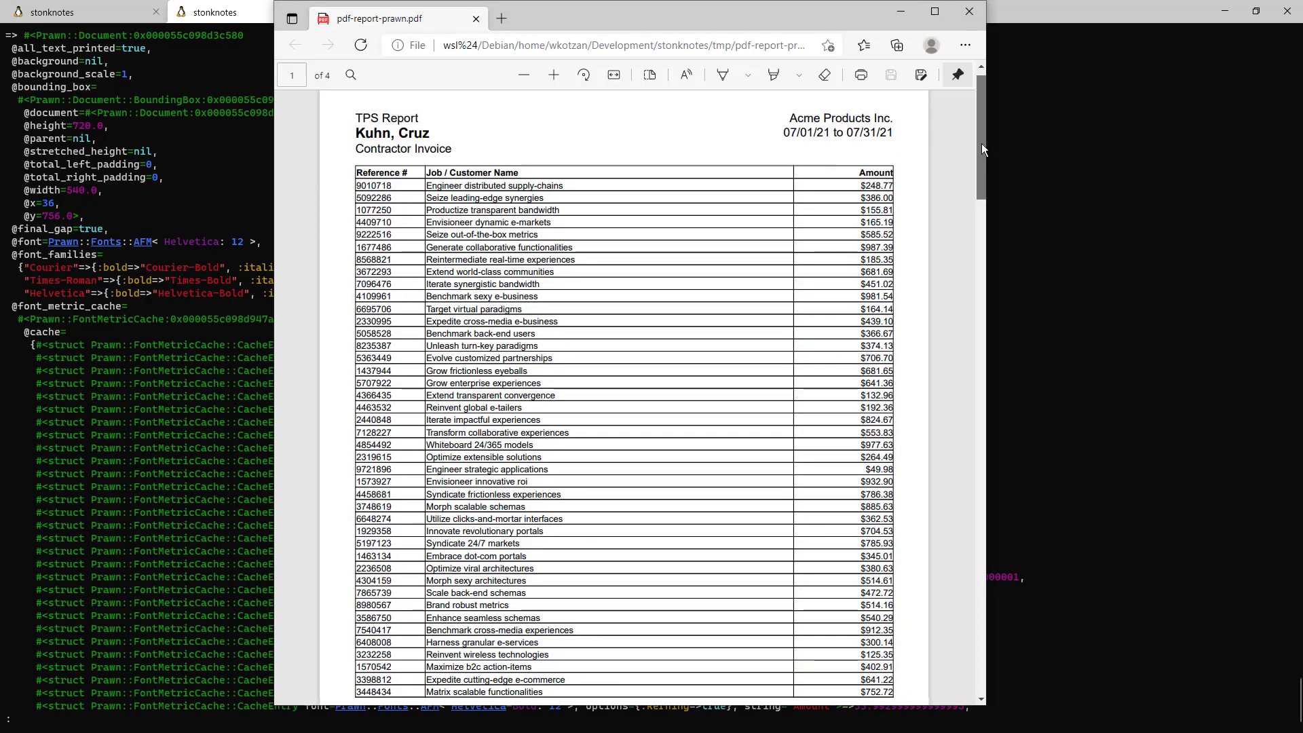
pyautogui.scroll(-3)
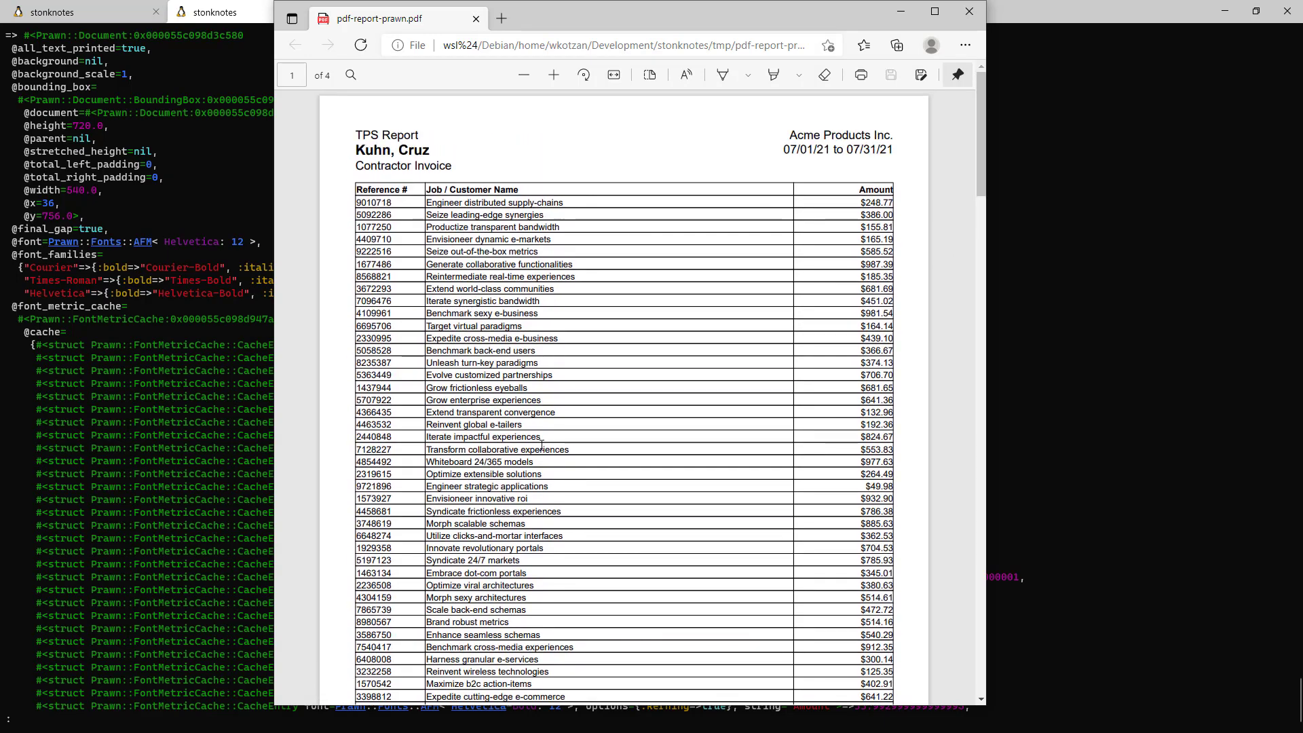
pyautogui.scroll(-3)
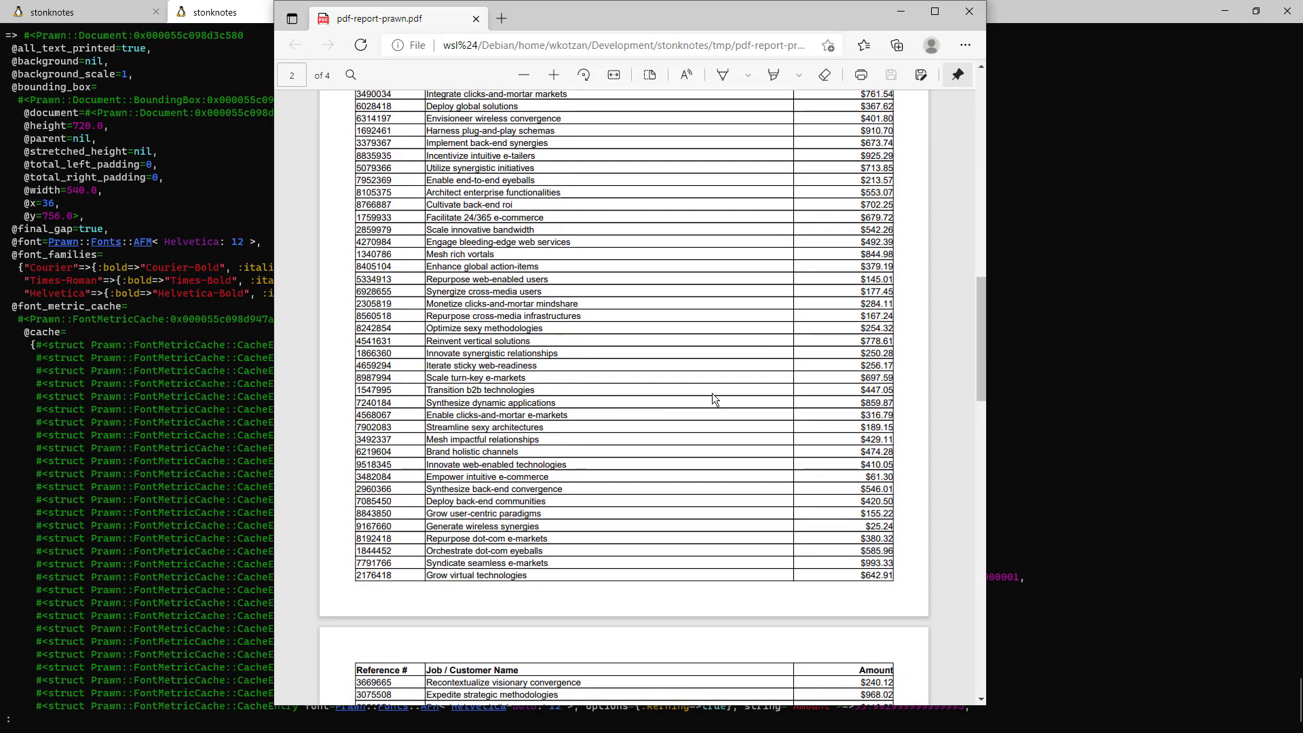
pyautogui.scroll(-3)
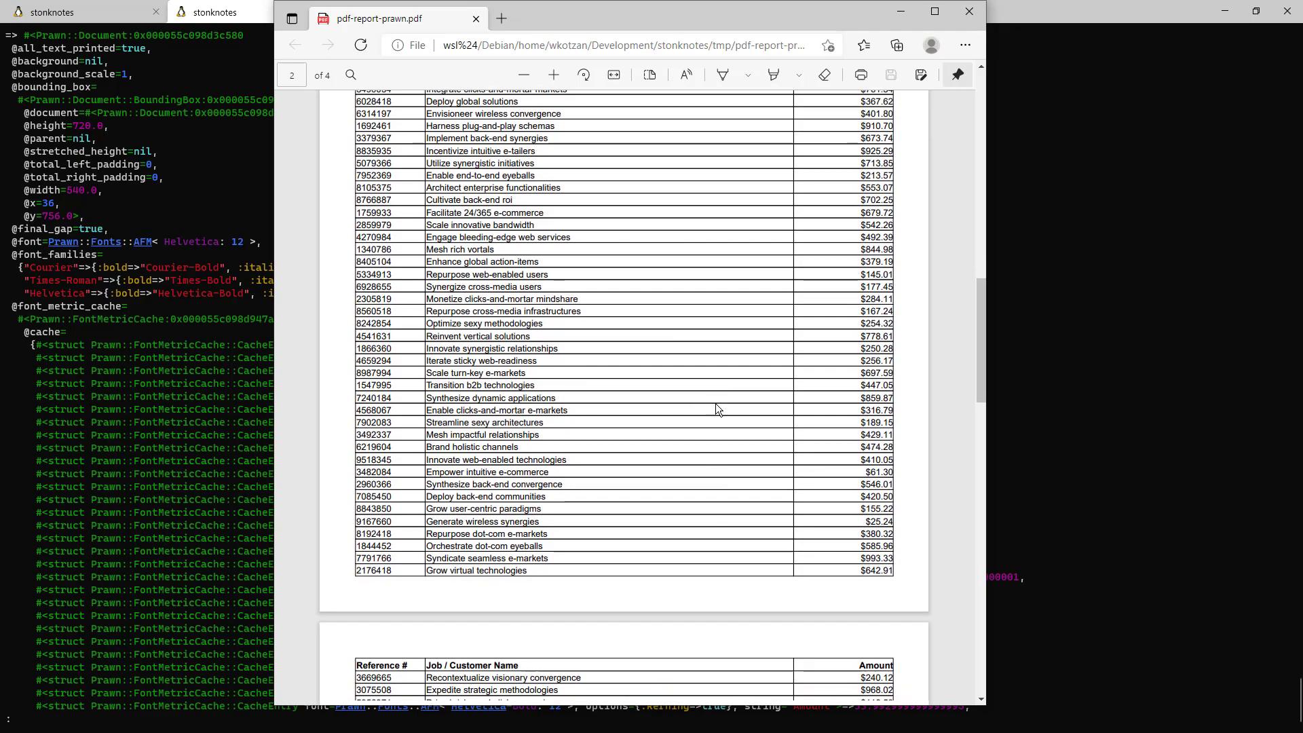
pyautogui.scroll(-3)
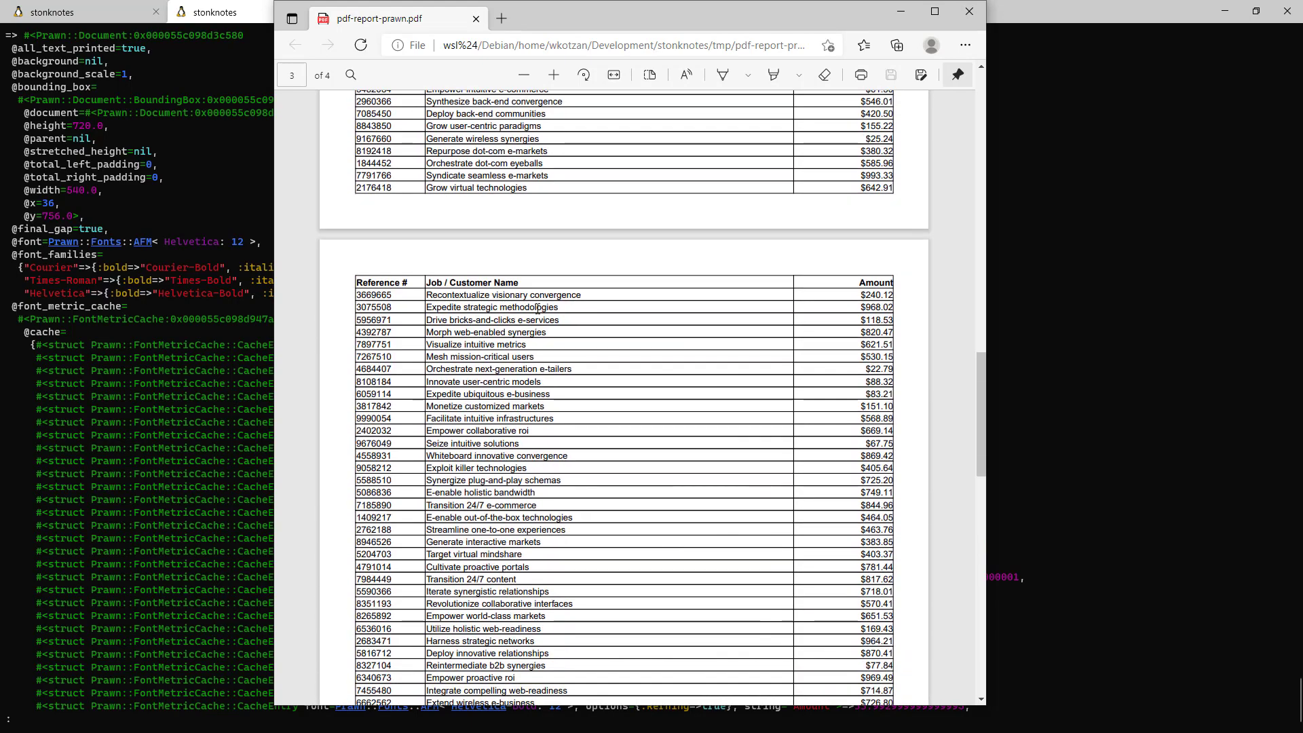
pyautogui.scroll(-3)
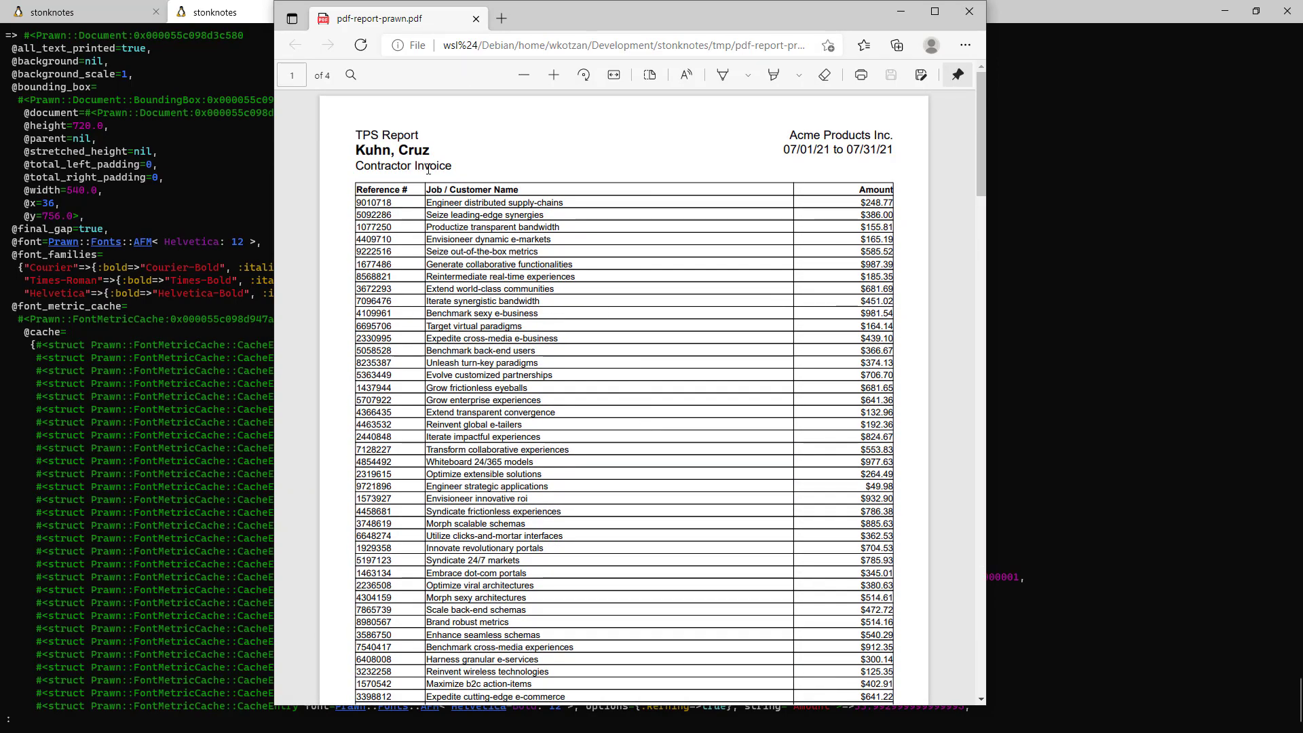
pyautogui.moveTo(856, 409)
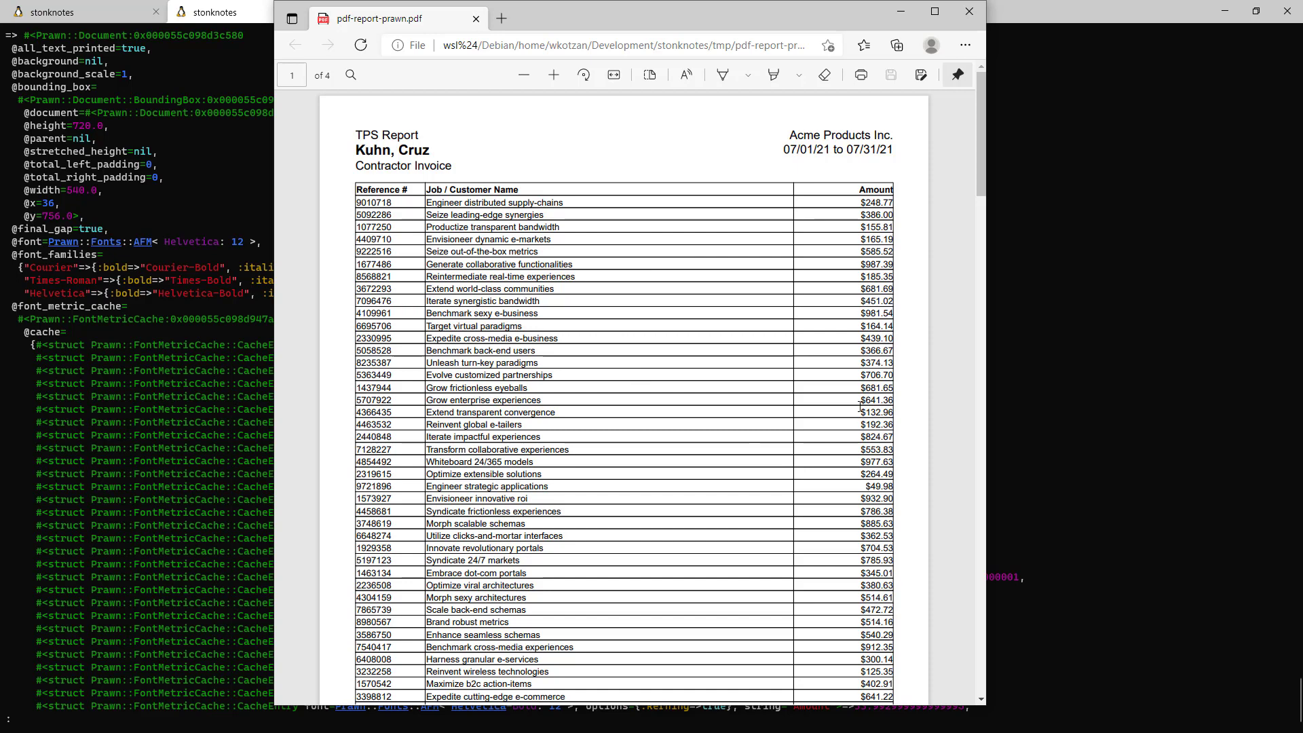
pyautogui.moveTo(1108, 399)
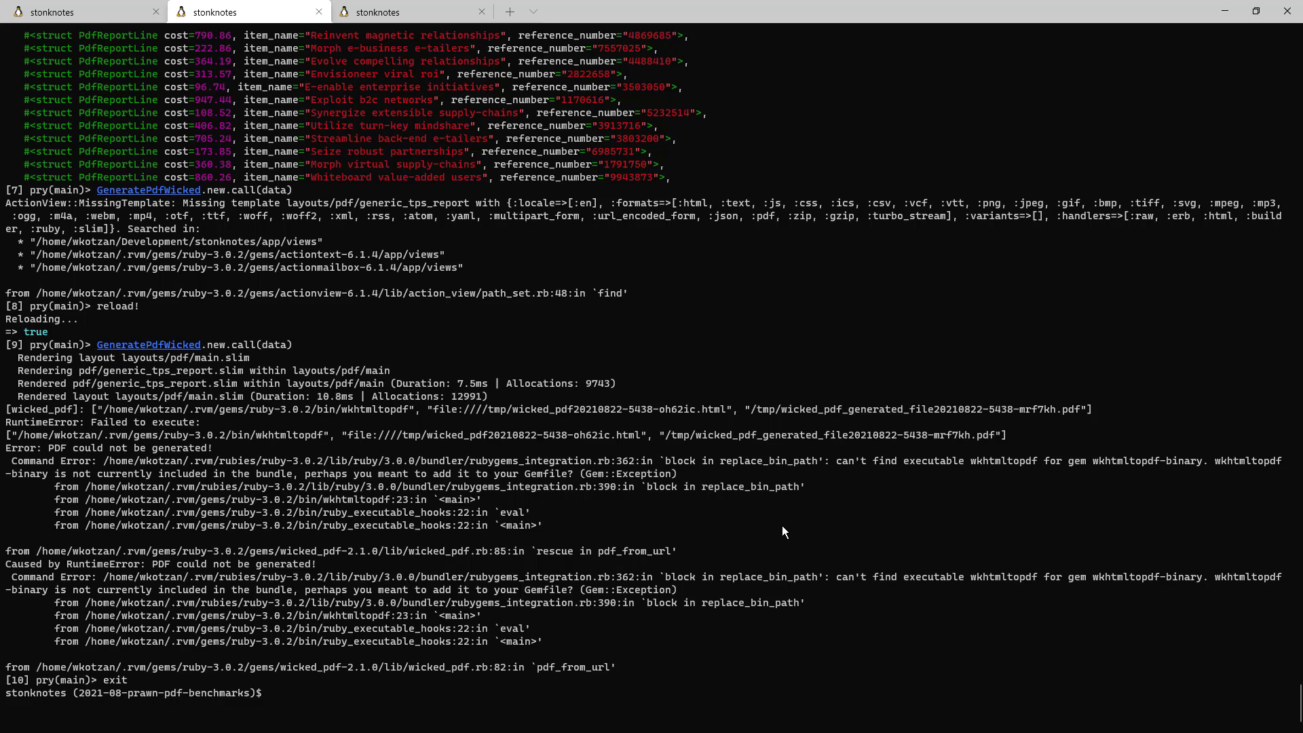
pyautogui.moveTo(544, 334)
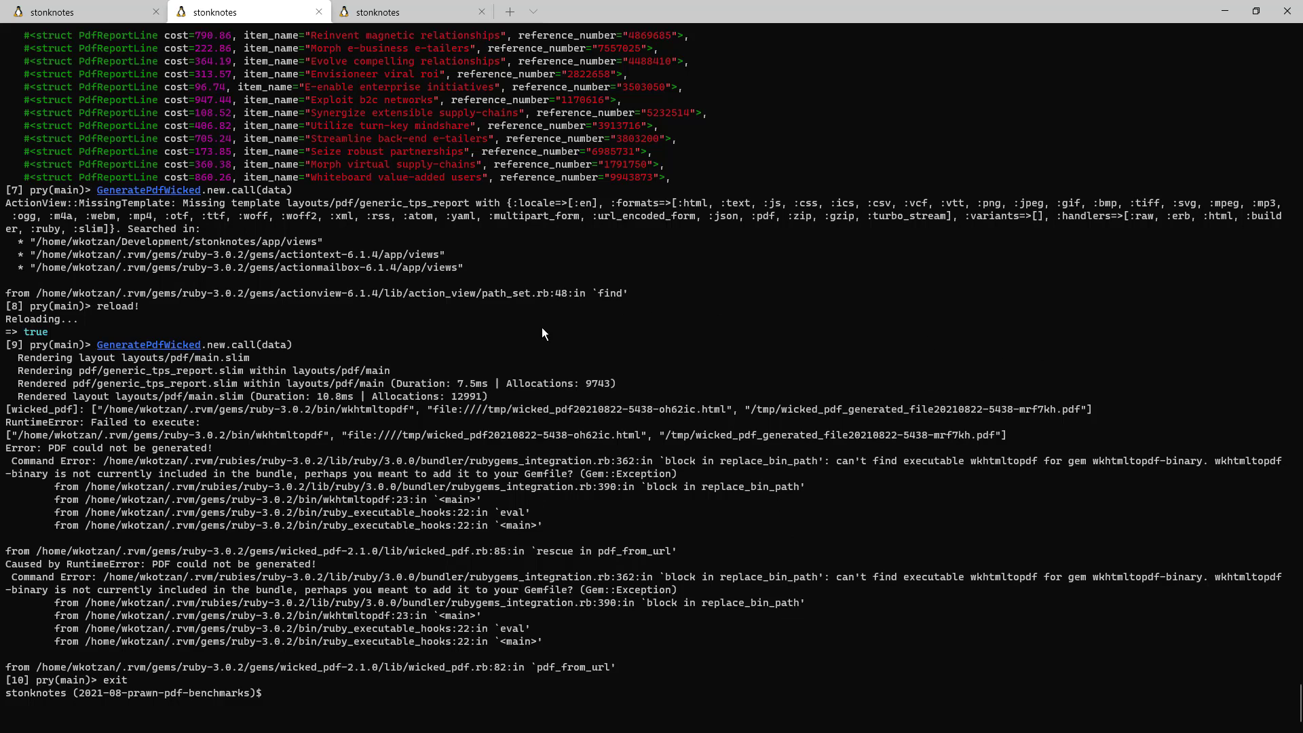
pyautogui.moveTo(950, 349)
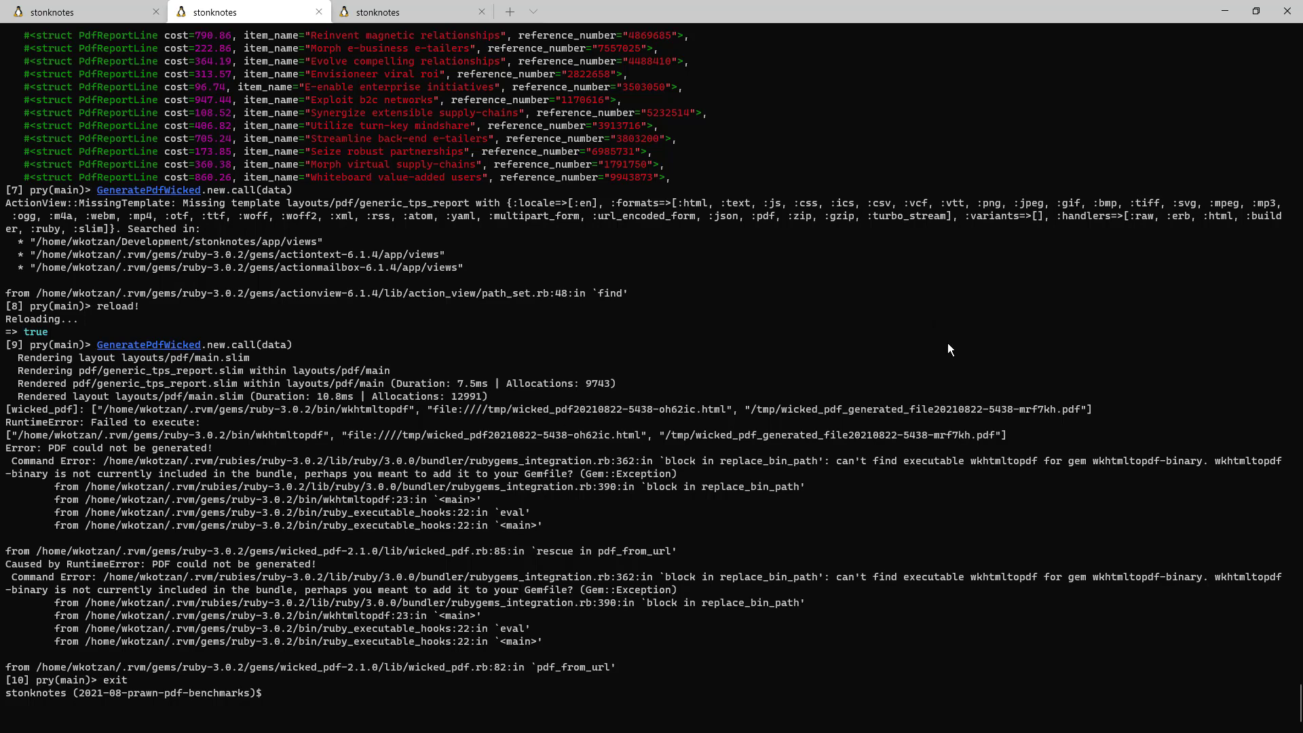
pyautogui.moveTo(1034, 514)
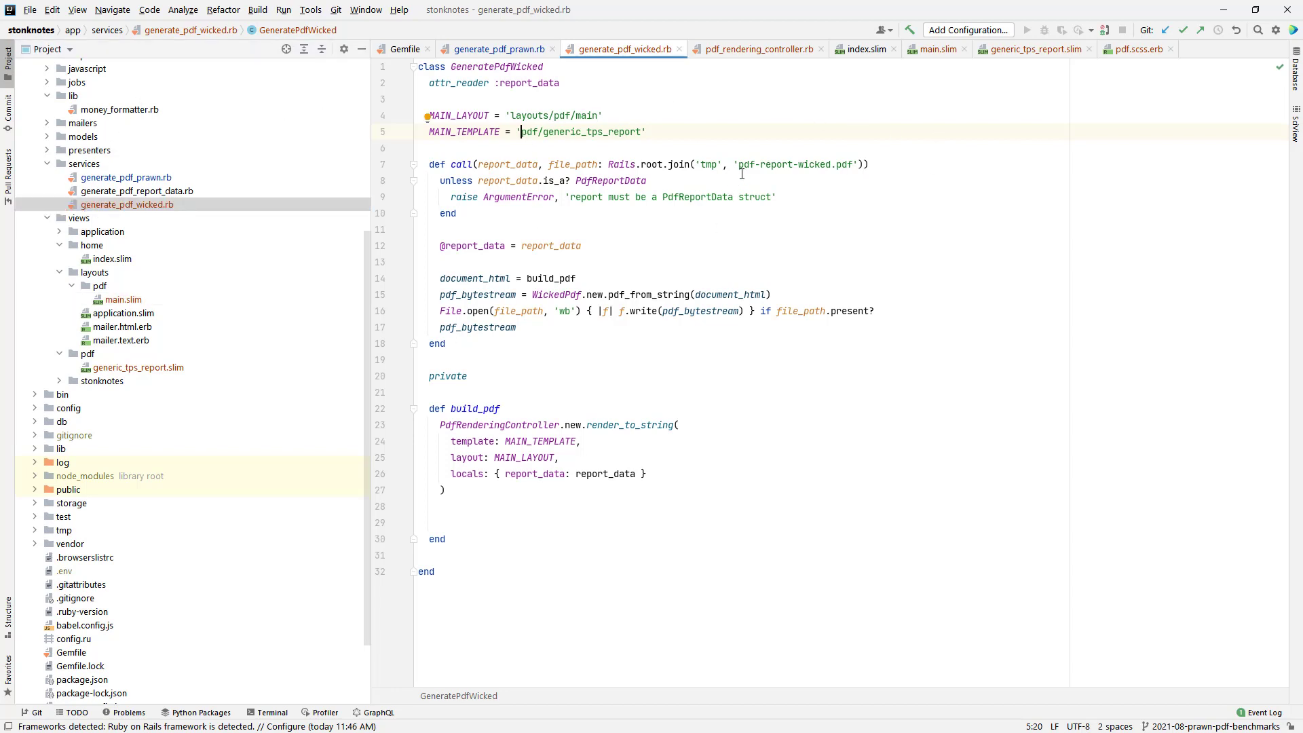
pyautogui.moveTo(542, 278)
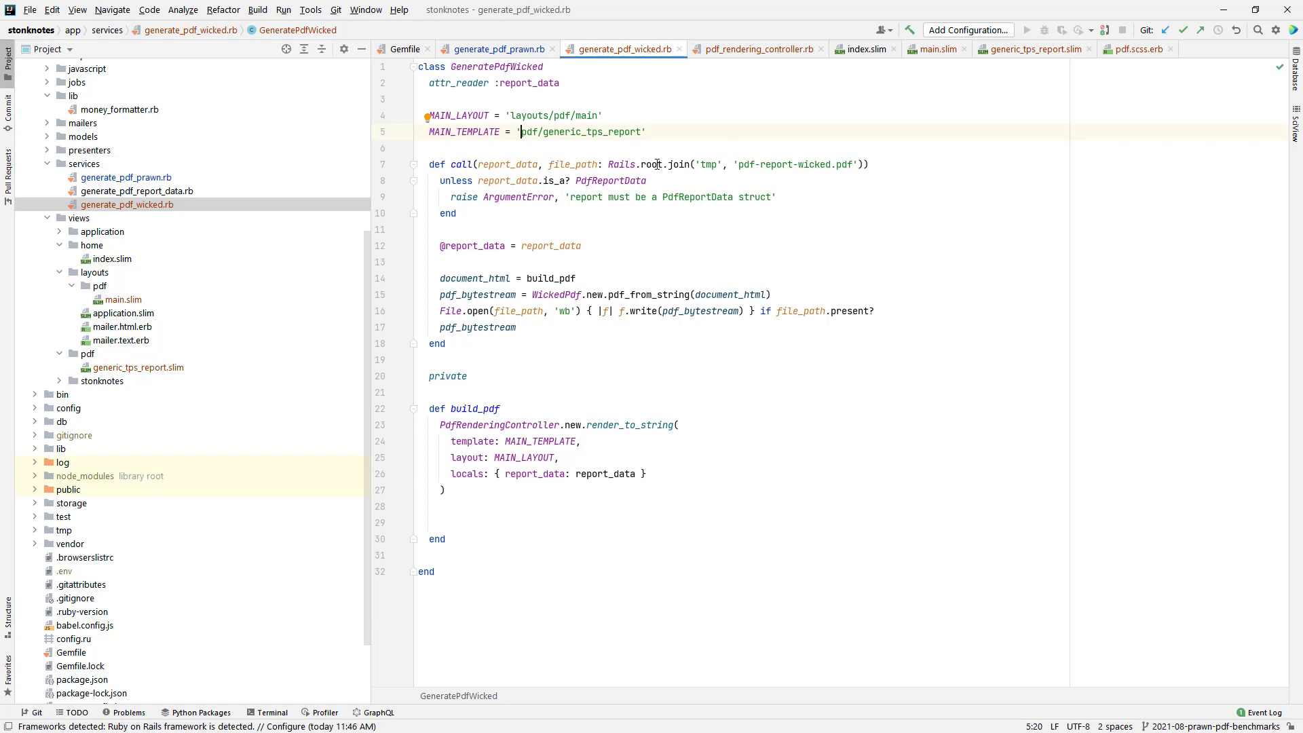
pyautogui.moveTo(523, 196)
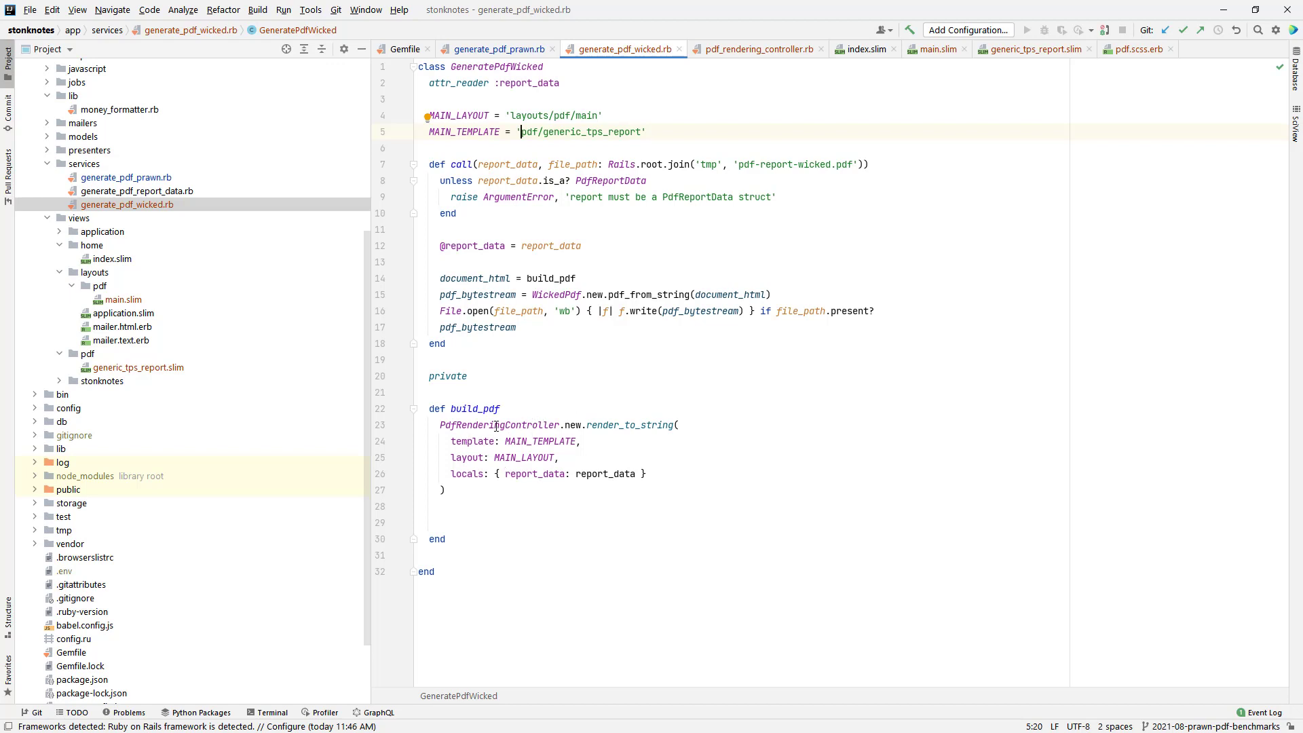
# - Examine build_pdf, which uses render_to_string with template, layout and report_data locals
pyautogui.click(545, 478)
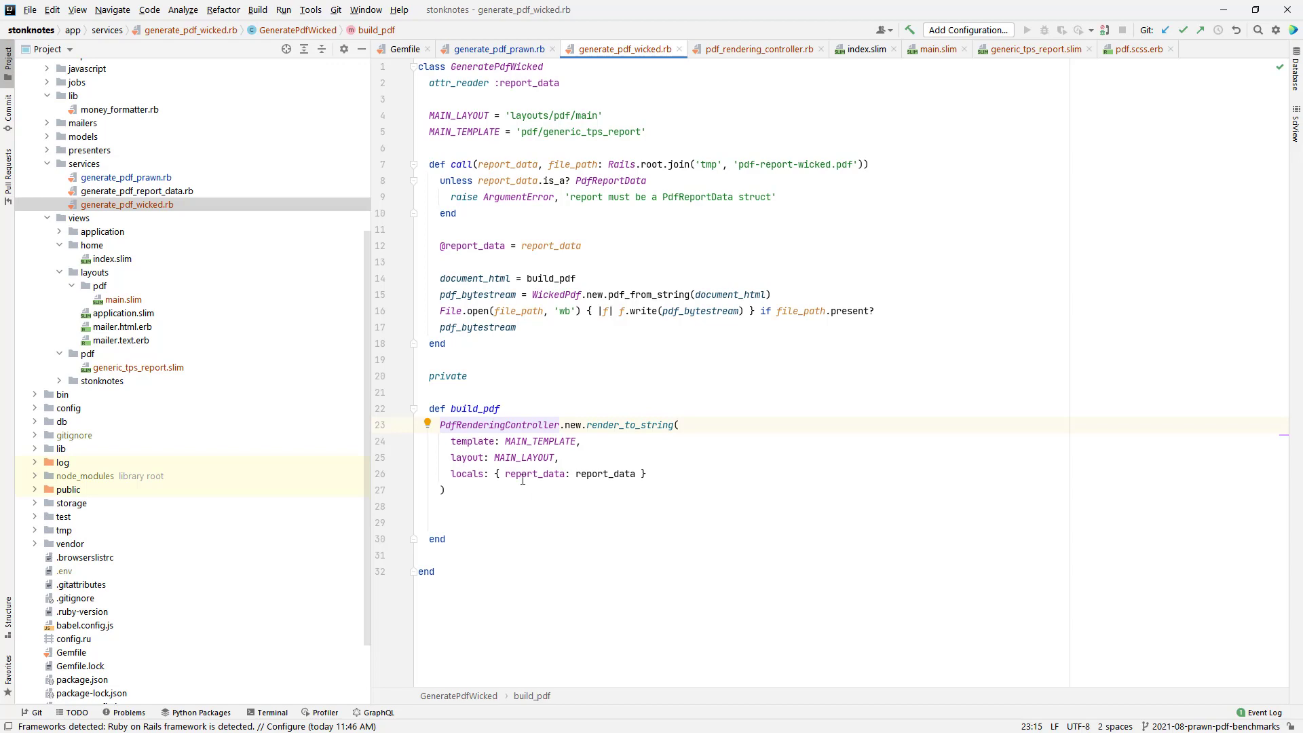
pyautogui.moveTo(619, 425)
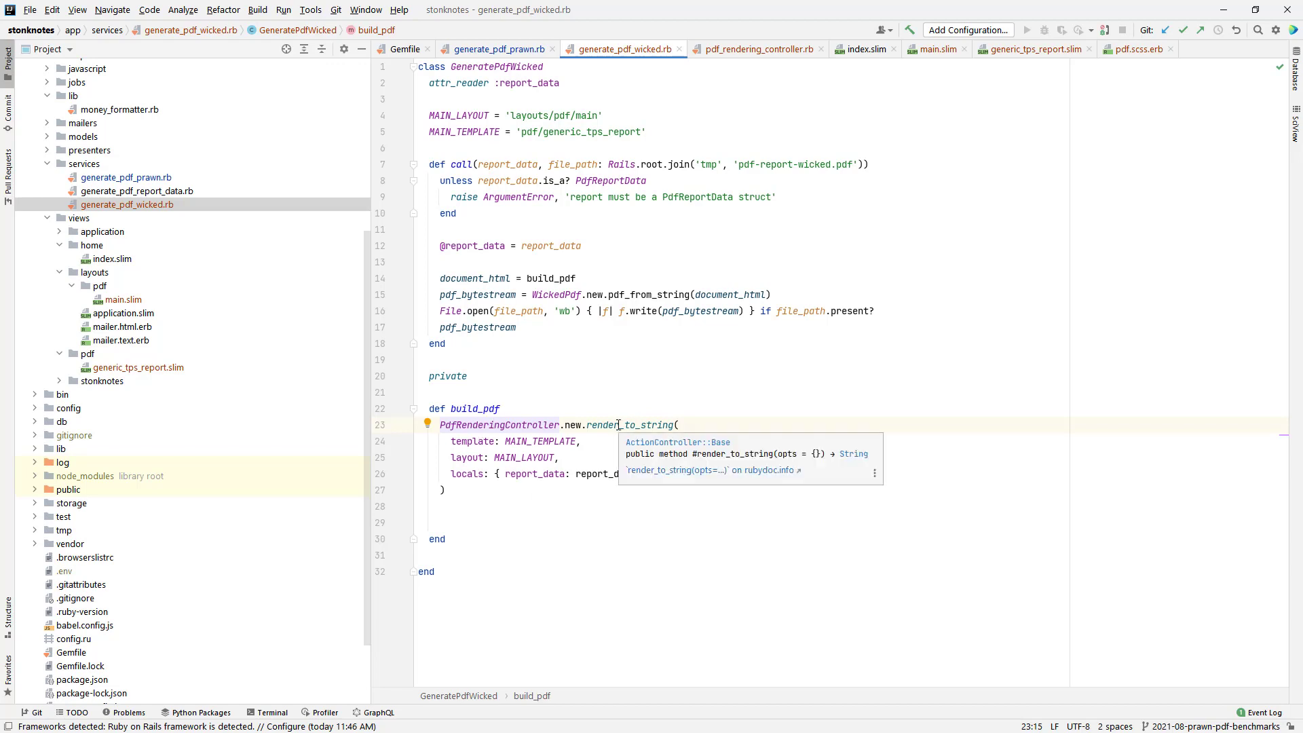
pyautogui.click(886, 520)
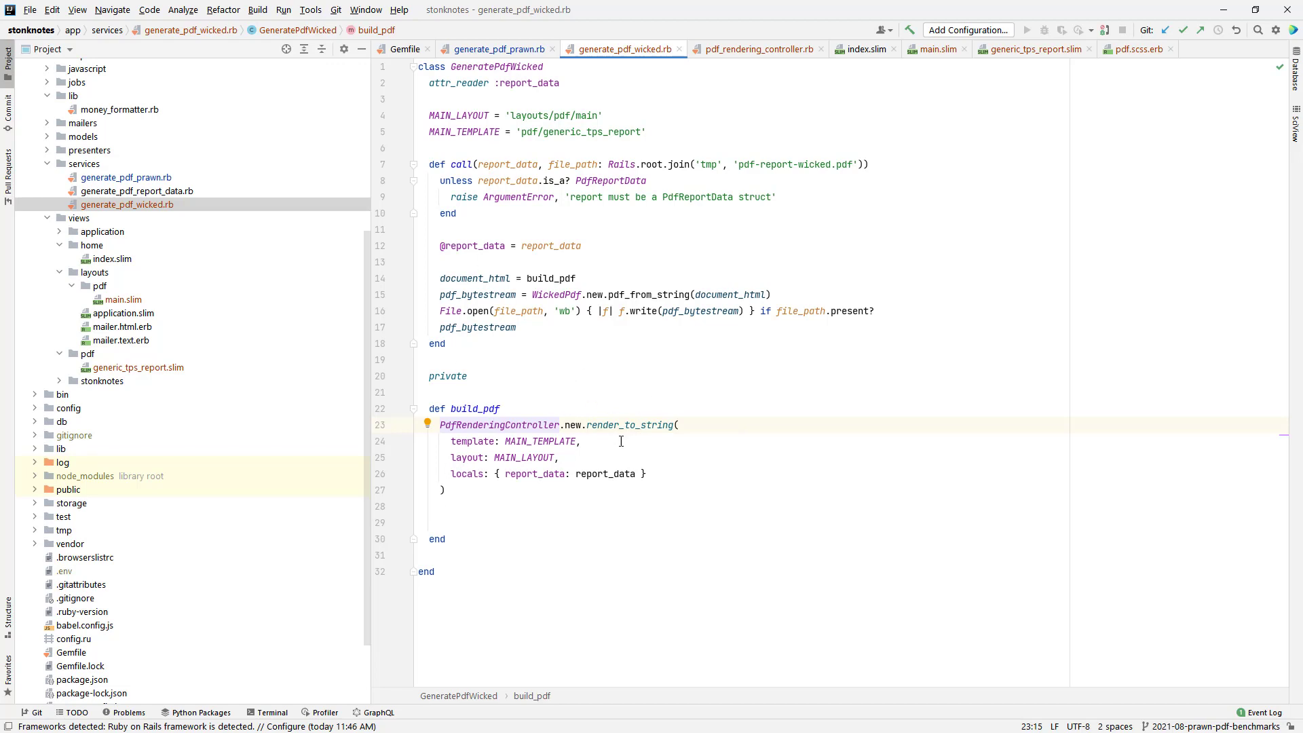
pyautogui.moveTo(533, 294)
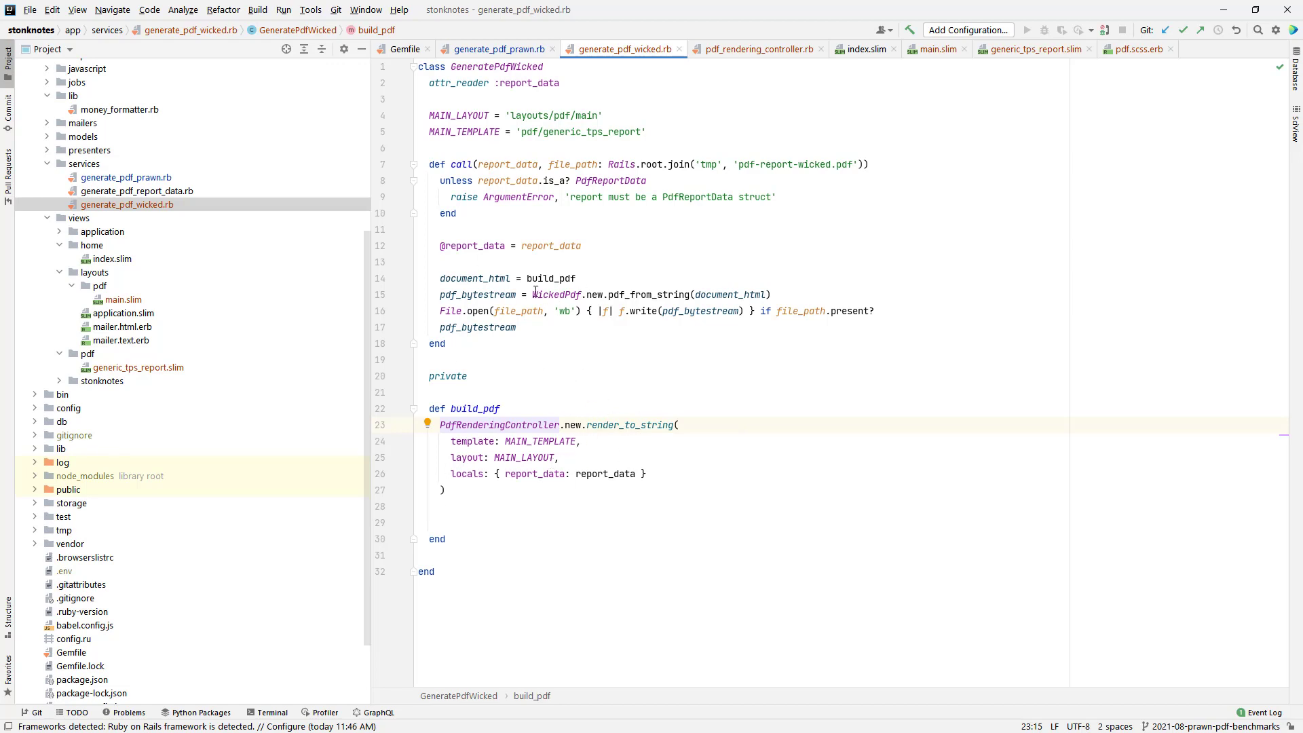
pyautogui.moveTo(711, 294)
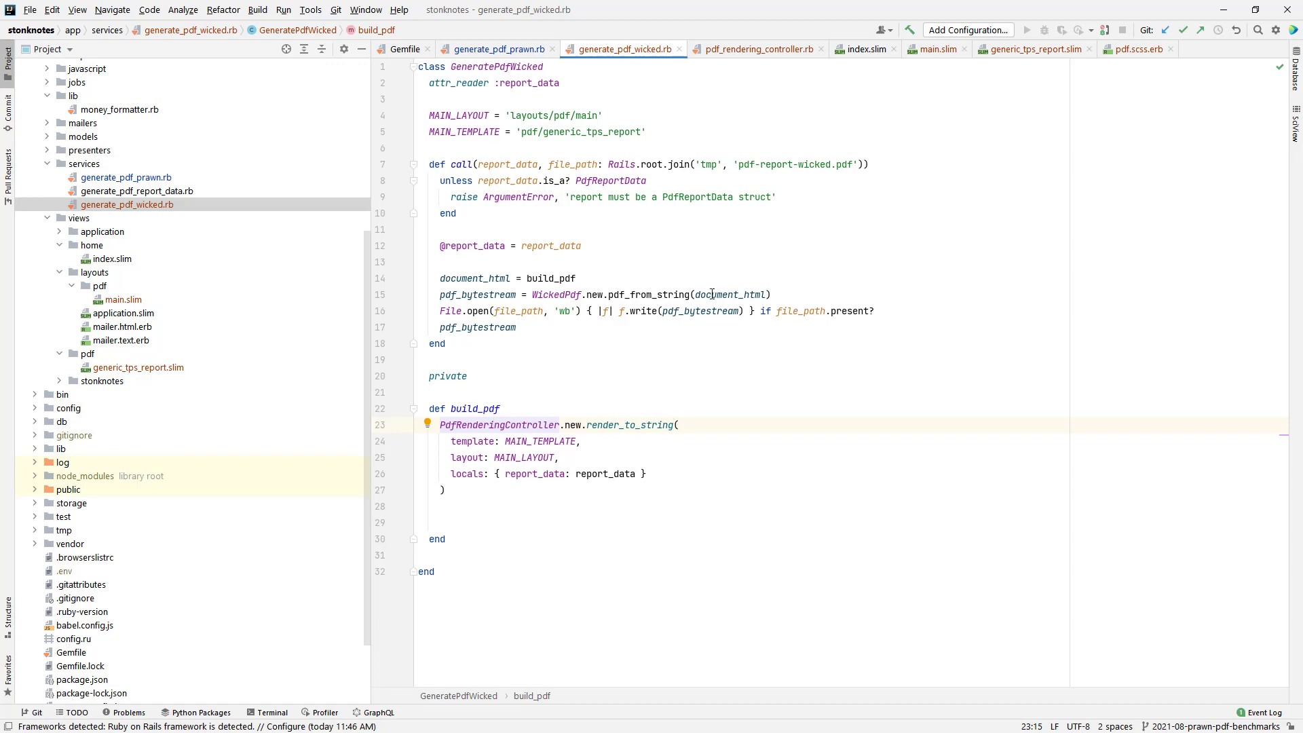
pyautogui.moveTo(735, 310)
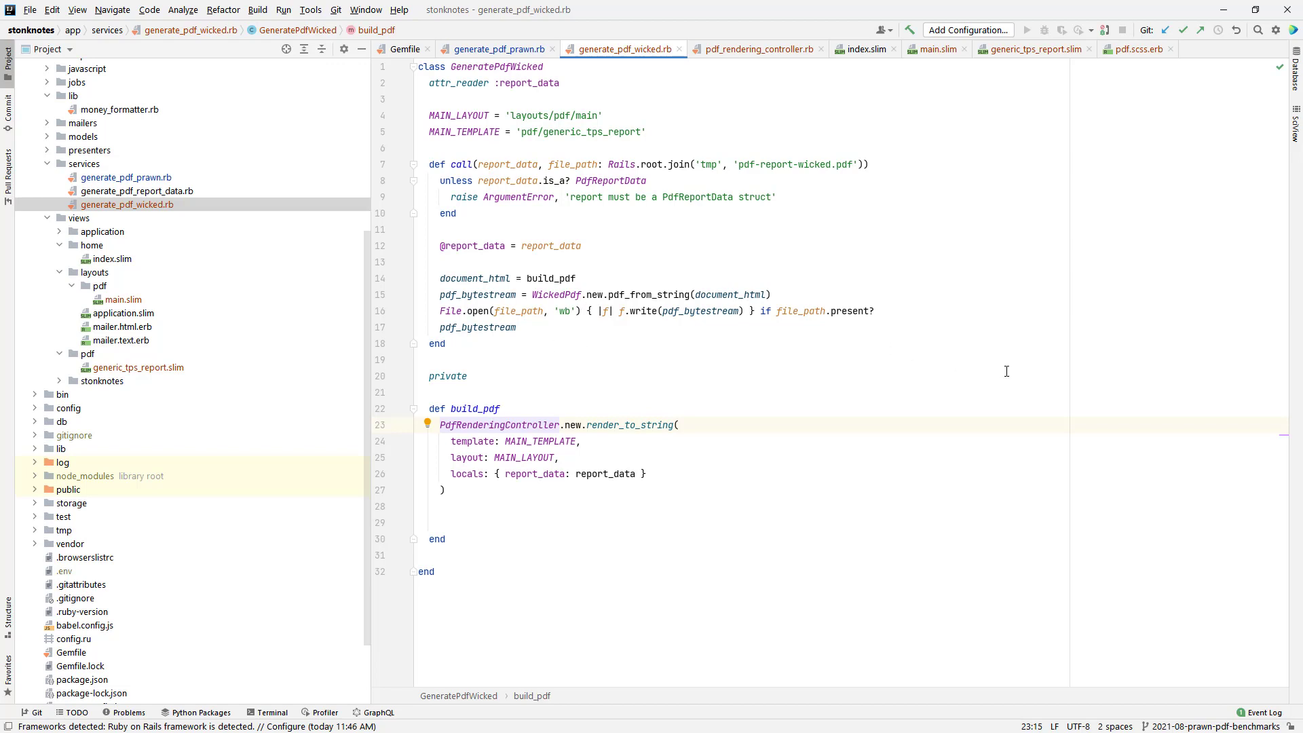
pyautogui.moveTo(595, 311)
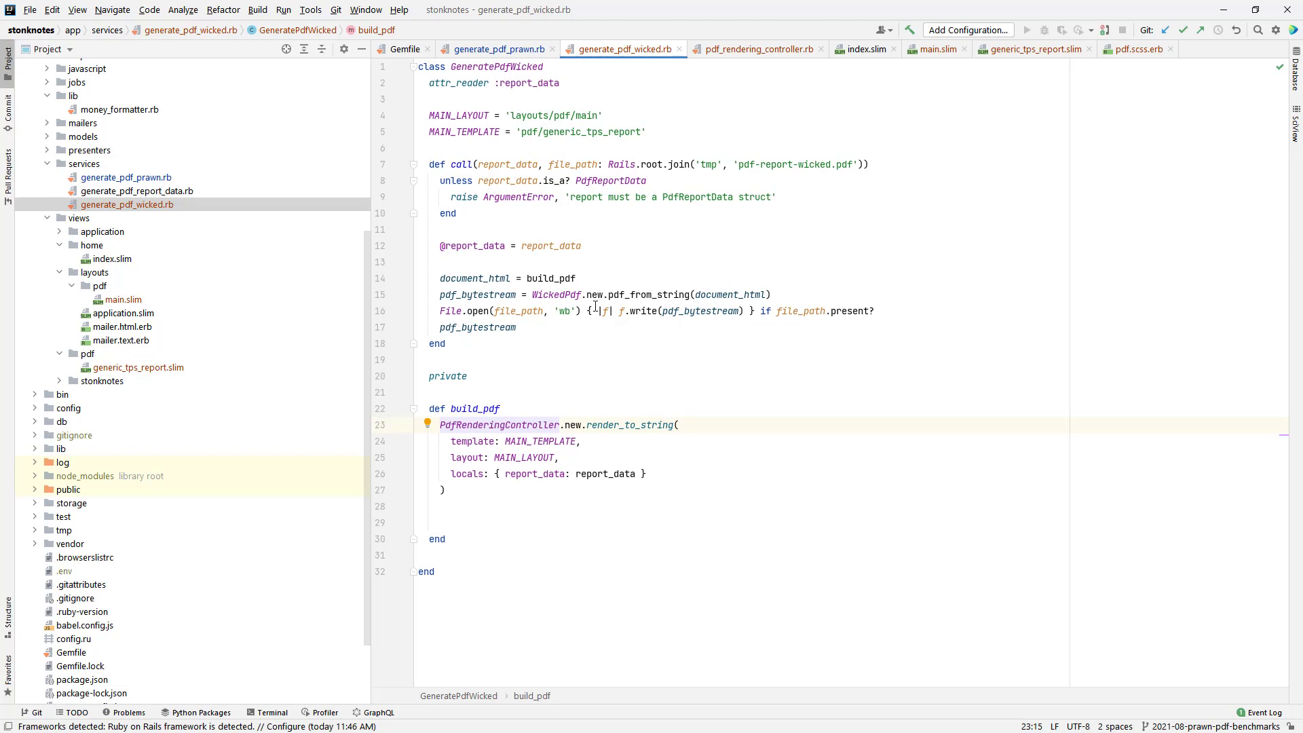
pyautogui.moveTo(550, 279)
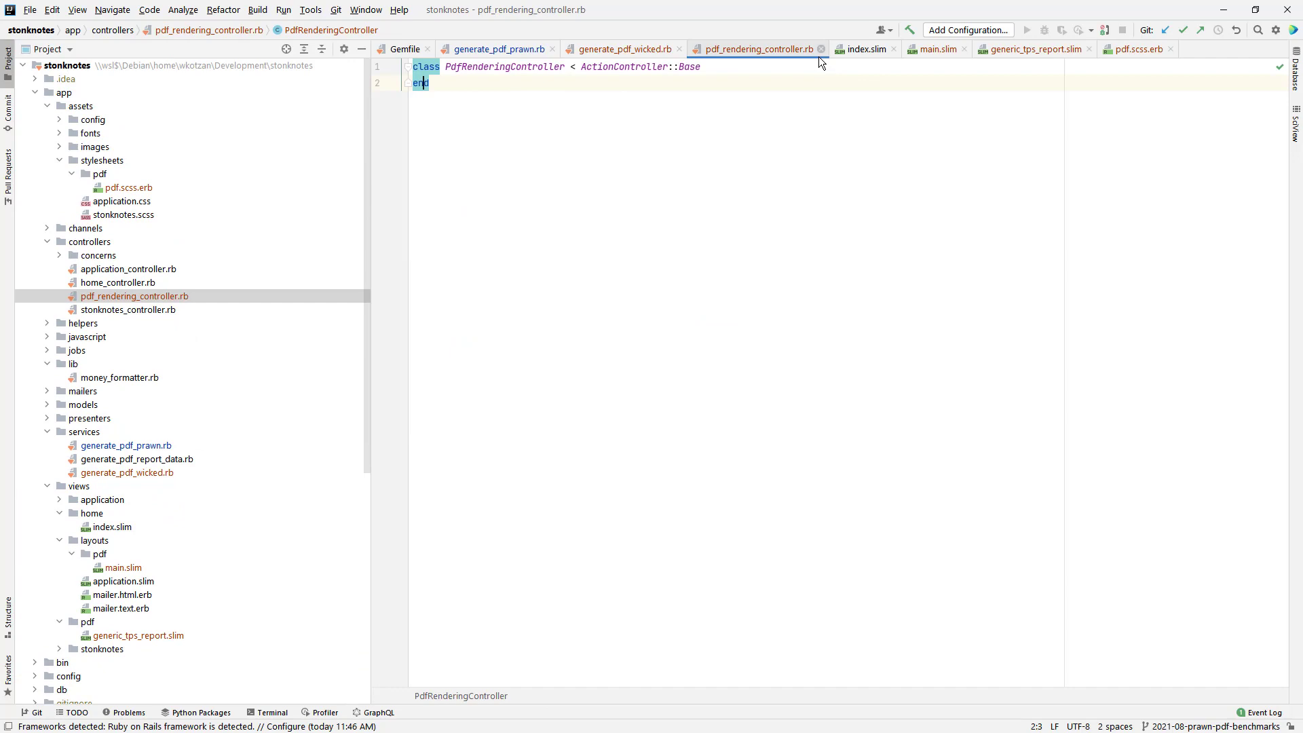
# - Close the empty pdf_rendering_controller.rb tab to move on to the layout files
pyautogui.click(623, 49)
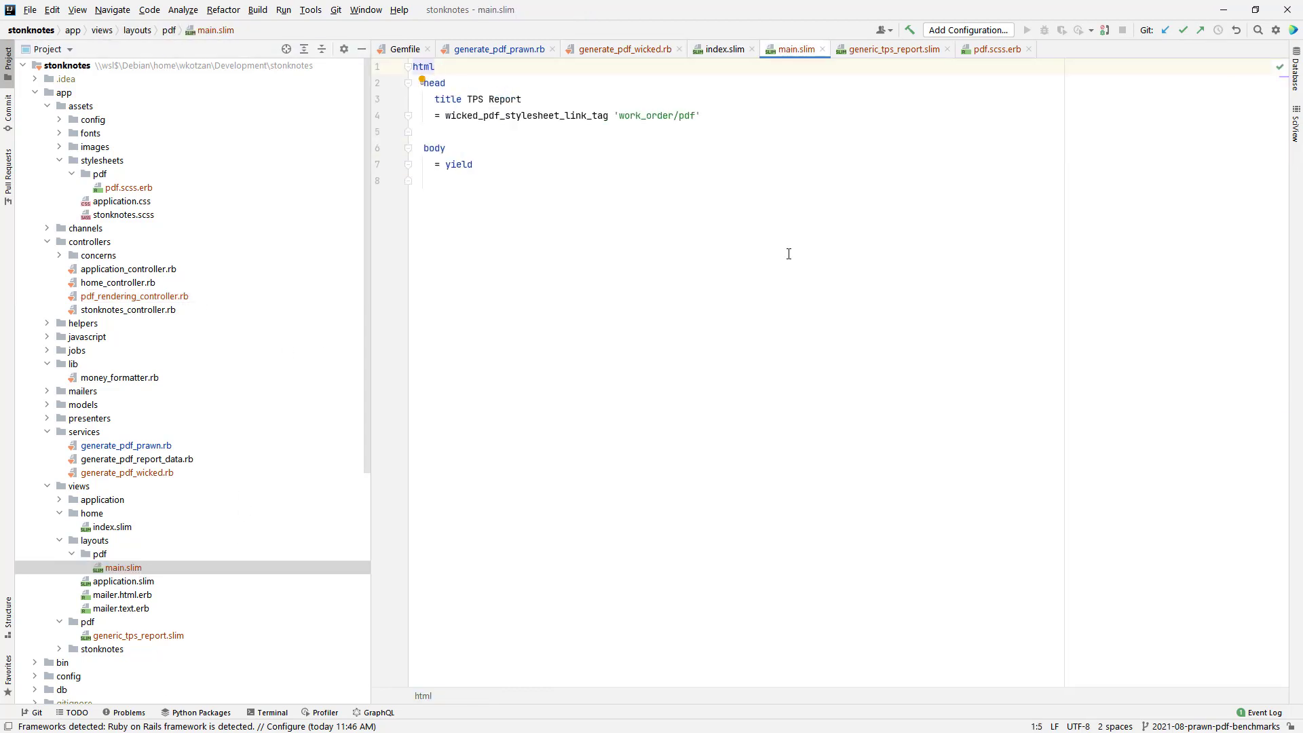
pyautogui.moveTo(464, 84)
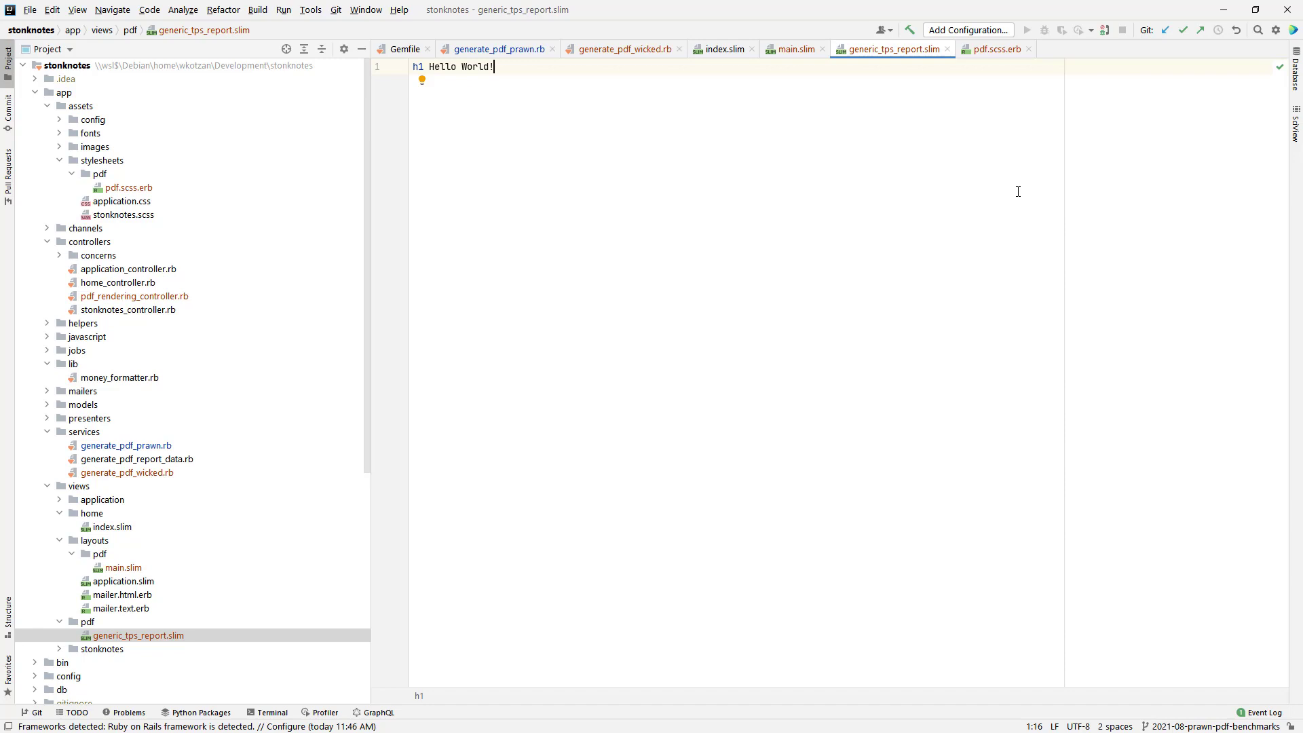
pyautogui.moveTo(481, 268)
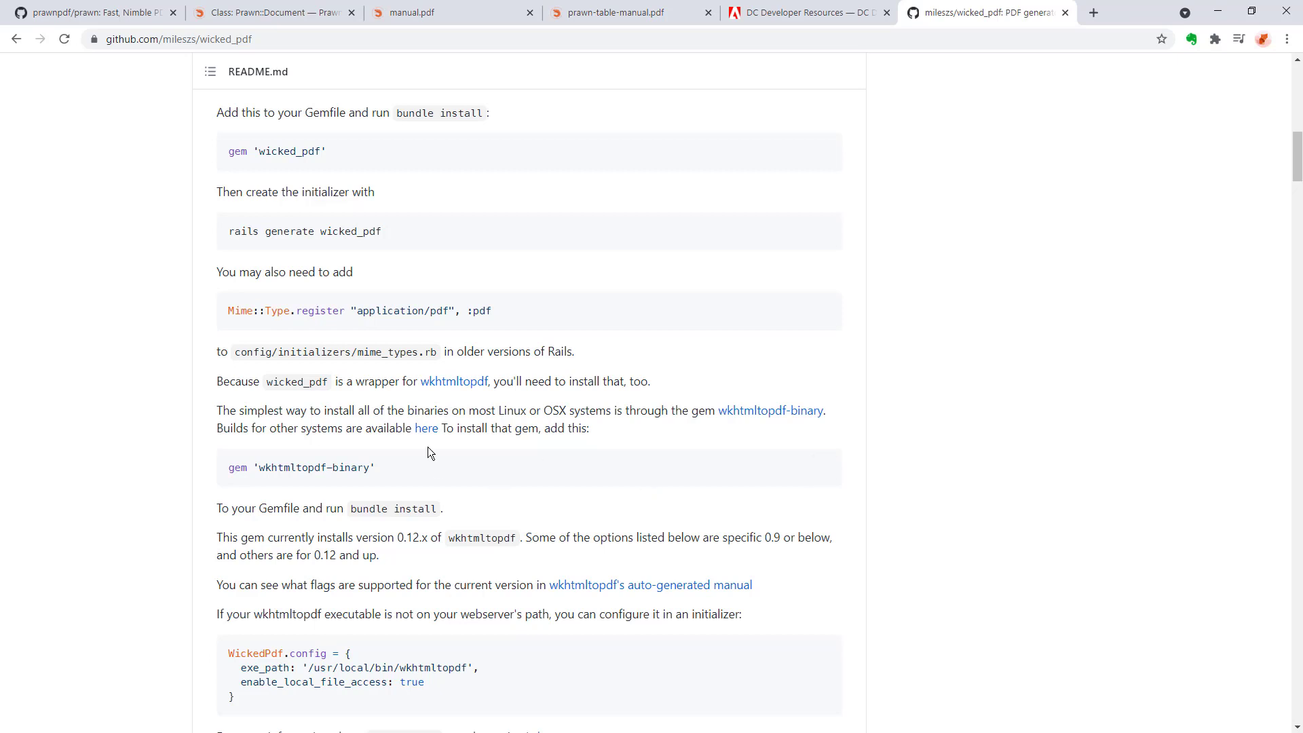
# - Copy gem 'wkhtmltopdf-binary' from the wicked_pdf README into the Gemfile
pyautogui.scroll(-3)
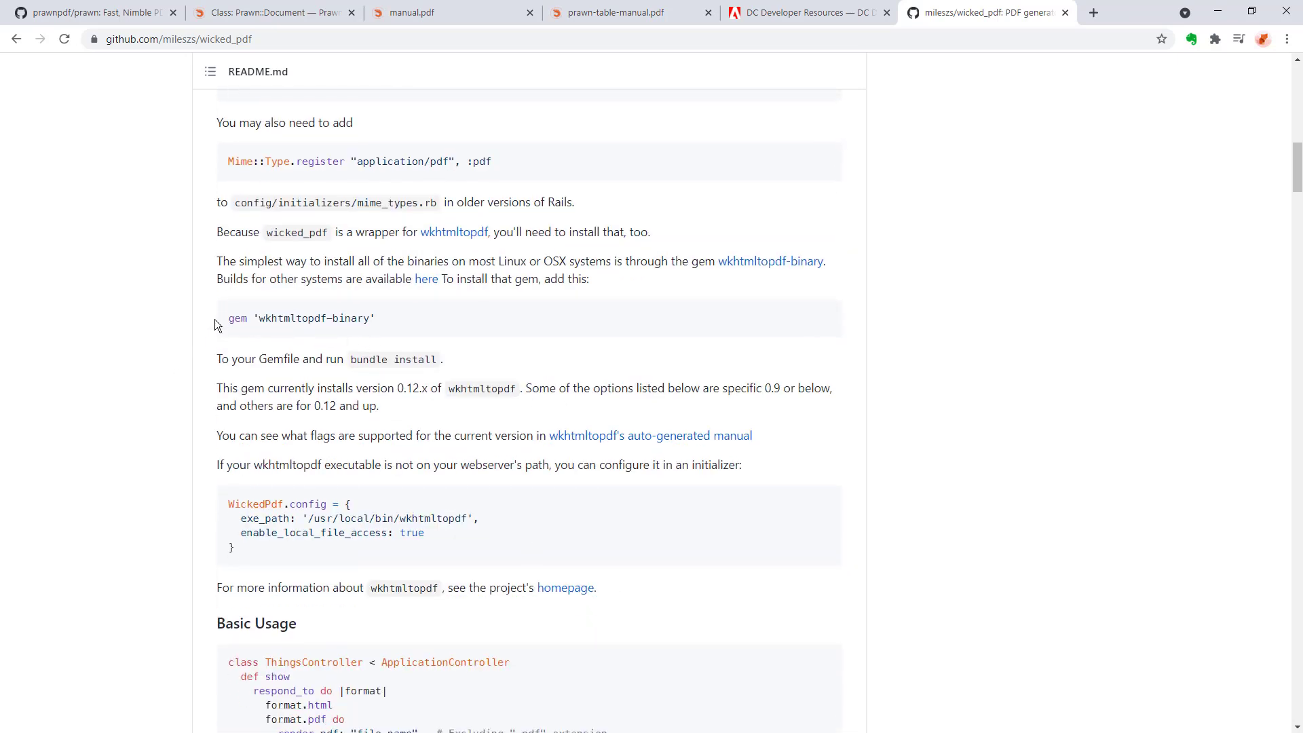
pyautogui.doubleClick(301, 318)
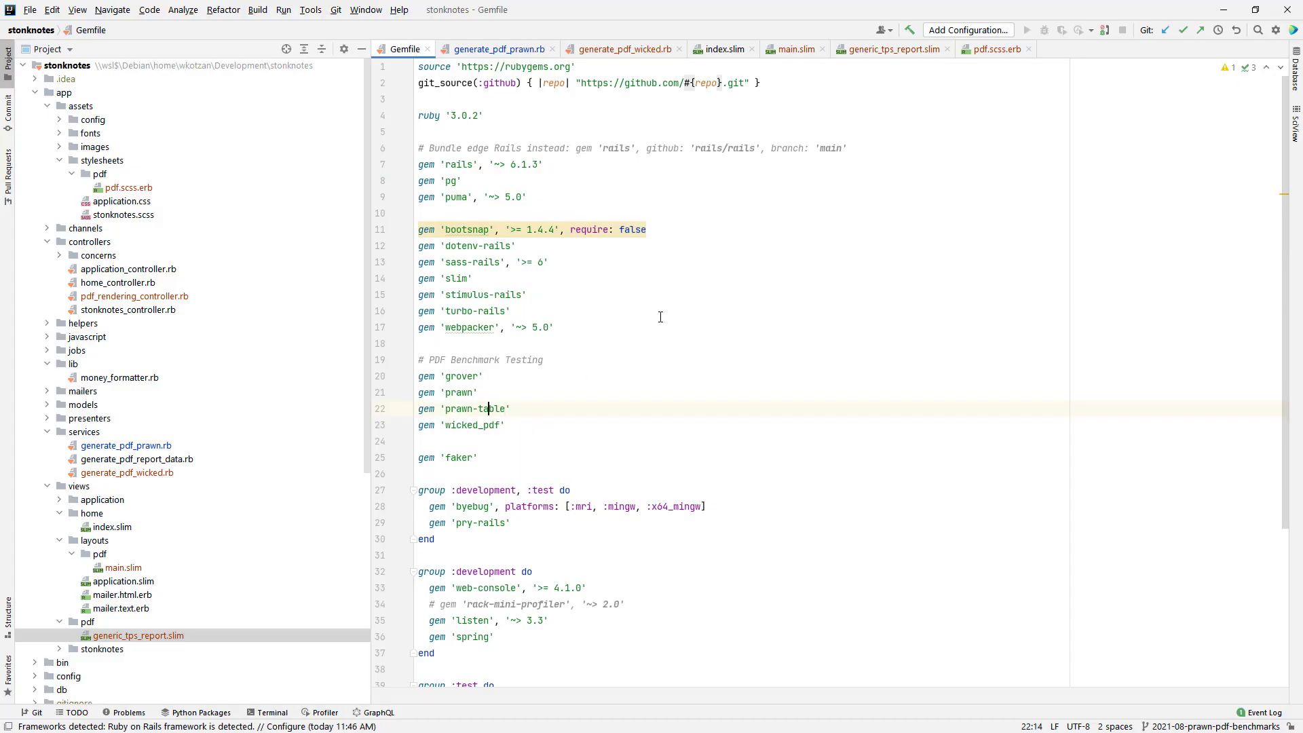
pyautogui.write("gem 'wkhtmltopdf-binary'")
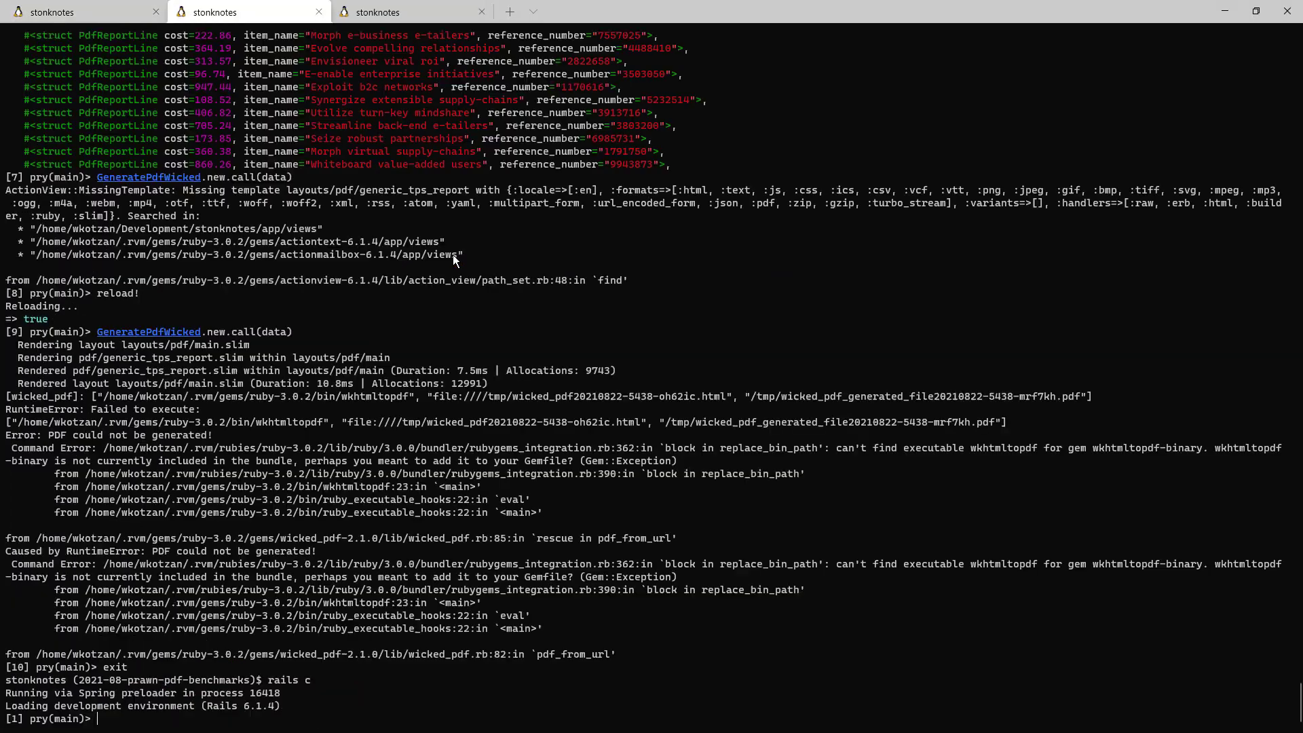
# - Build fresh report data in pry with data = GeneratePdfReportData.new.call
pyautogui.write('data = GeneratePdfReportData.new.call')
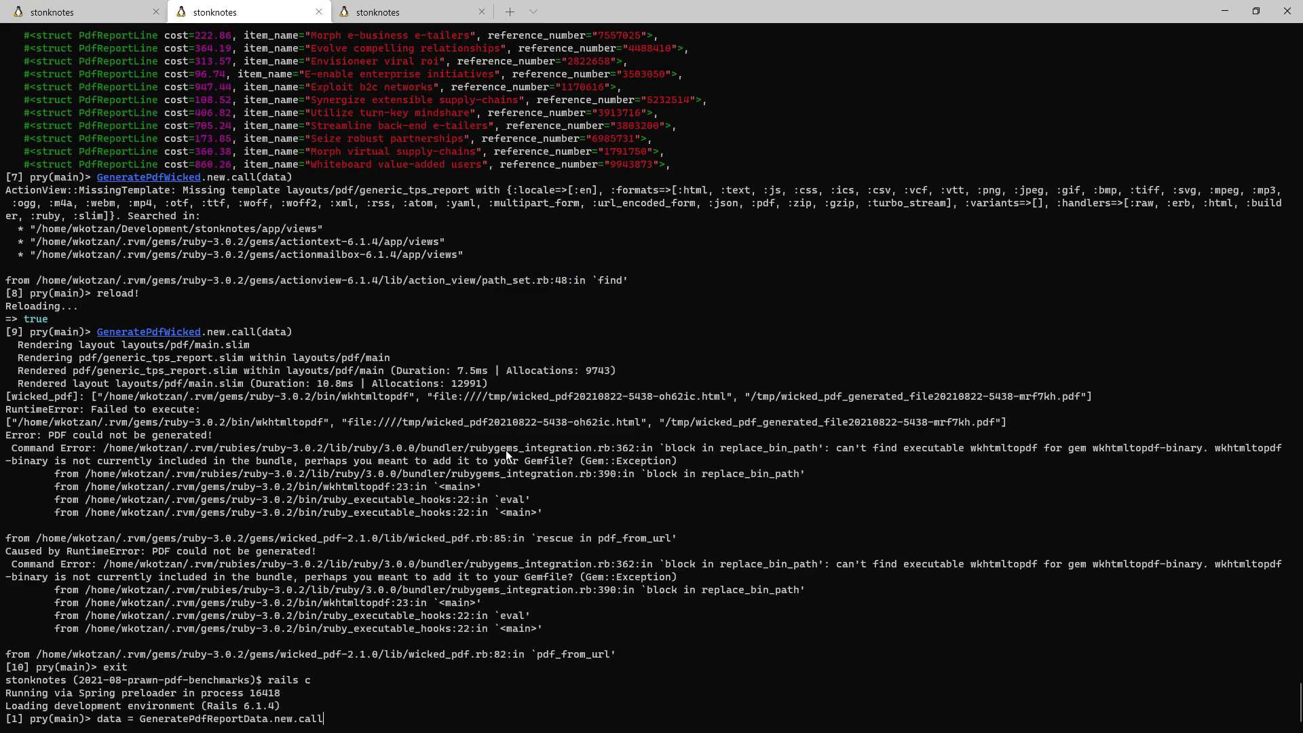
pyautogui.press('Return')
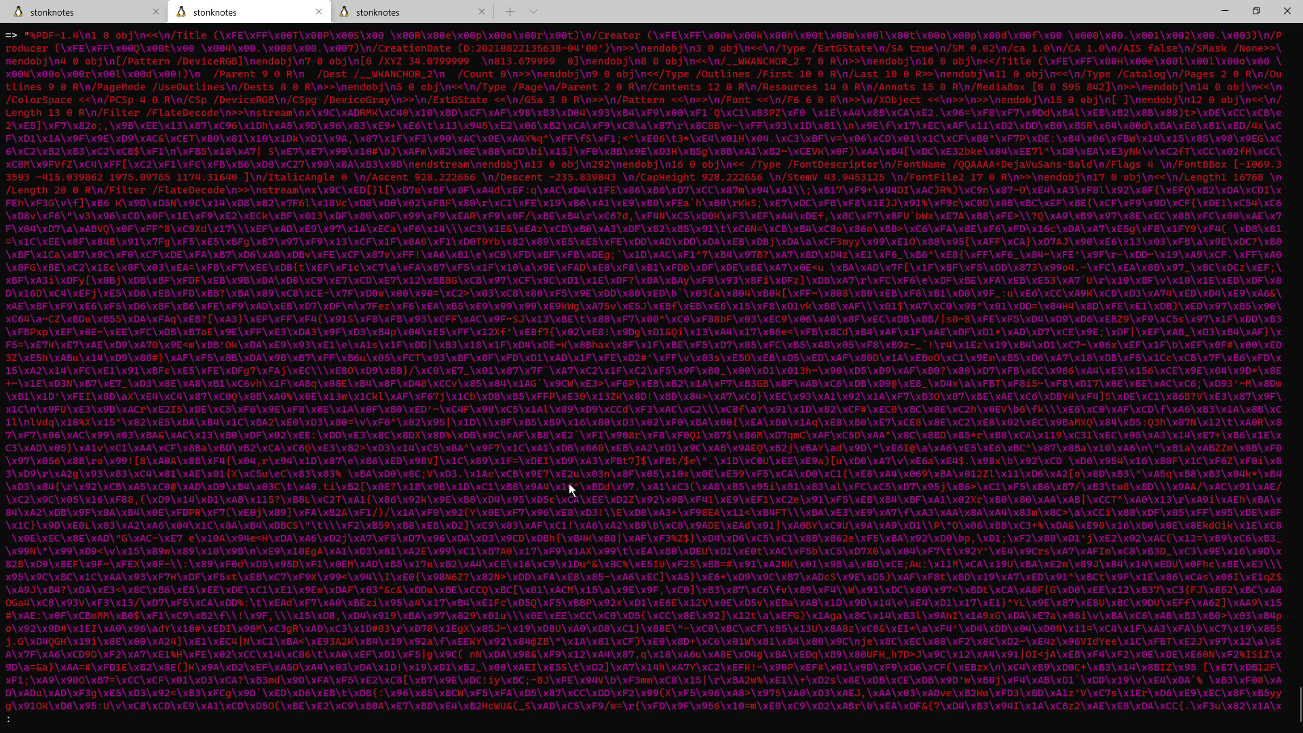
pyautogui.moveTo(572, 488)
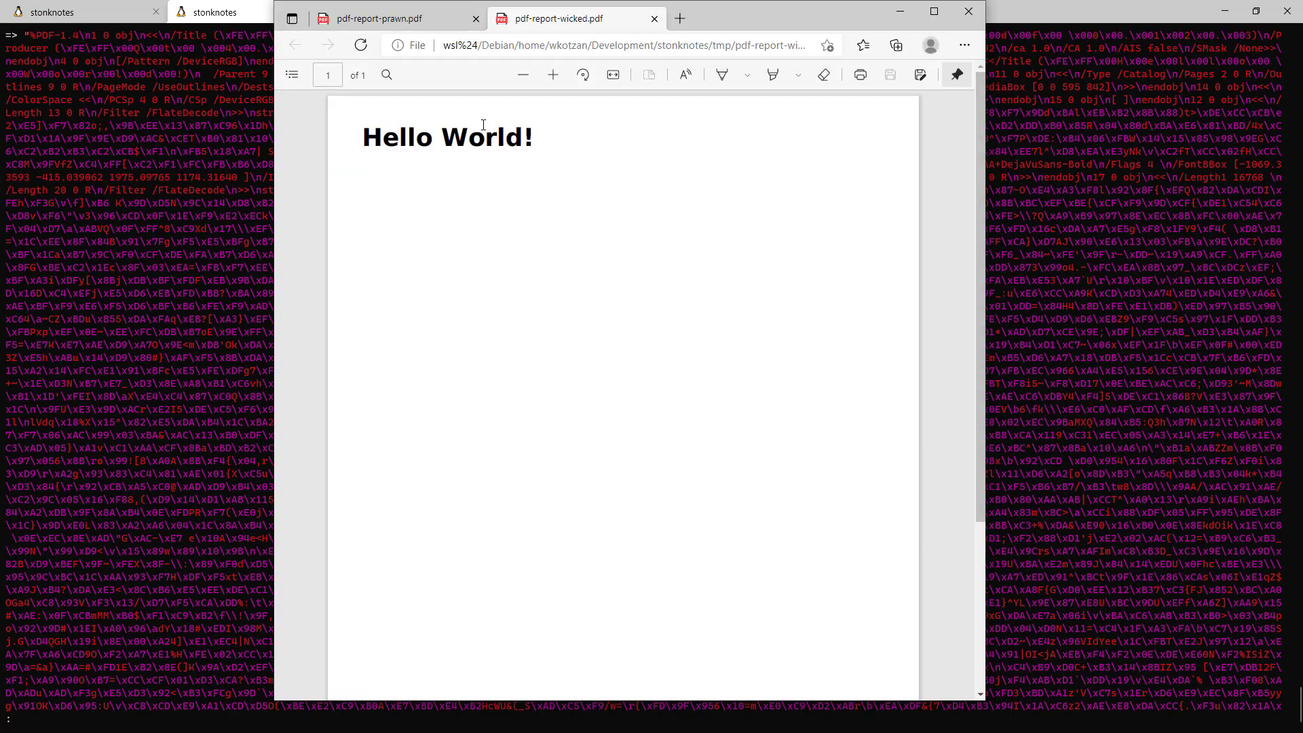
pyautogui.moveTo(877, 399)
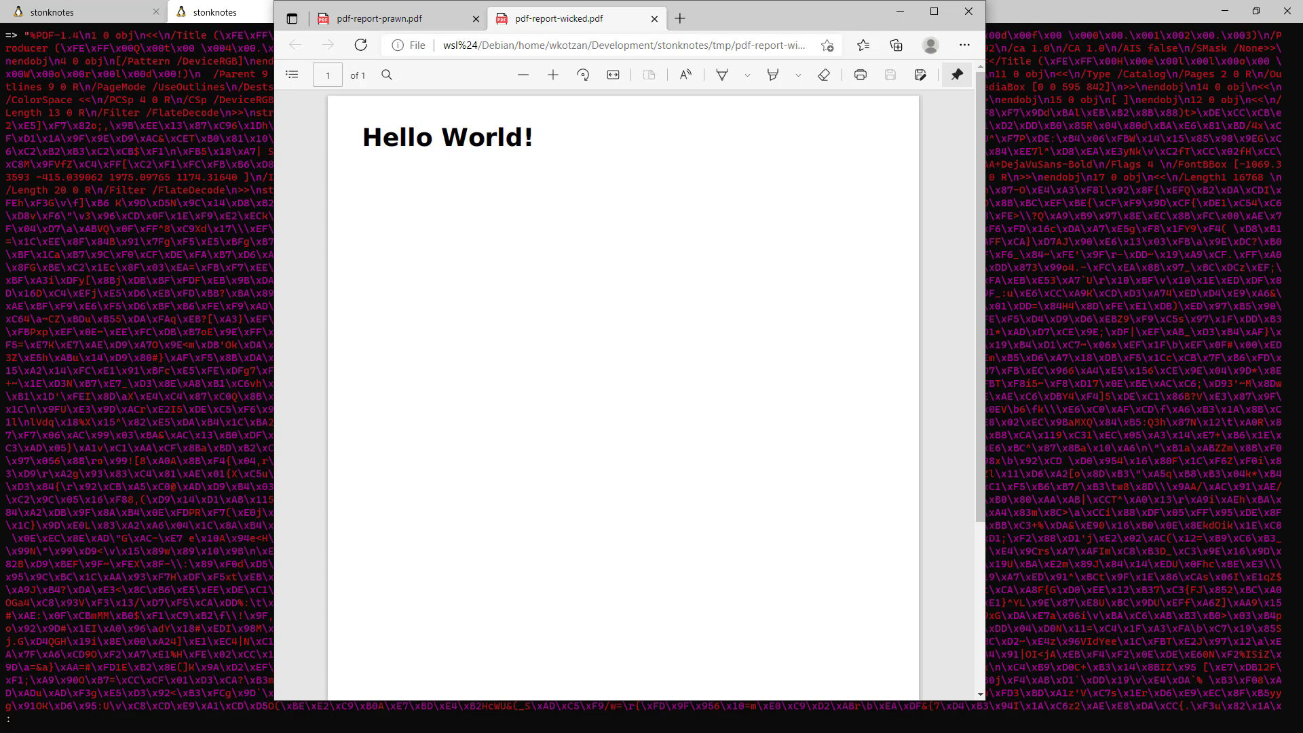
pyautogui.moveTo(606, 437)
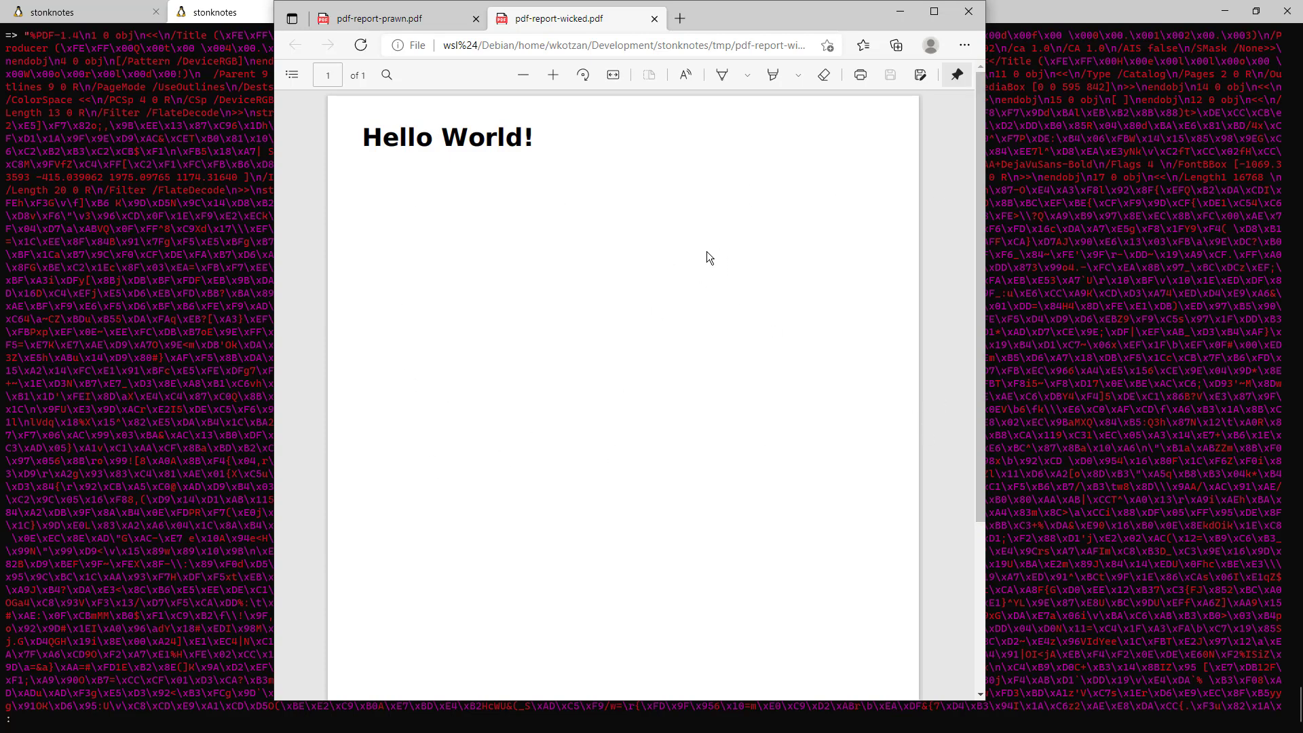
pyautogui.moveTo(466, 203)
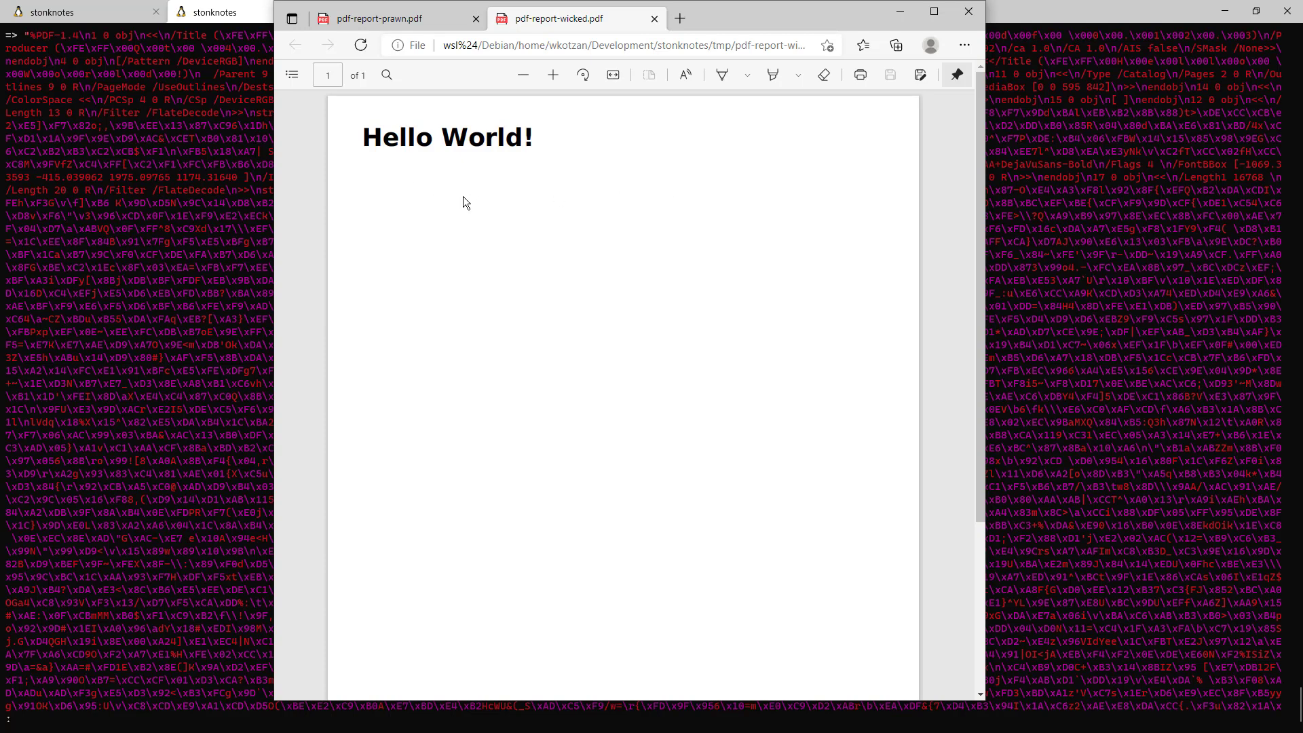
pyautogui.moveTo(431, 178)
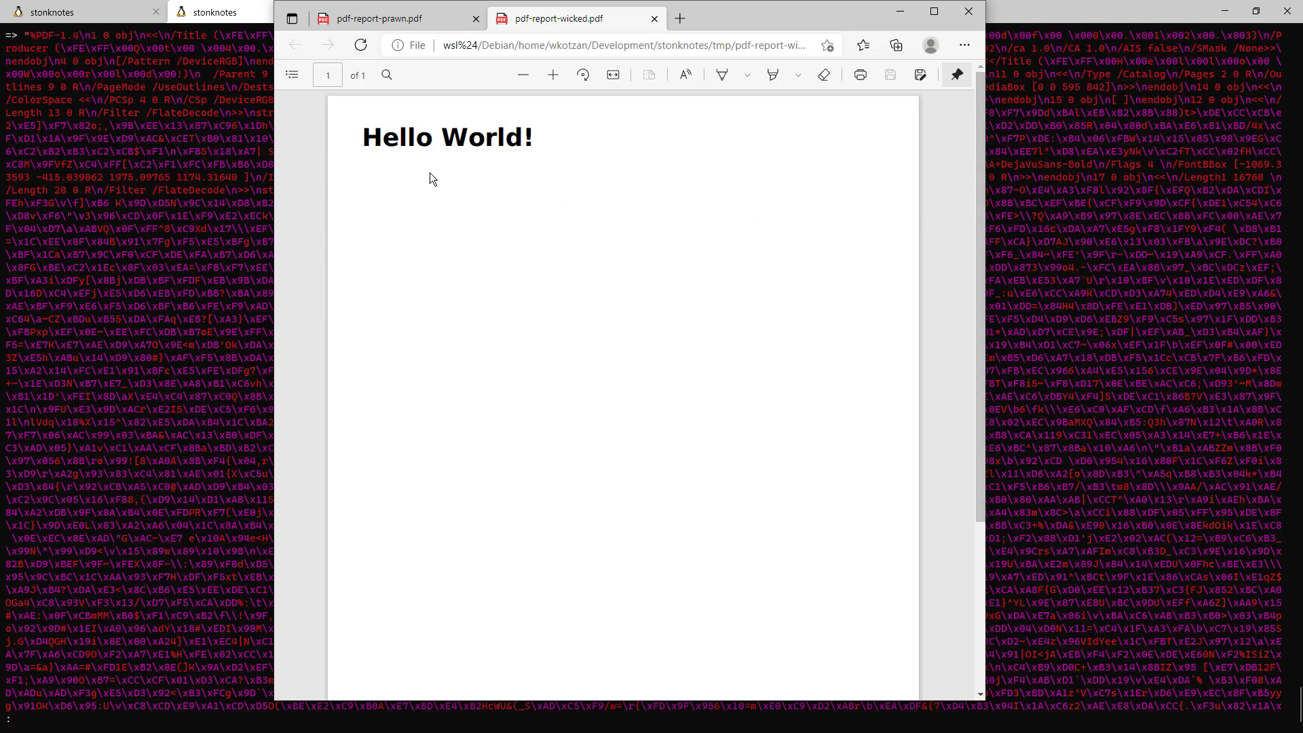
pyautogui.moveTo(675, 218)
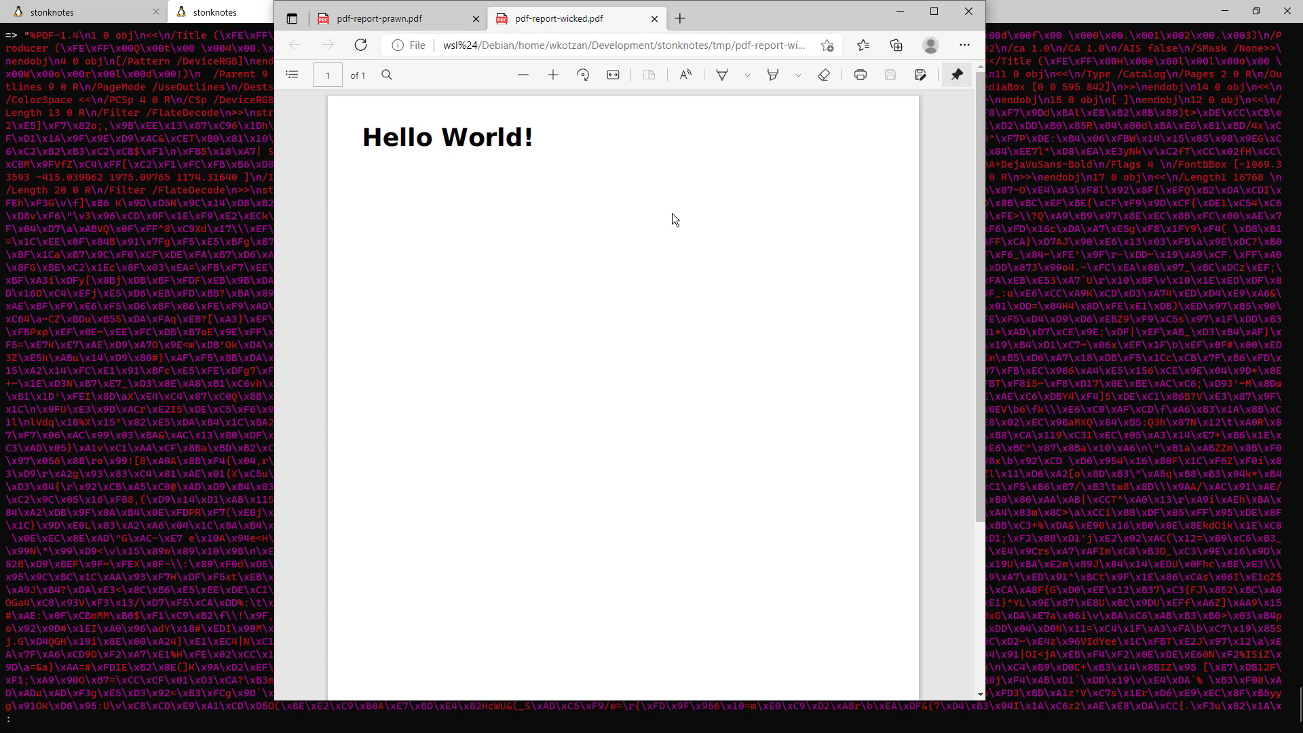
pyautogui.moveTo(815, 483)
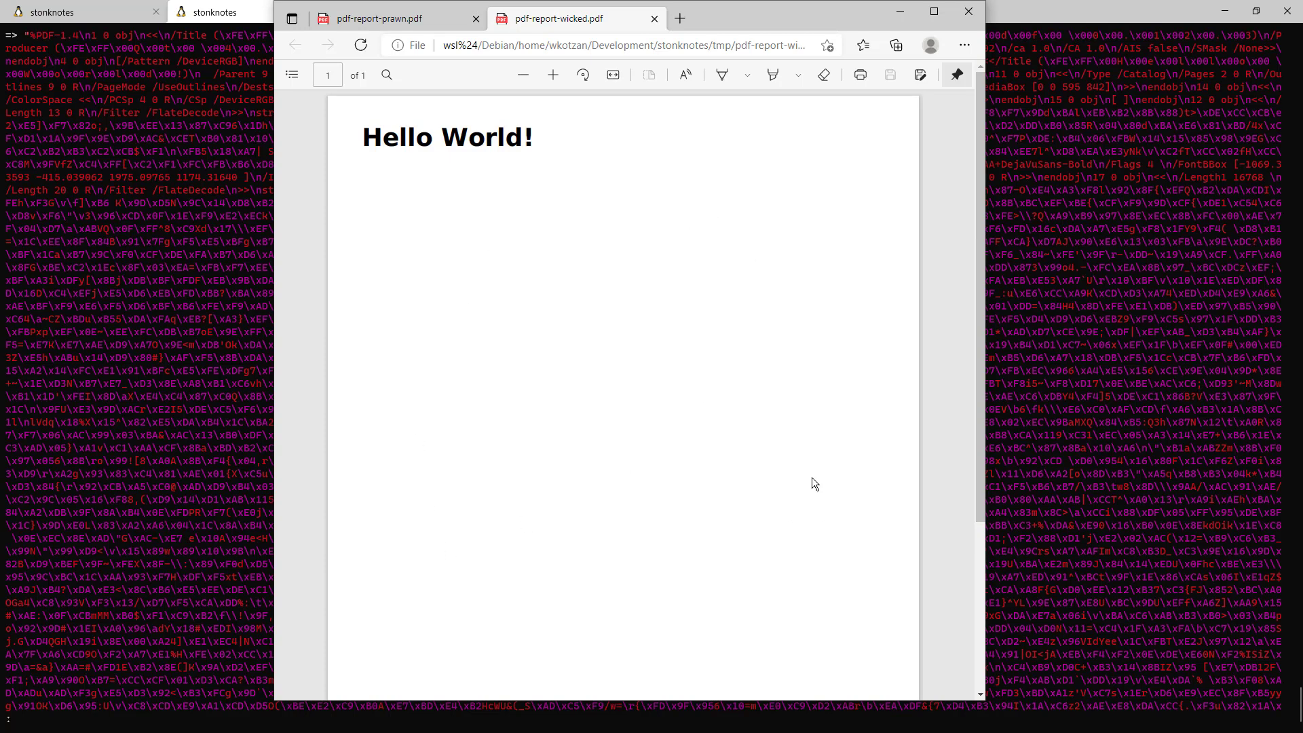
pyautogui.moveTo(734, 471)
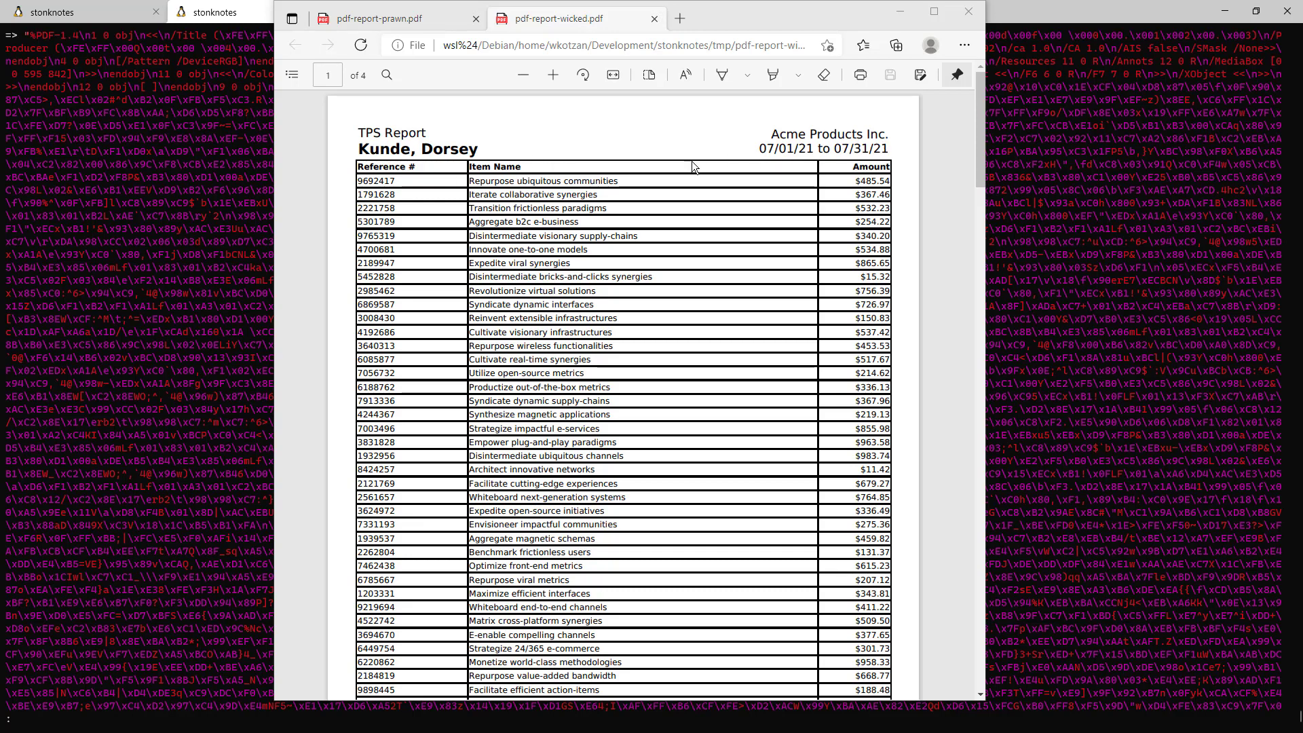
pyautogui.moveTo(849, 177)
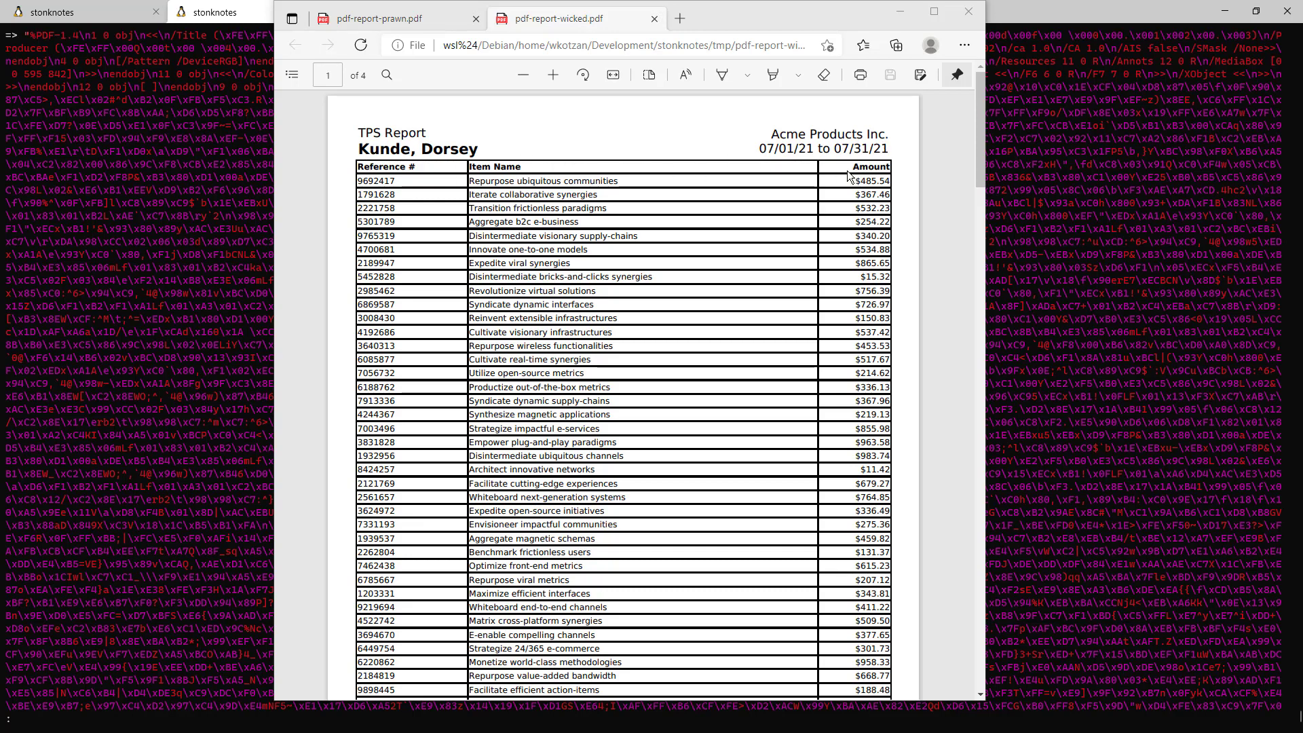
# - Scroll the Wicked PDF down to page two to check where the table breaks
pyautogui.scroll(-3)
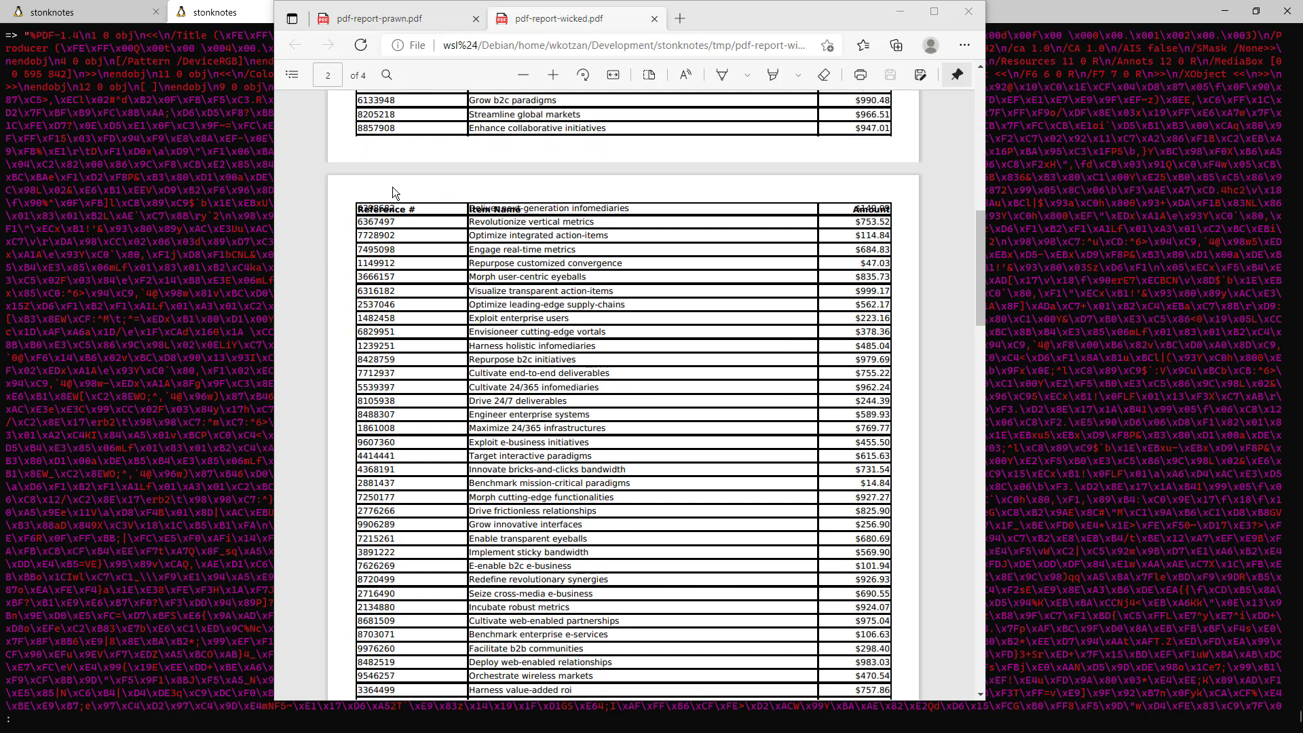
pyautogui.moveTo(409, 188)
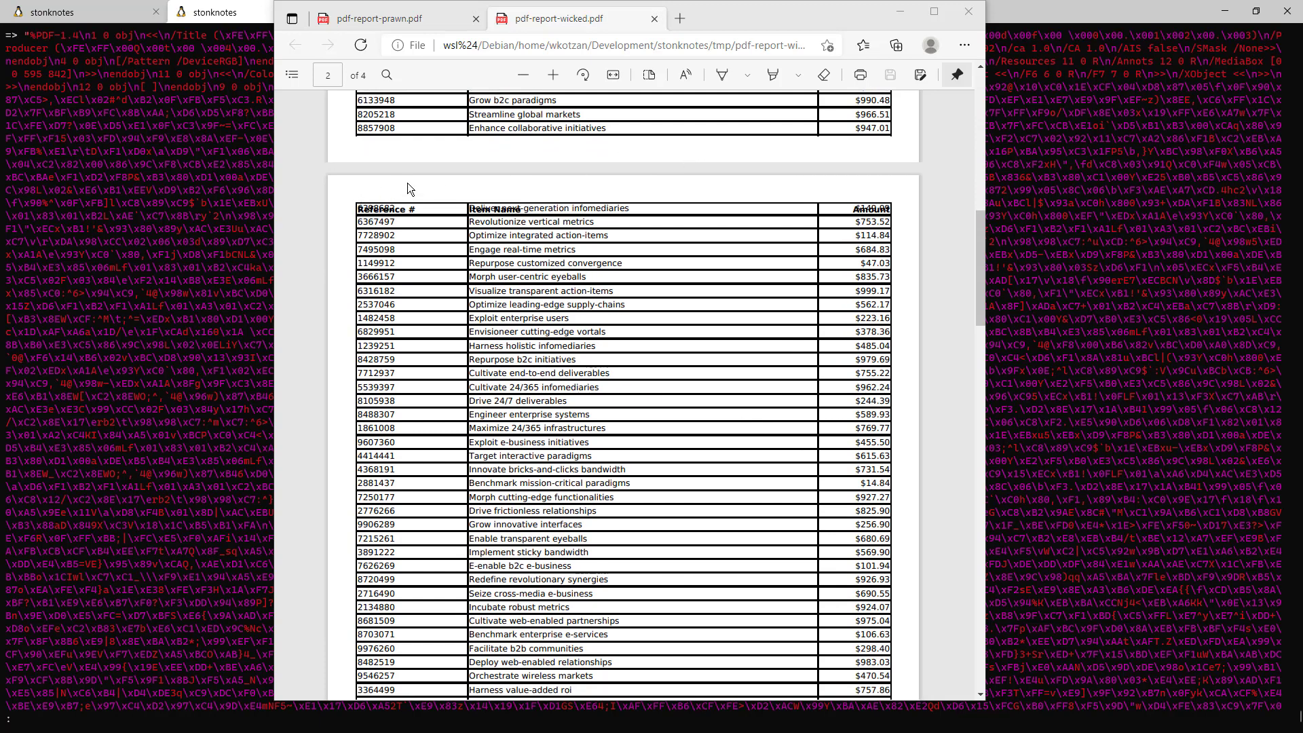
pyautogui.moveTo(766, 195)
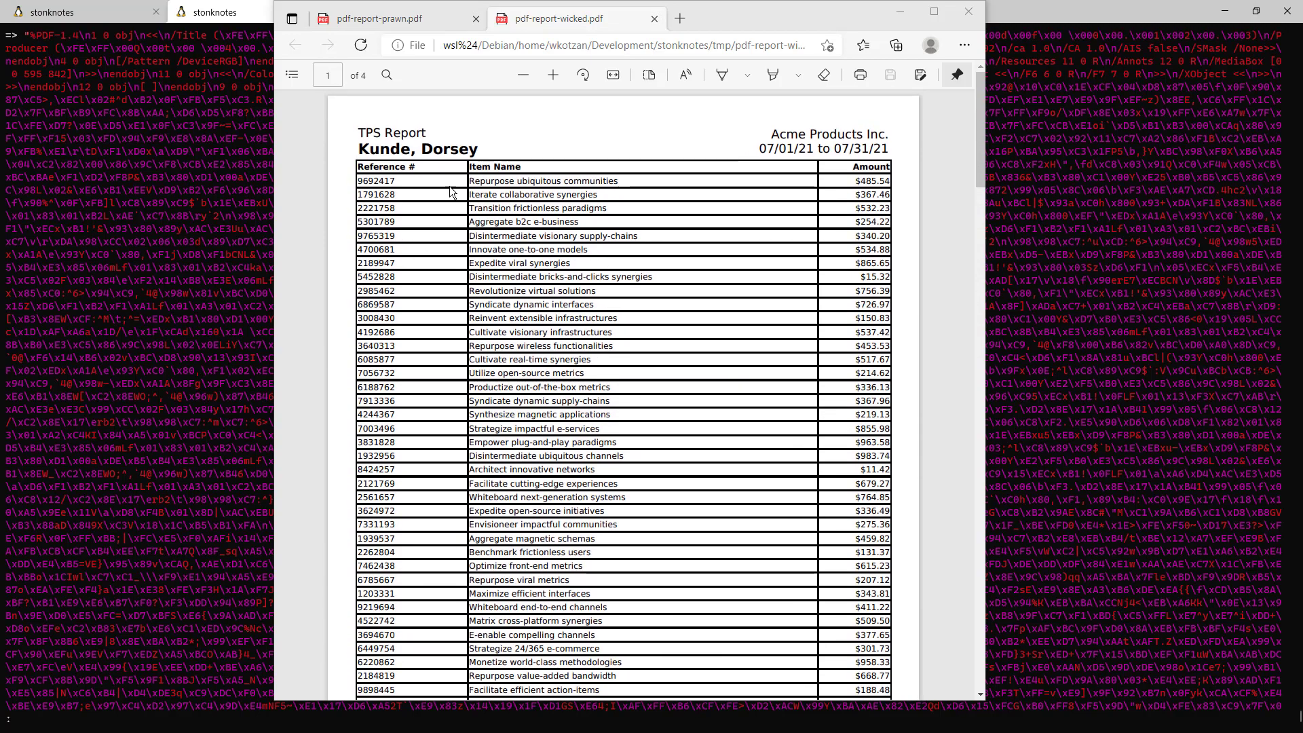
pyautogui.scroll(-3)
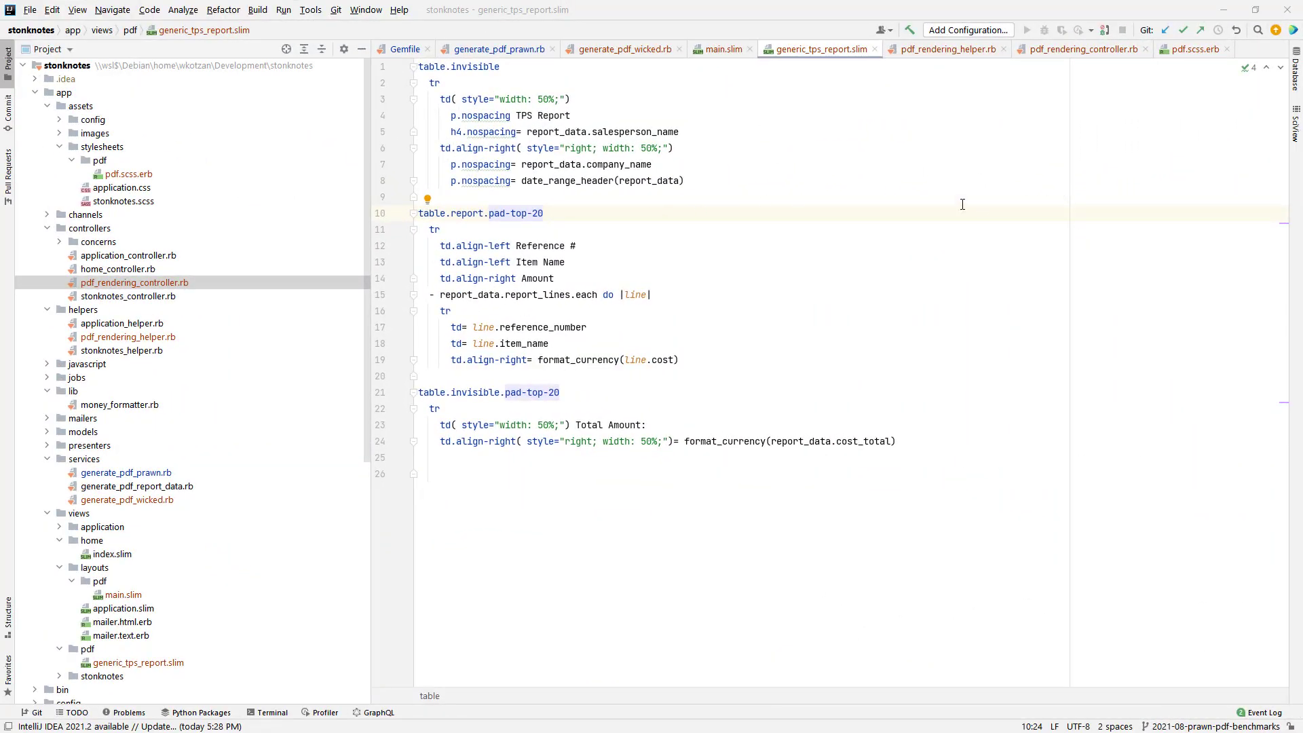
pyautogui.moveTo(616, 83)
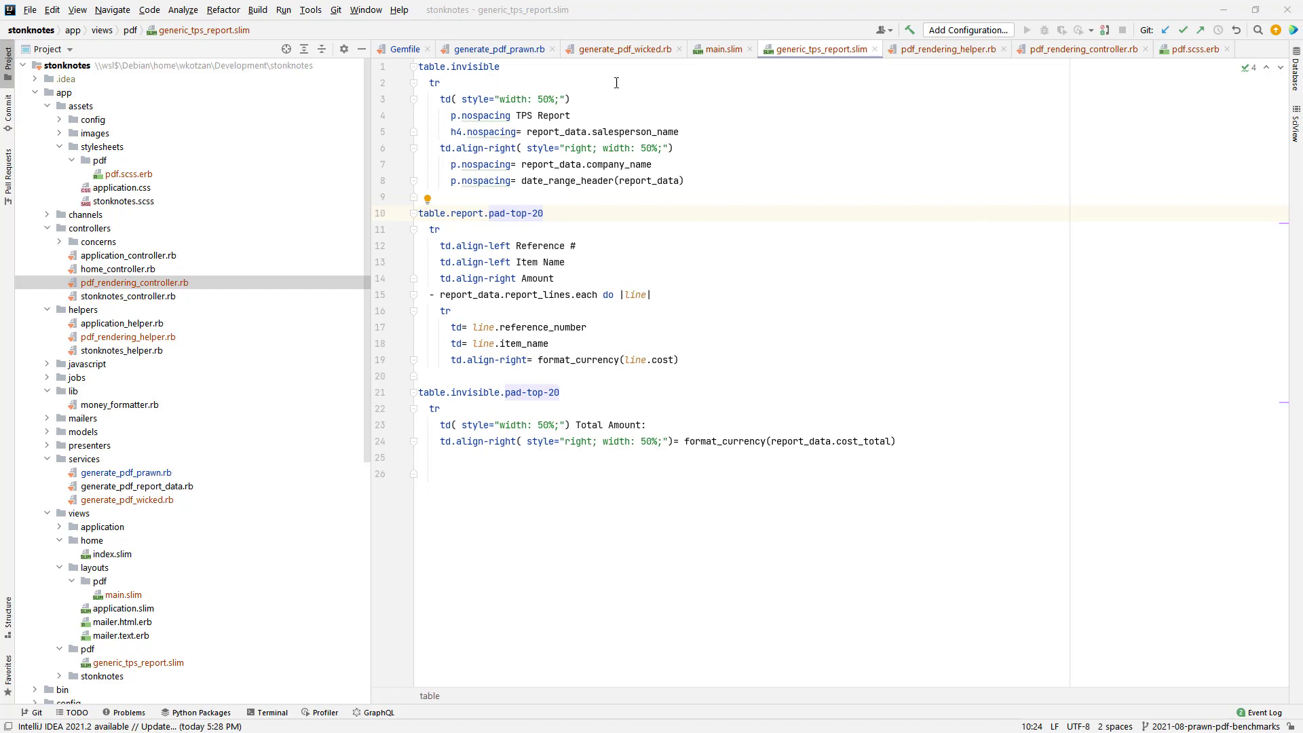
pyautogui.moveTo(626, 64)
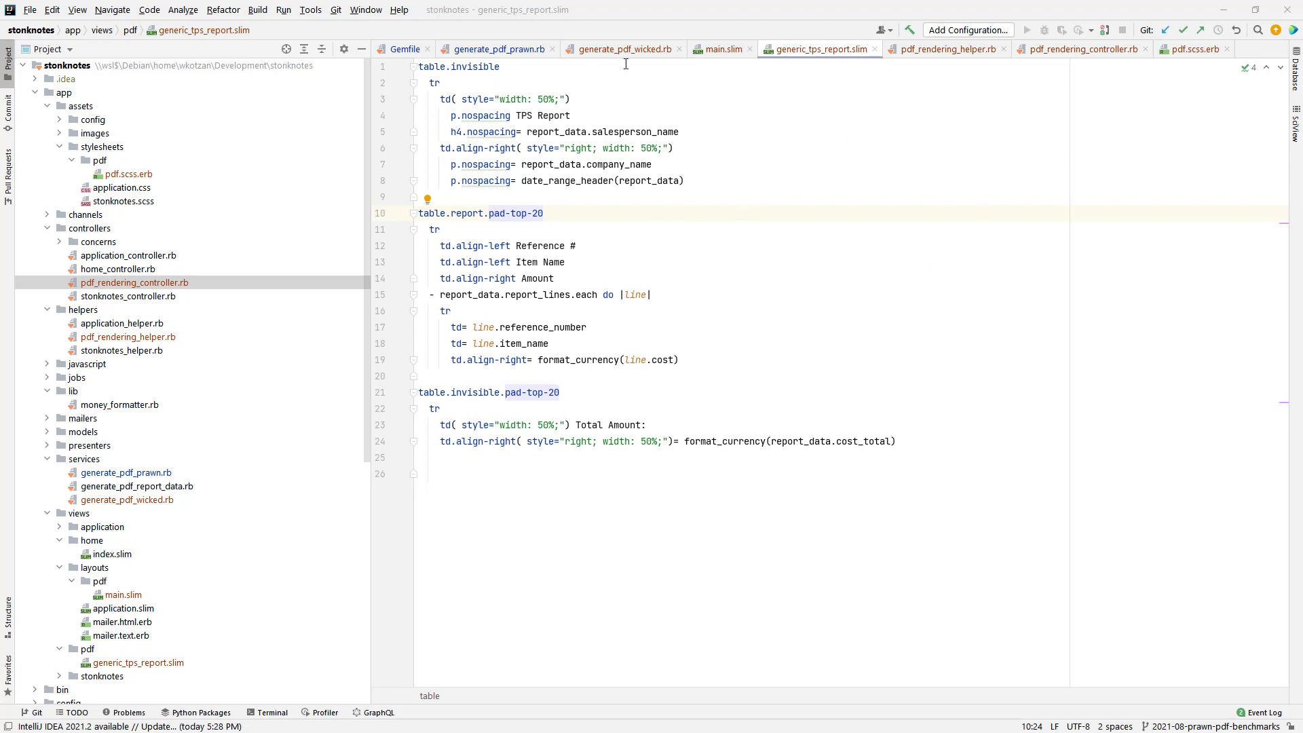
# - Switch from generic_tps_report.slim to the generate_pdf_wicked.rb editor tab
pyautogui.click(618, 49)
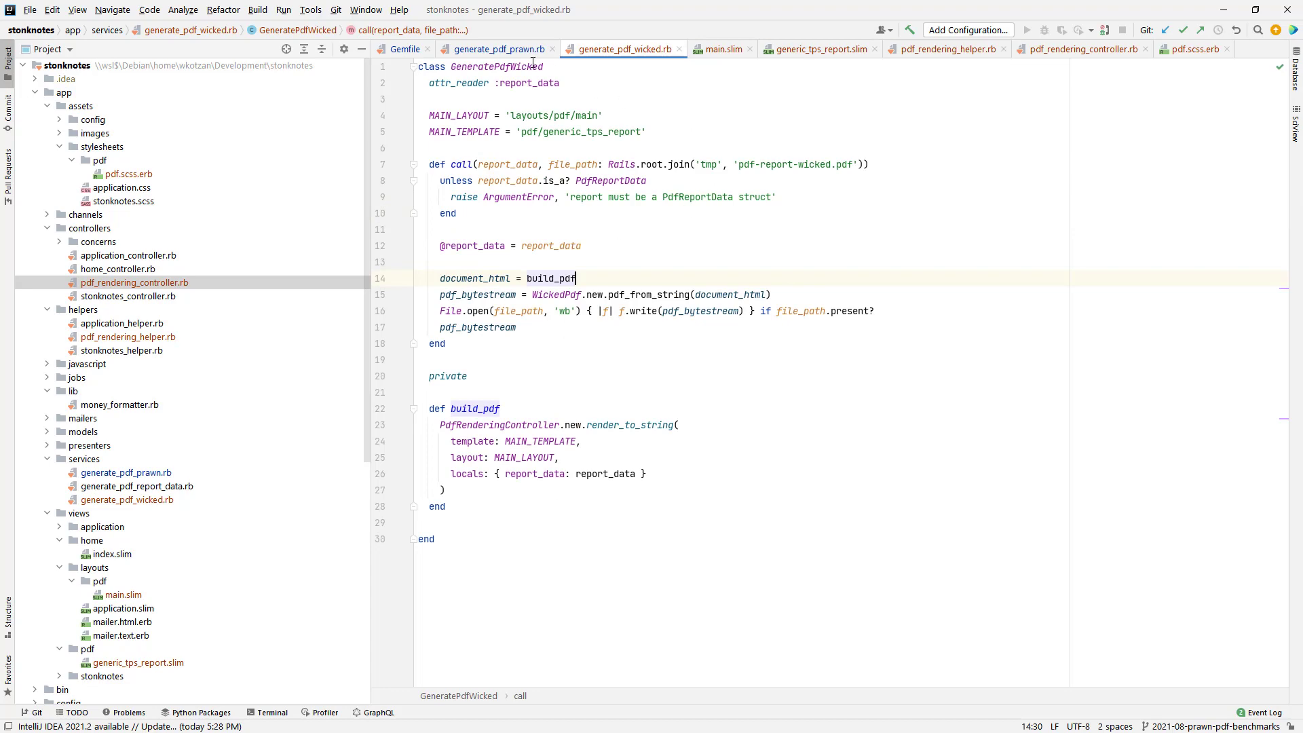
pyautogui.moveTo(868, 244)
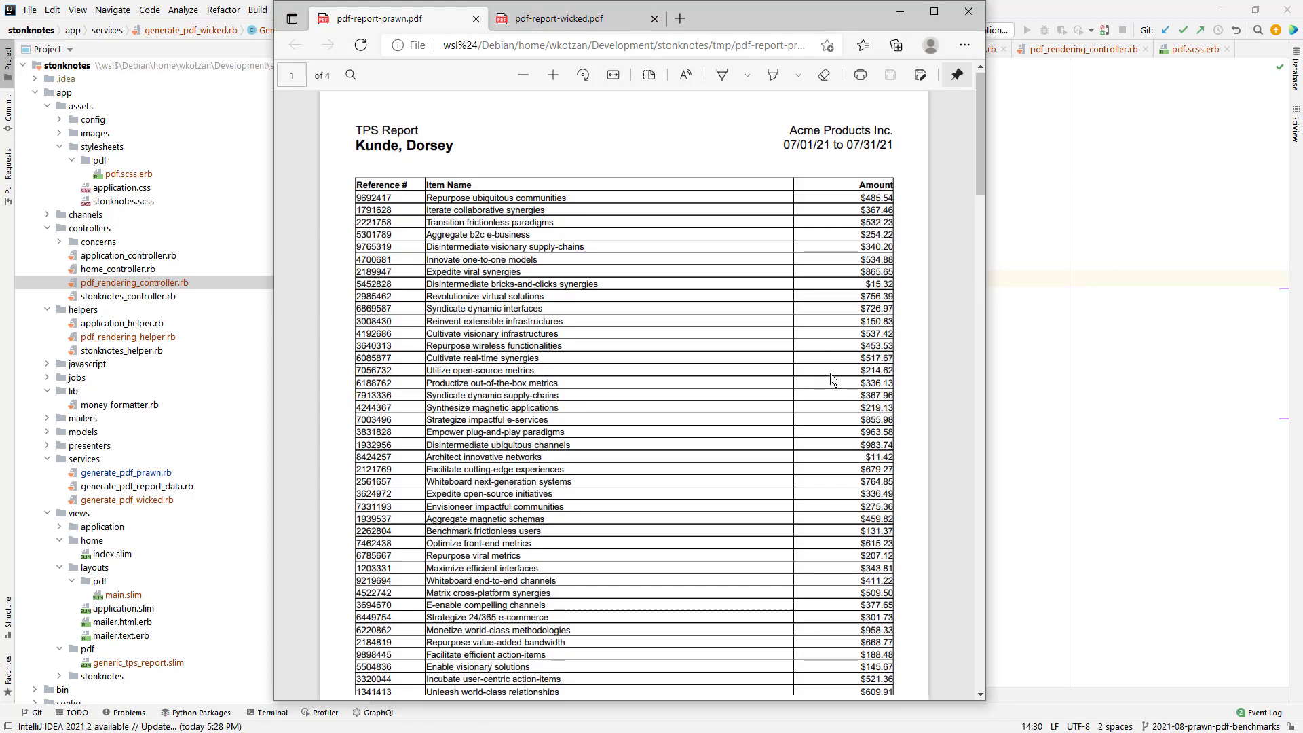
# - Switch between the Prawn and Wicked PDF tabs to compare their first pages
pyautogui.scroll(-3)
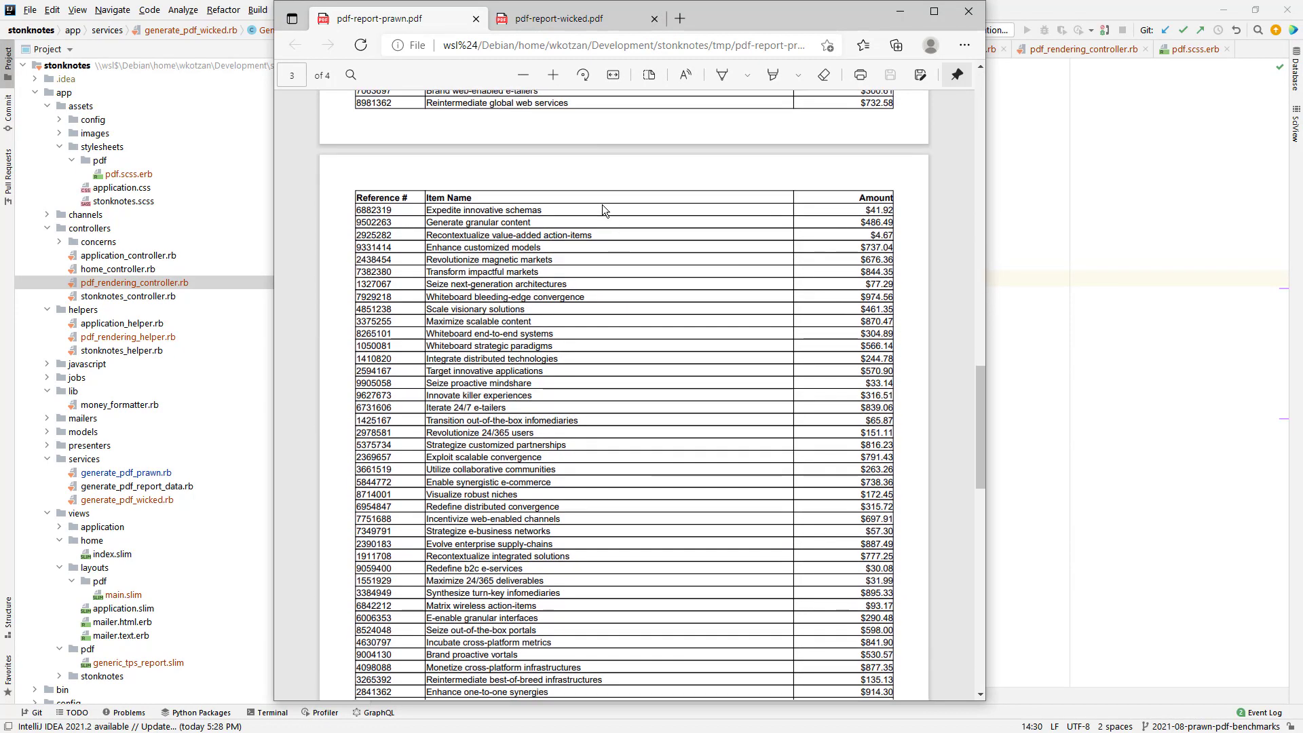
pyautogui.moveTo(695, 530)
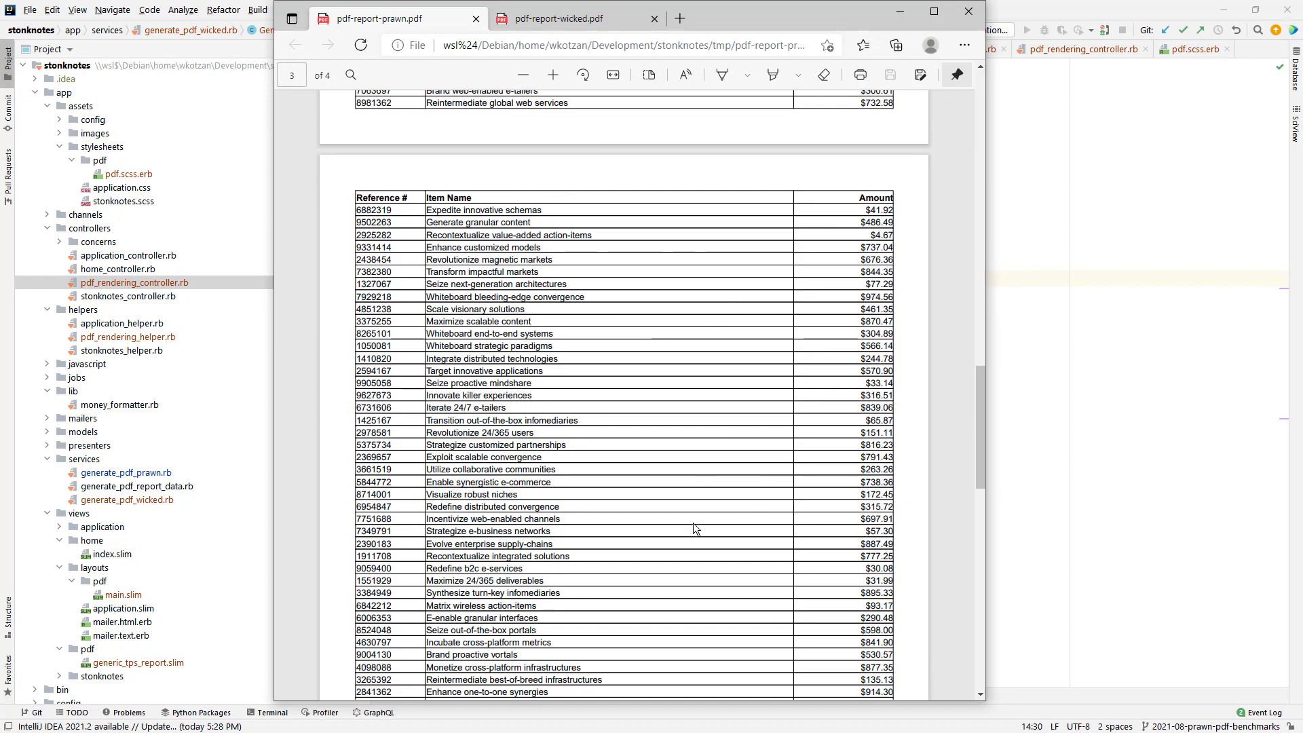
pyautogui.click(571, 19)
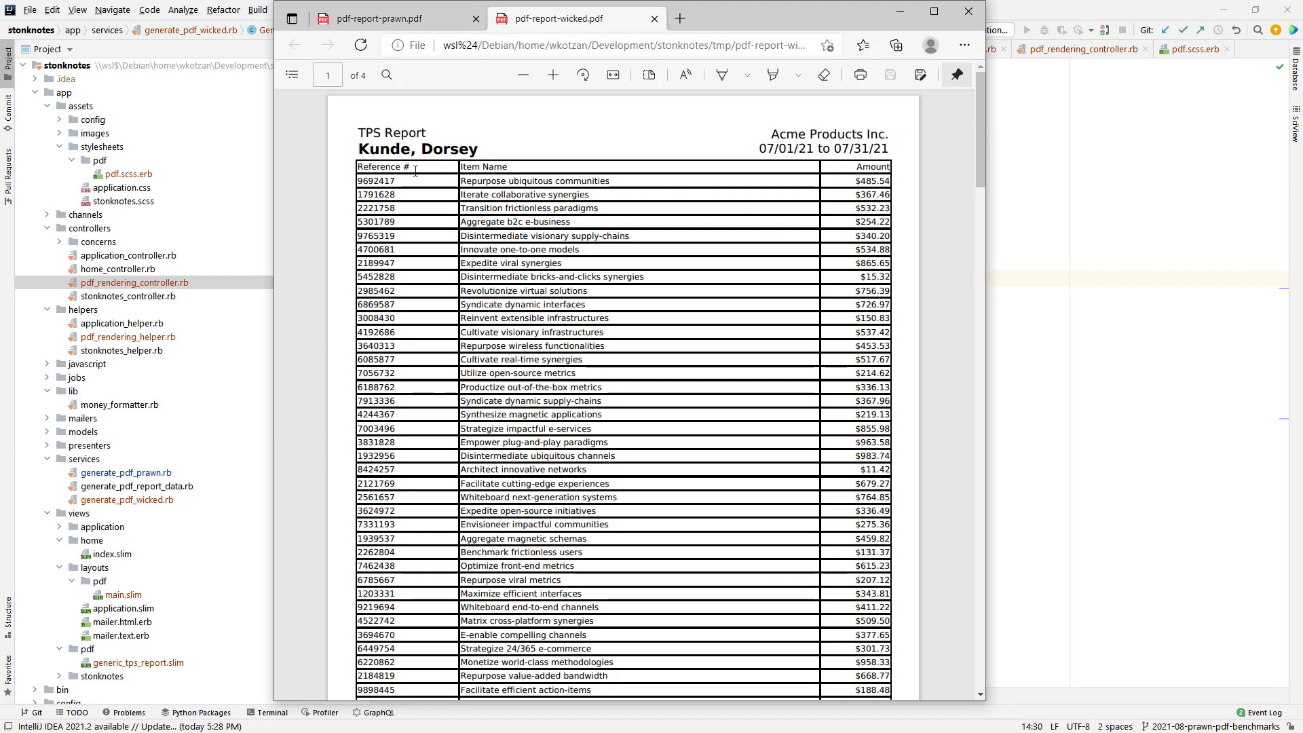
pyautogui.moveTo(414, 202)
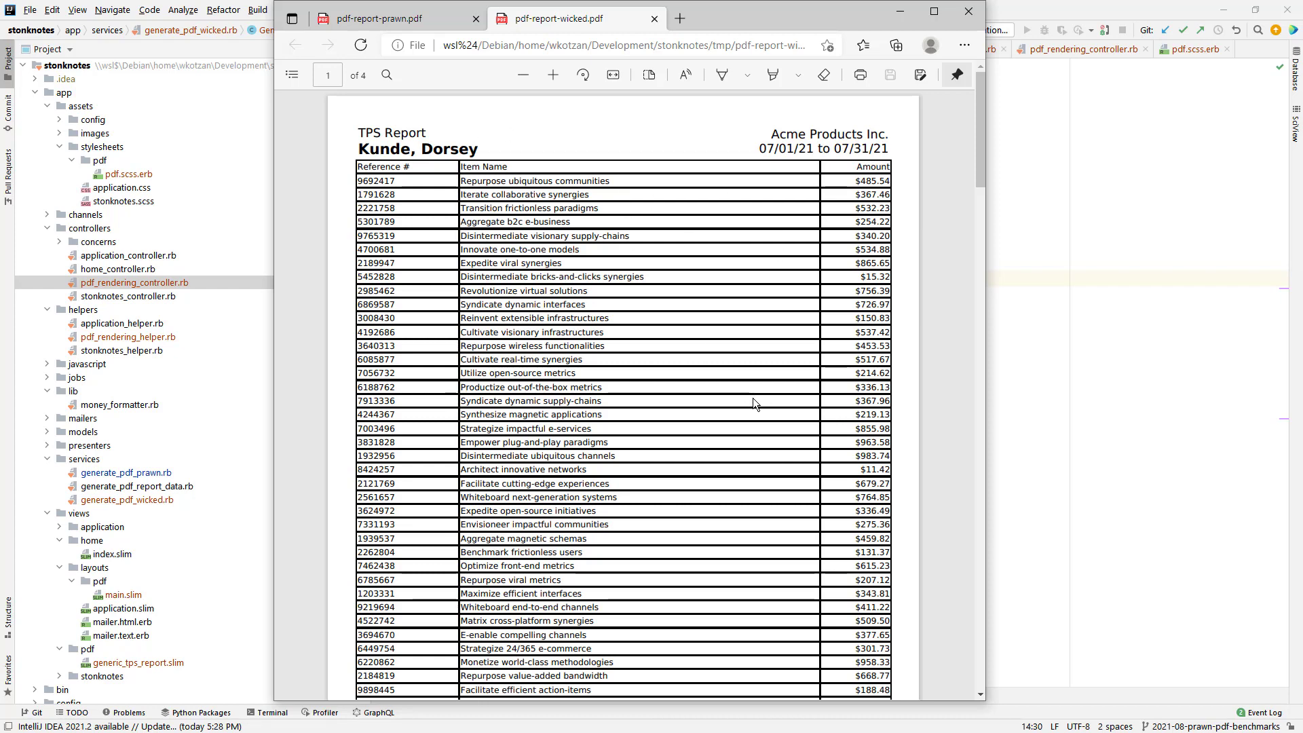
pyautogui.moveTo(506, 212)
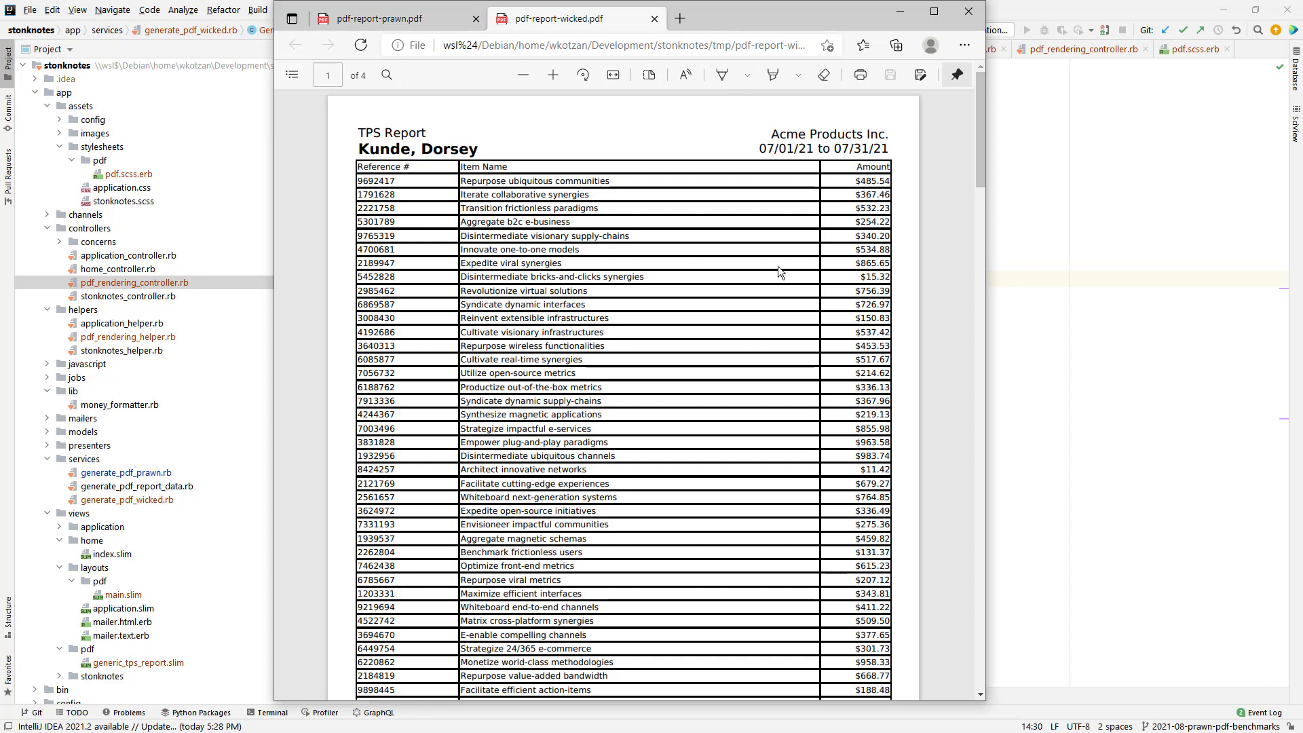
pyautogui.click(374, 18)
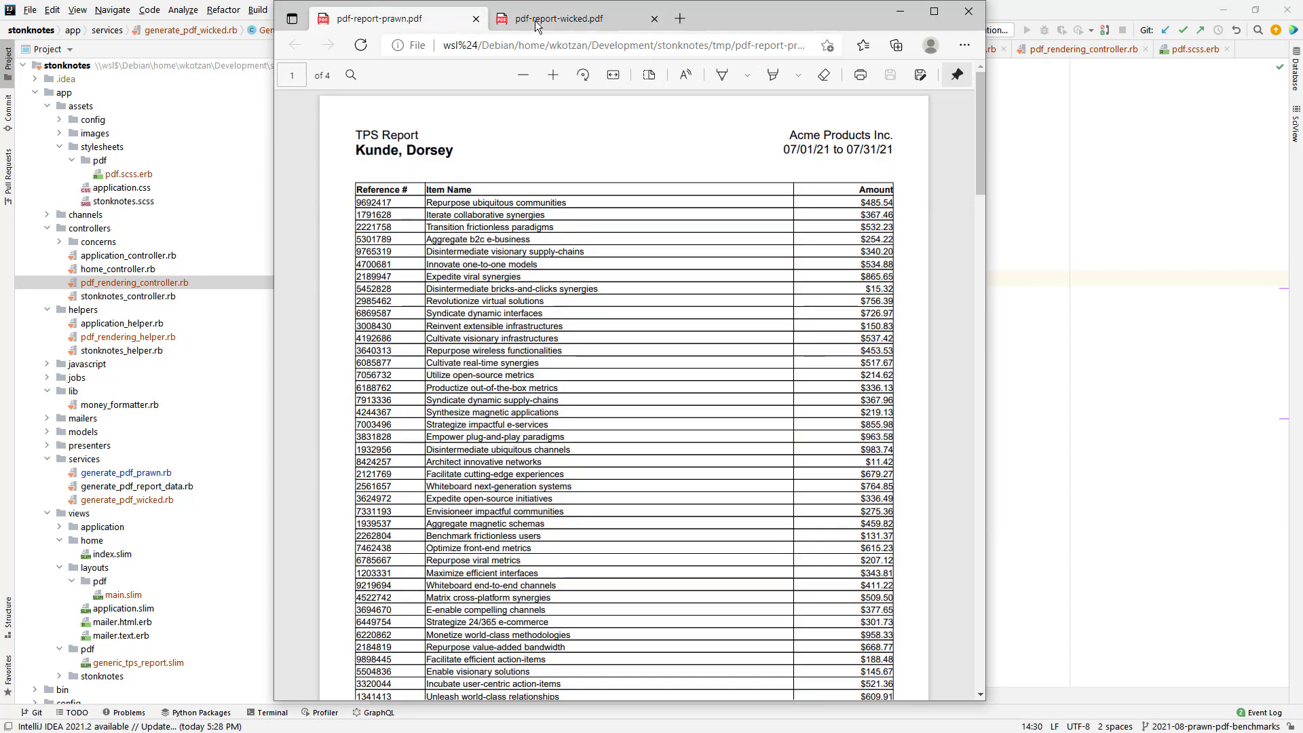
pyautogui.click(554, 18)
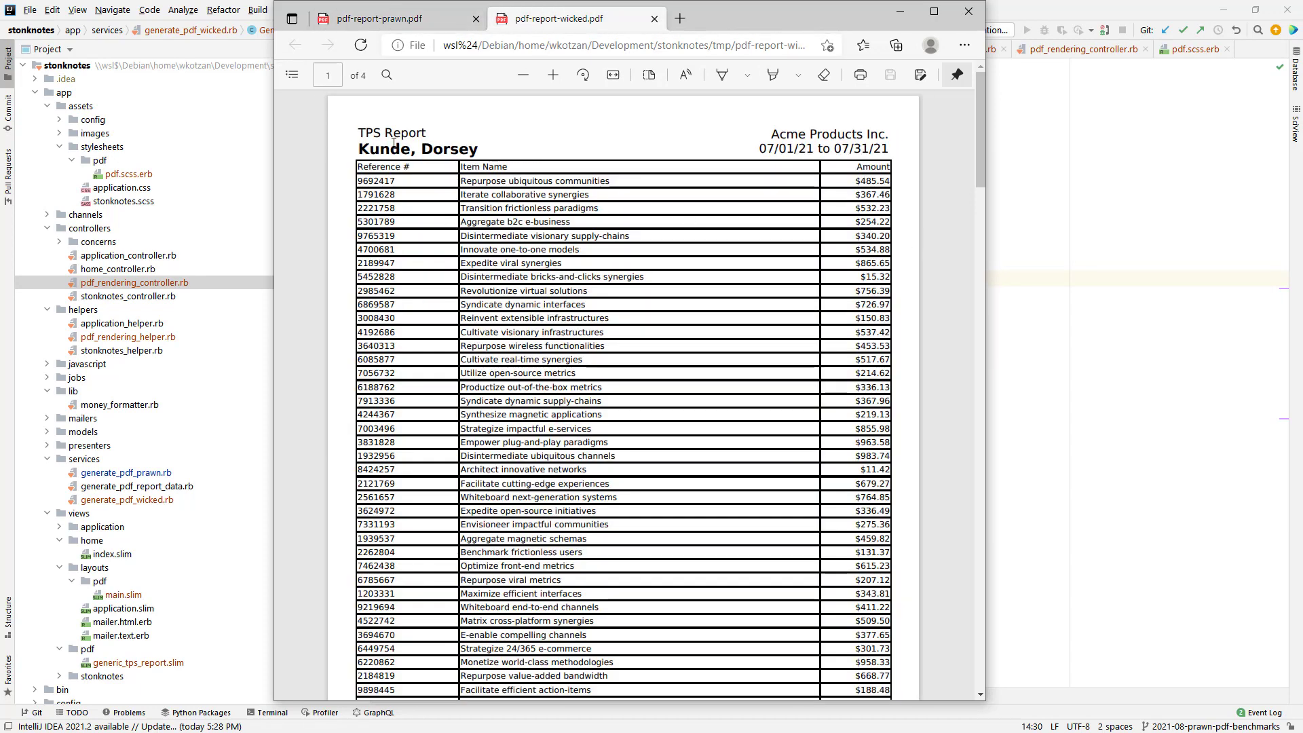
pyautogui.moveTo(418, 200)
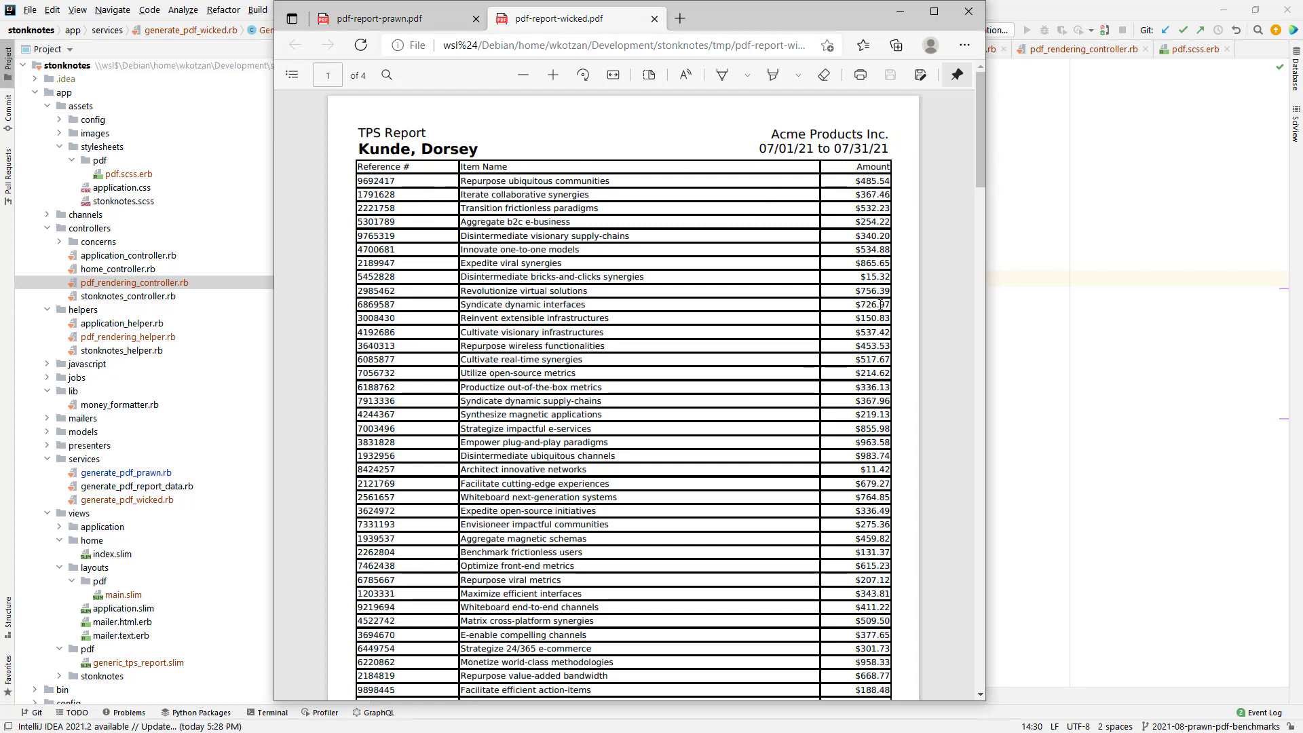
# - Scroll the Wicked PDF to its last page and the $98,438.35 total
pyautogui.scroll(-3)
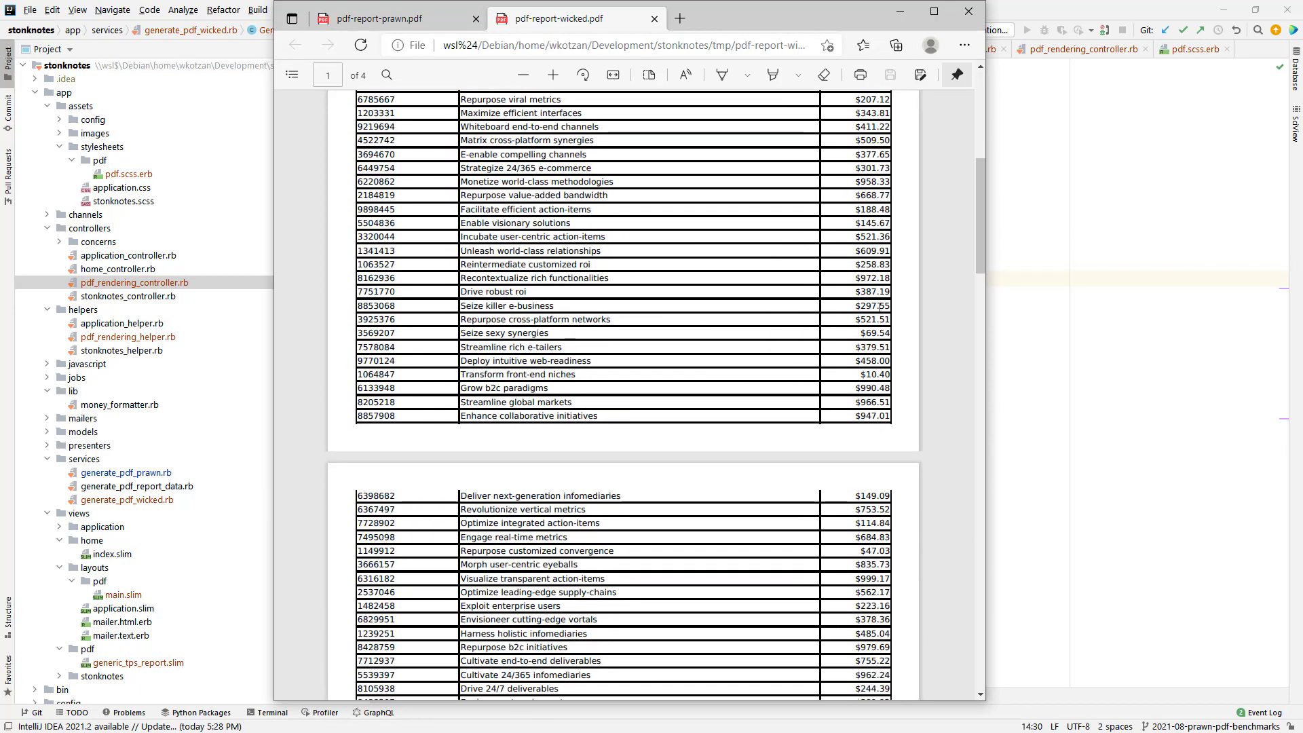
pyautogui.scroll(-3)
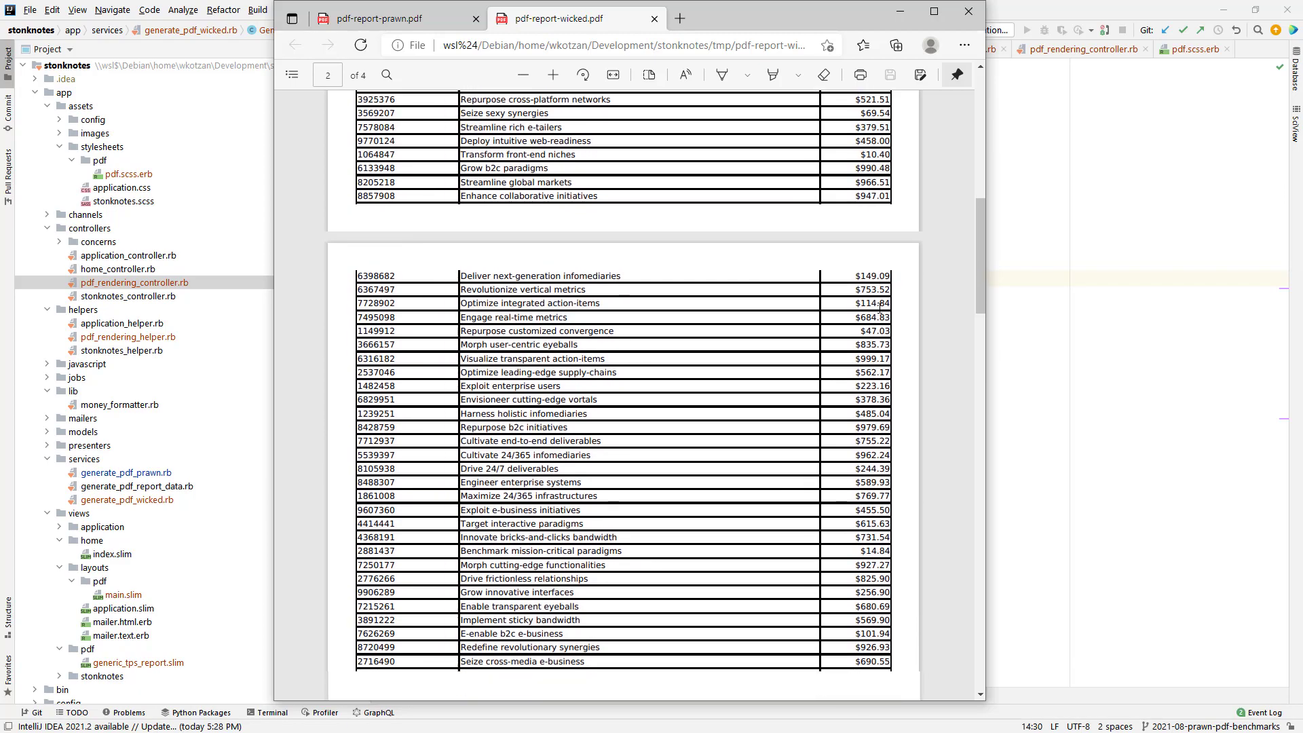
pyautogui.scroll(-3)
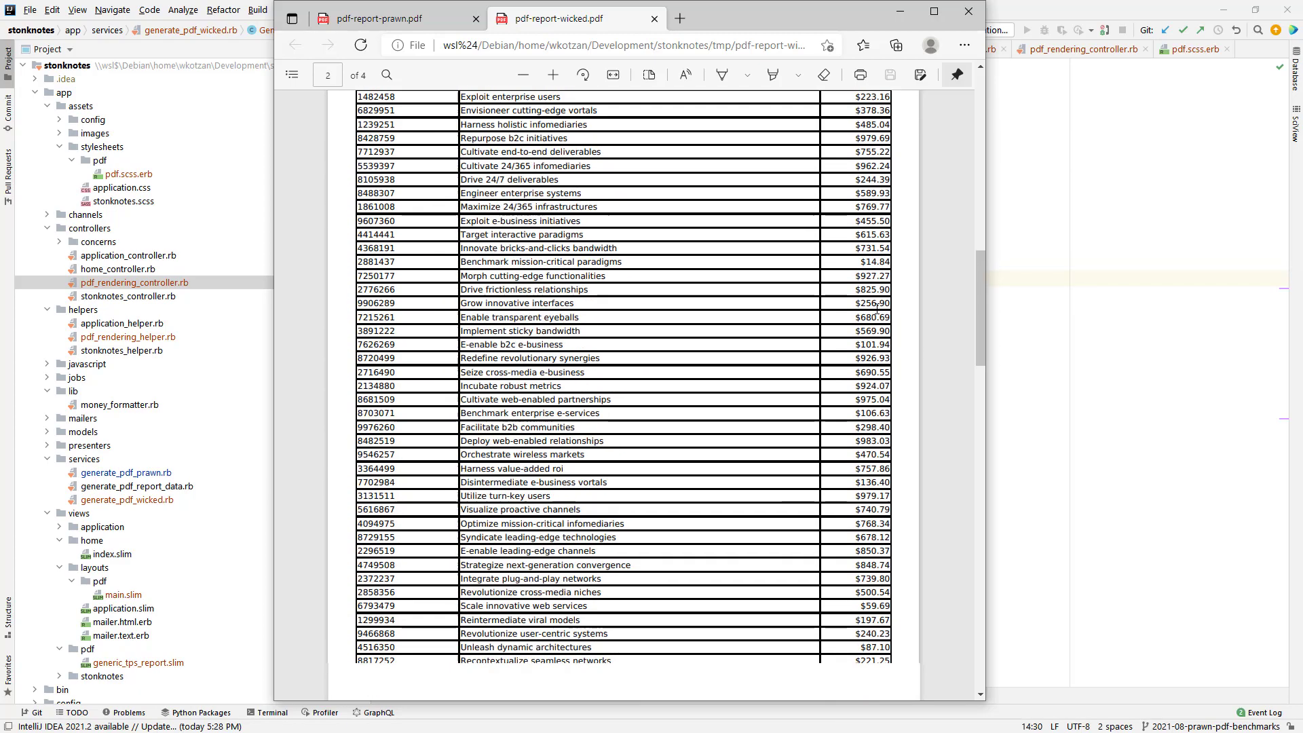
pyautogui.scroll(-3)
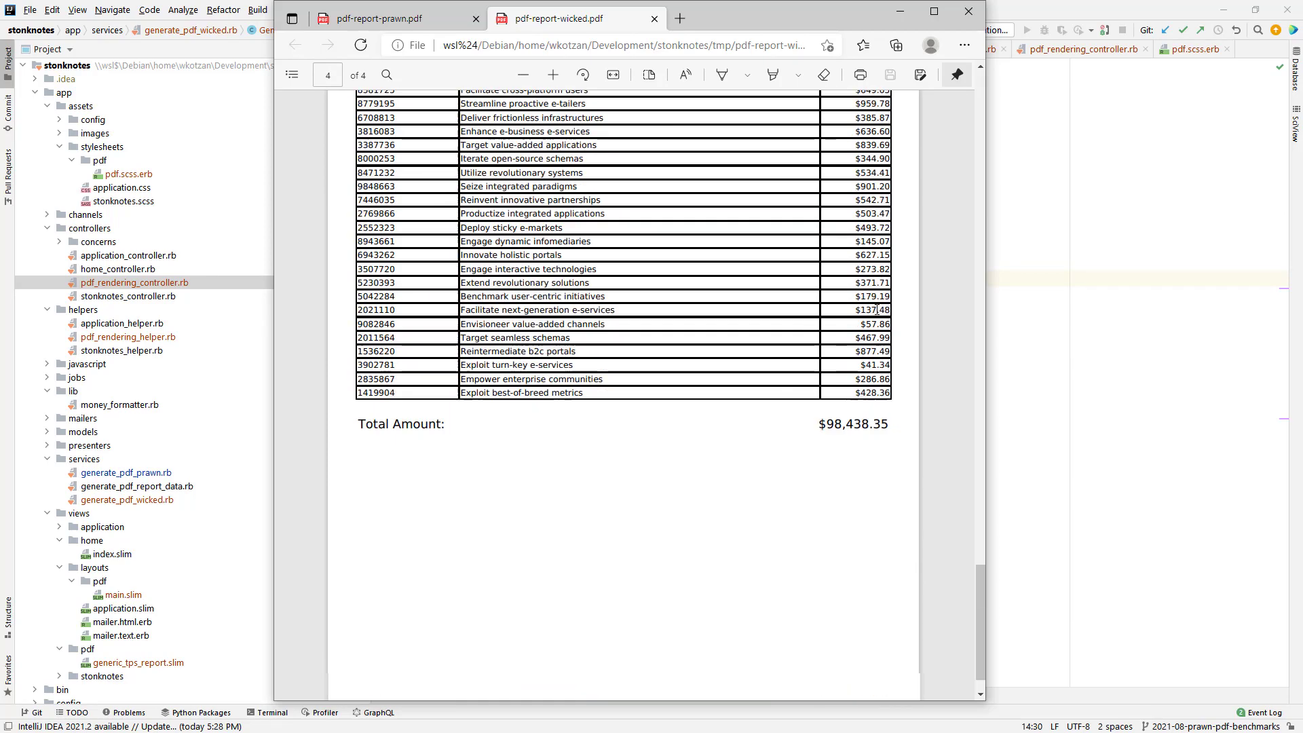
pyautogui.scroll(-3)
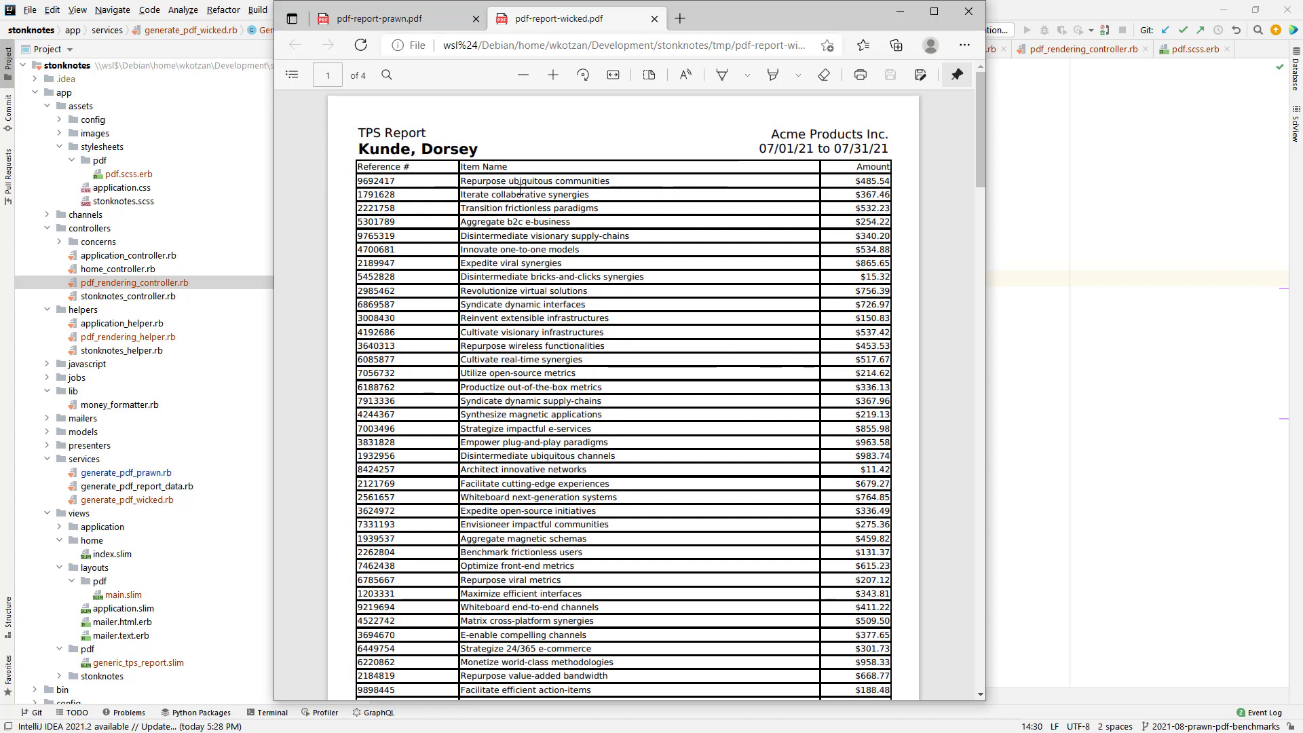
# - Flip back and forth between the Prawn and Wicked report tabs once more
pyautogui.click(396, 18)
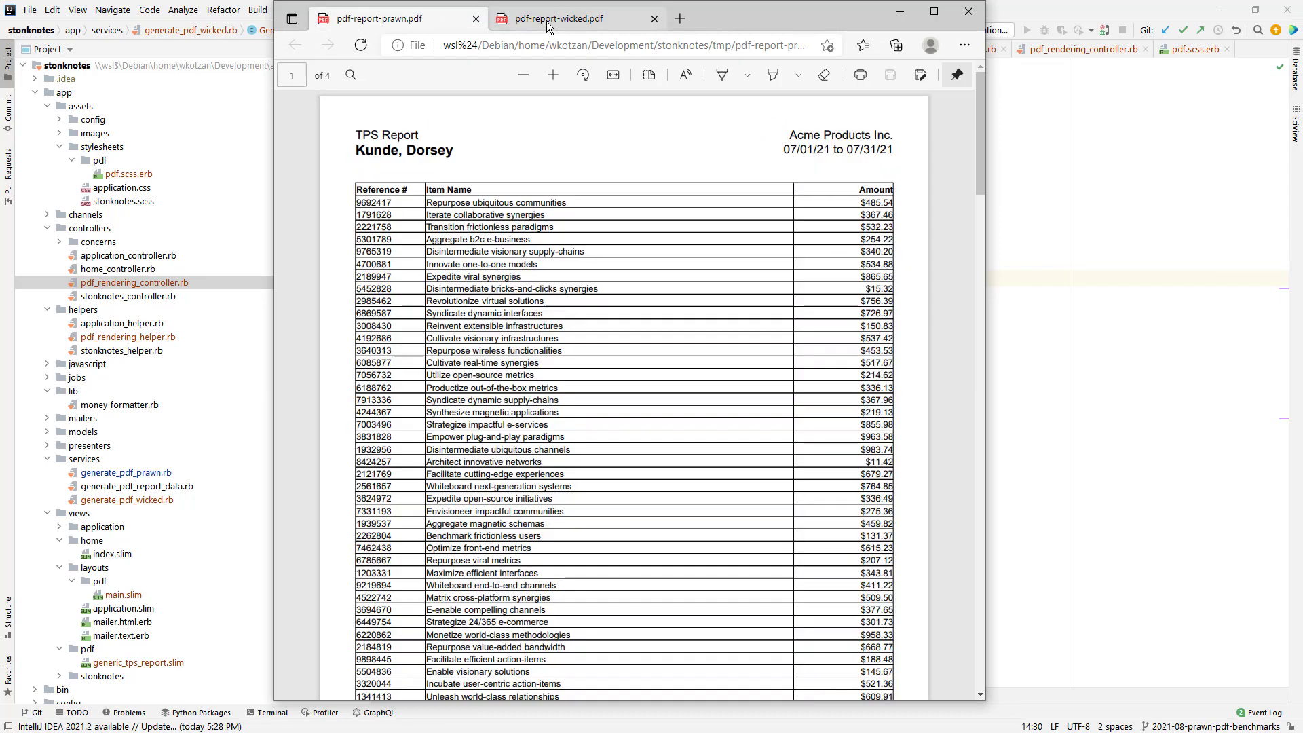
pyautogui.click(564, 19)
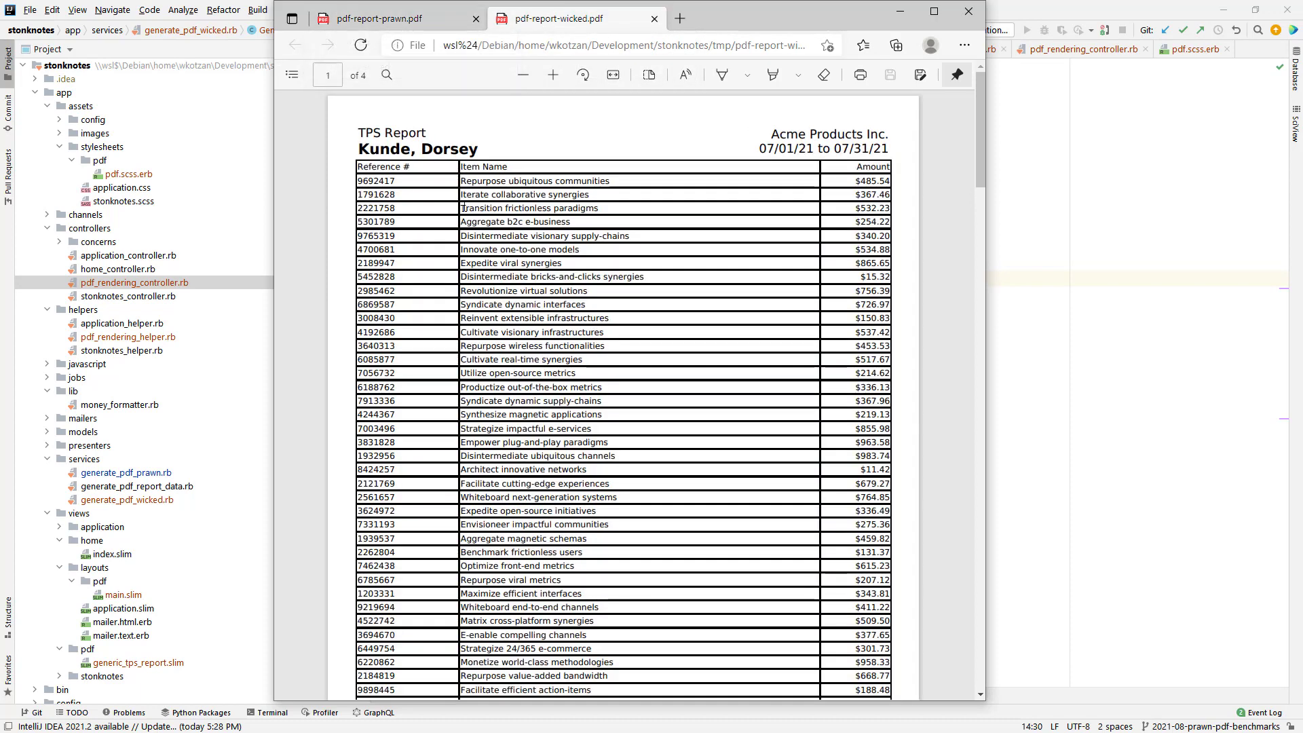
pyautogui.click(387, 18)
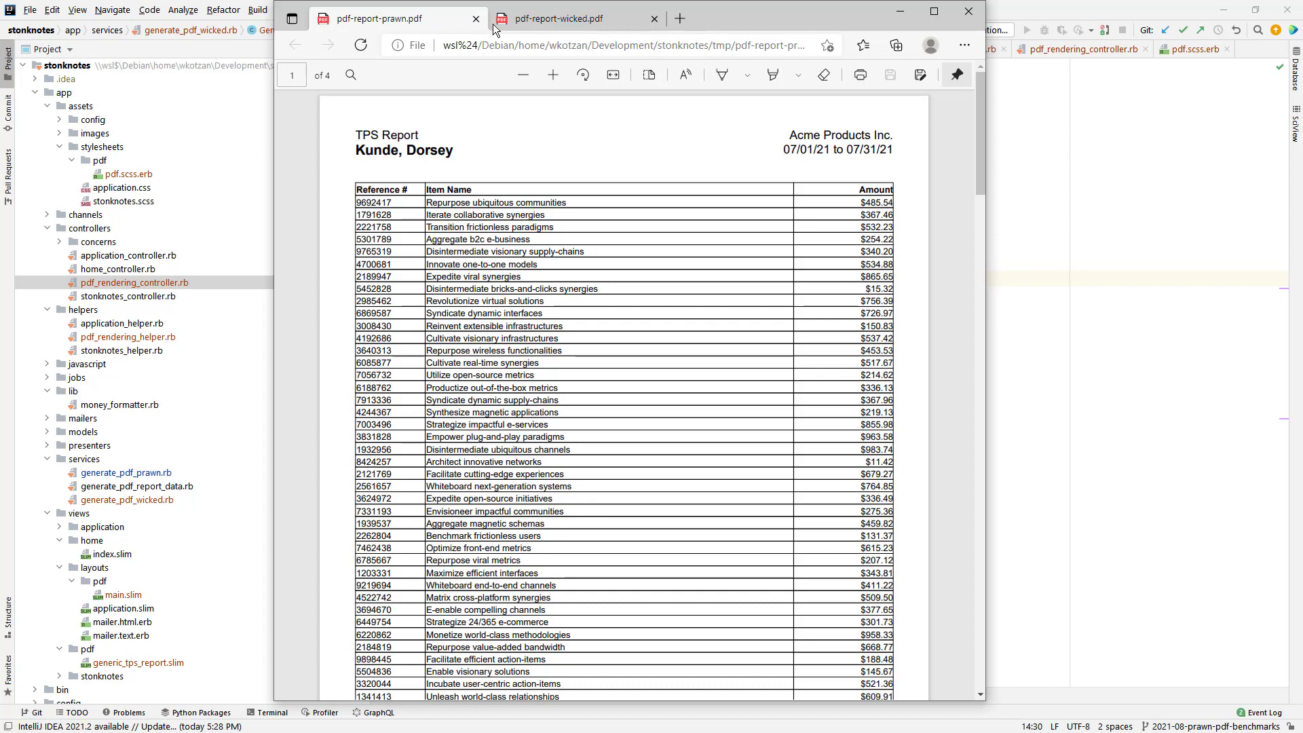
pyautogui.click(577, 18)
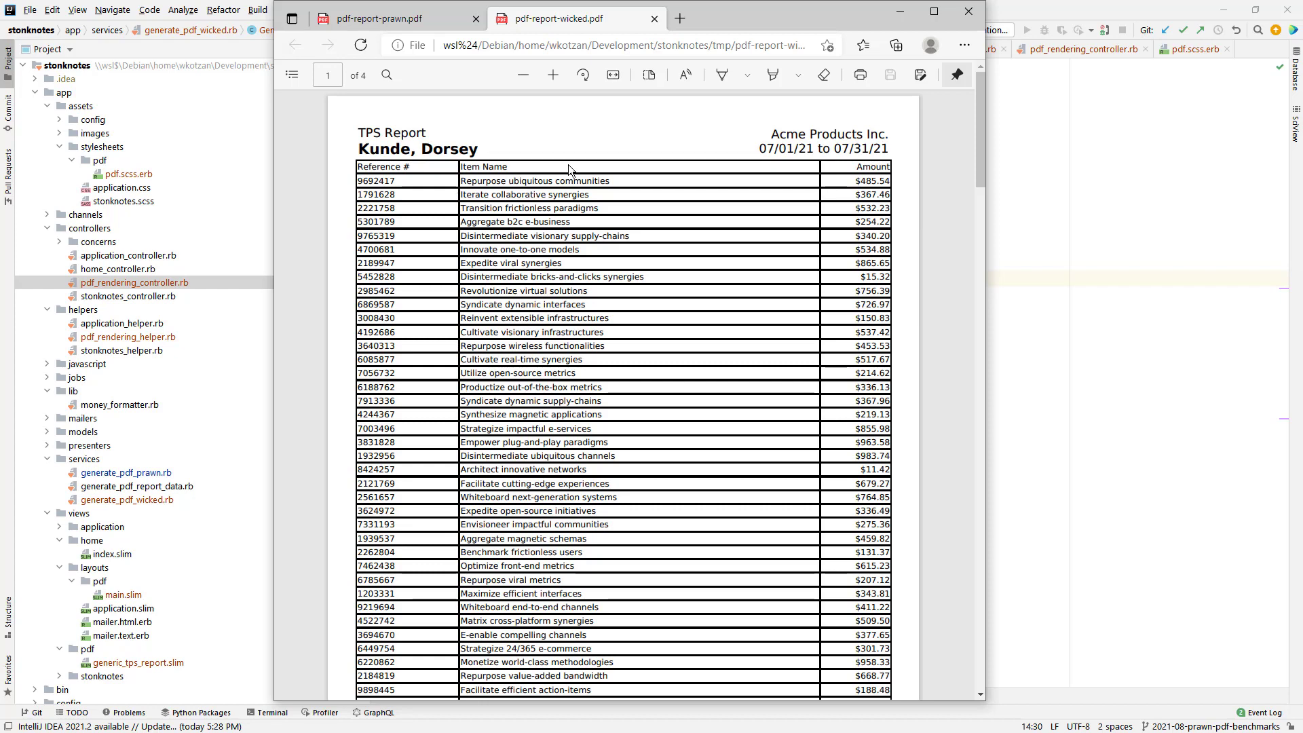
pyautogui.moveTo(756, 226)
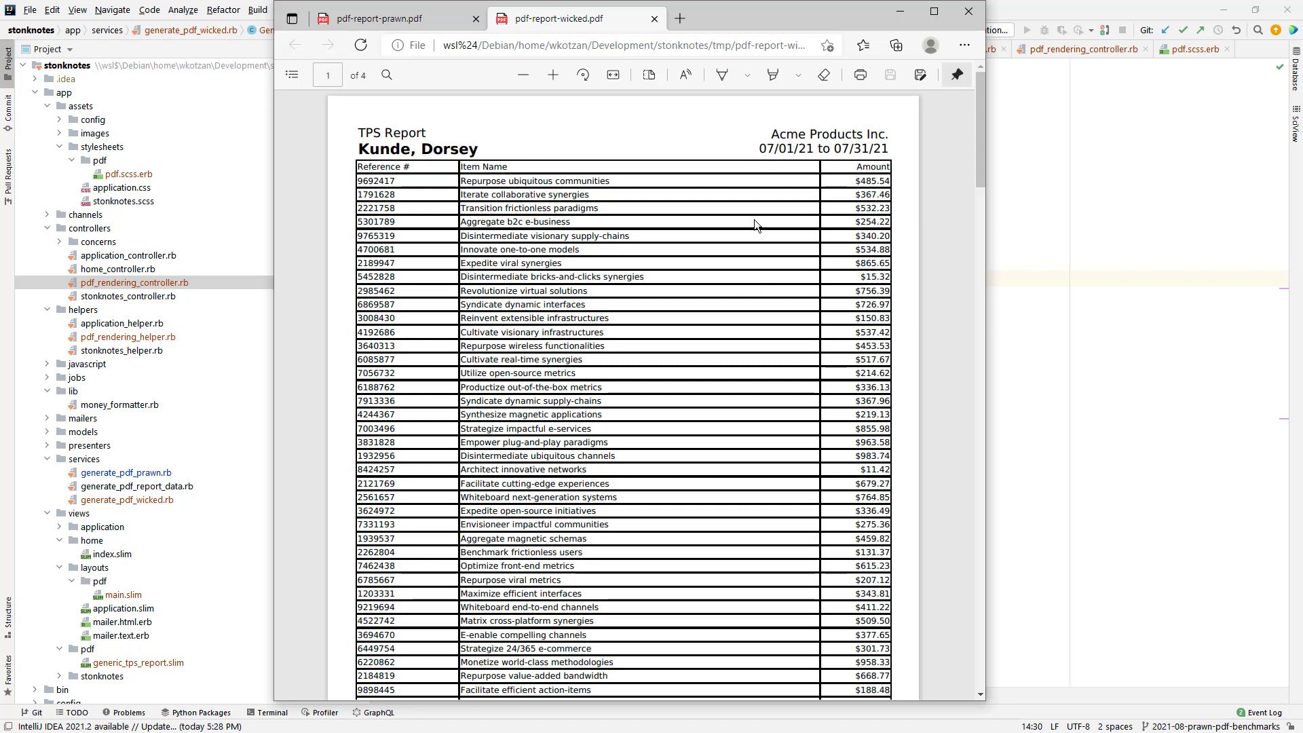
pyautogui.moveTo(669, 242)
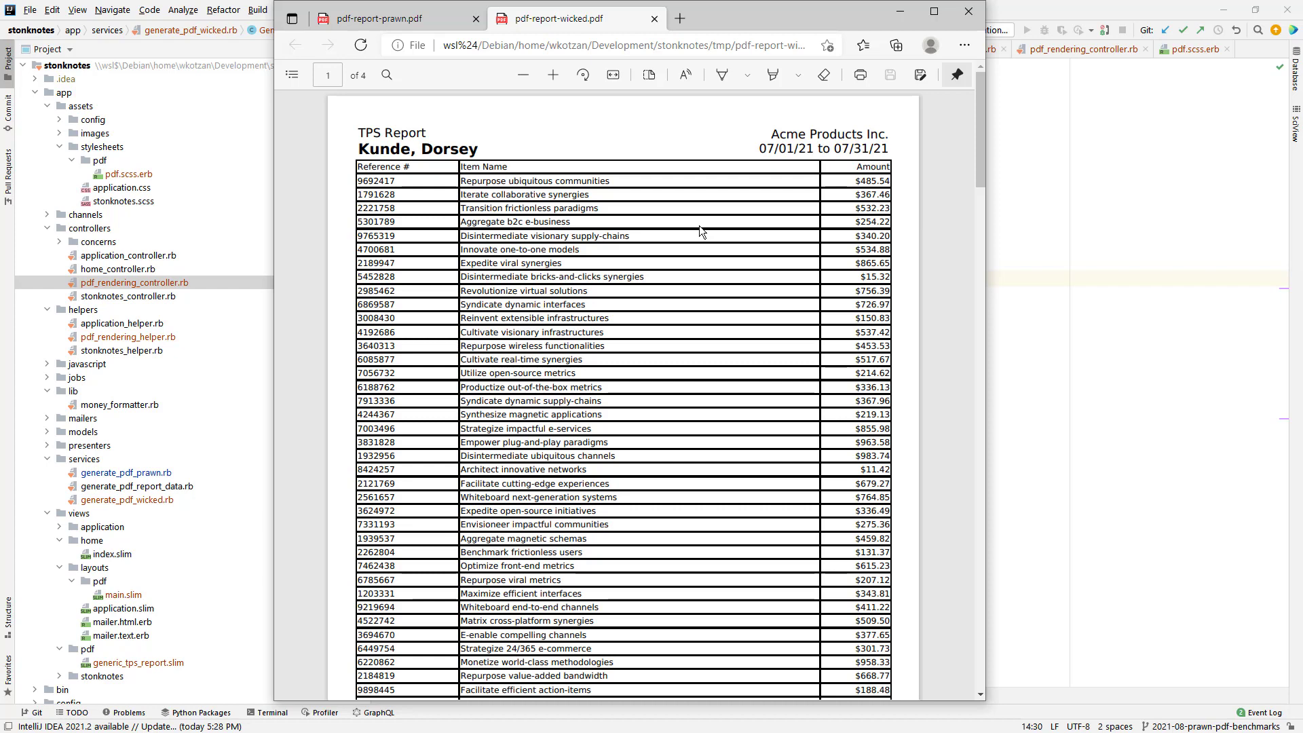
pyautogui.moveTo(687, 234)
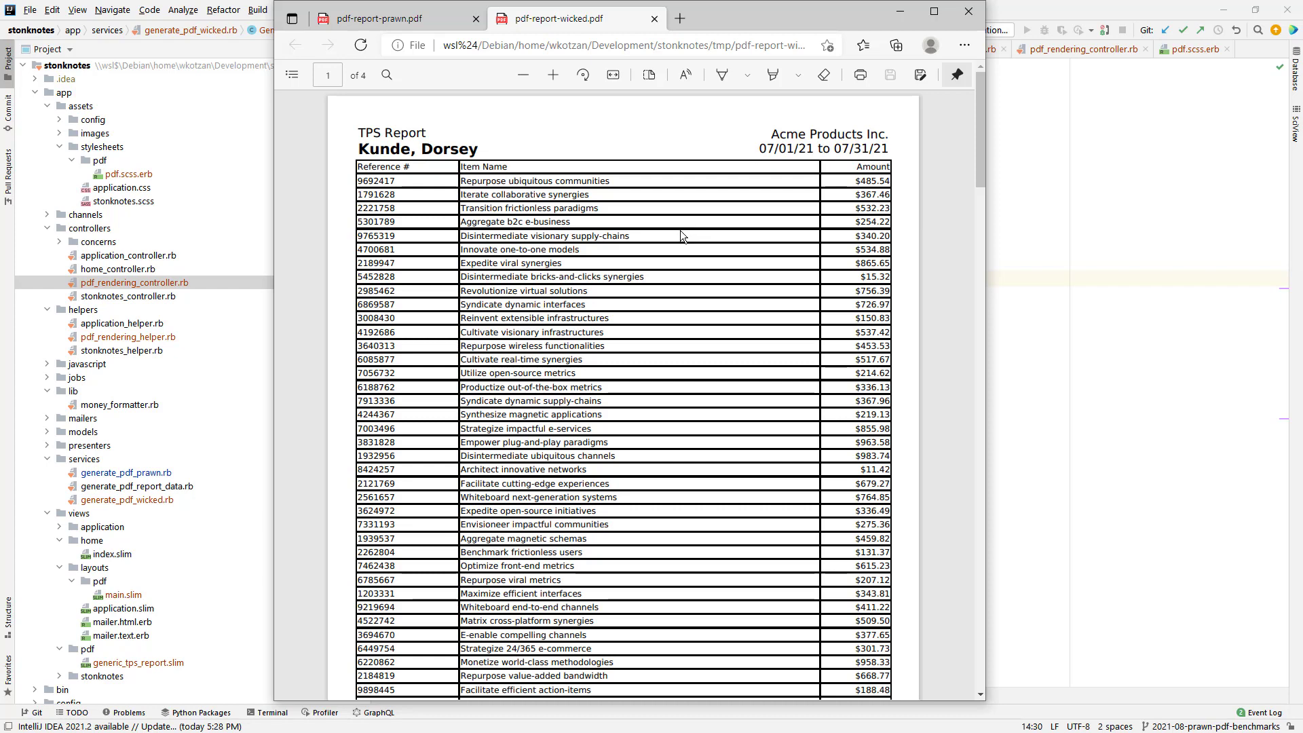
pyautogui.moveTo(417, 322)
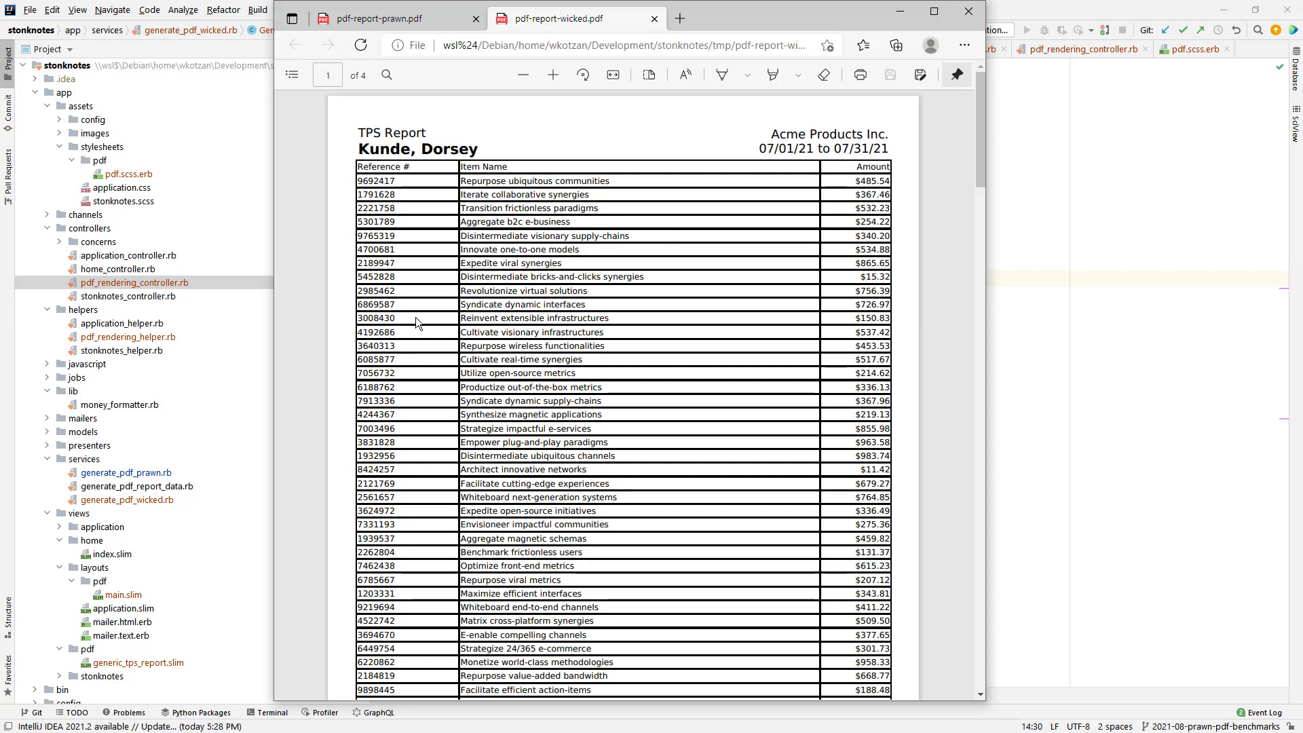
pyautogui.moveTo(637, 245)
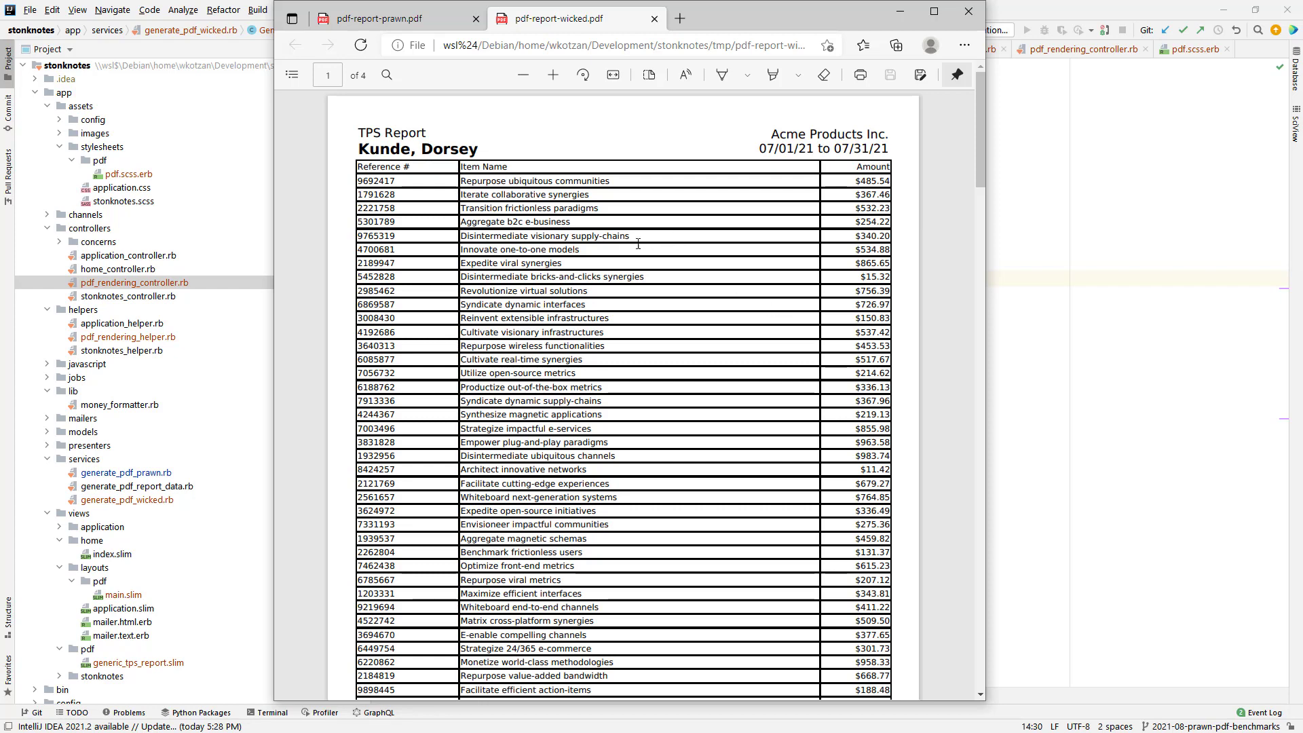
pyautogui.moveTo(365, 147)
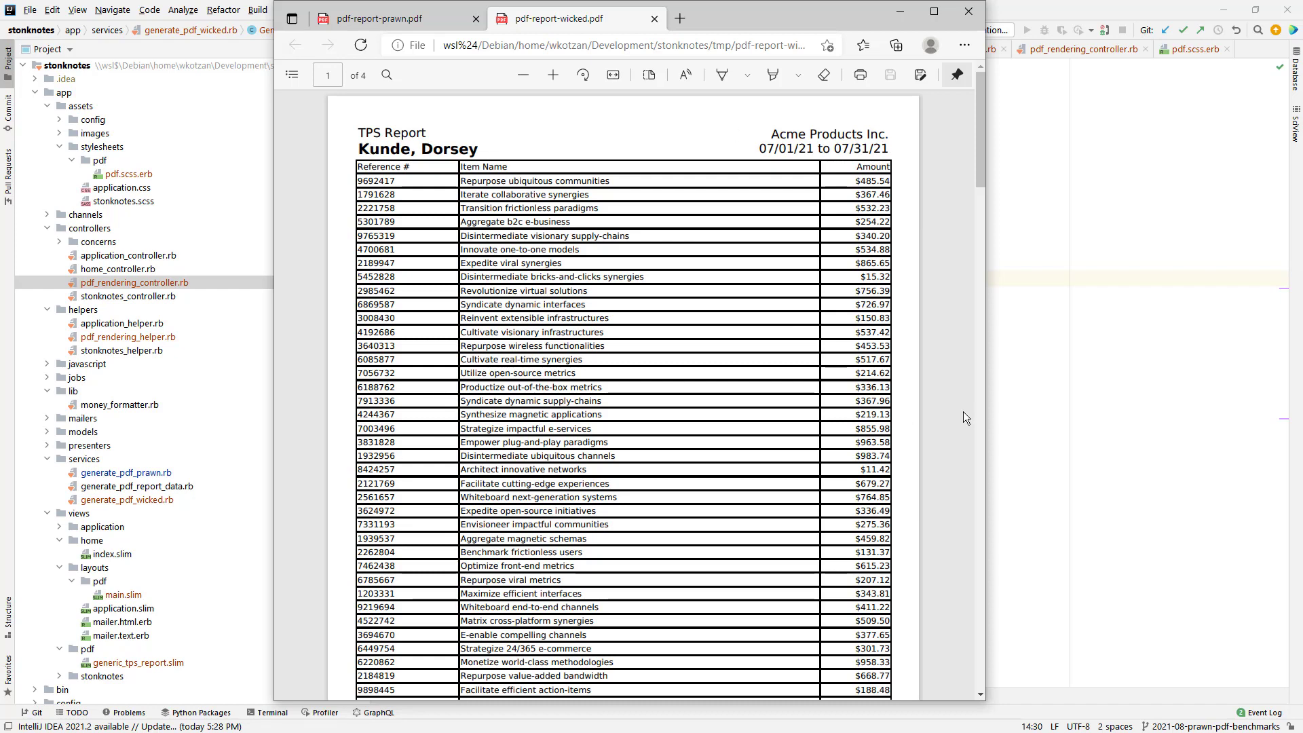
pyautogui.moveTo(732, 437)
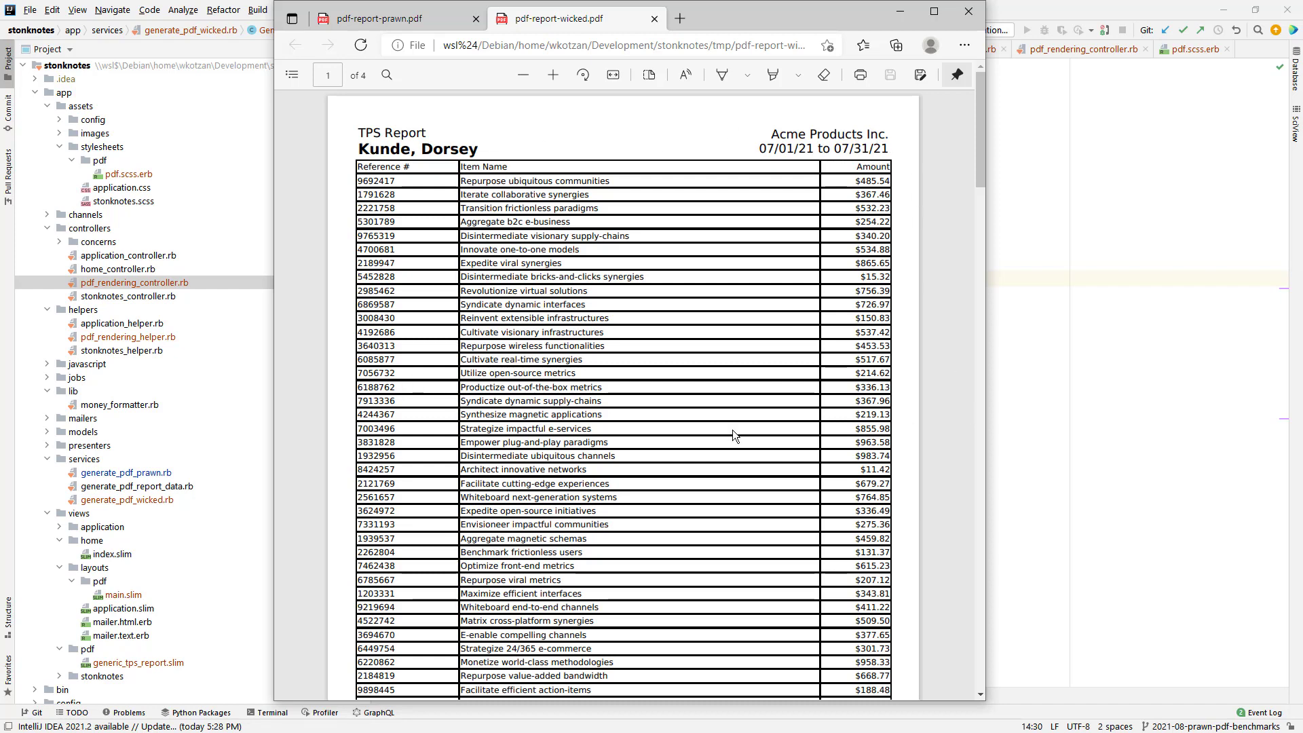
pyautogui.moveTo(832, 471)
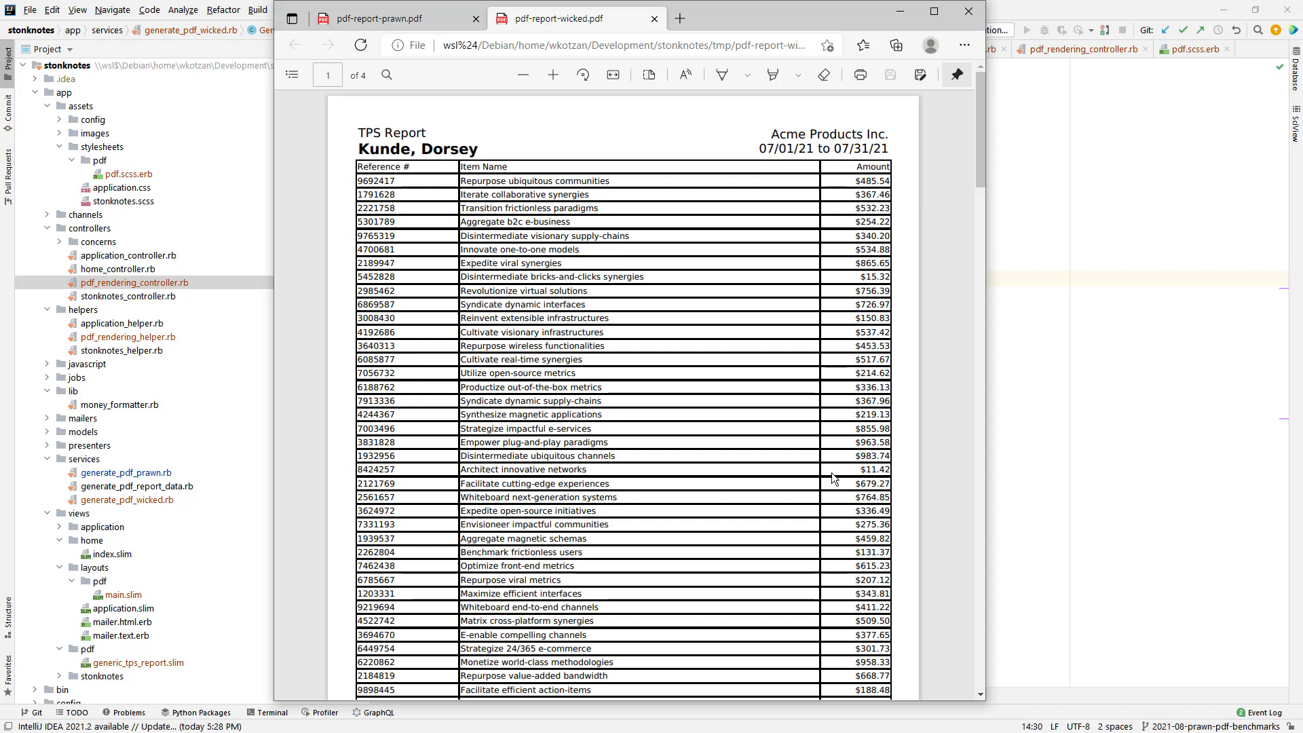
pyautogui.moveTo(811, 405)
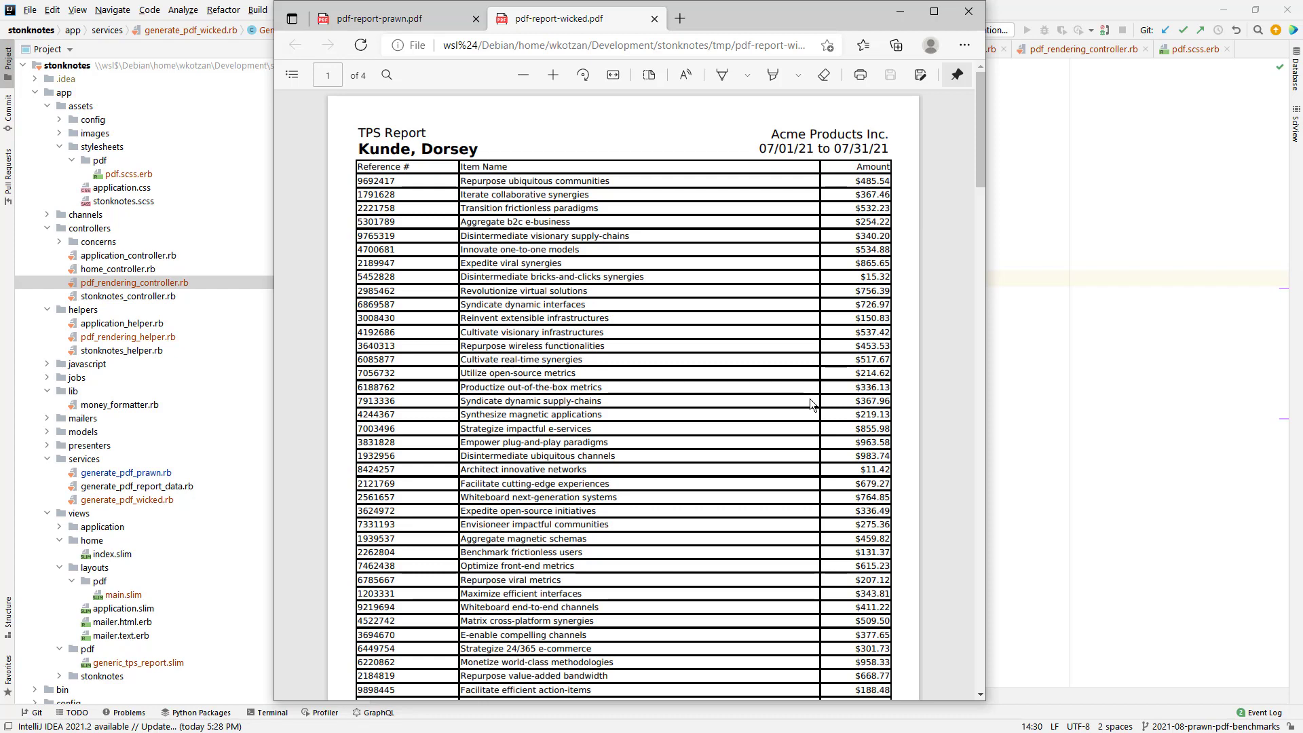
pyautogui.moveTo(952, 367)
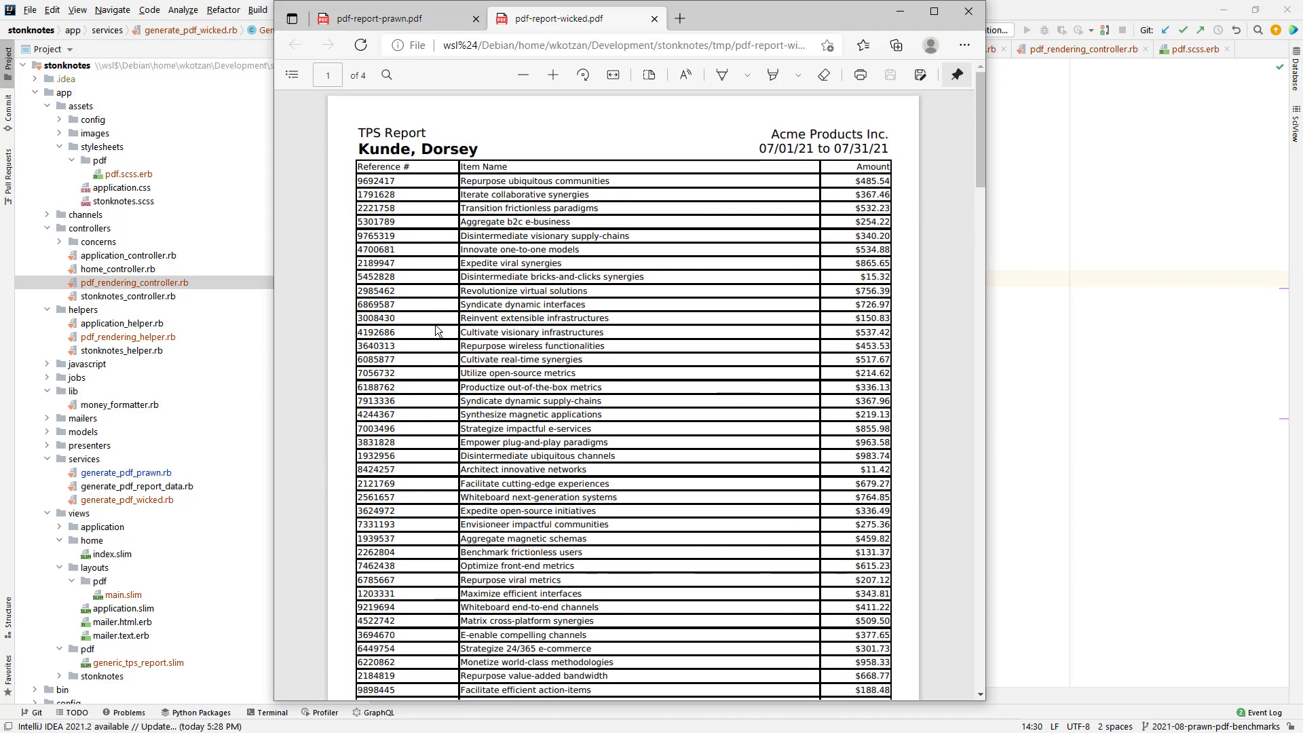
pyautogui.moveTo(412, 388)
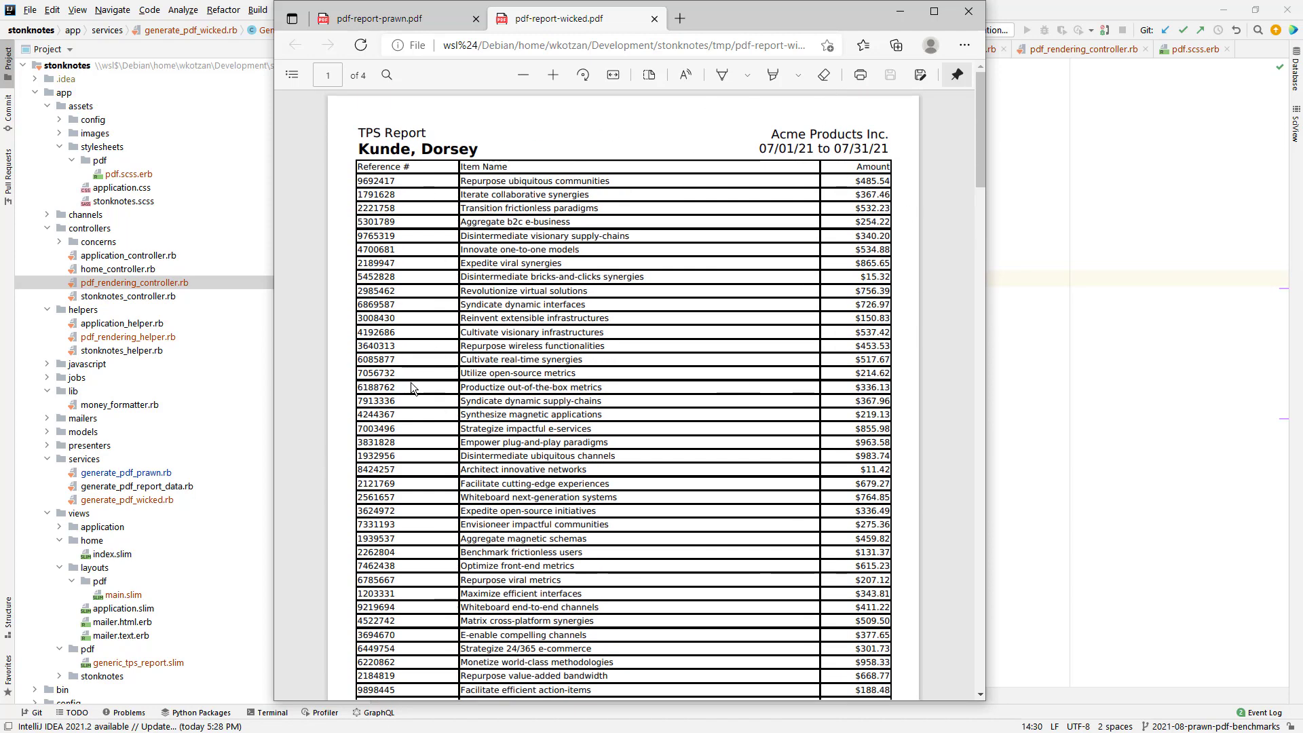
pyautogui.moveTo(828, 331)
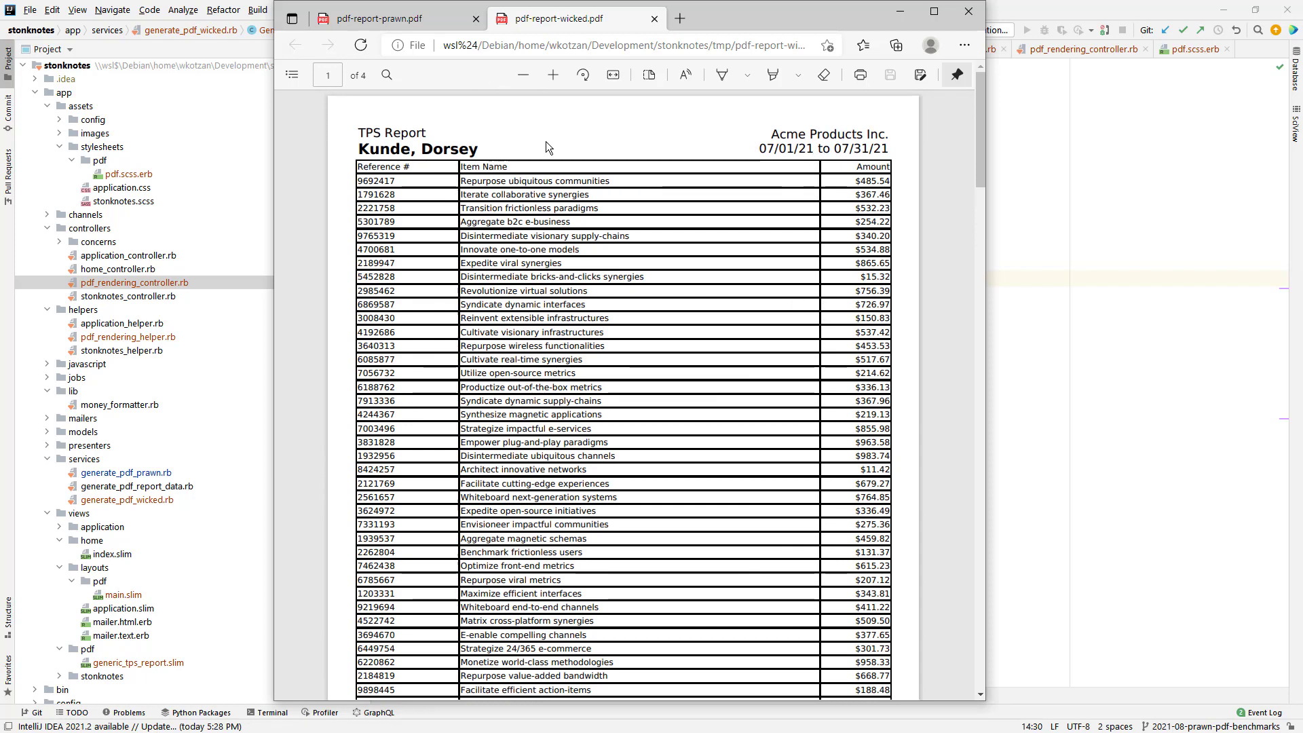
pyautogui.scroll(-3)
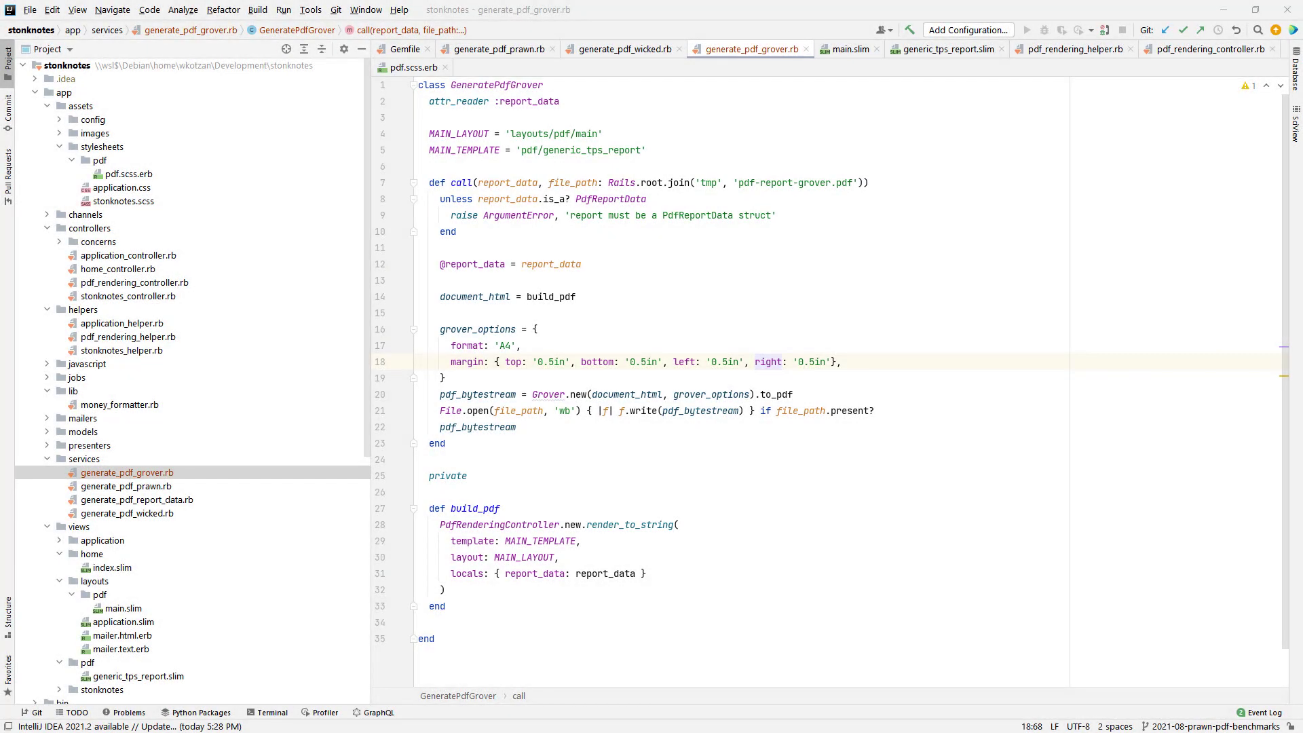
pyautogui.moveTo(589, 169)
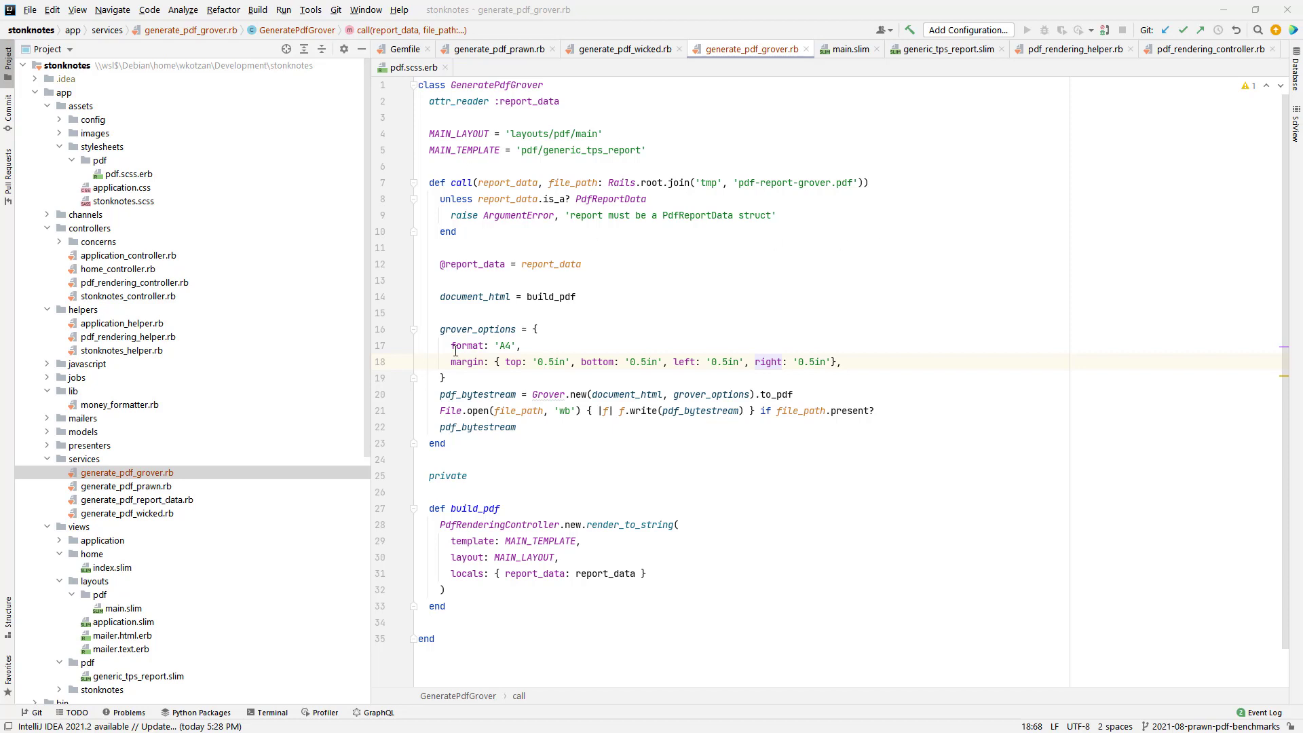
pyautogui.moveTo(631, 441)
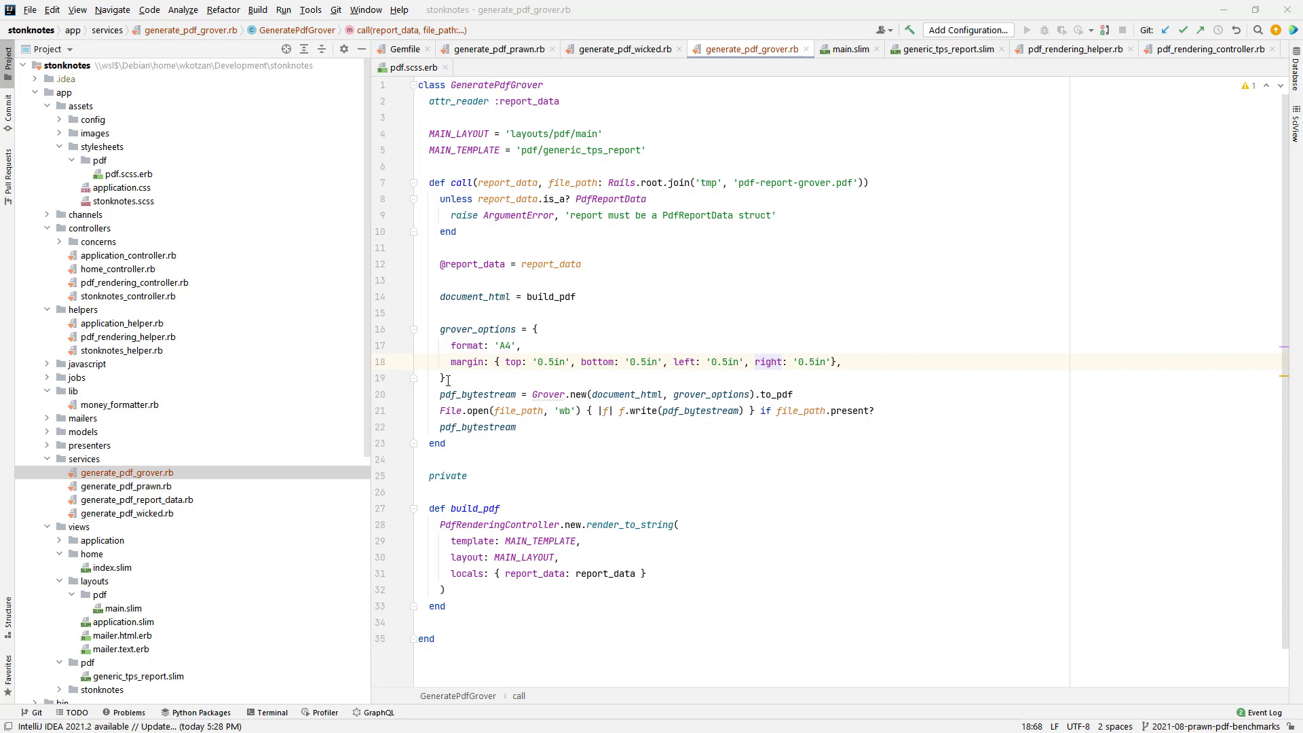
# - Switch between the generate_pdf_wicked.rb and generate_pdf_grover.rb editor tabs to compare the services
pyautogui.click(621, 48)
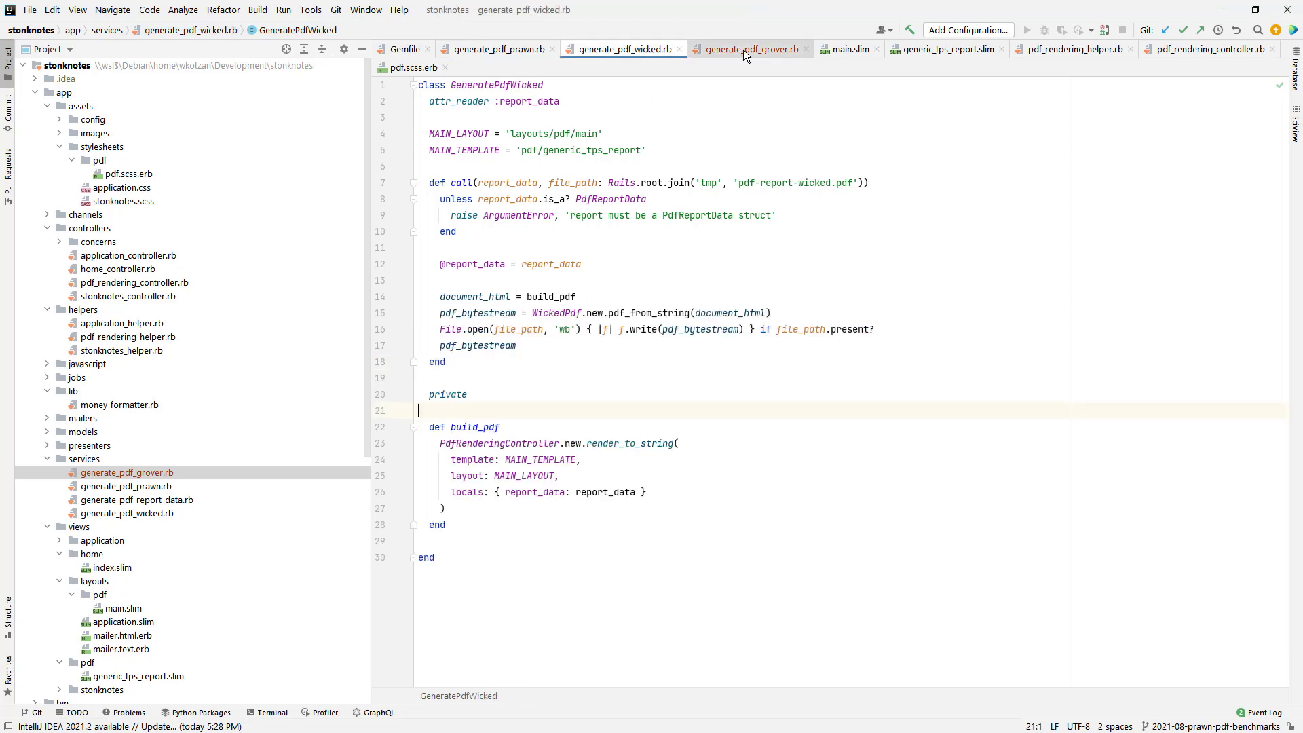
pyautogui.click(747, 48)
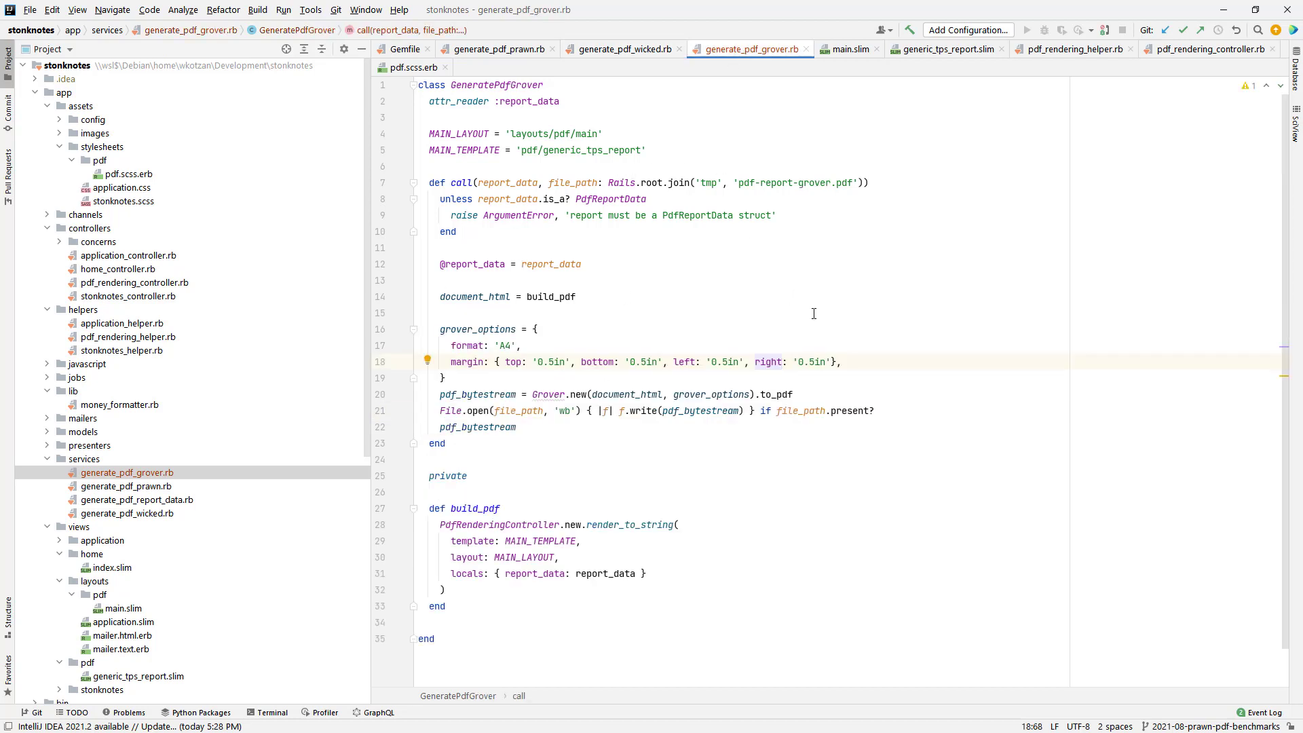
pyautogui.moveTo(499, 323)
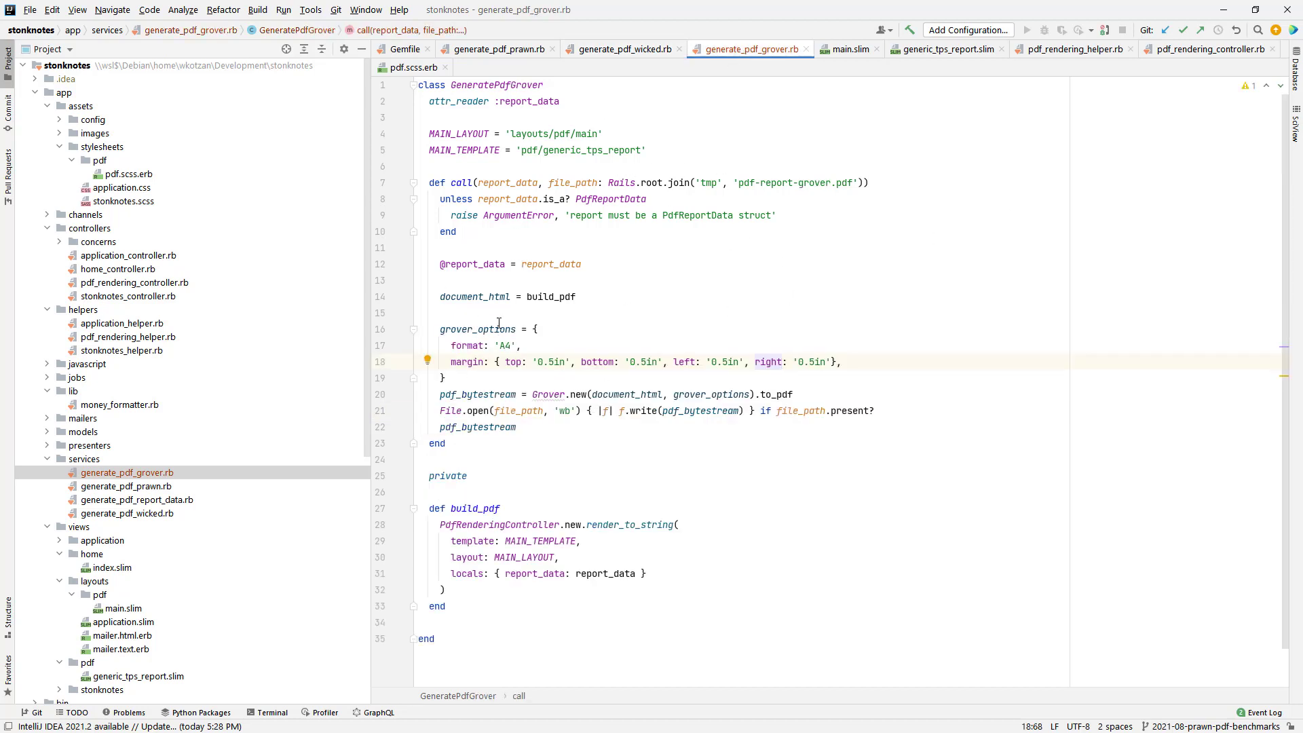
pyautogui.moveTo(815, 443)
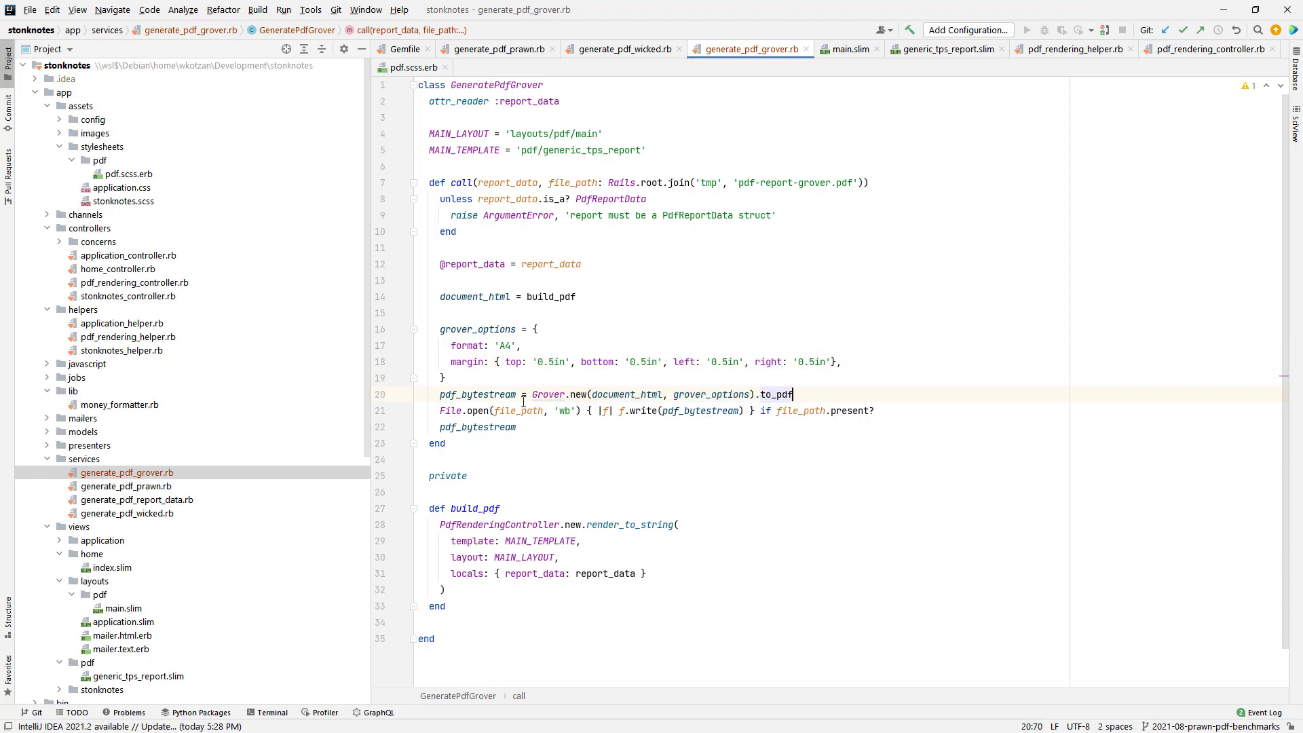
pyautogui.moveTo(673, 533)
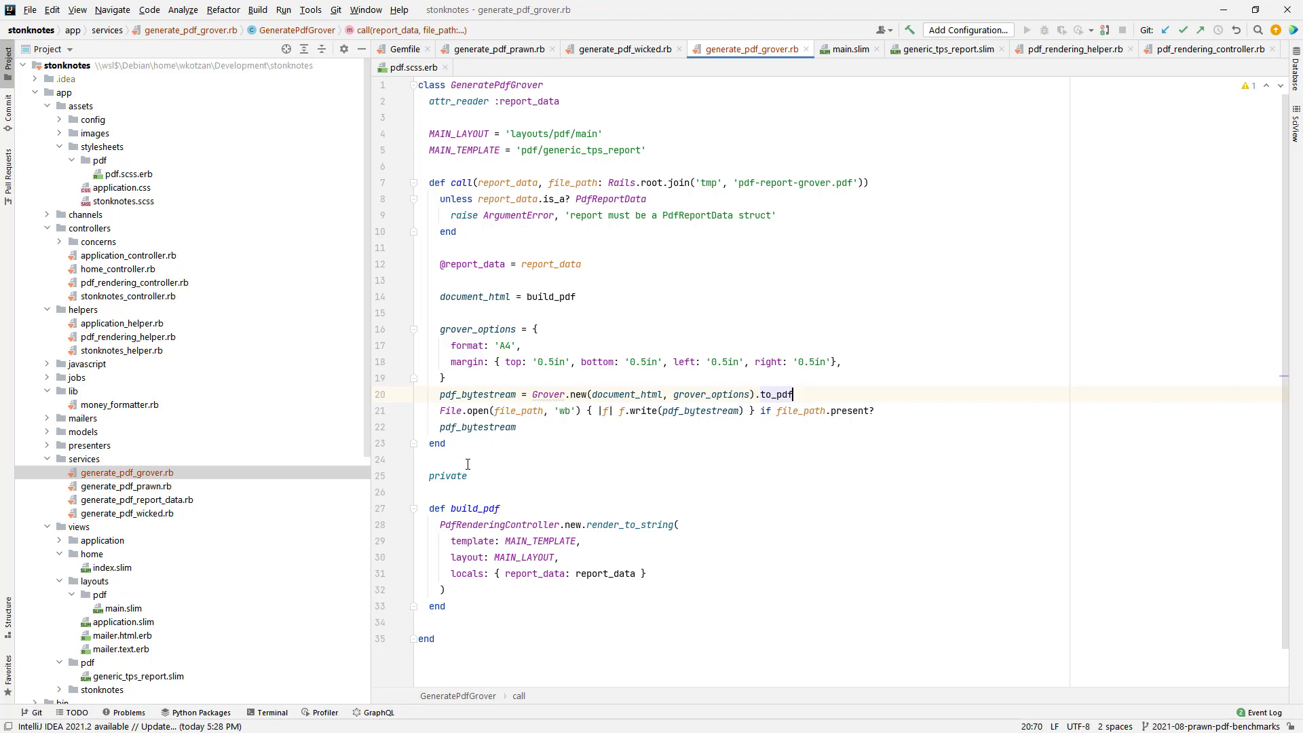
pyautogui.moveTo(888, 244)
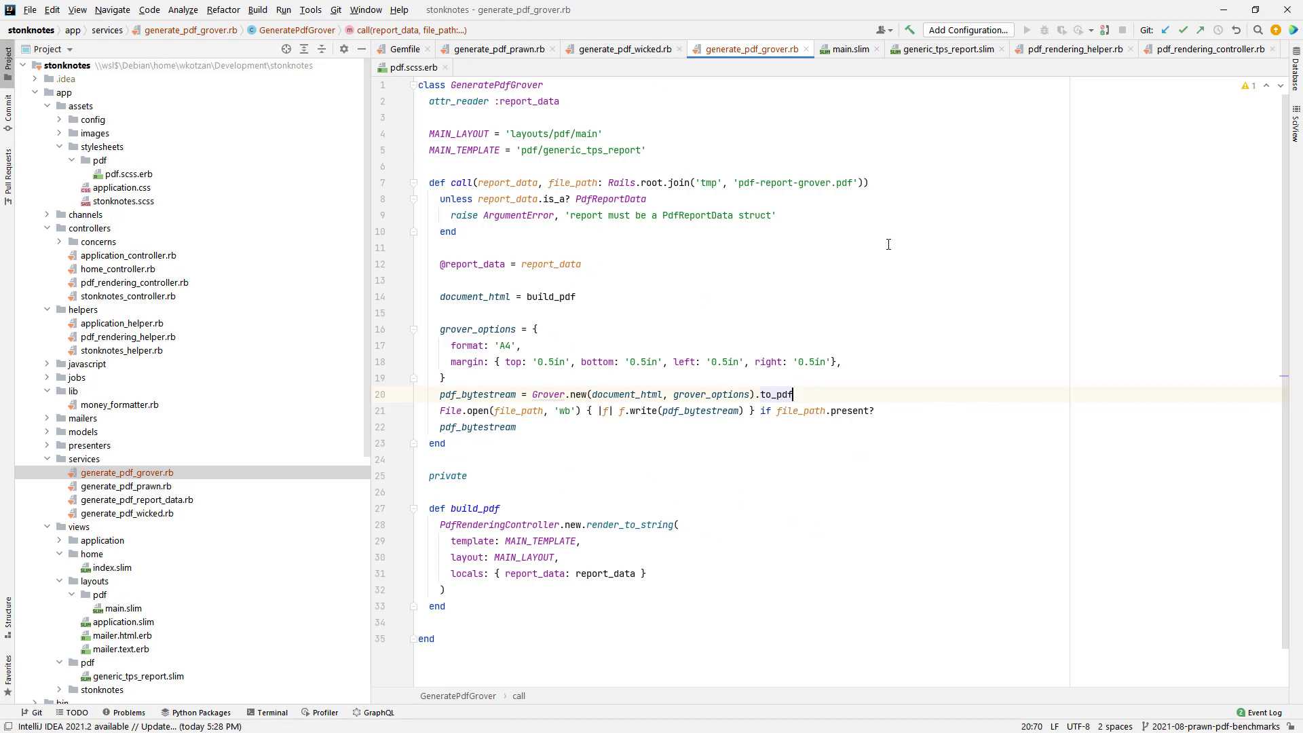
pyautogui.moveTo(802, 551)
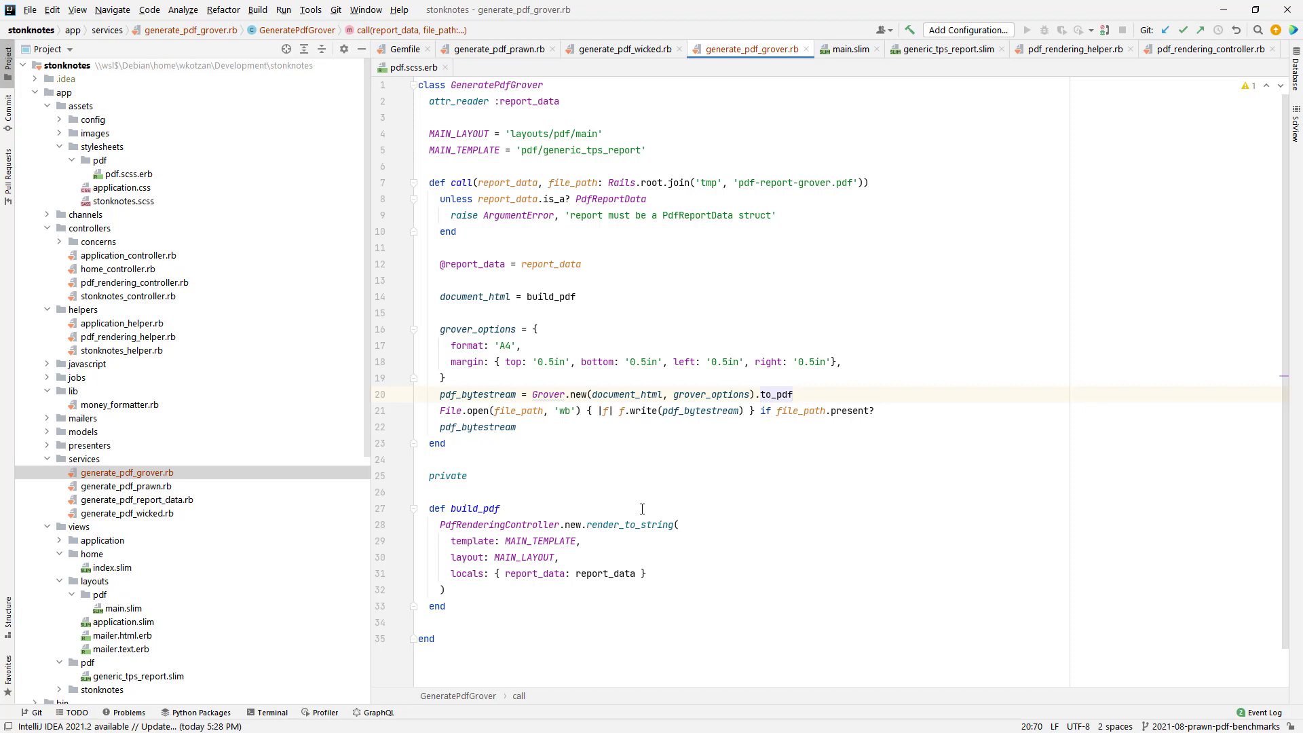
pyautogui.moveTo(611, 127)
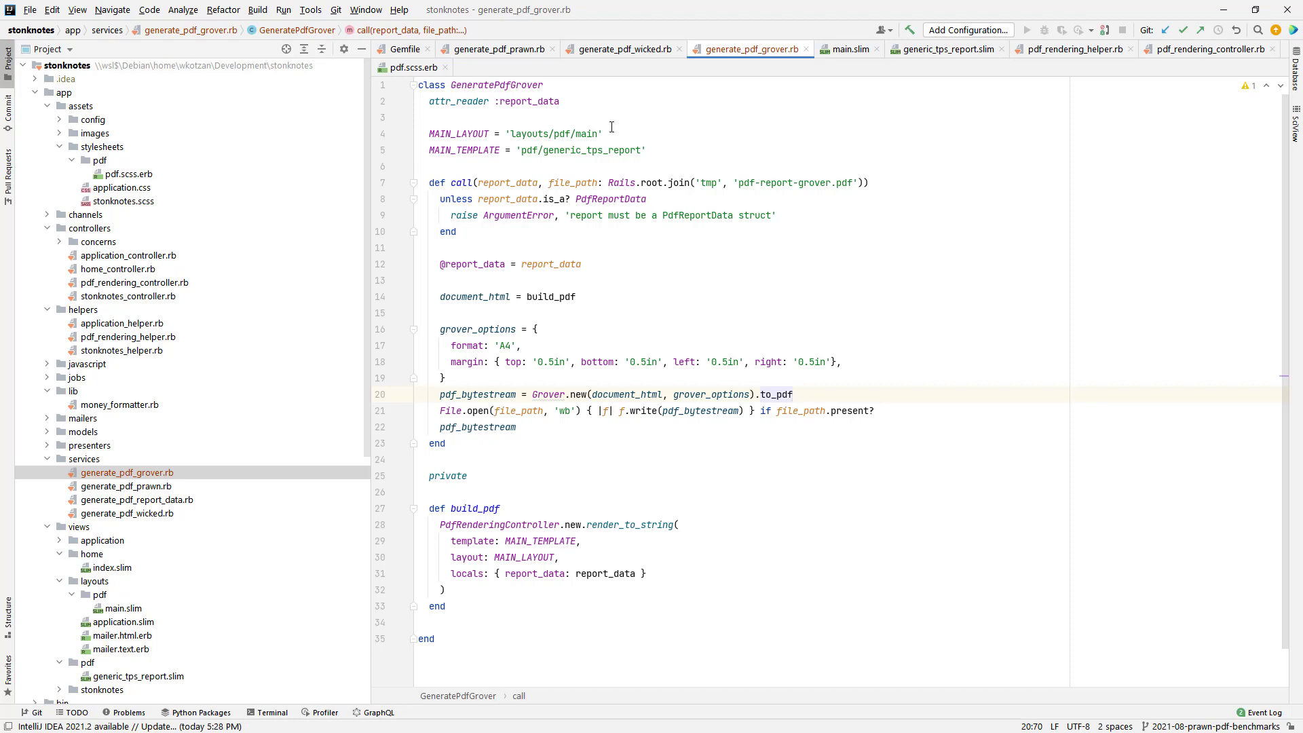
pyautogui.moveTo(680, 50)
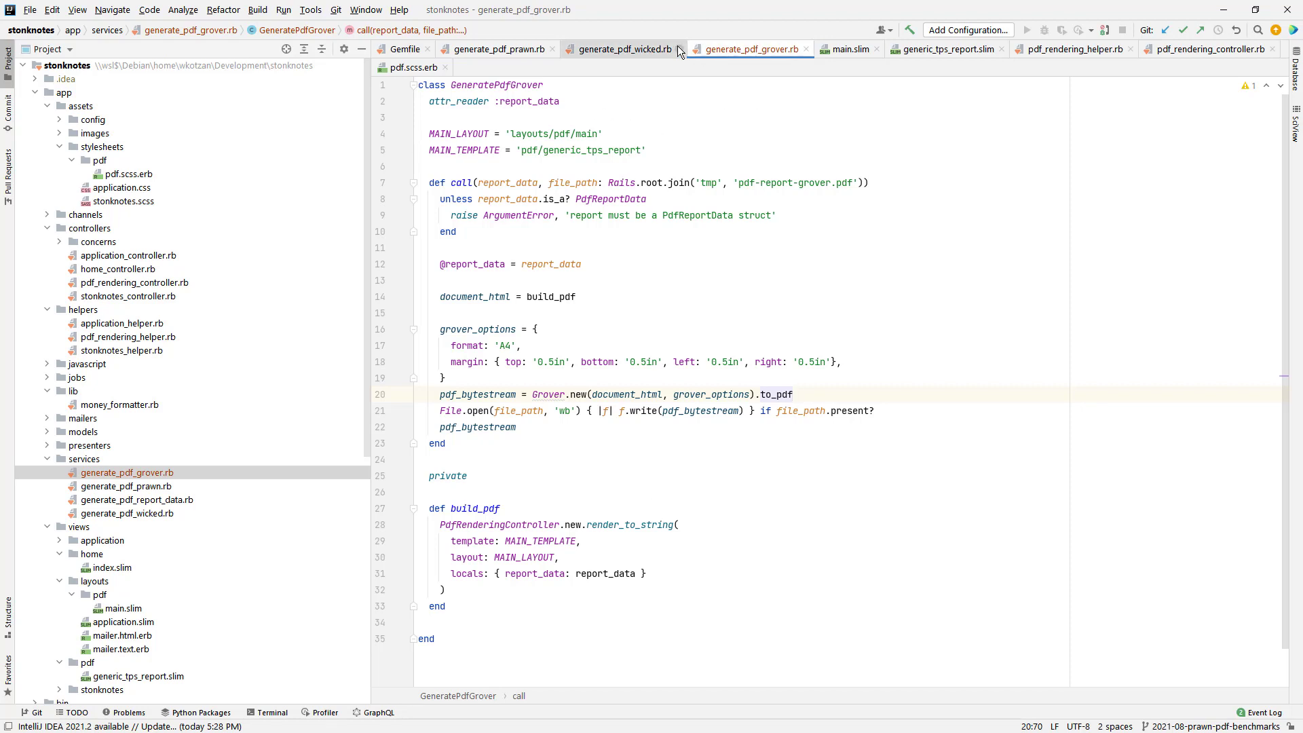
pyautogui.click(620, 49)
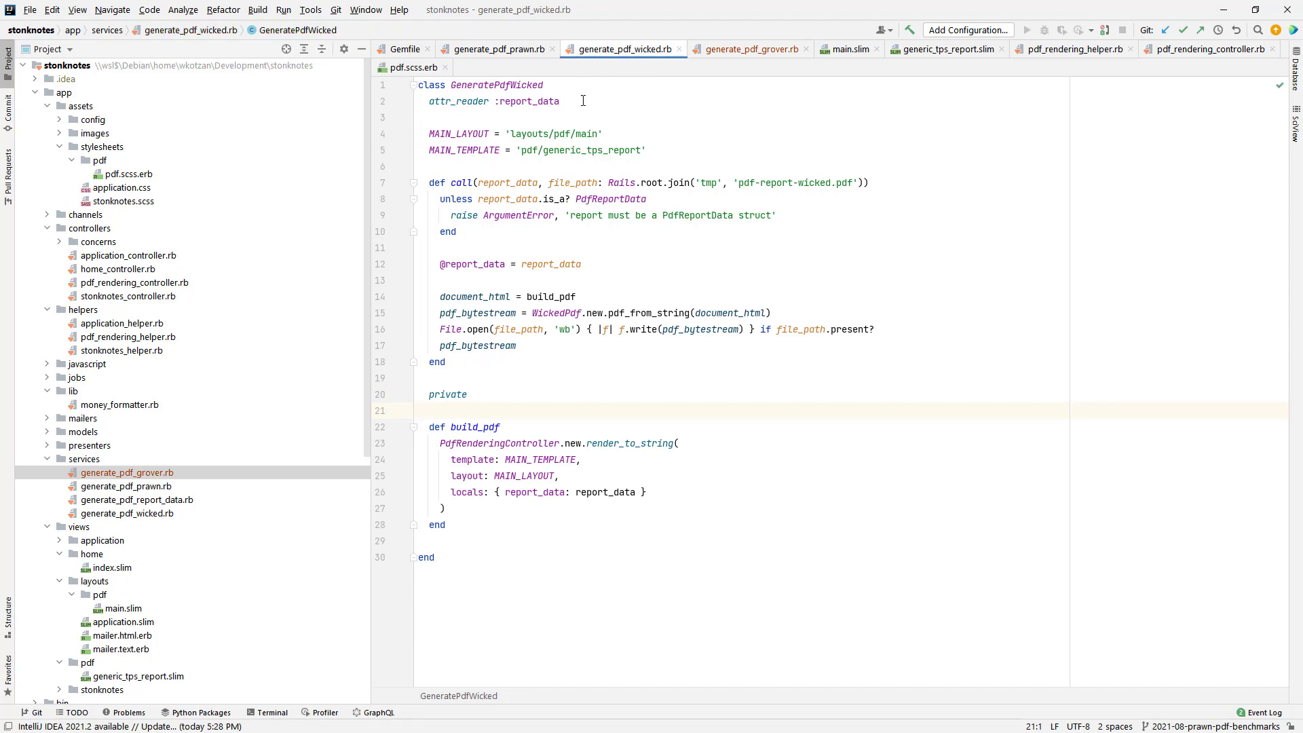
pyautogui.click(750, 49)
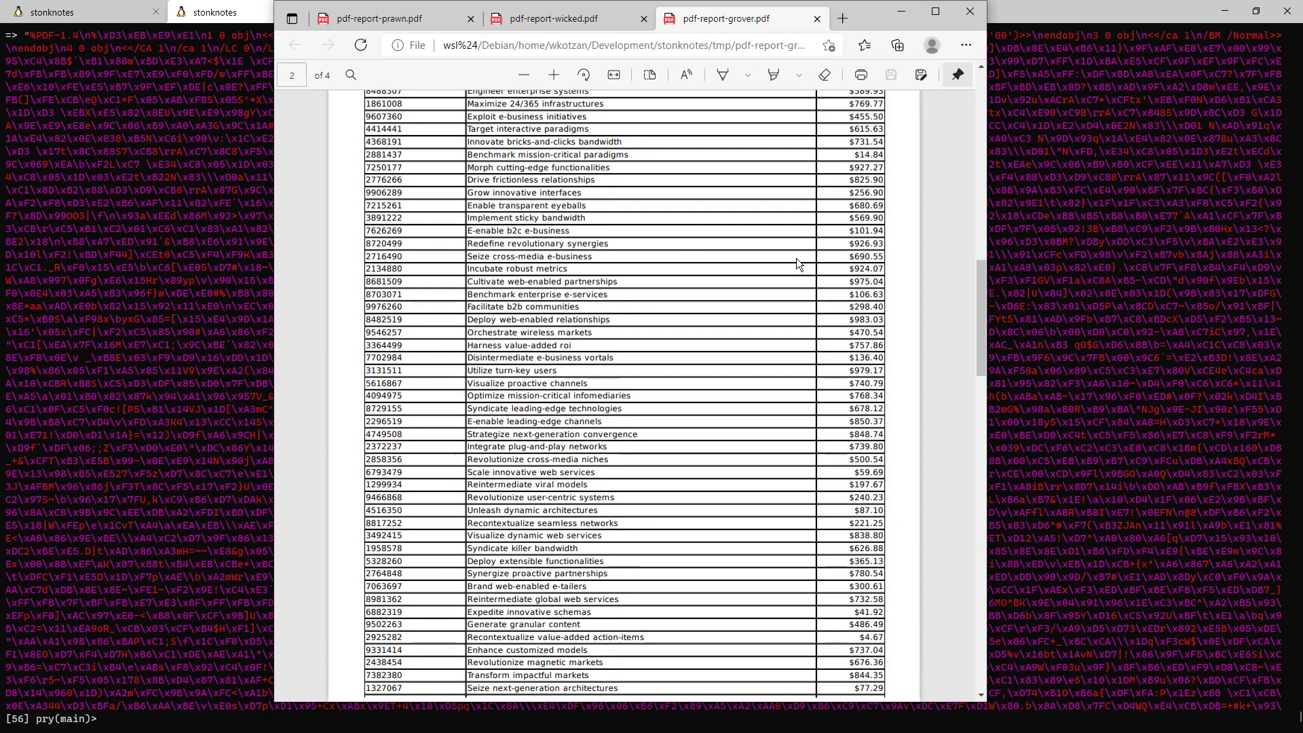
# - Scroll through pdf-report-grover.pdf in Edge to inspect its TPS Report pages
pyautogui.scroll(-3)
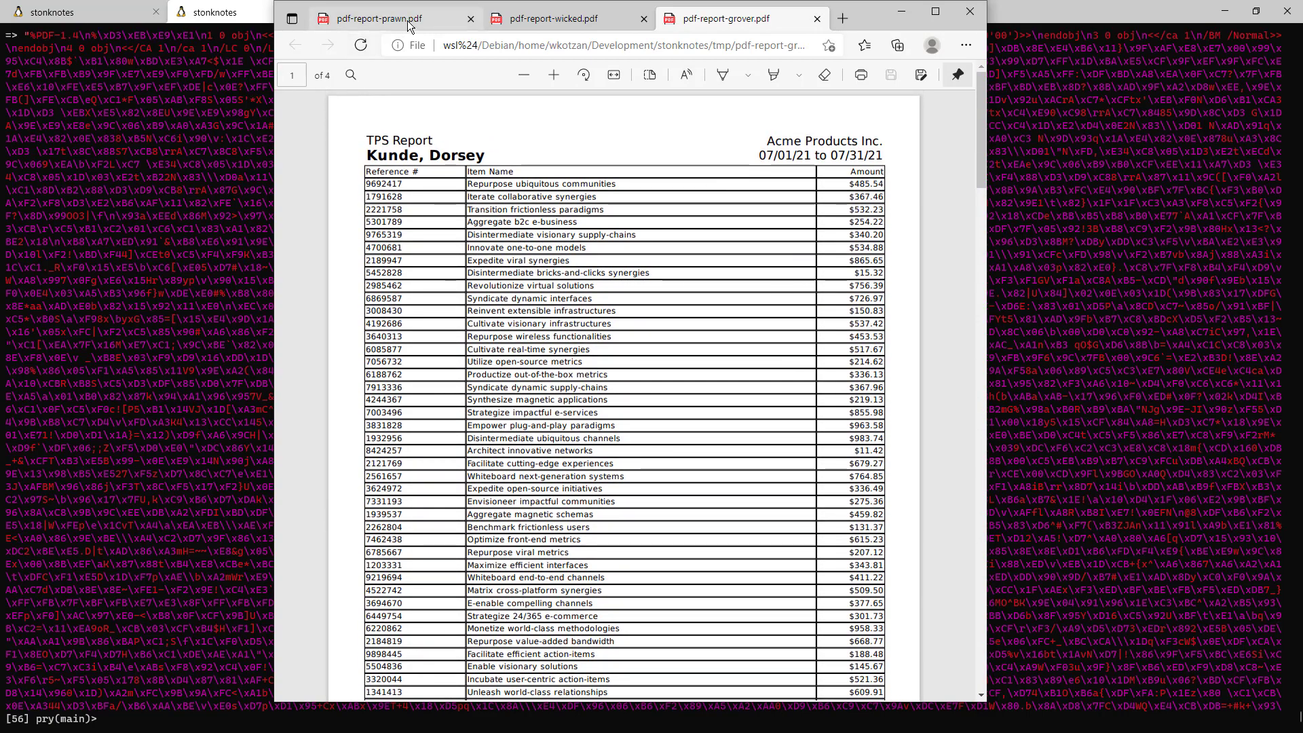
pyautogui.click(378, 19)
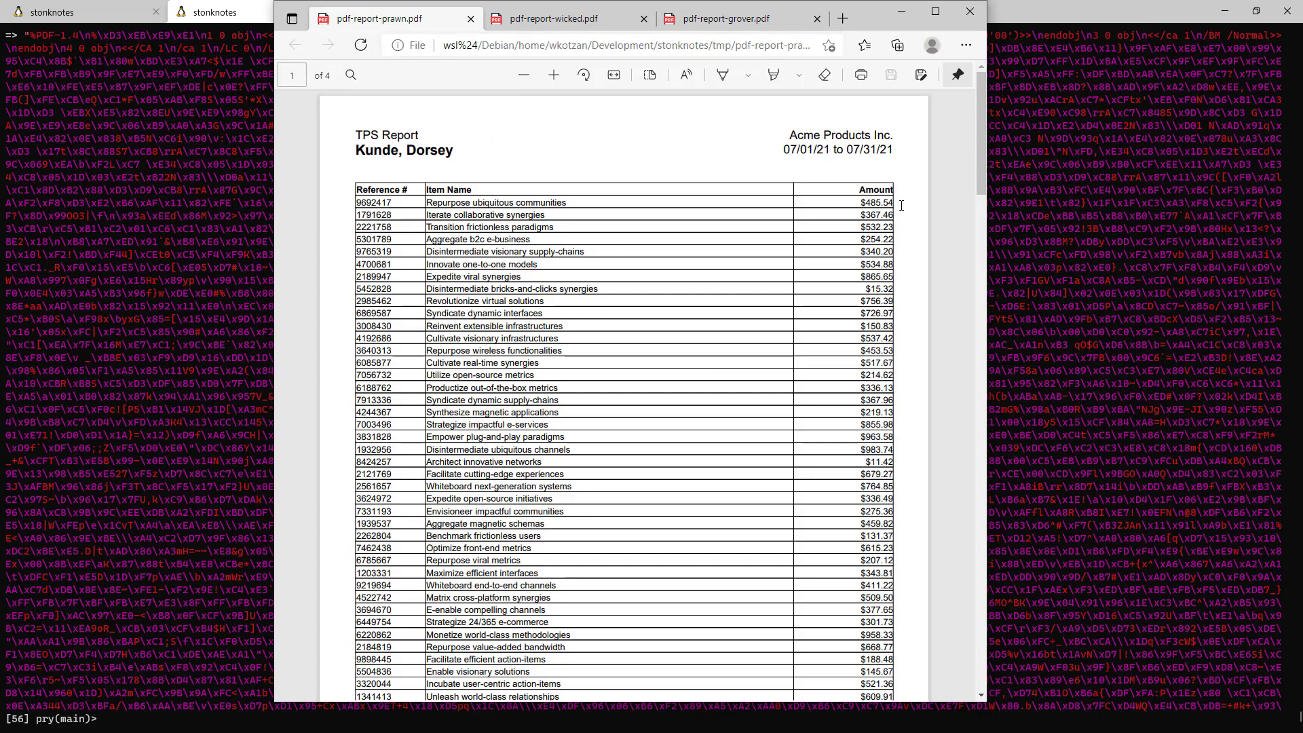
pyautogui.moveTo(938, 256)
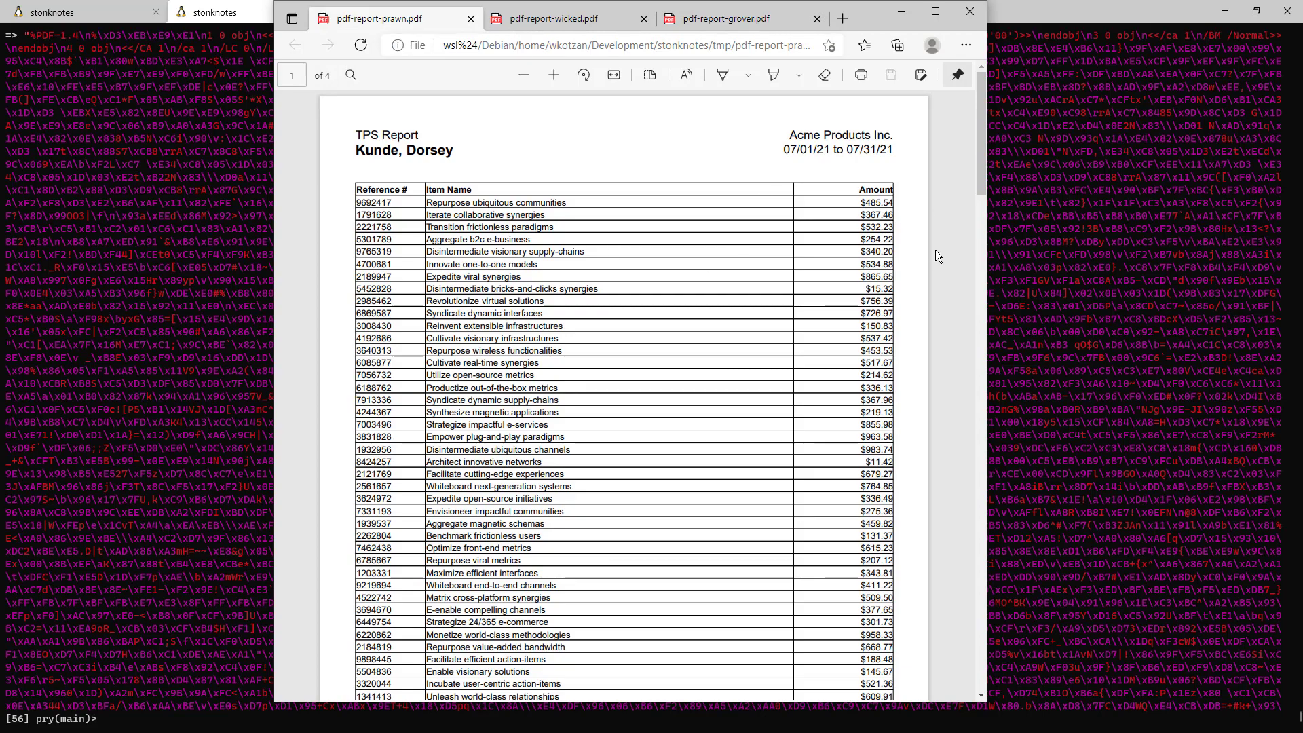
pyautogui.scroll(-3)
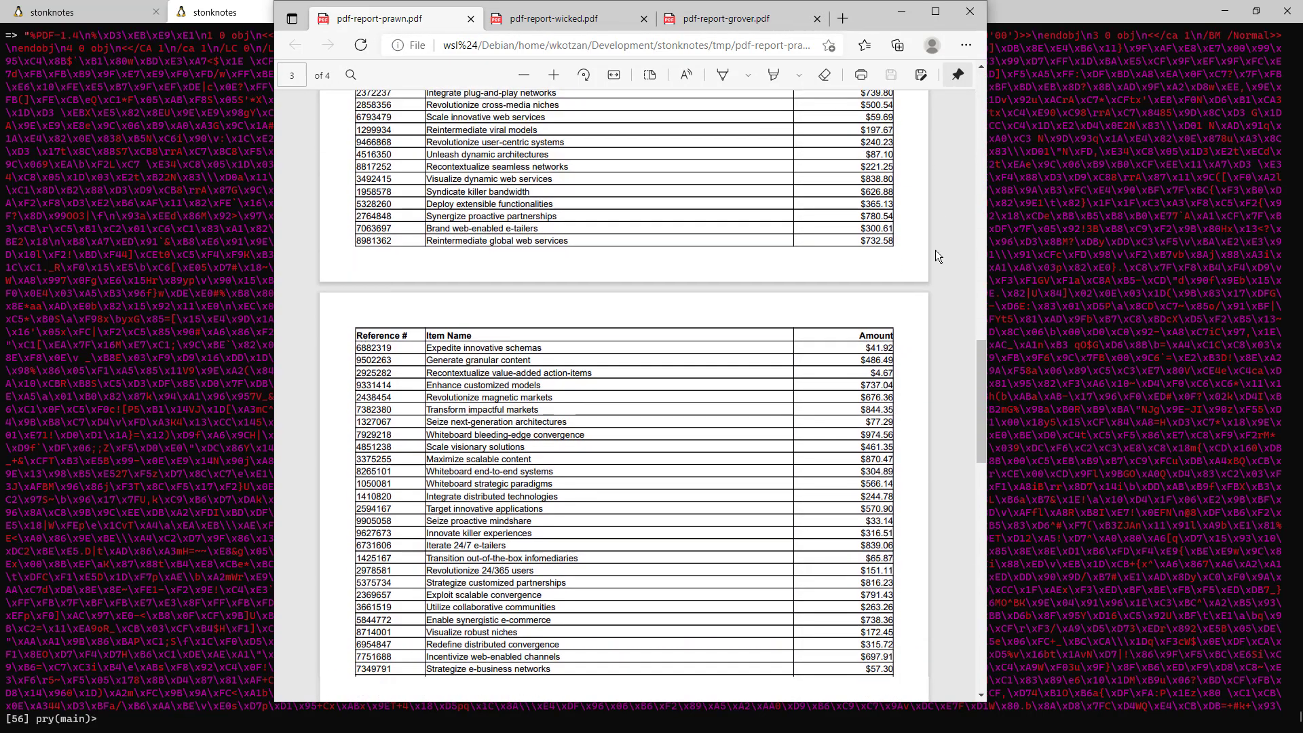
pyautogui.scroll(-3)
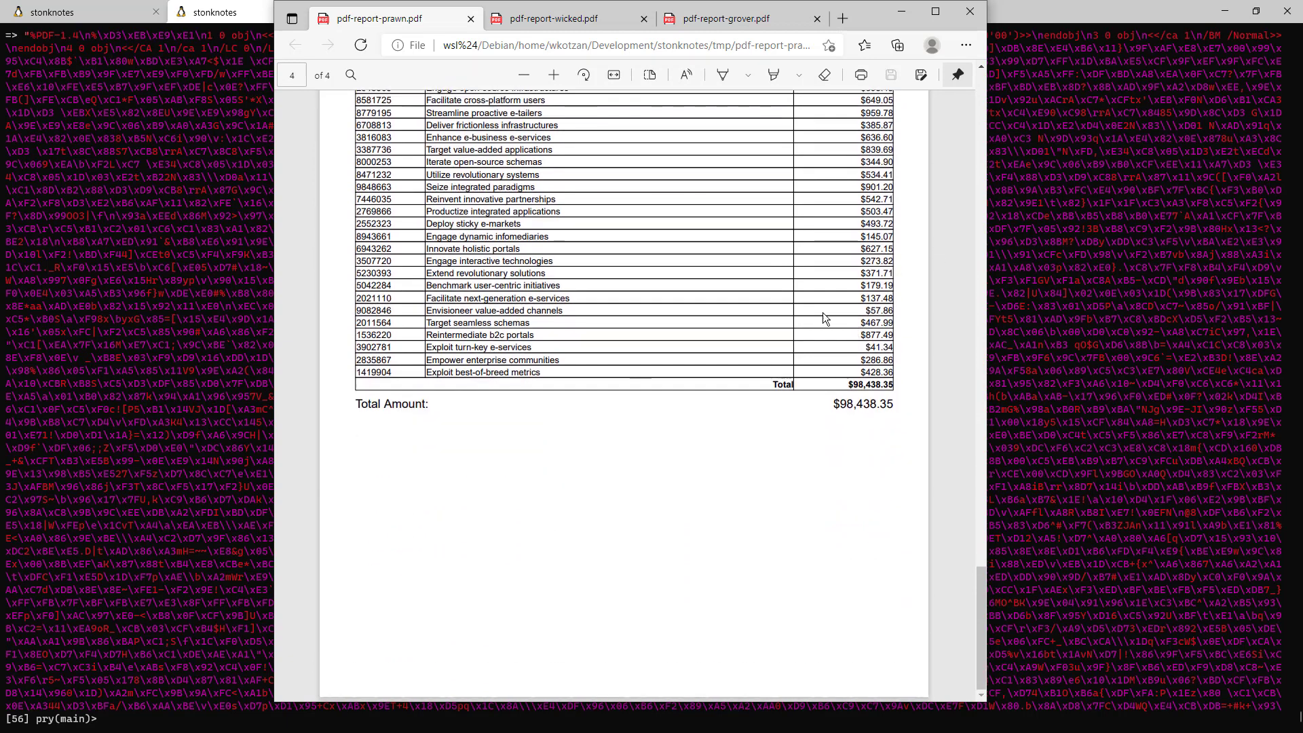
pyautogui.click(563, 18)
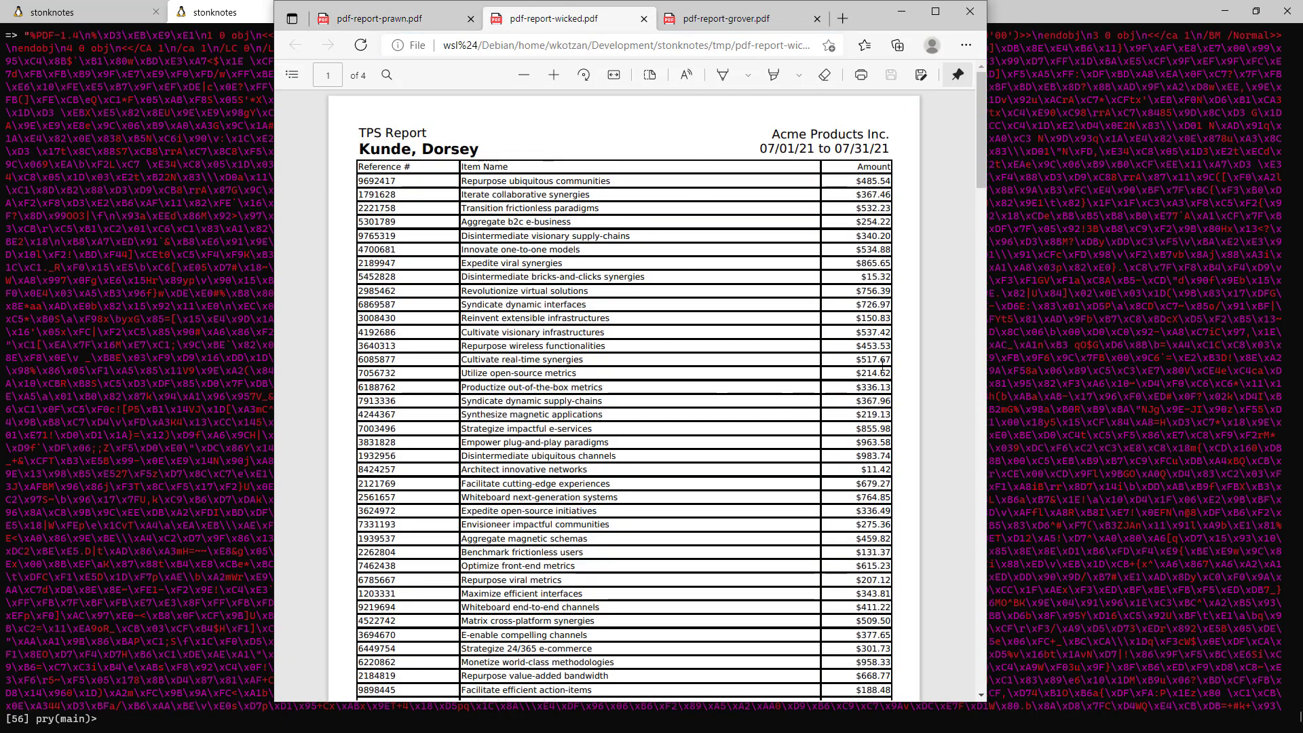
pyautogui.scroll(-3)
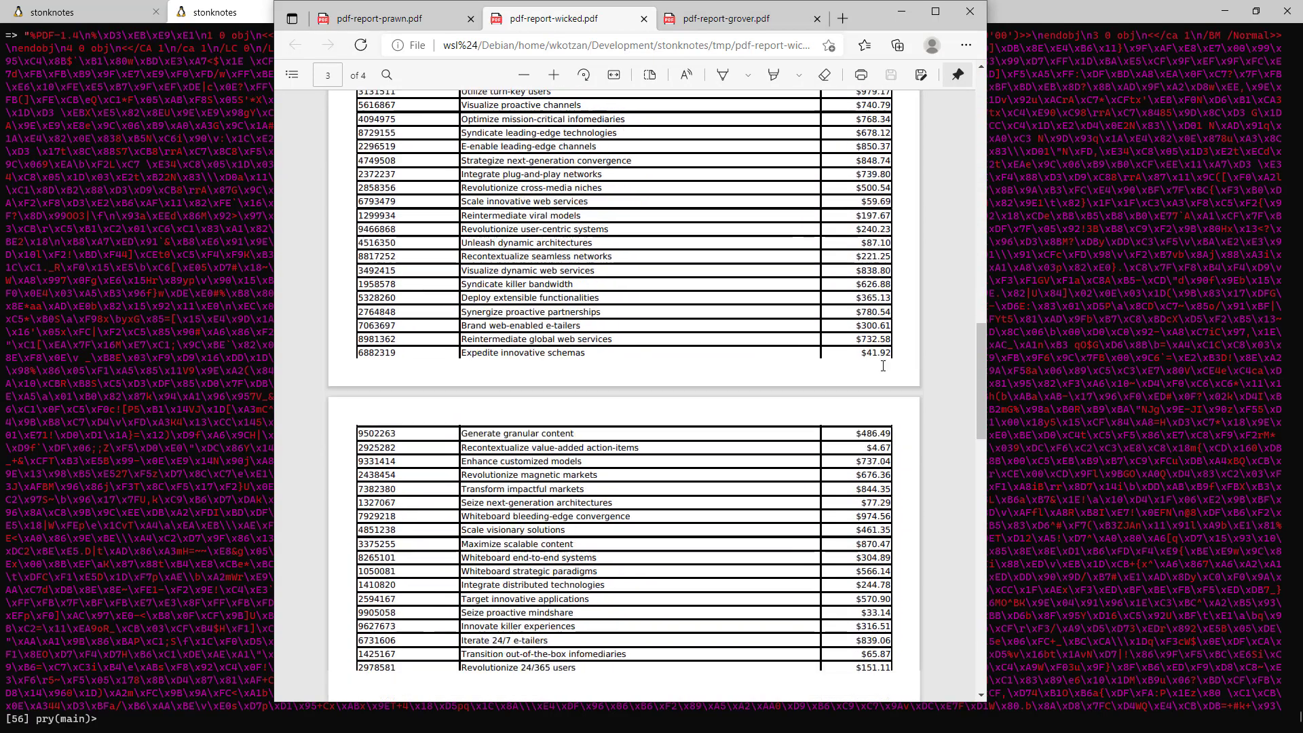
pyautogui.scroll(-3)
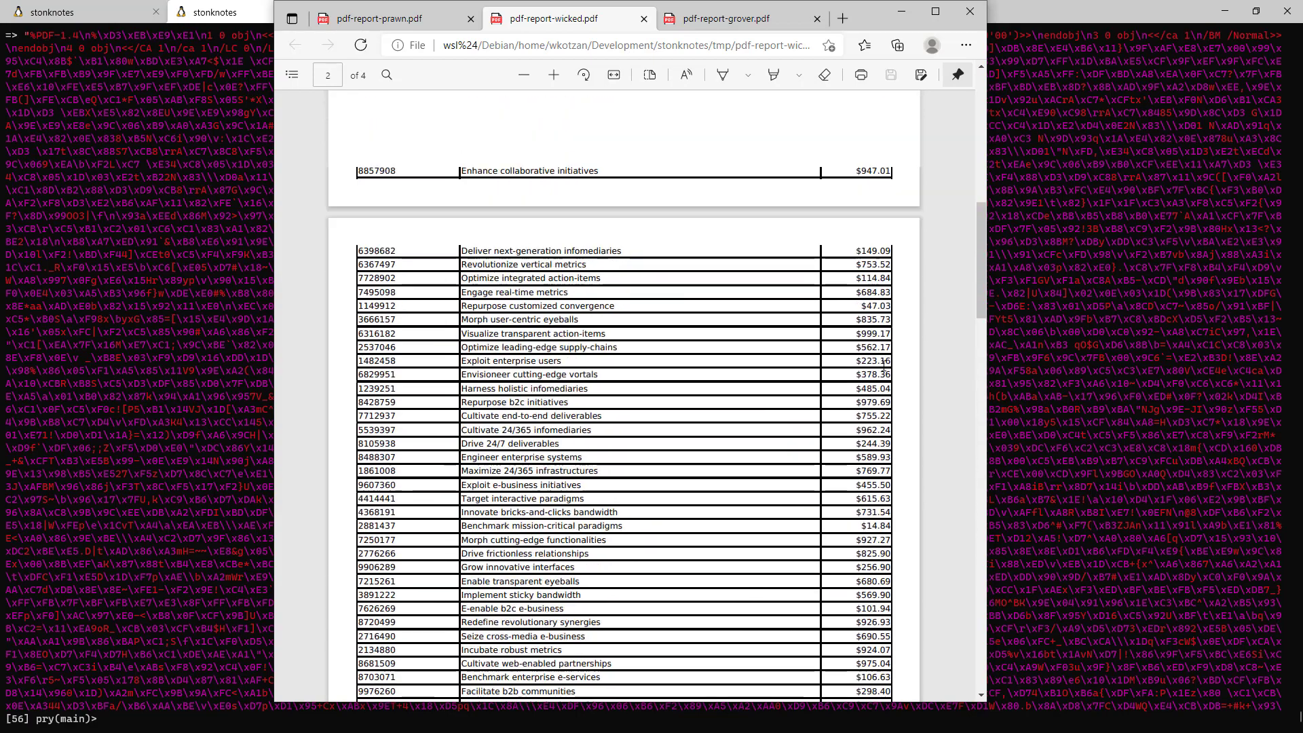
pyautogui.click(743, 18)
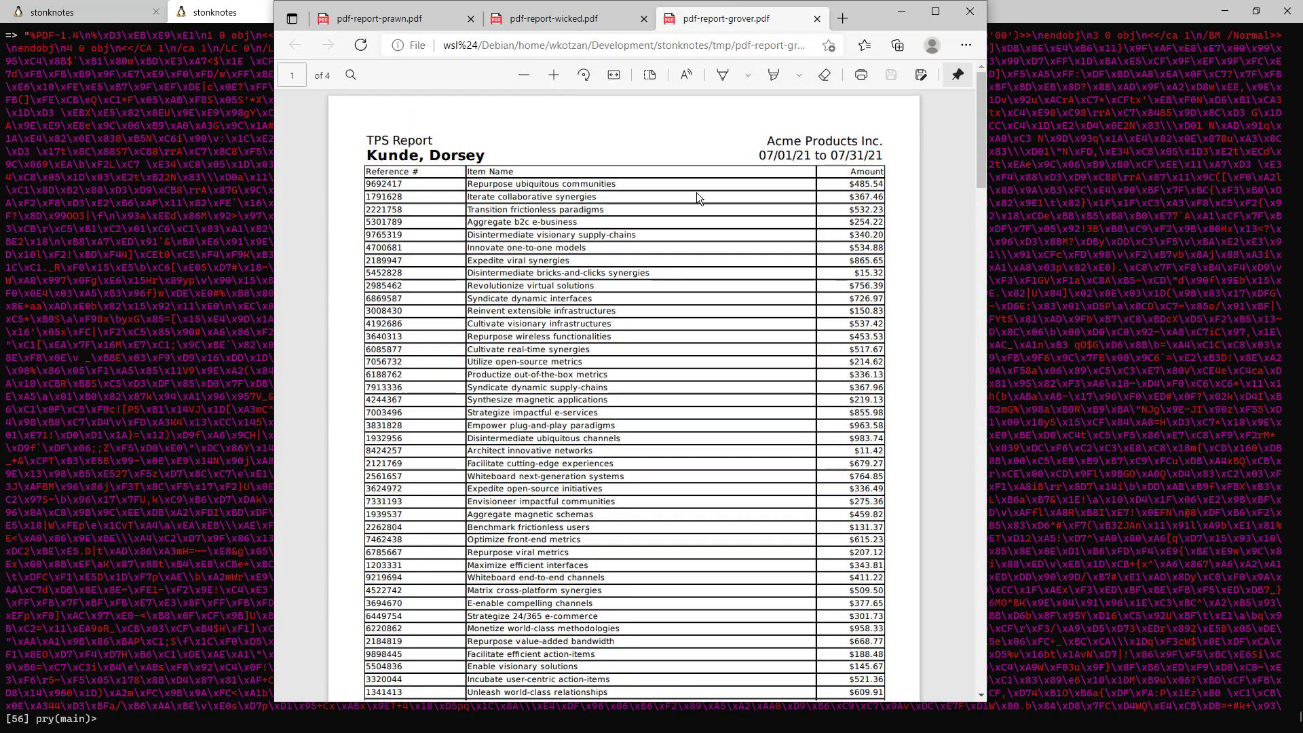
pyautogui.scroll(-3)
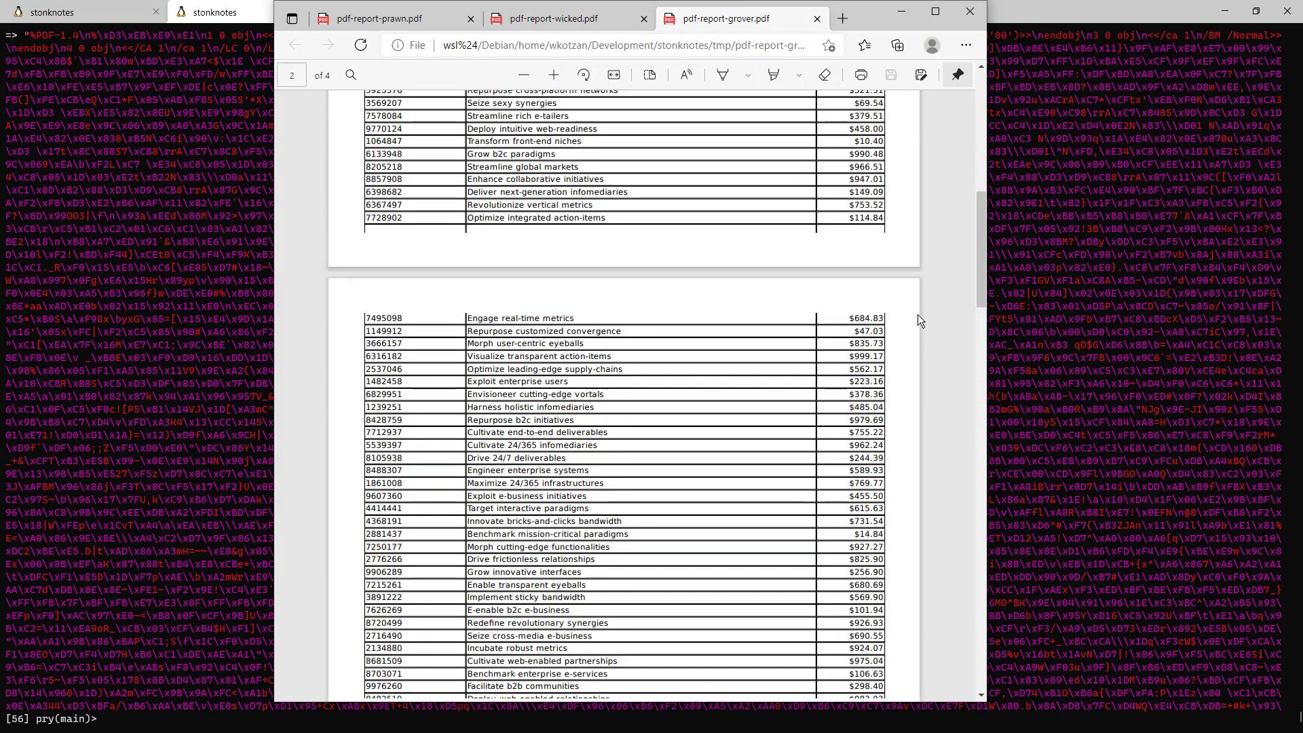
pyautogui.scroll(-3)
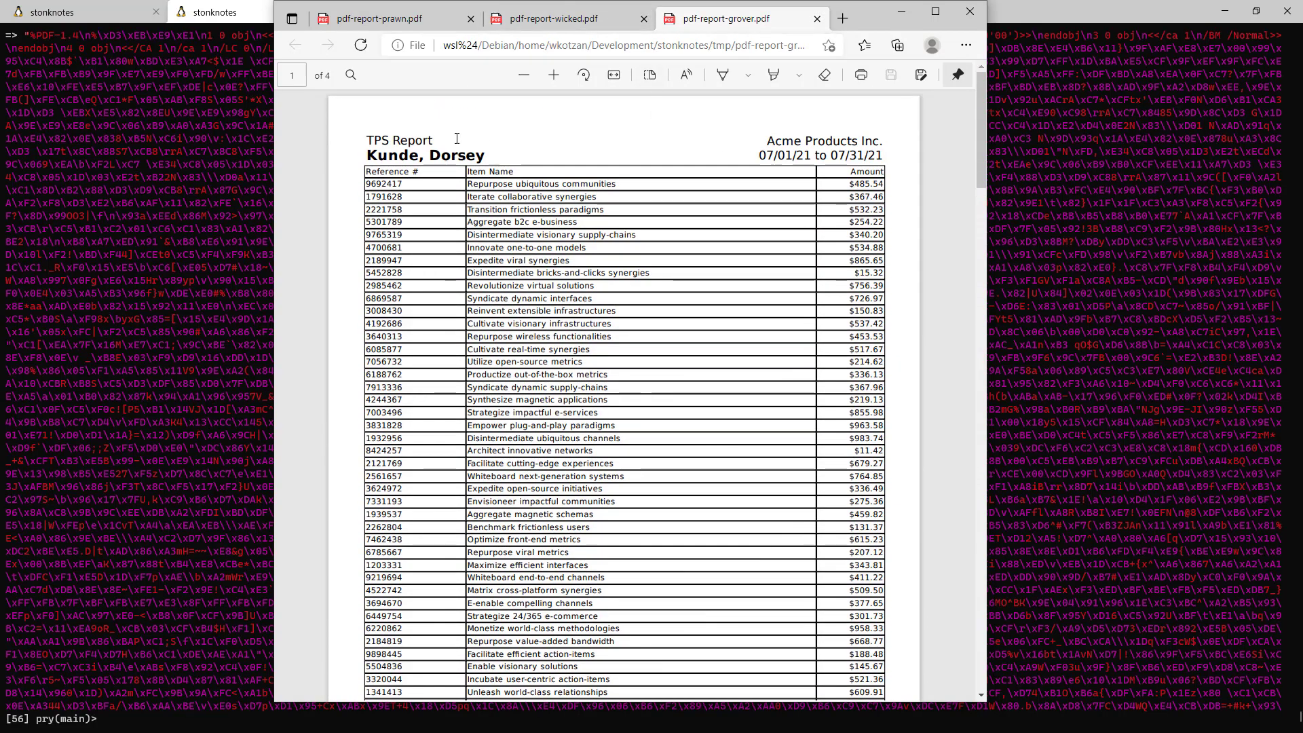
pyautogui.click(557, 19)
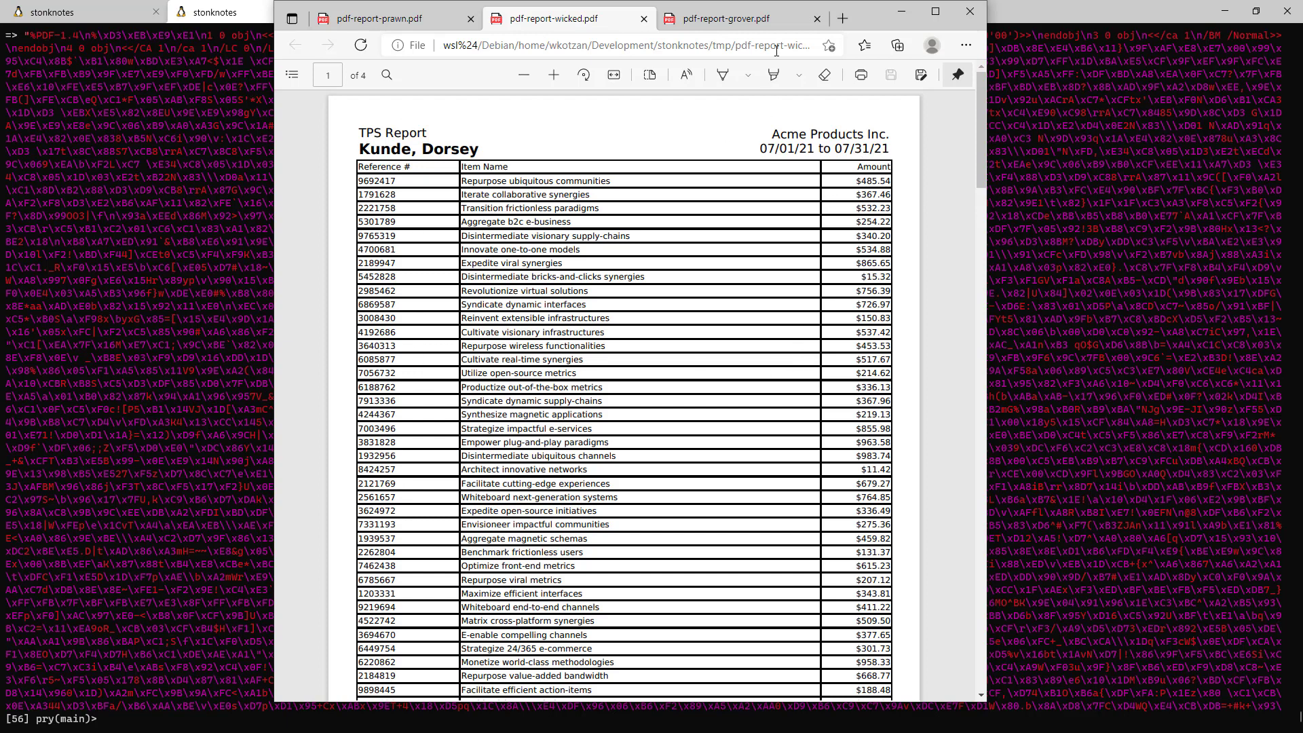
pyautogui.moveTo(720, 21)
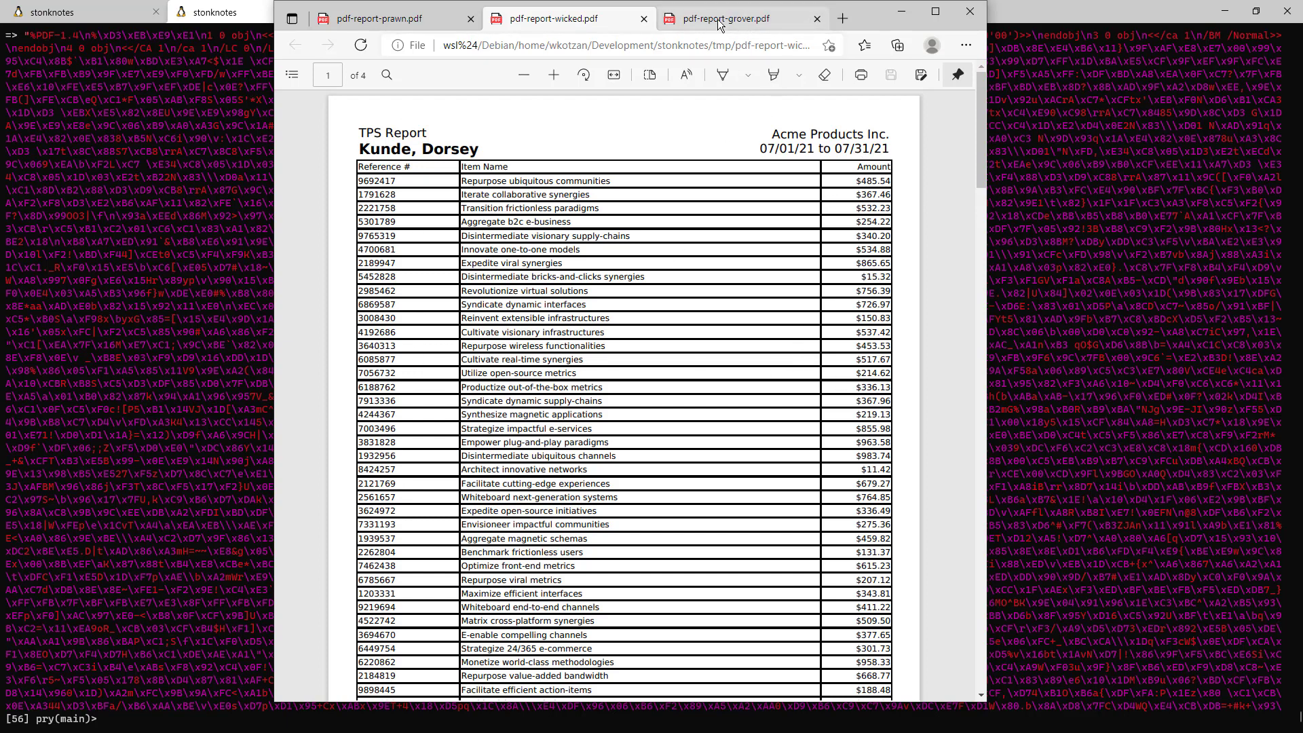
pyautogui.click(739, 19)
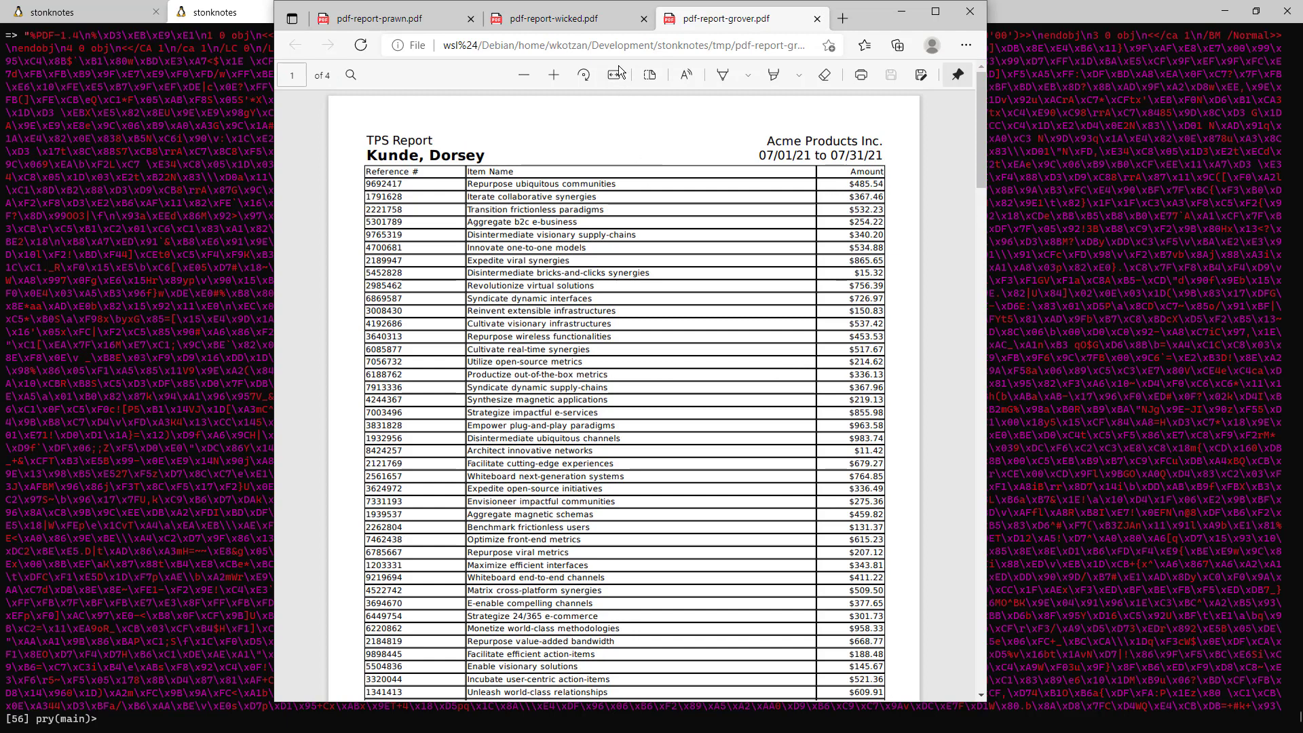
pyautogui.moveTo(581, 22)
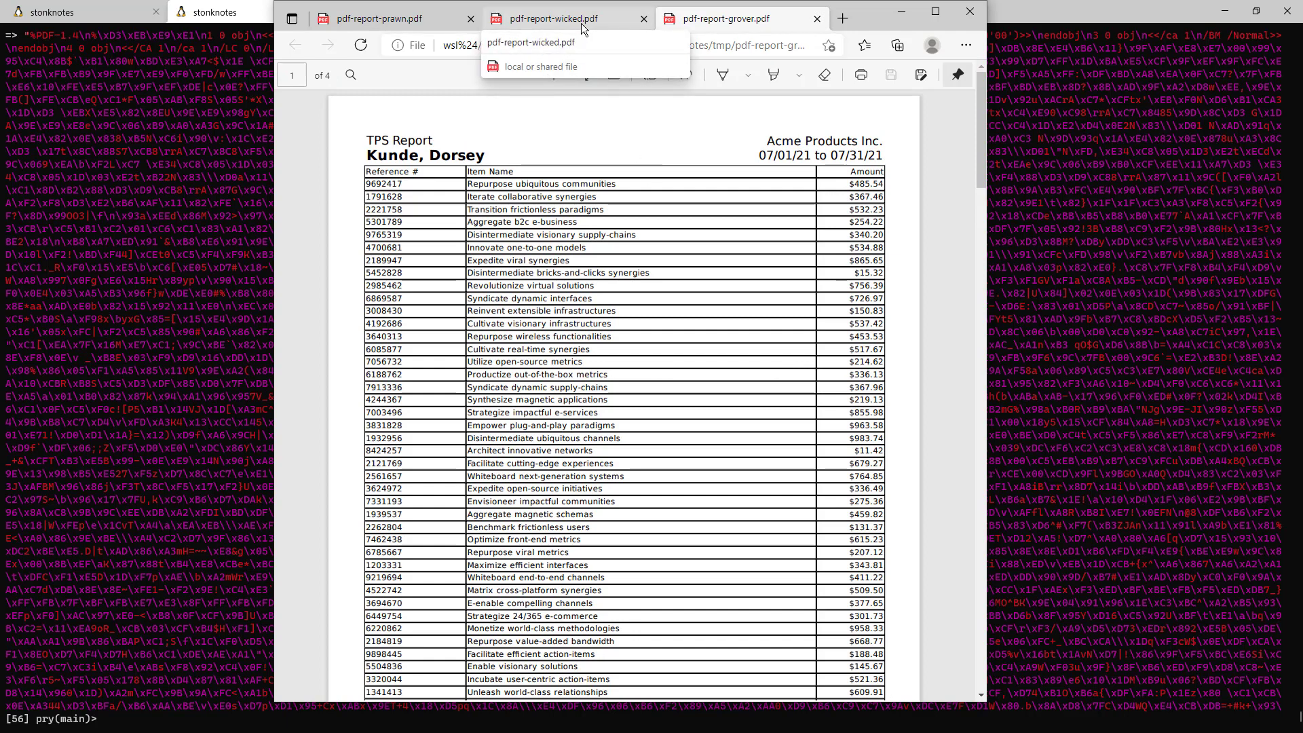
pyautogui.click(748, 19)
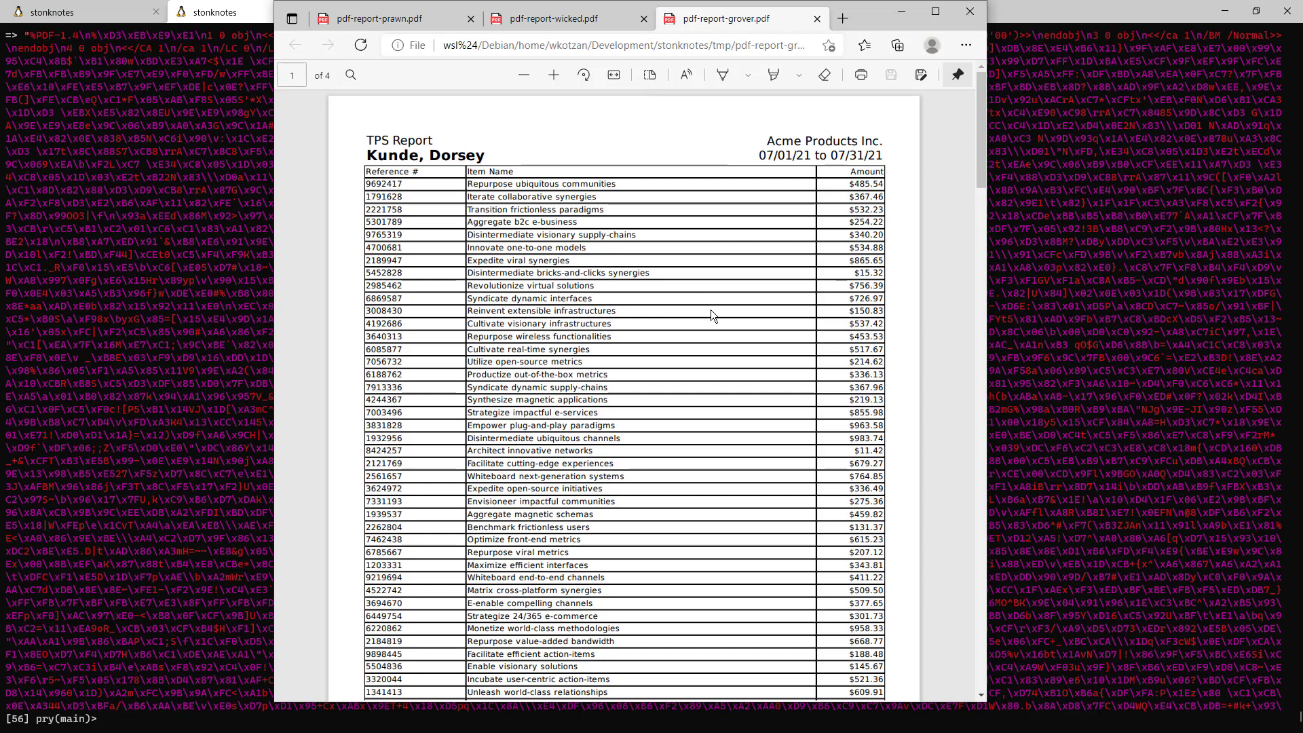
pyautogui.click(393, 18)
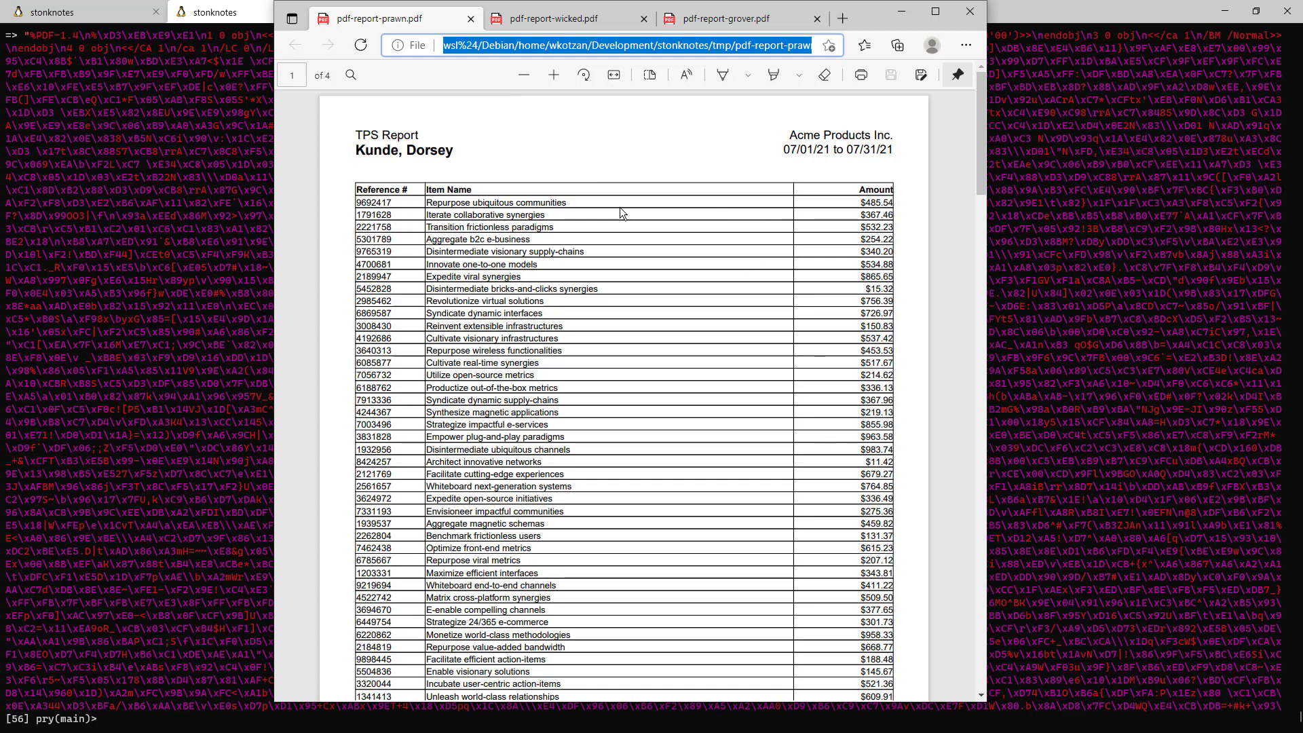
pyautogui.moveTo(840, 358)
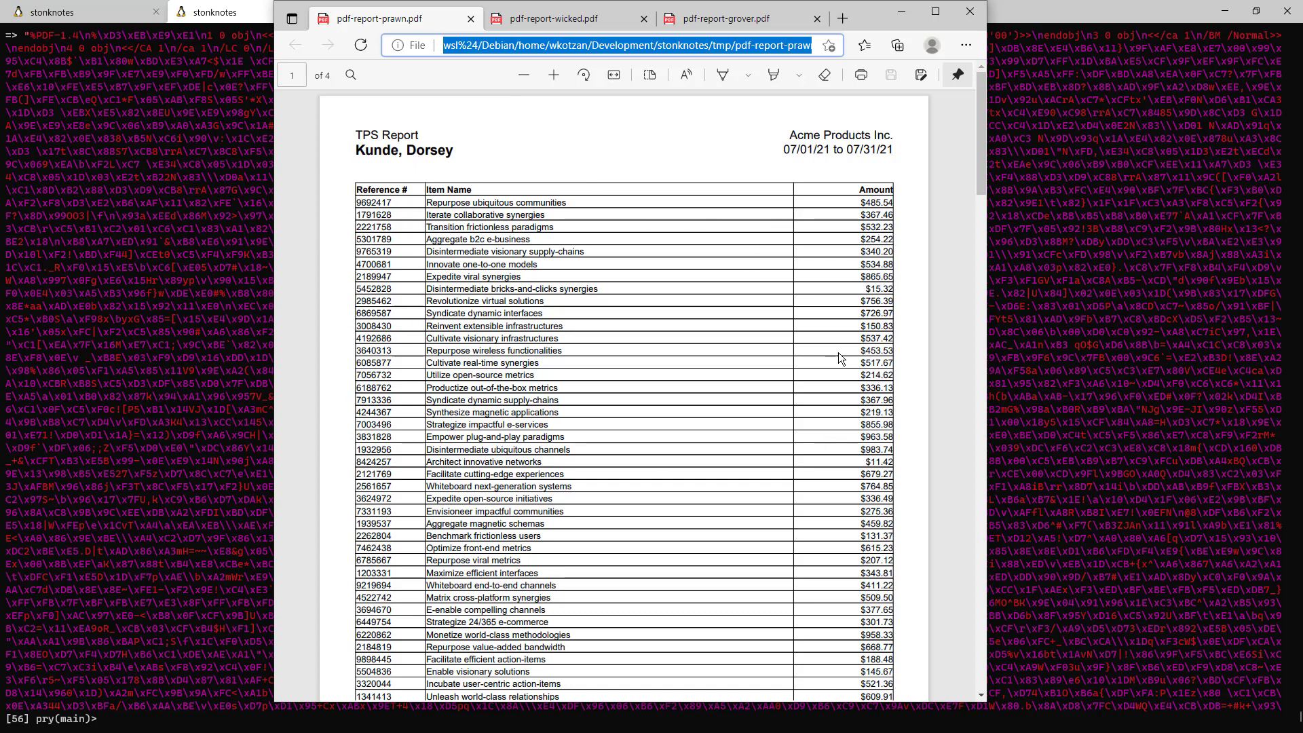
pyautogui.moveTo(438, 142)
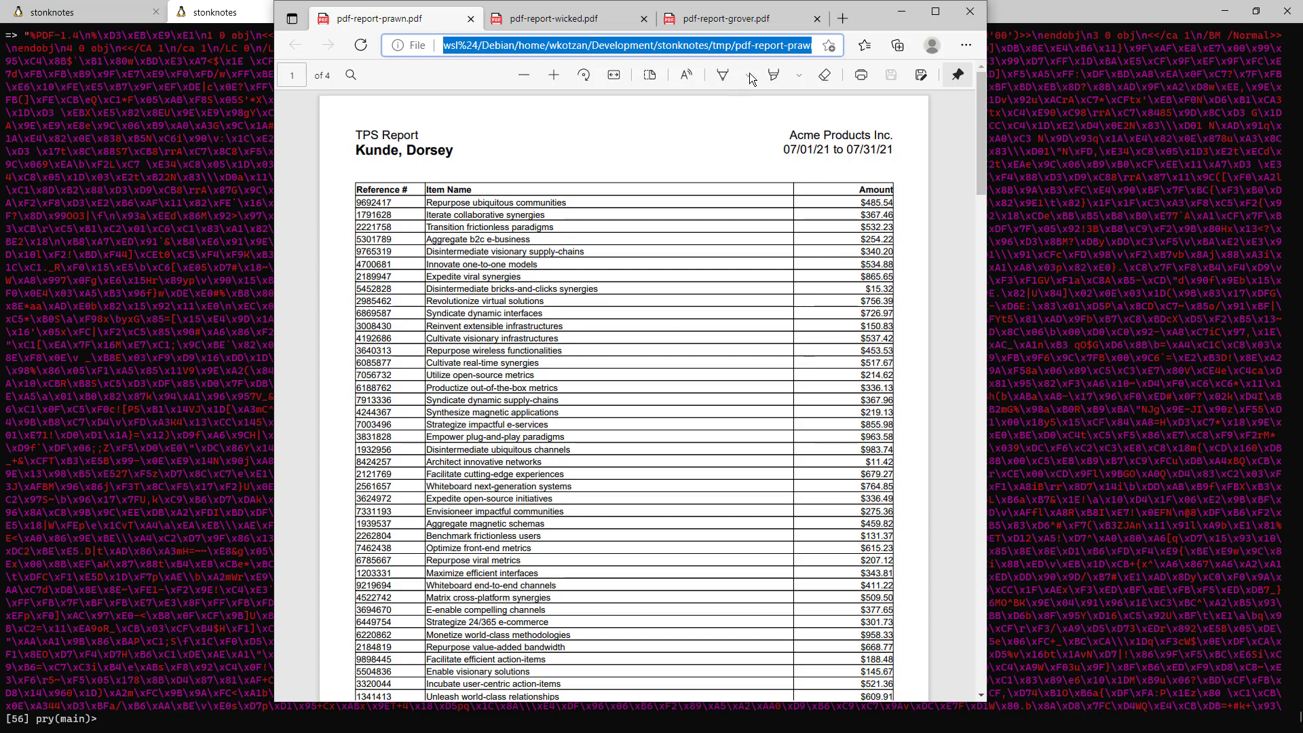
pyautogui.click(744, 18)
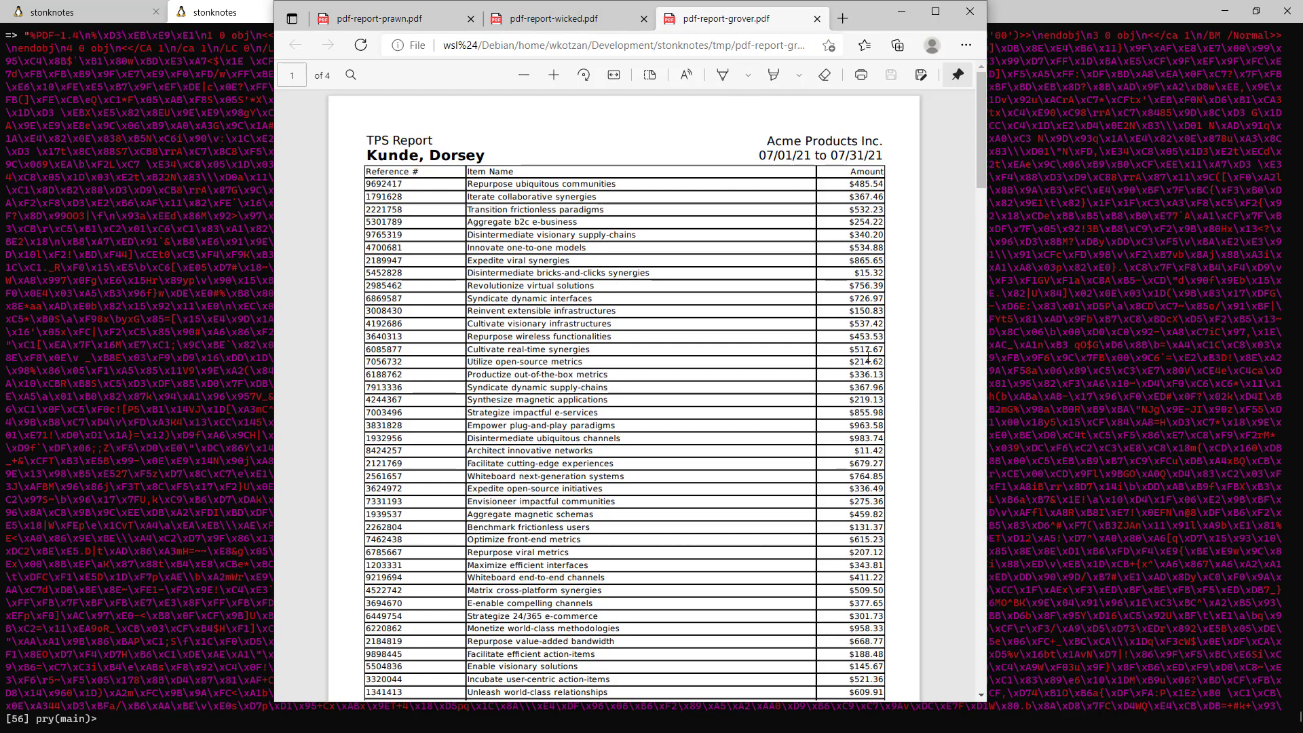
pyautogui.moveTo(443, 277)
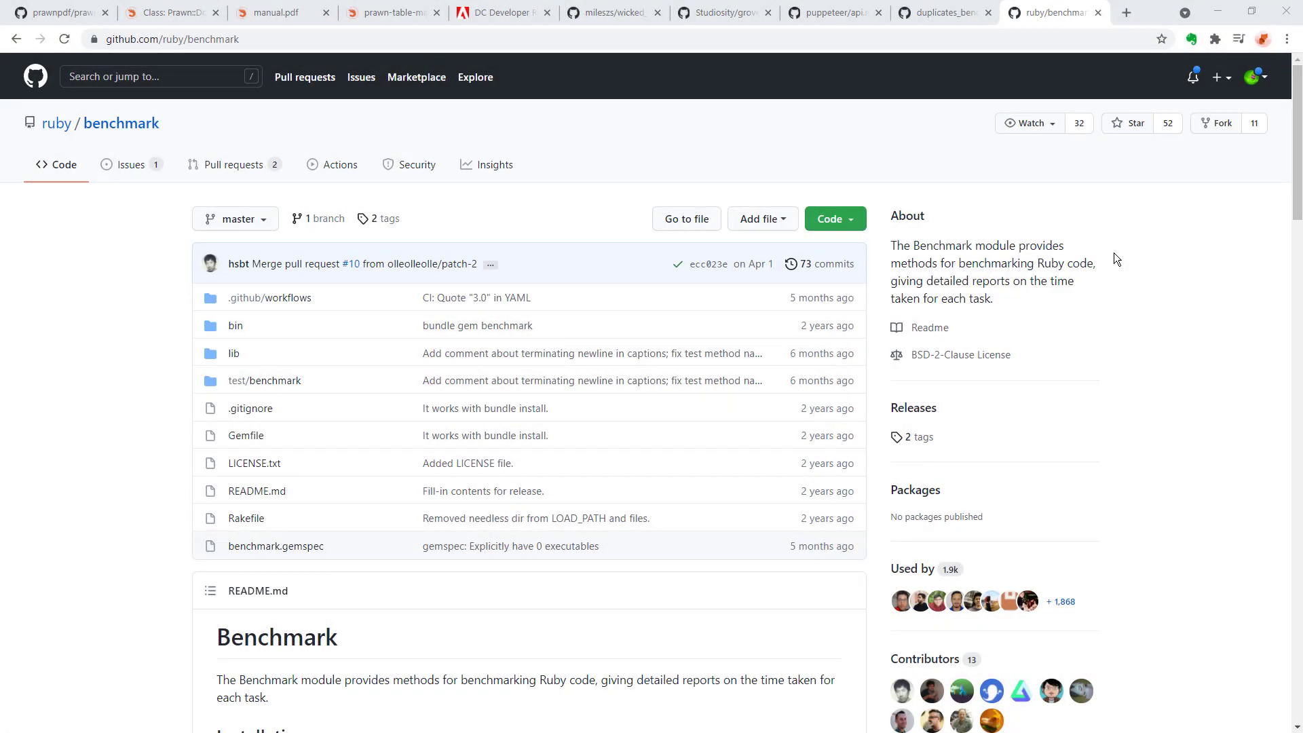
pyautogui.scroll(-3)
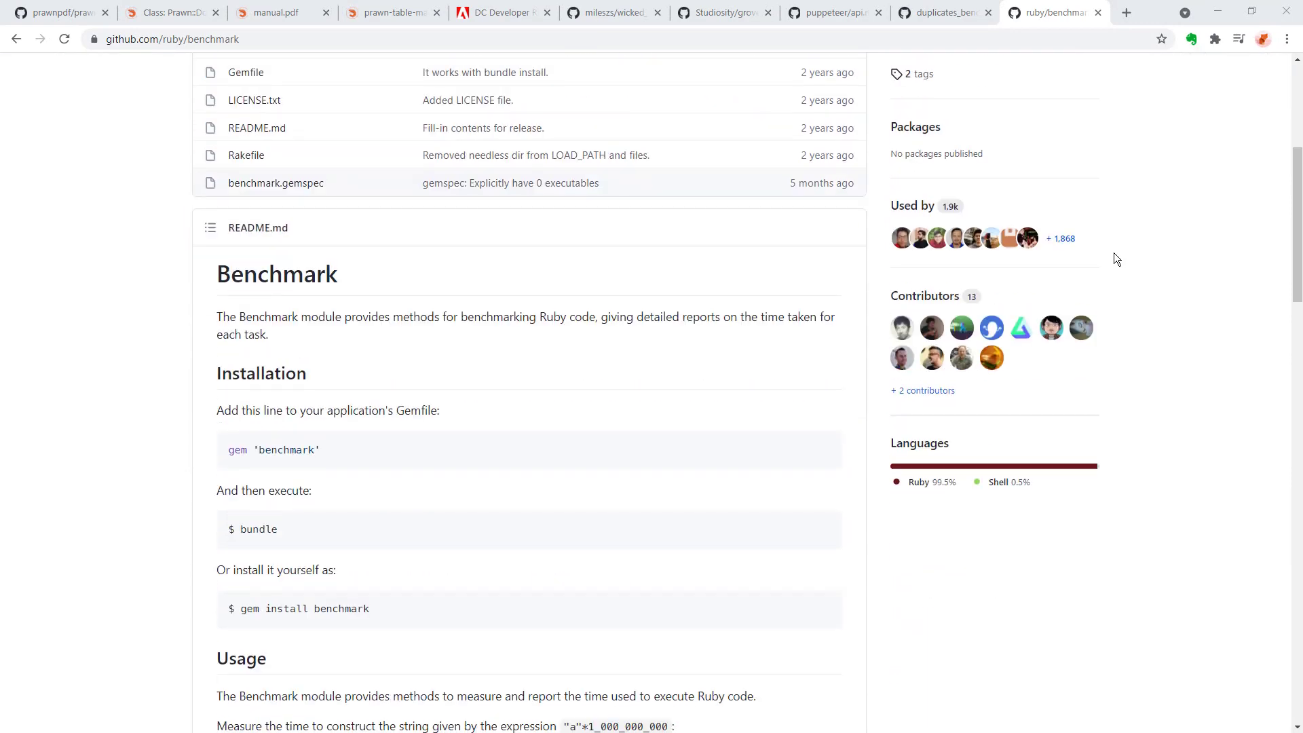
pyautogui.scroll(-3)
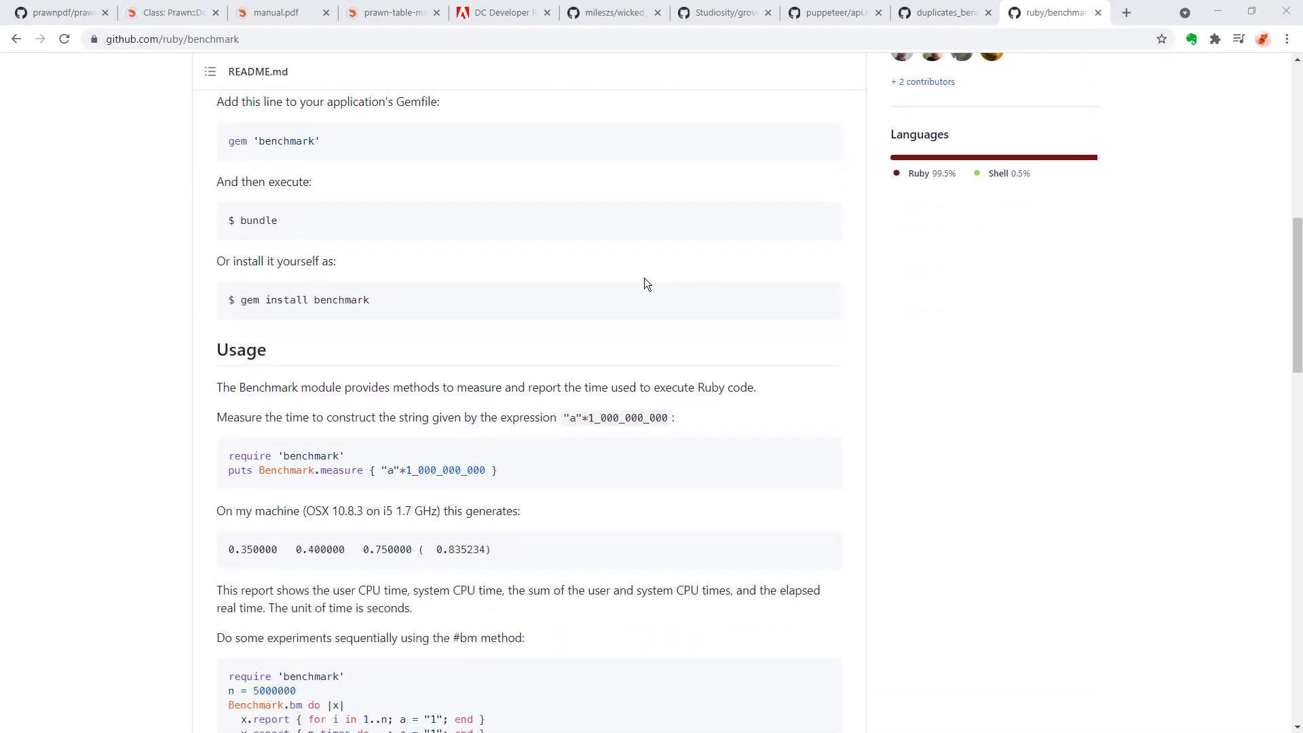
pyautogui.scroll(-3)
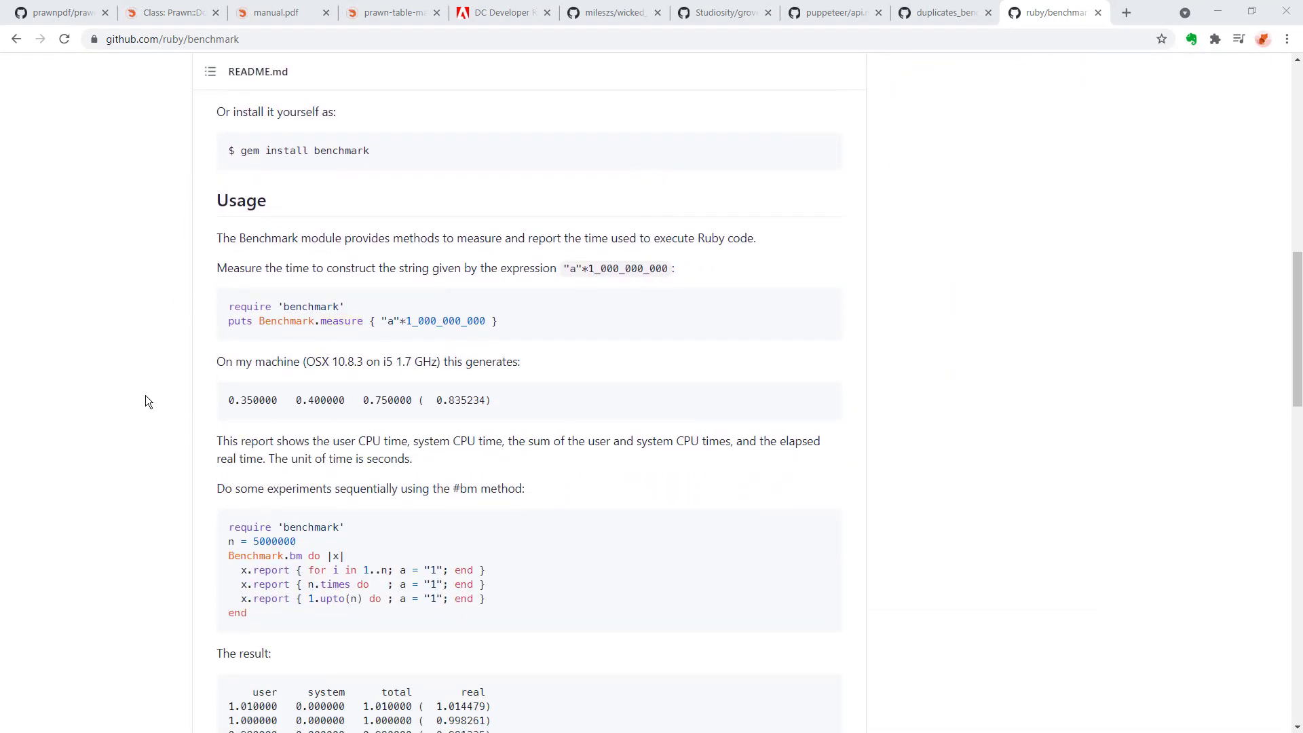
pyautogui.scroll(-3)
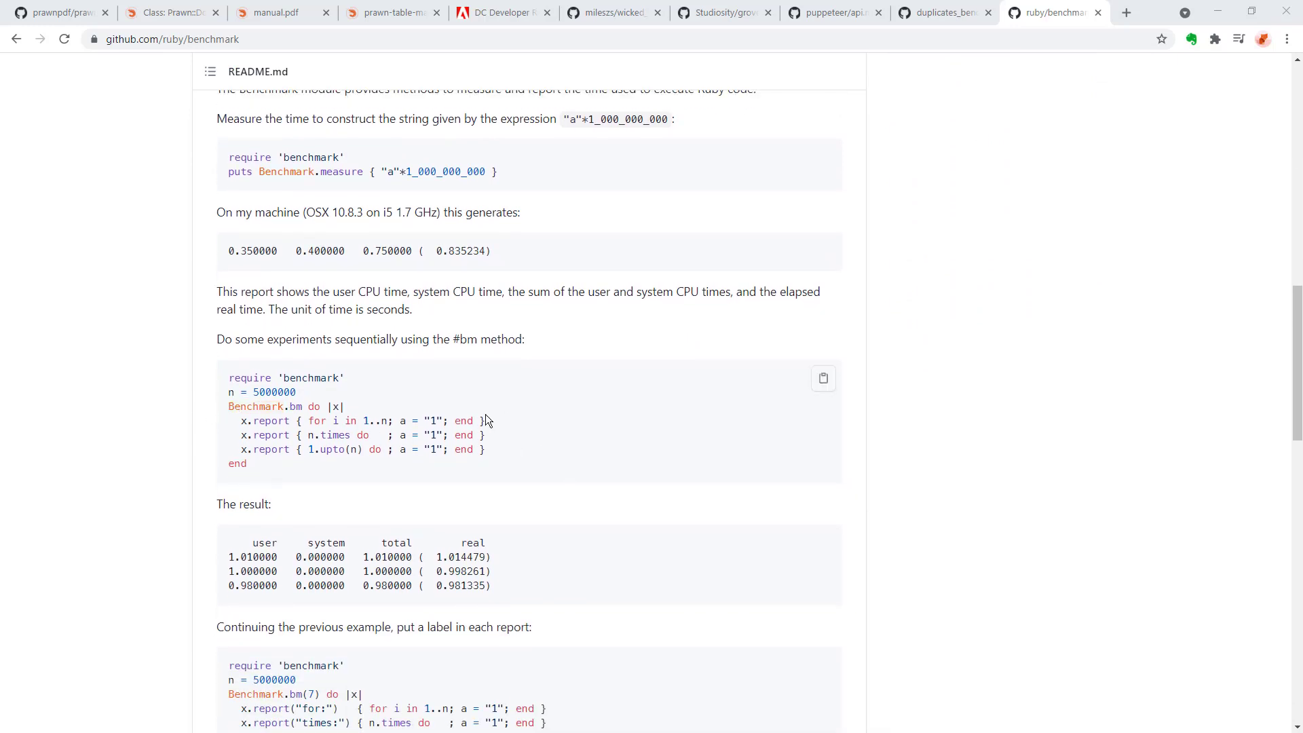
pyautogui.scroll(-3)
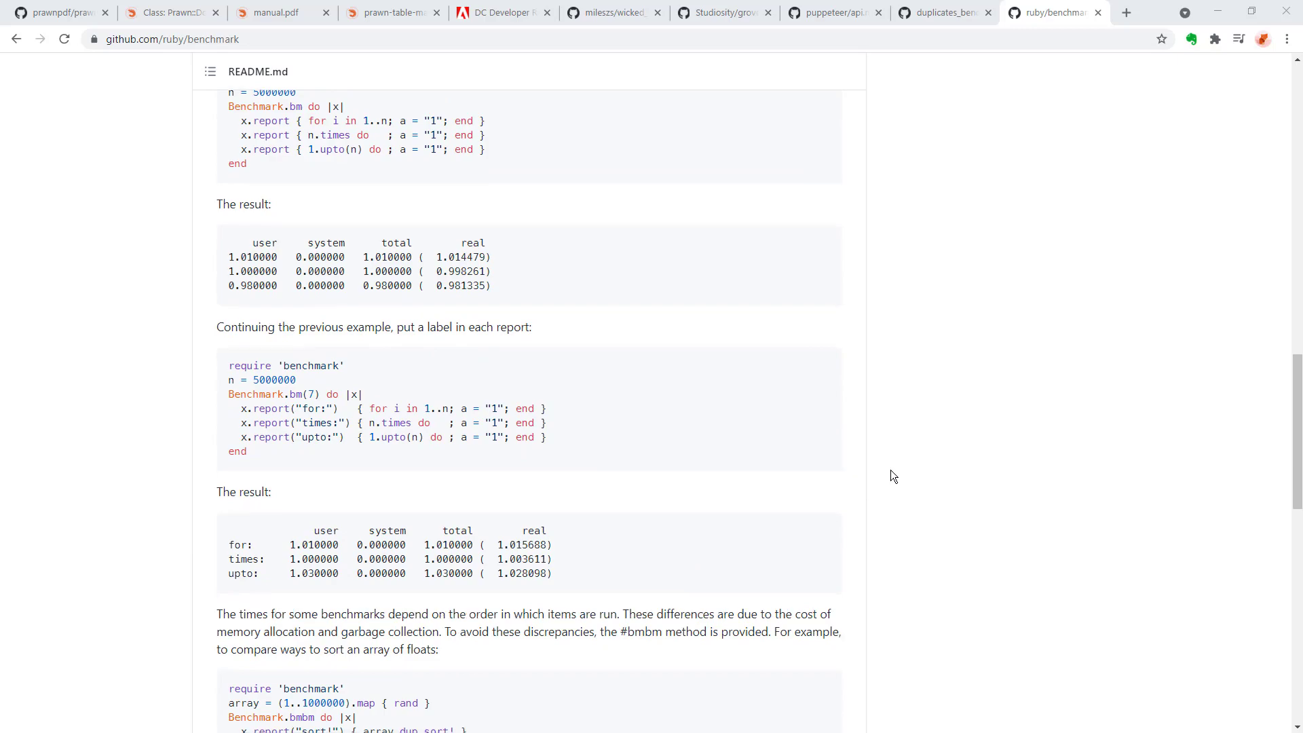
pyautogui.scroll(-3)
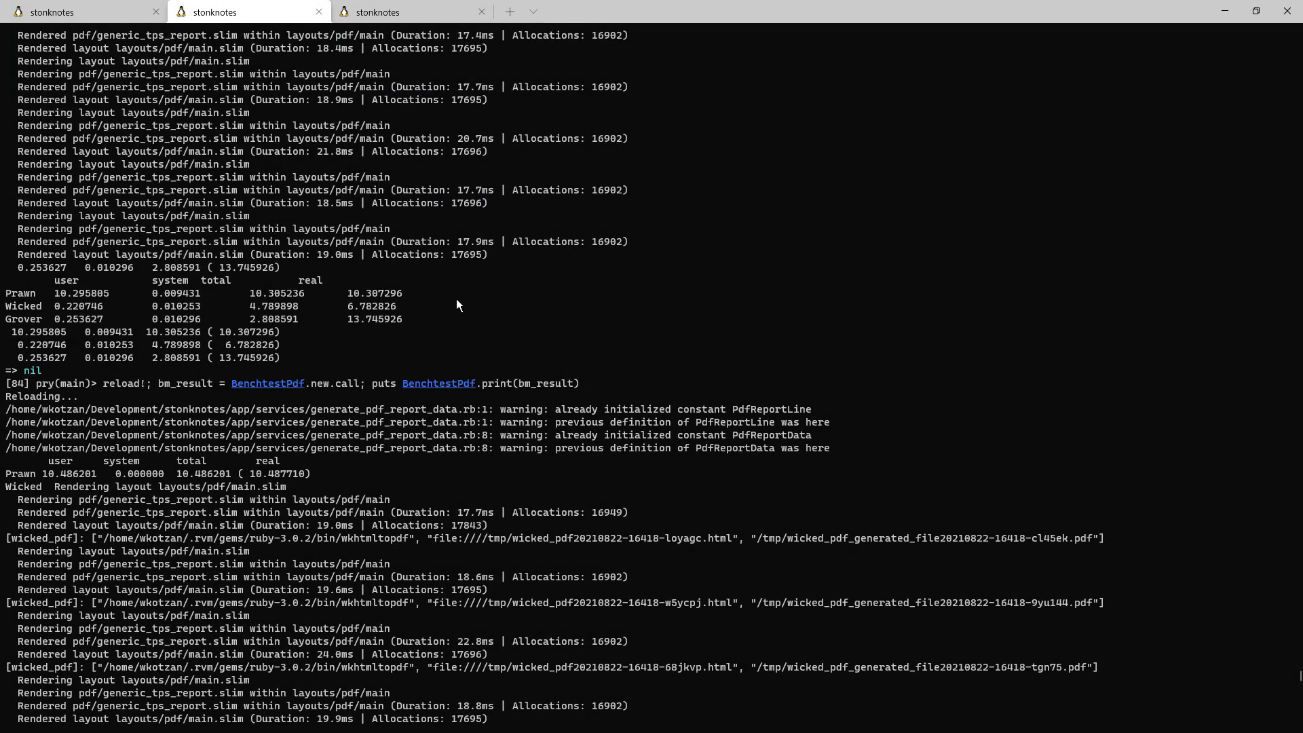
pyautogui.moveTo(329, 317)
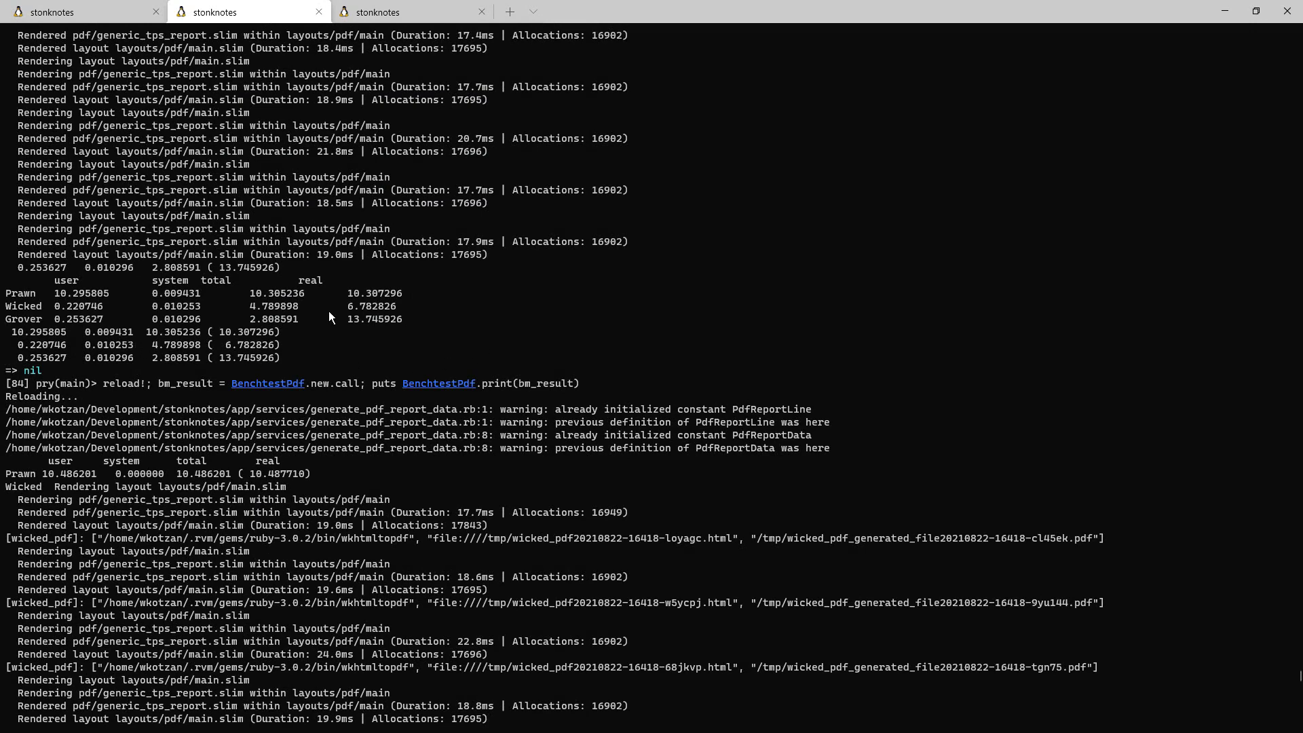
pyautogui.moveTo(44, 309)
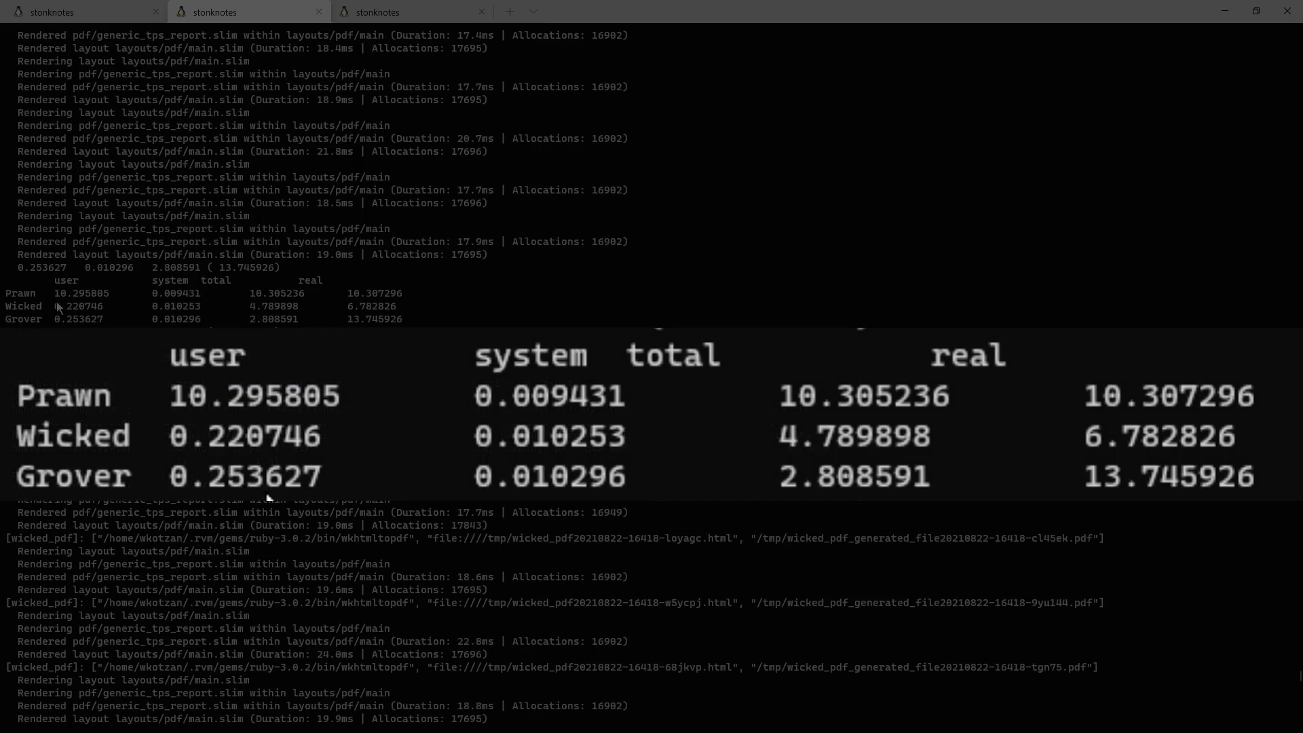
pyautogui.moveTo(53, 270)
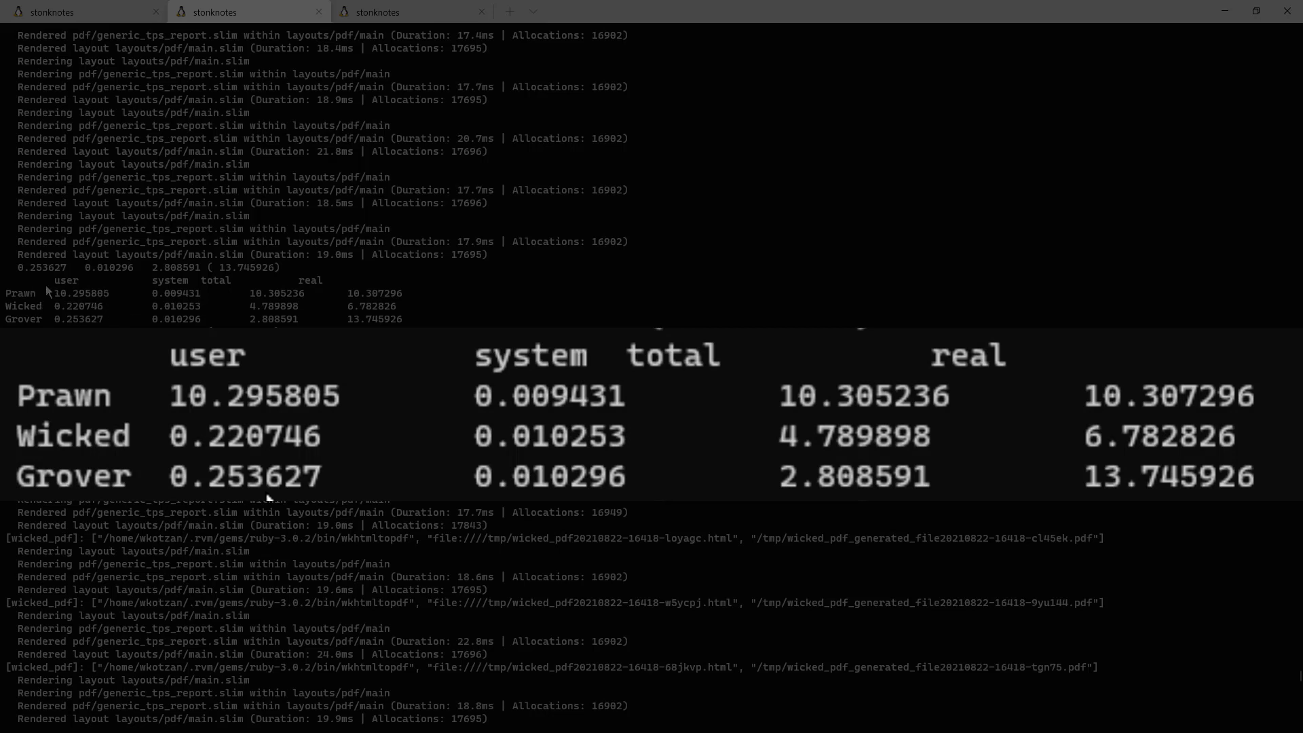
pyautogui.moveTo(59, 314)
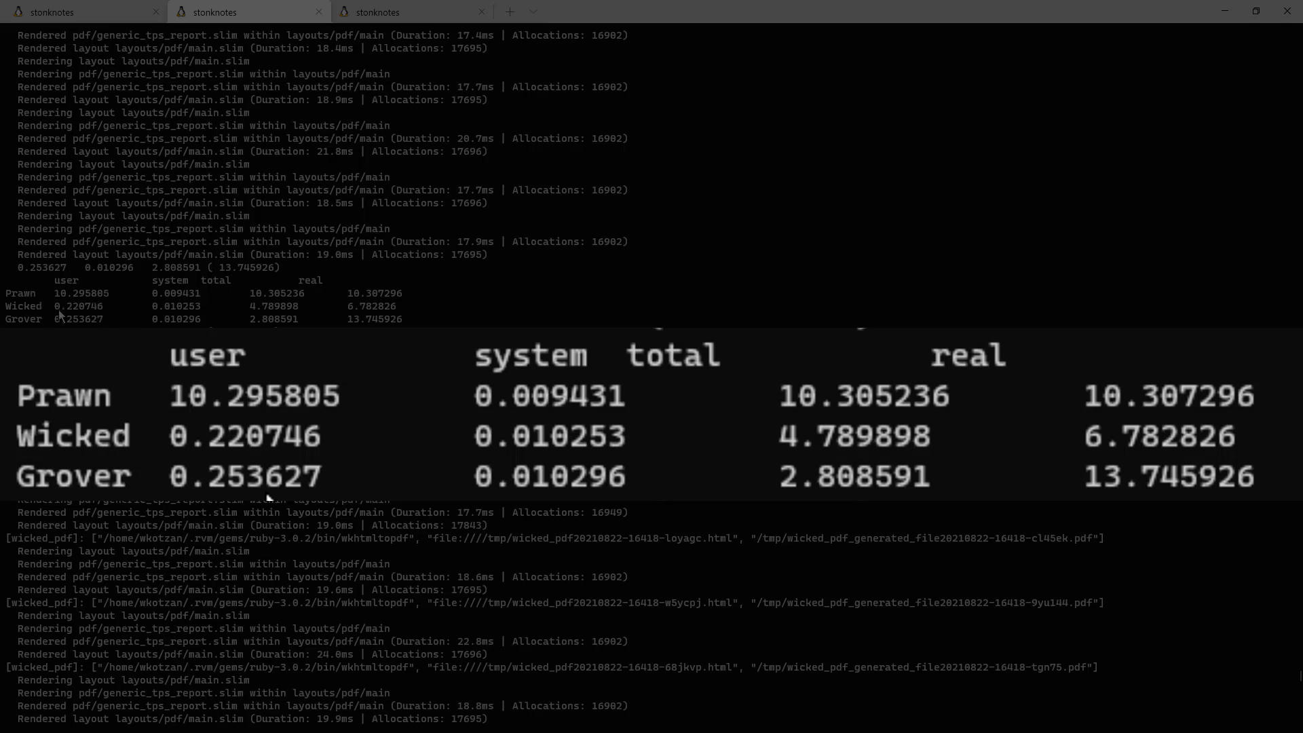
pyautogui.moveTo(120, 313)
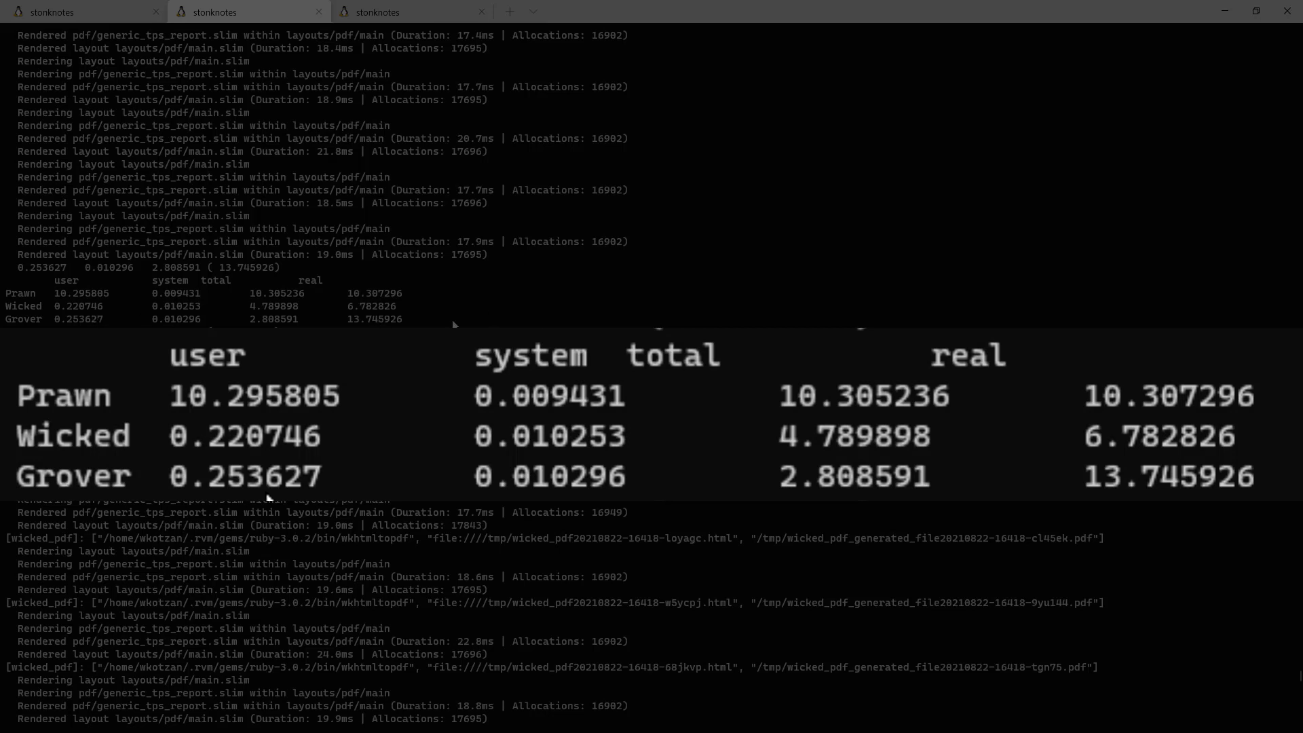
pyautogui.moveTo(563, 324)
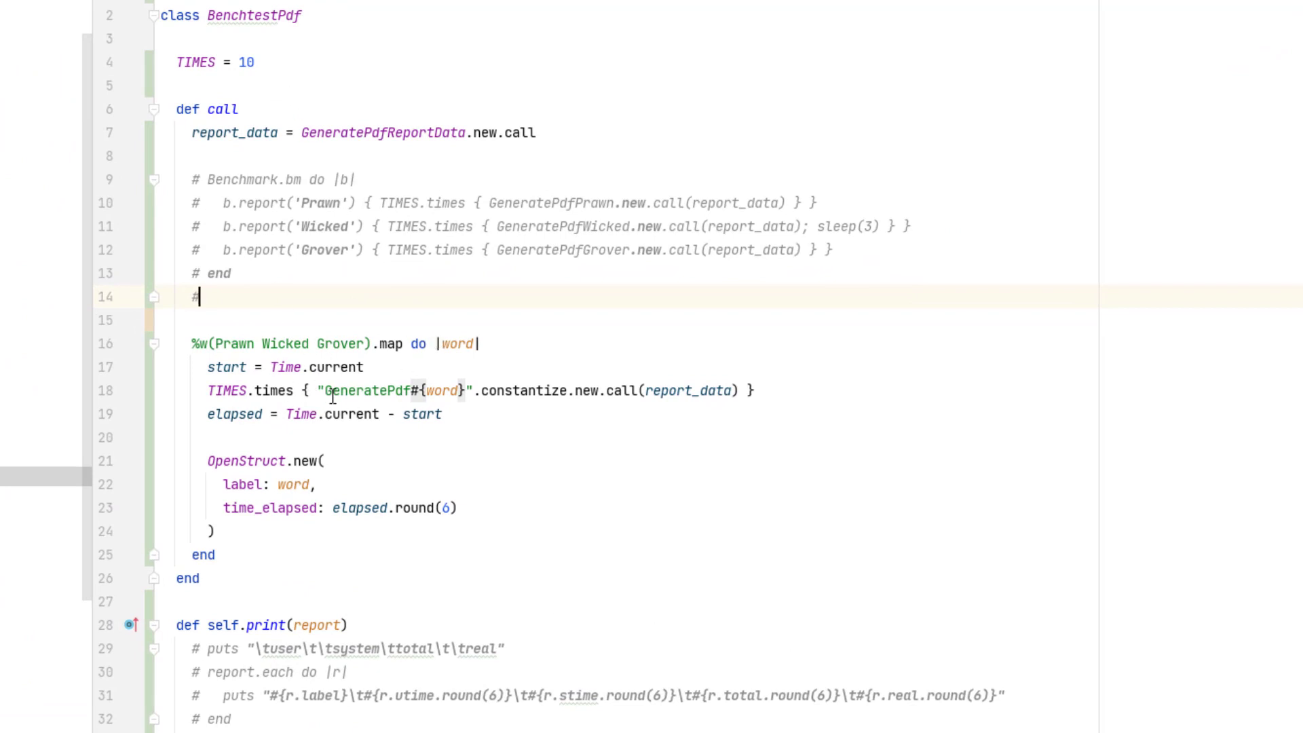
pyautogui.moveTo(241, 326)
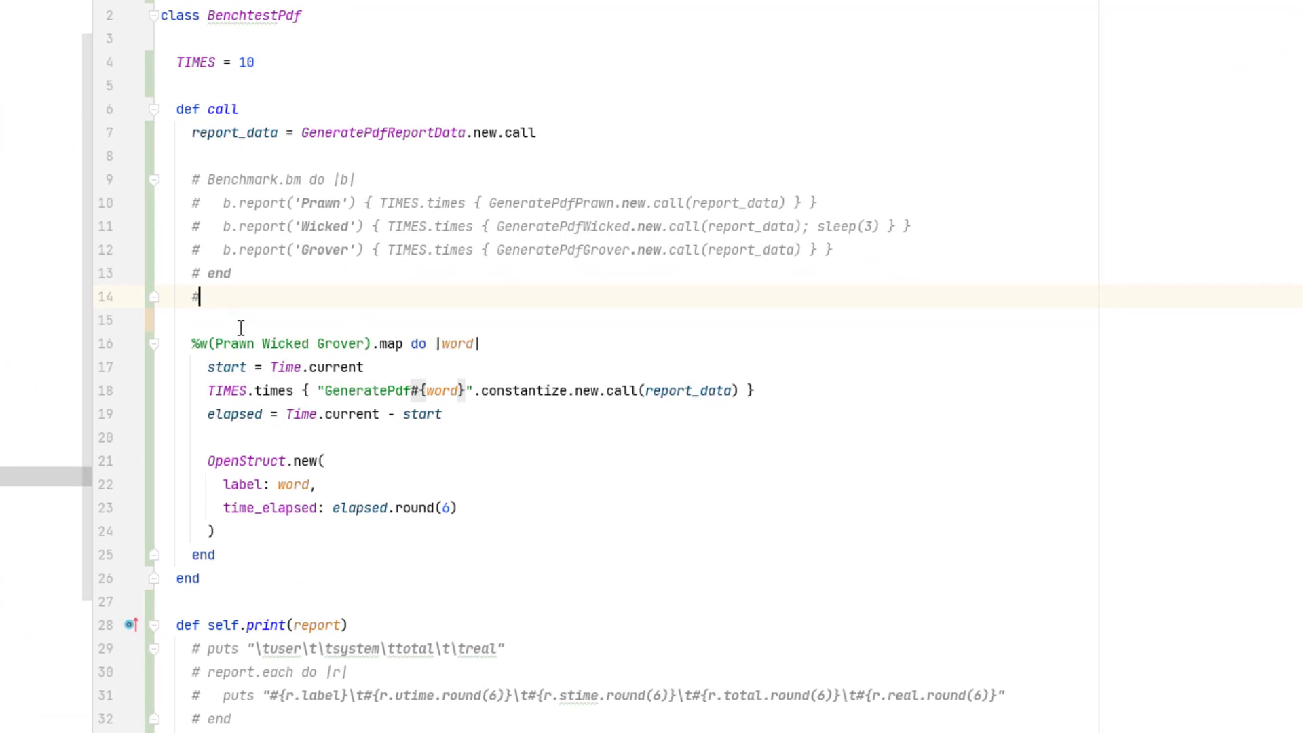
pyautogui.moveTo(244, 360)
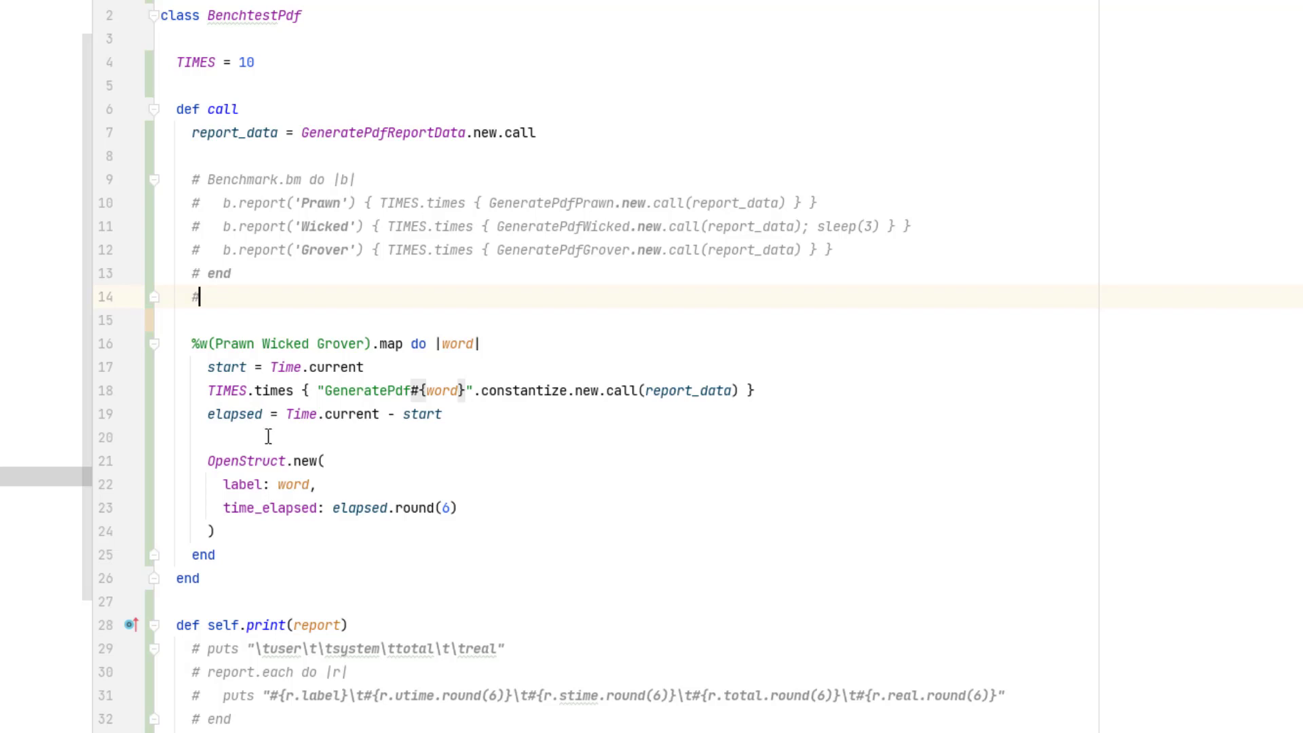
pyautogui.moveTo(256, 471)
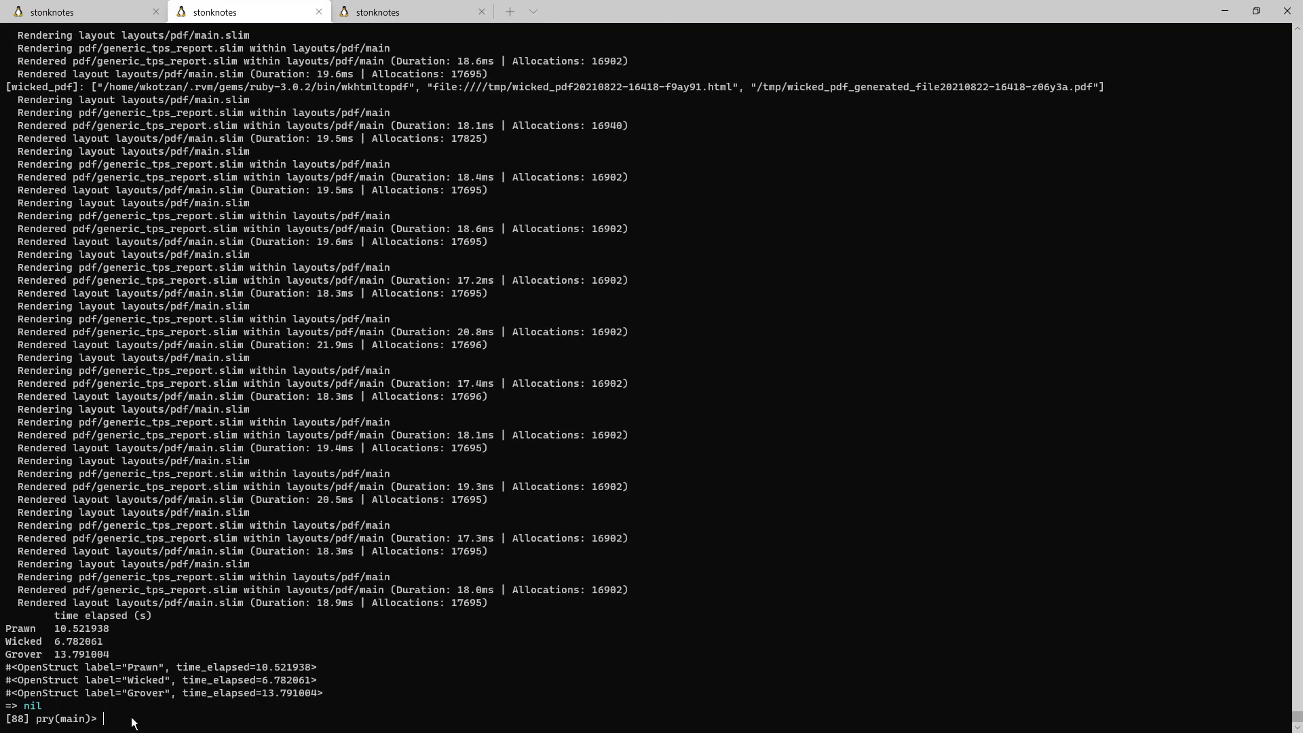
pyautogui.moveTo(163, 629)
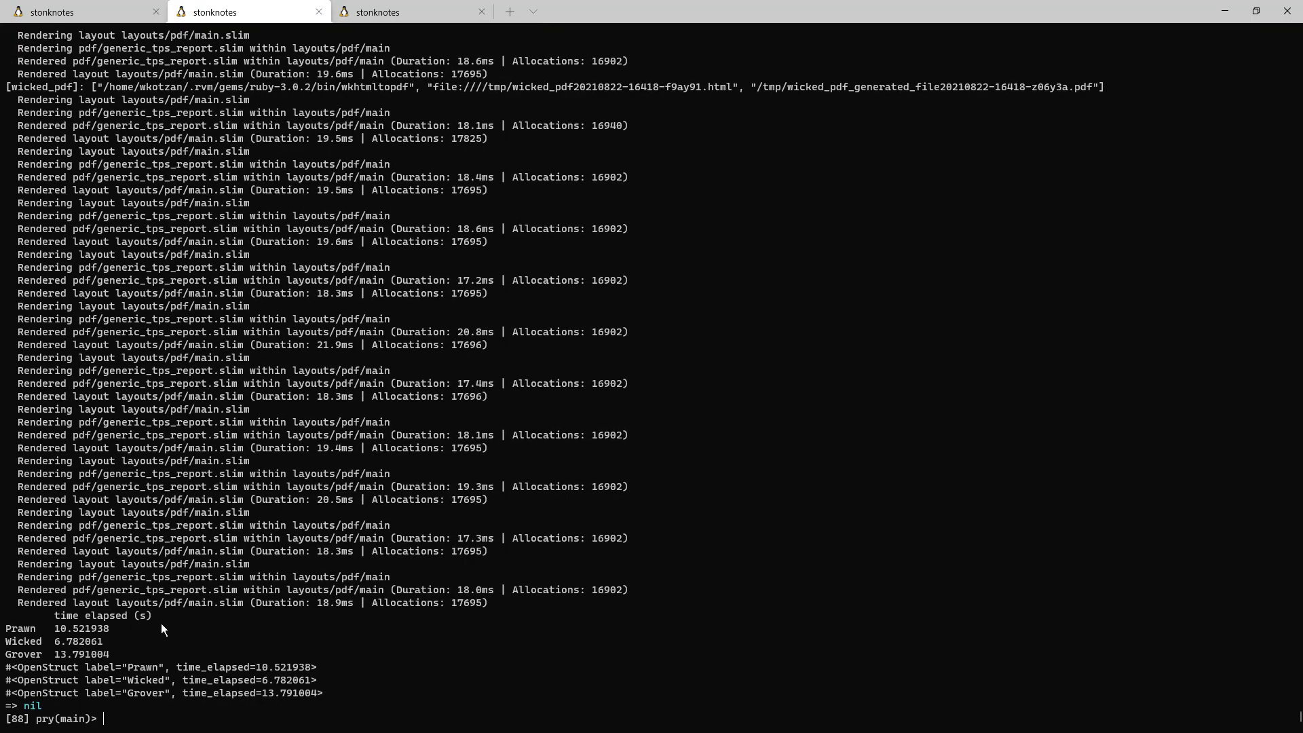
pyautogui.moveTo(76, 649)
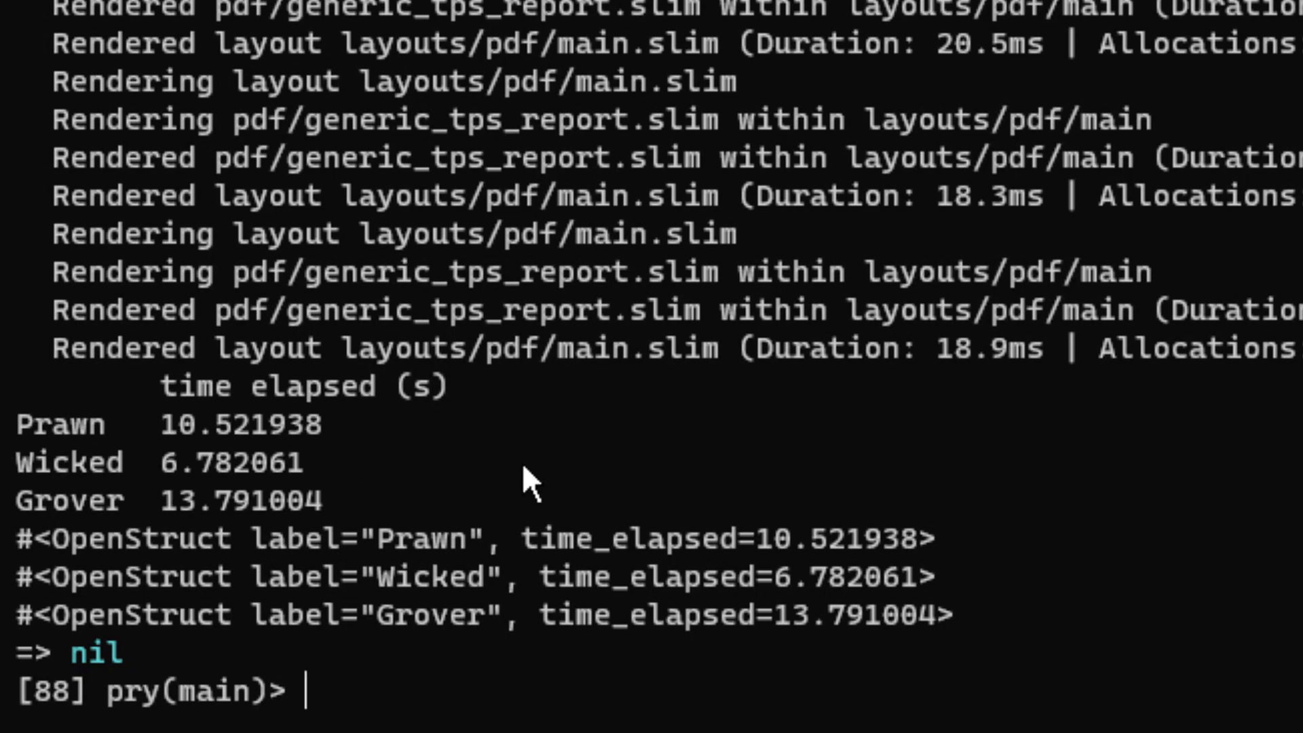
pyautogui.moveTo(318, 471)
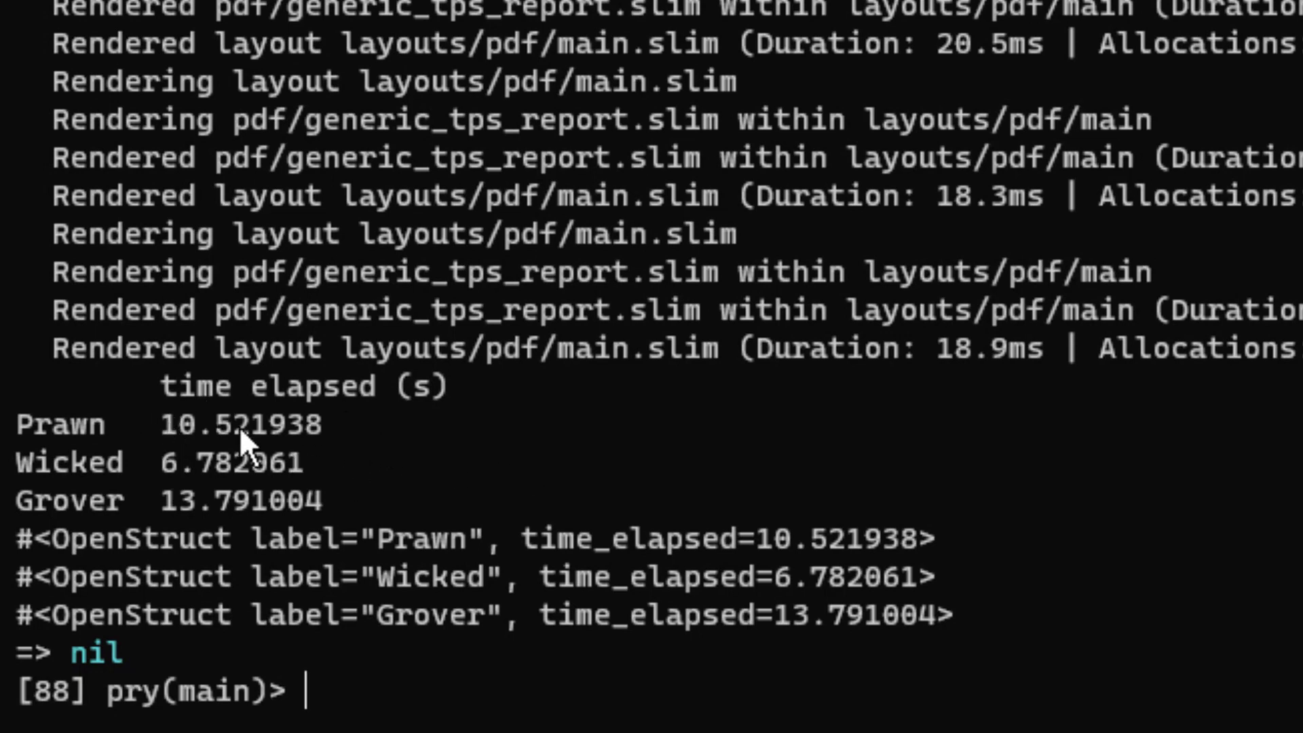
pyautogui.moveTo(357, 540)
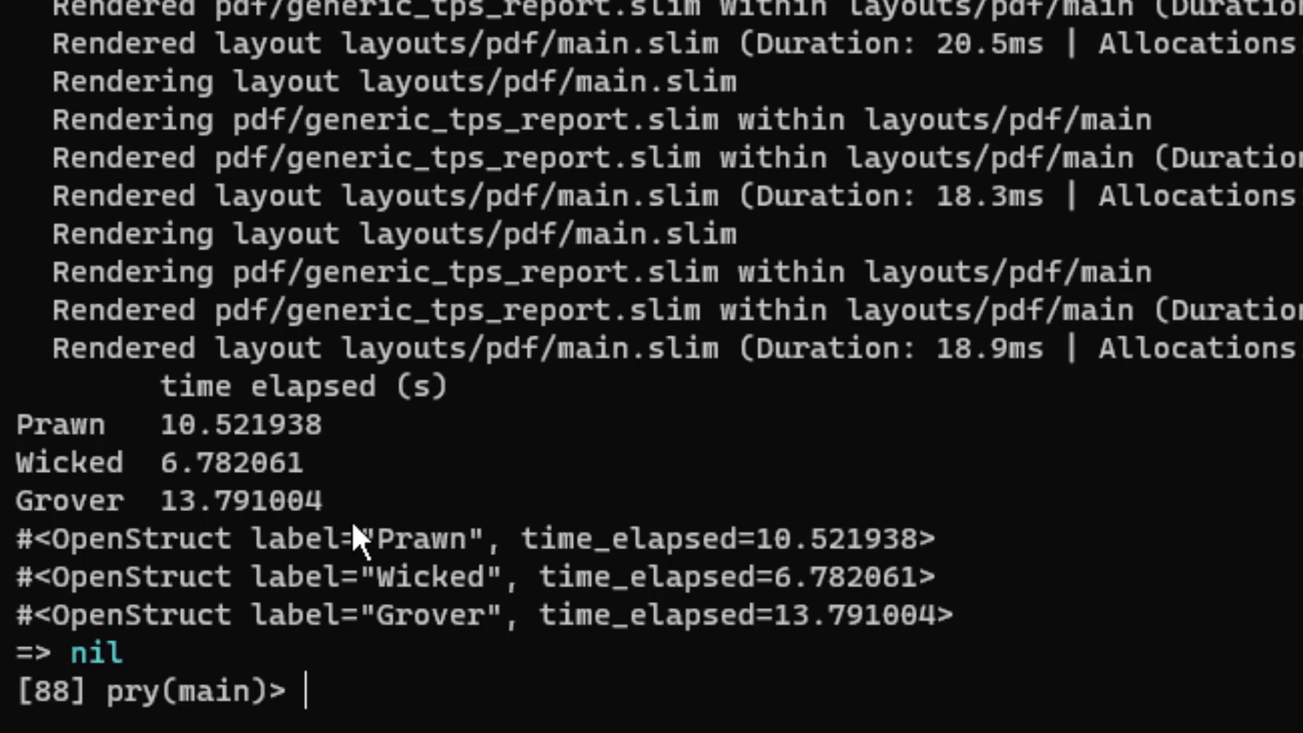
pyautogui.moveTo(160, 525)
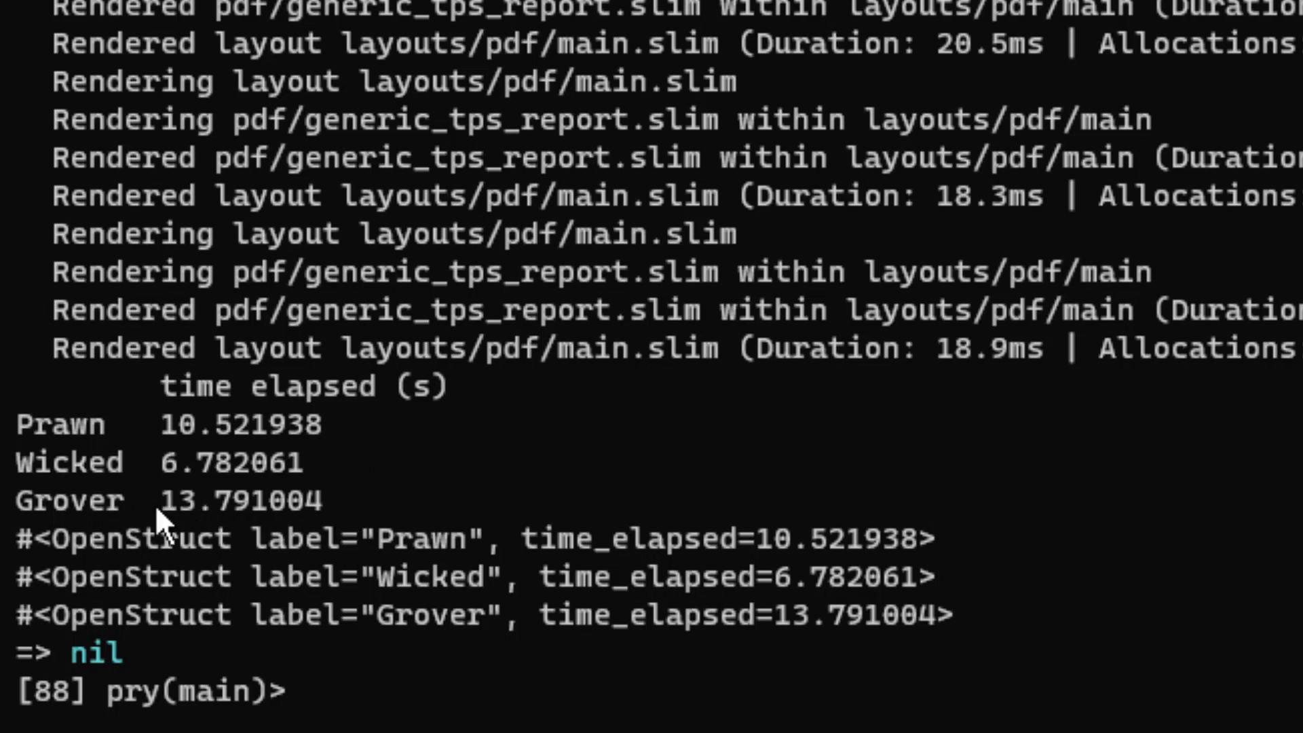
pyautogui.moveTo(217, 509)
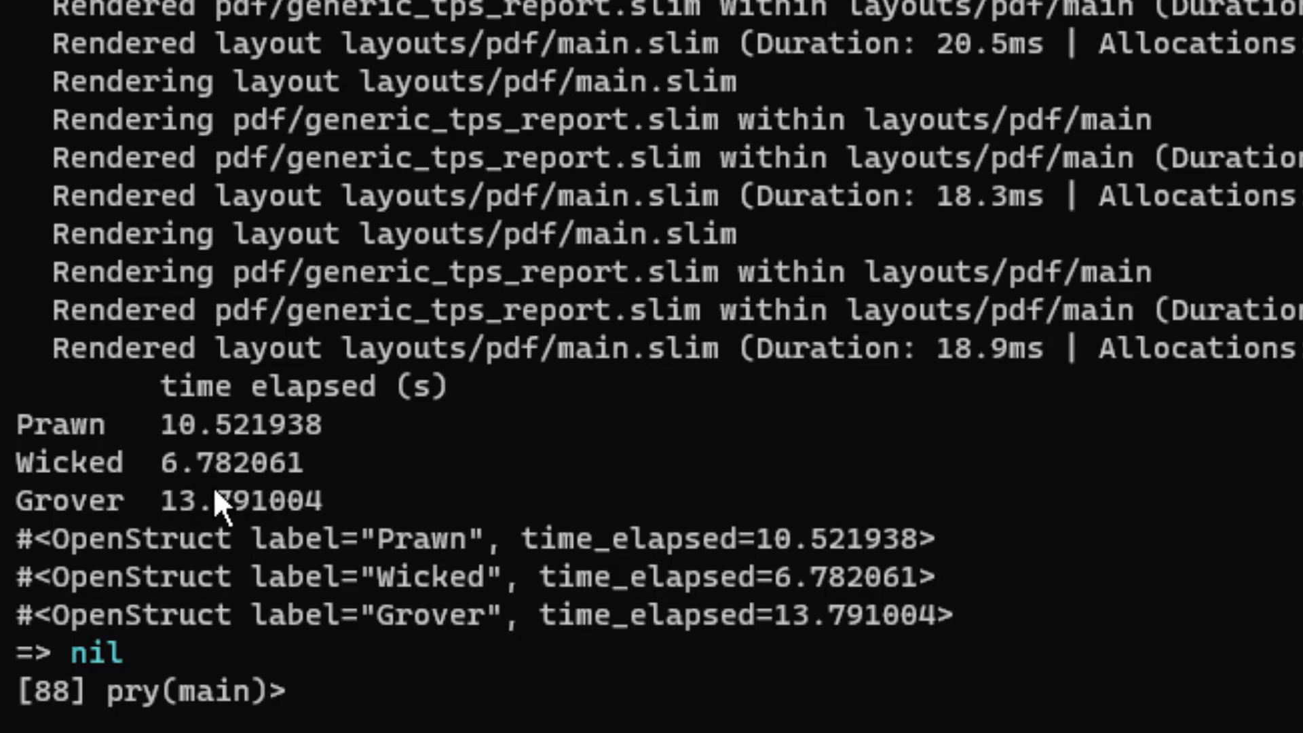
pyautogui.moveTo(465, 390)
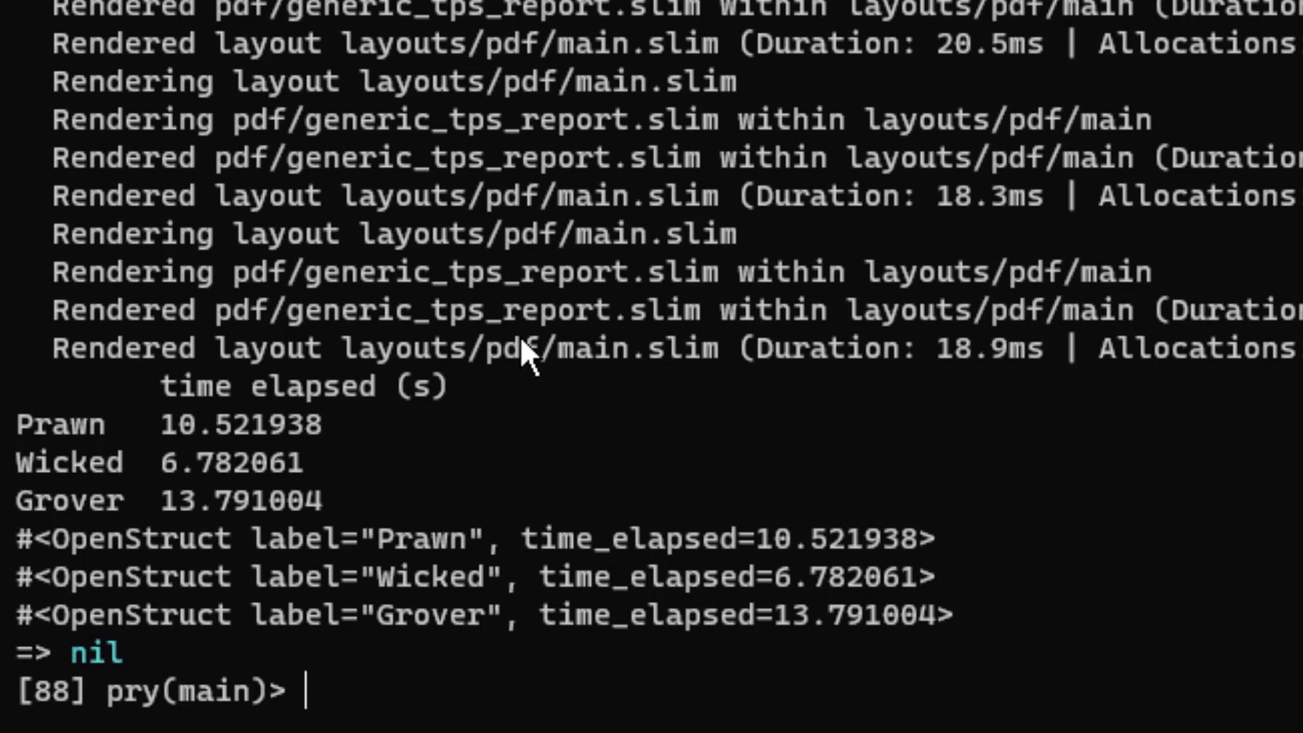
pyautogui.moveTo(344, 493)
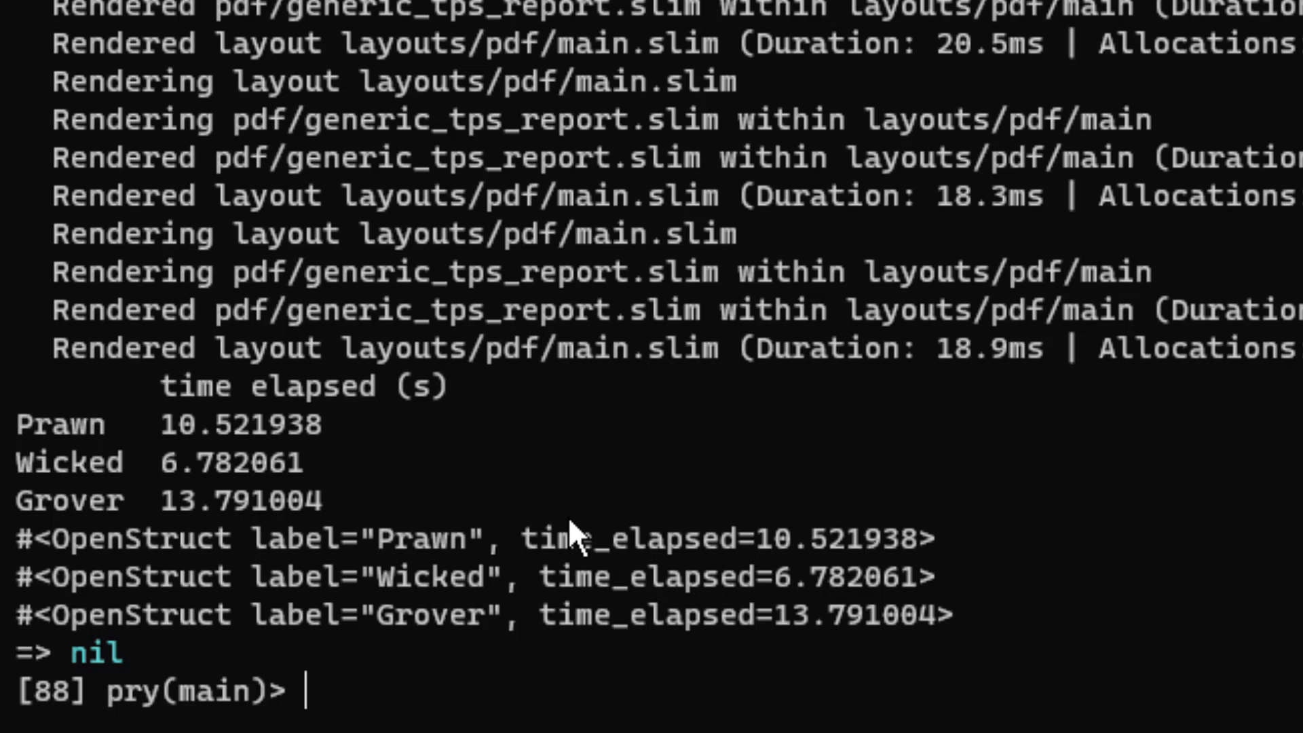
pyautogui.moveTo(681, 451)
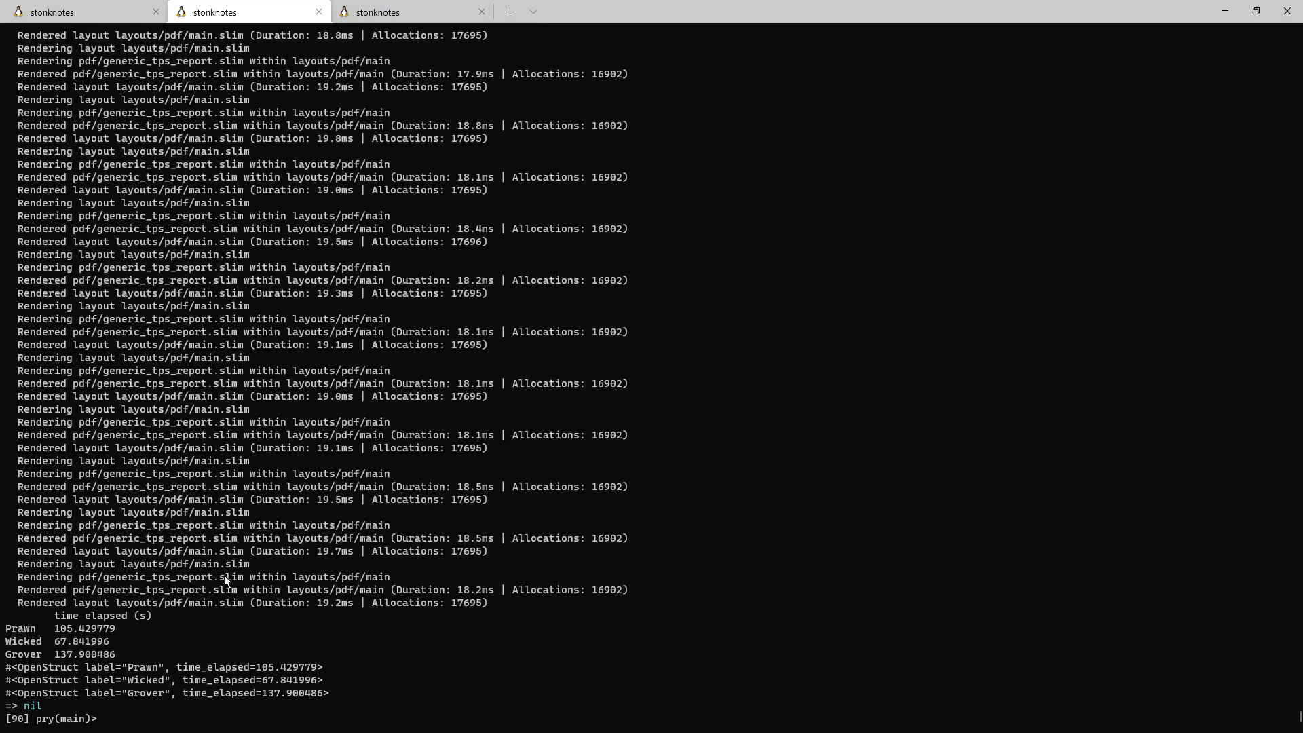
pyautogui.moveTo(272, 650)
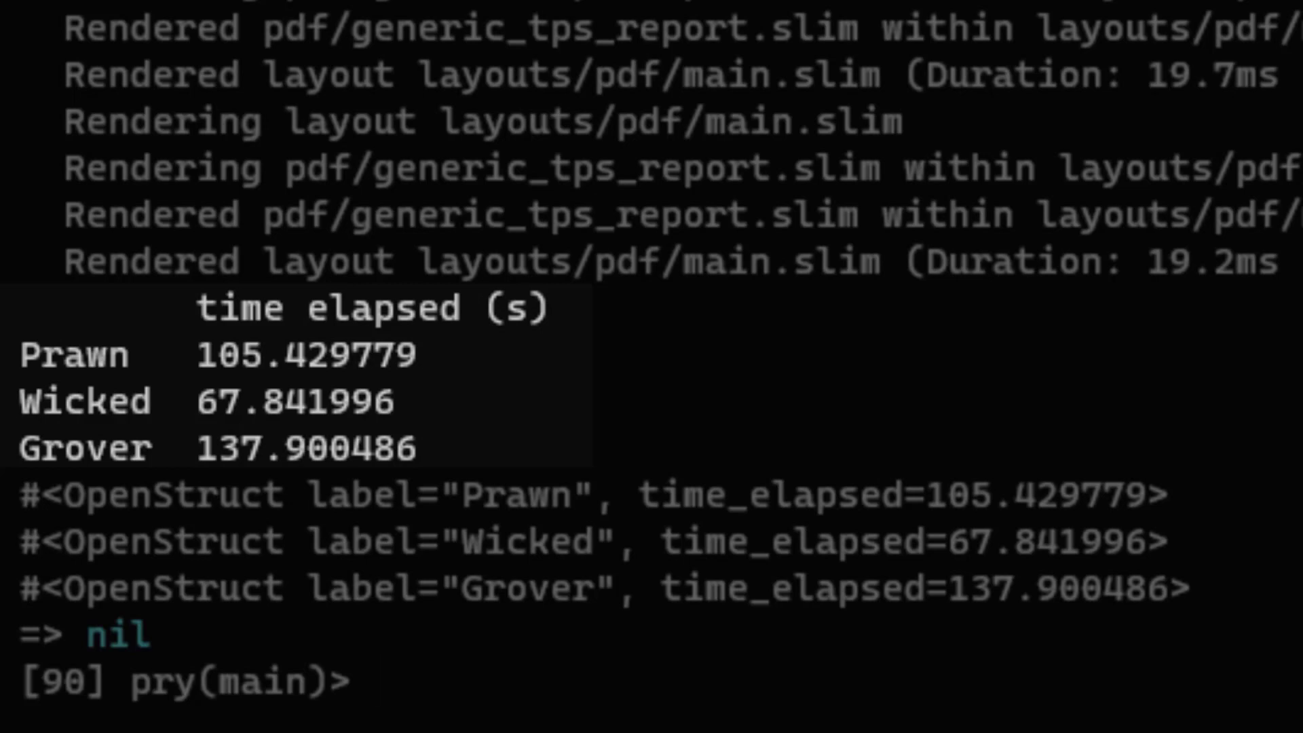
pyautogui.moveTo(561, 309)
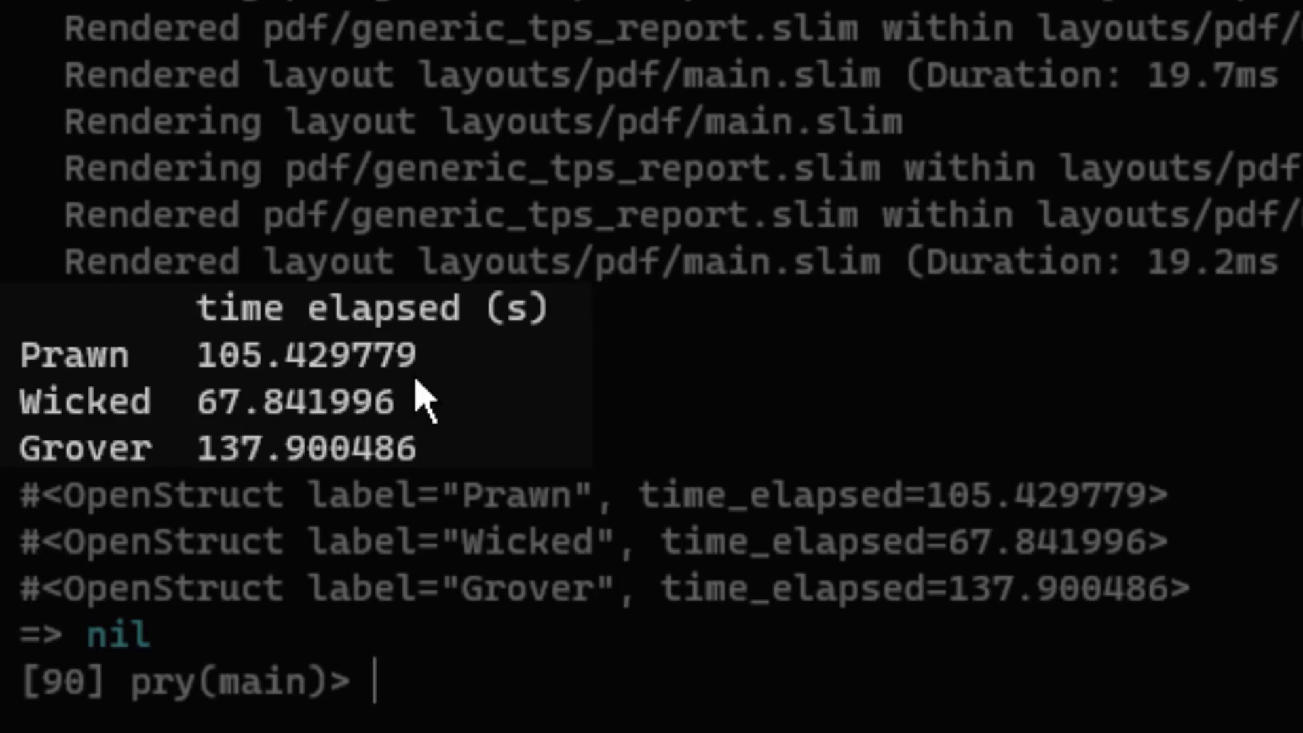
pyautogui.moveTo(689, 318)
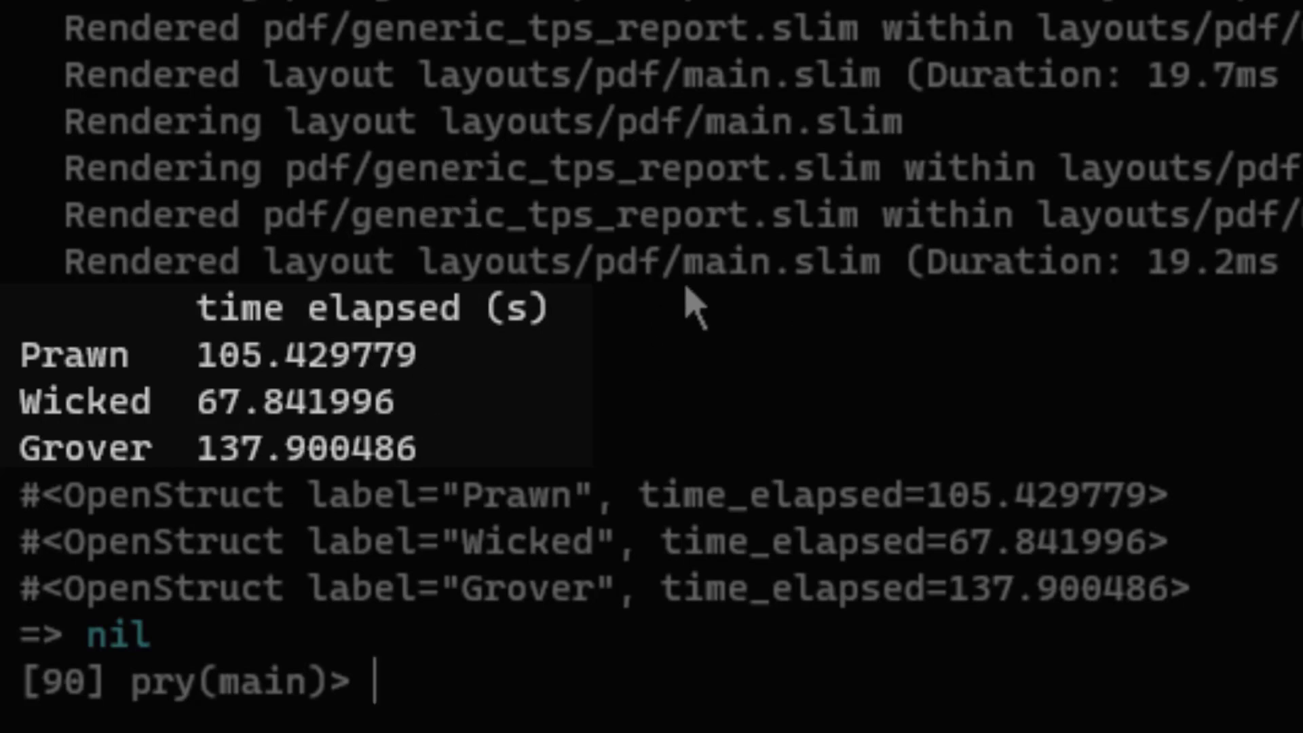
pyautogui.moveTo(404, 388)
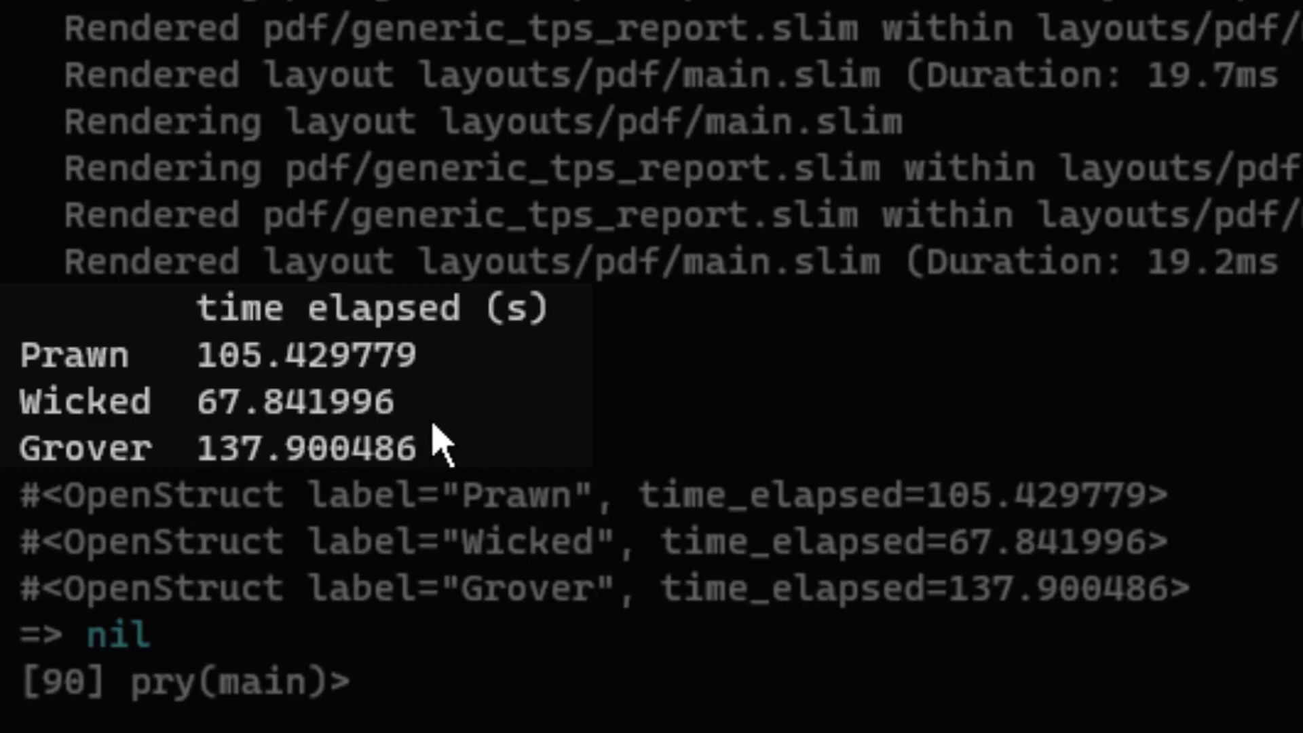
pyautogui.moveTo(299, 355)
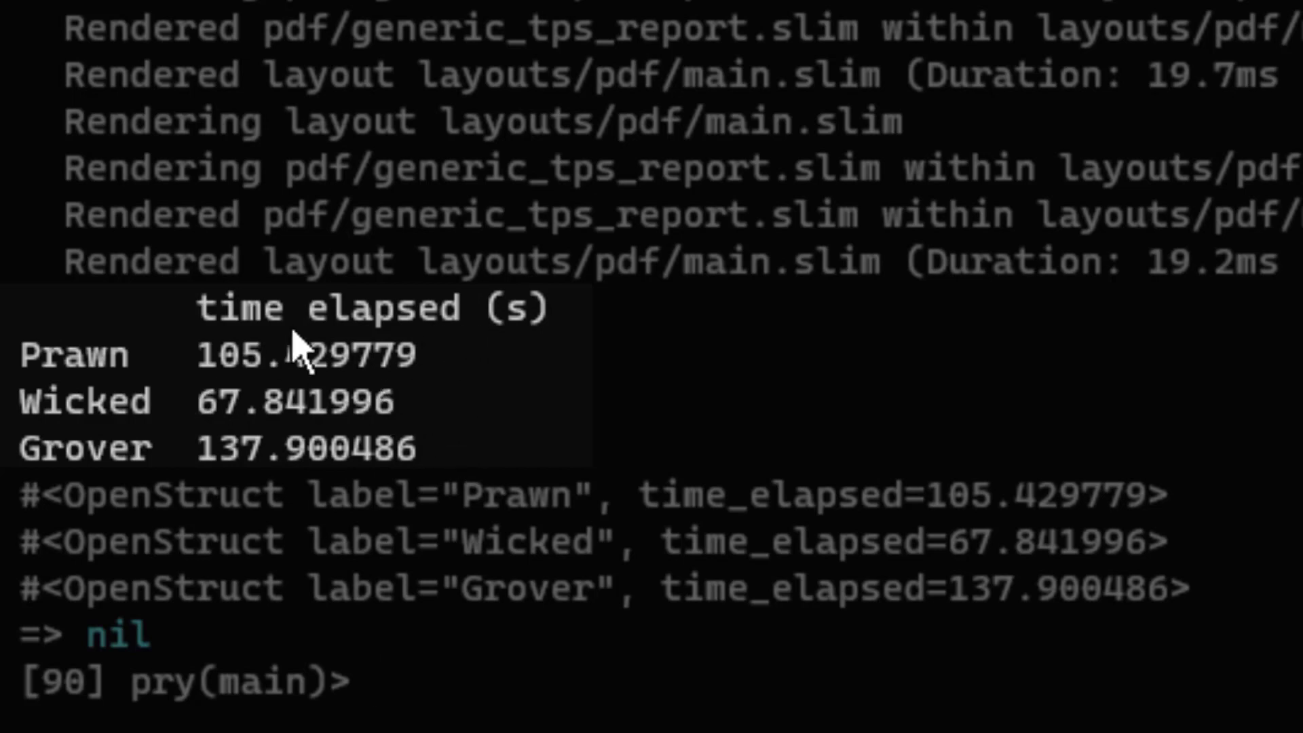